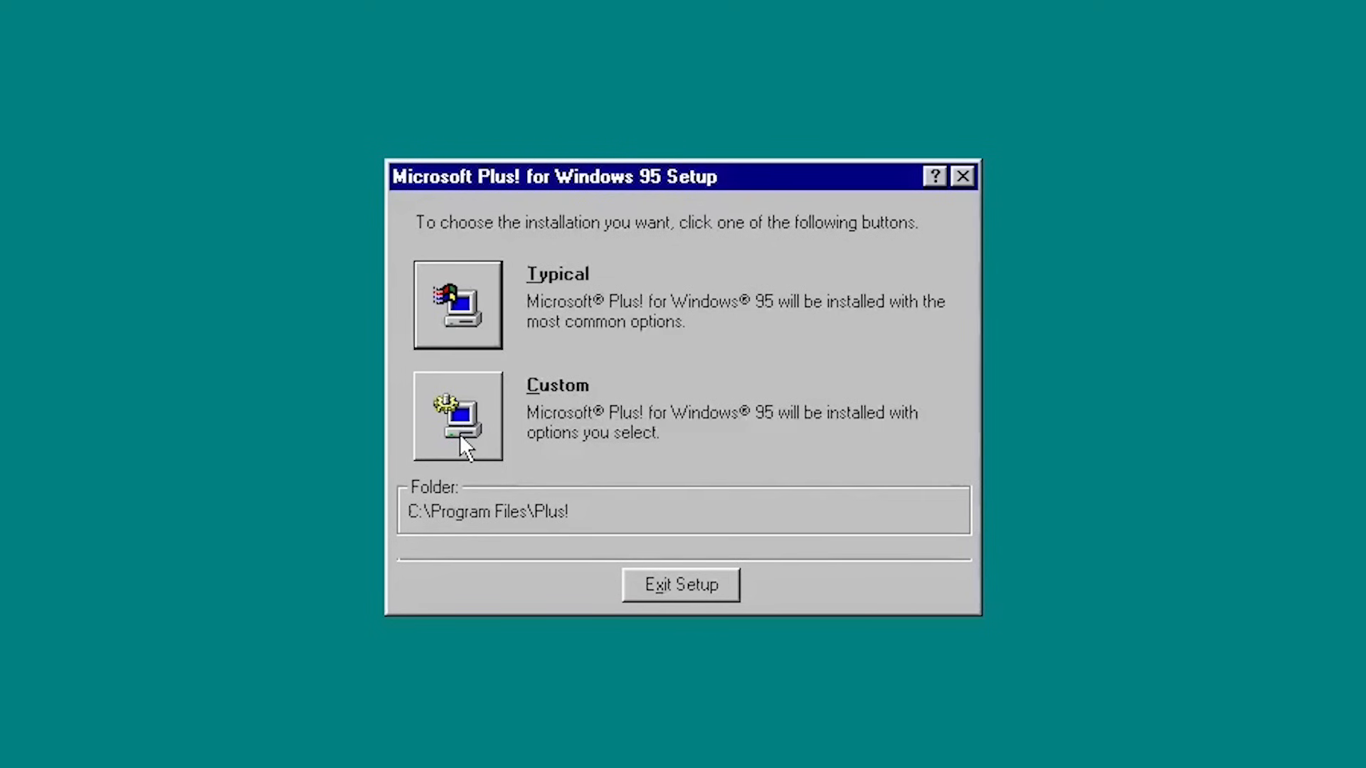
Step: Choose the Custom installation option in Microsoft Plus! for Windows 95 Setup
{"action": "left_click", "coordinate": [456, 417]}
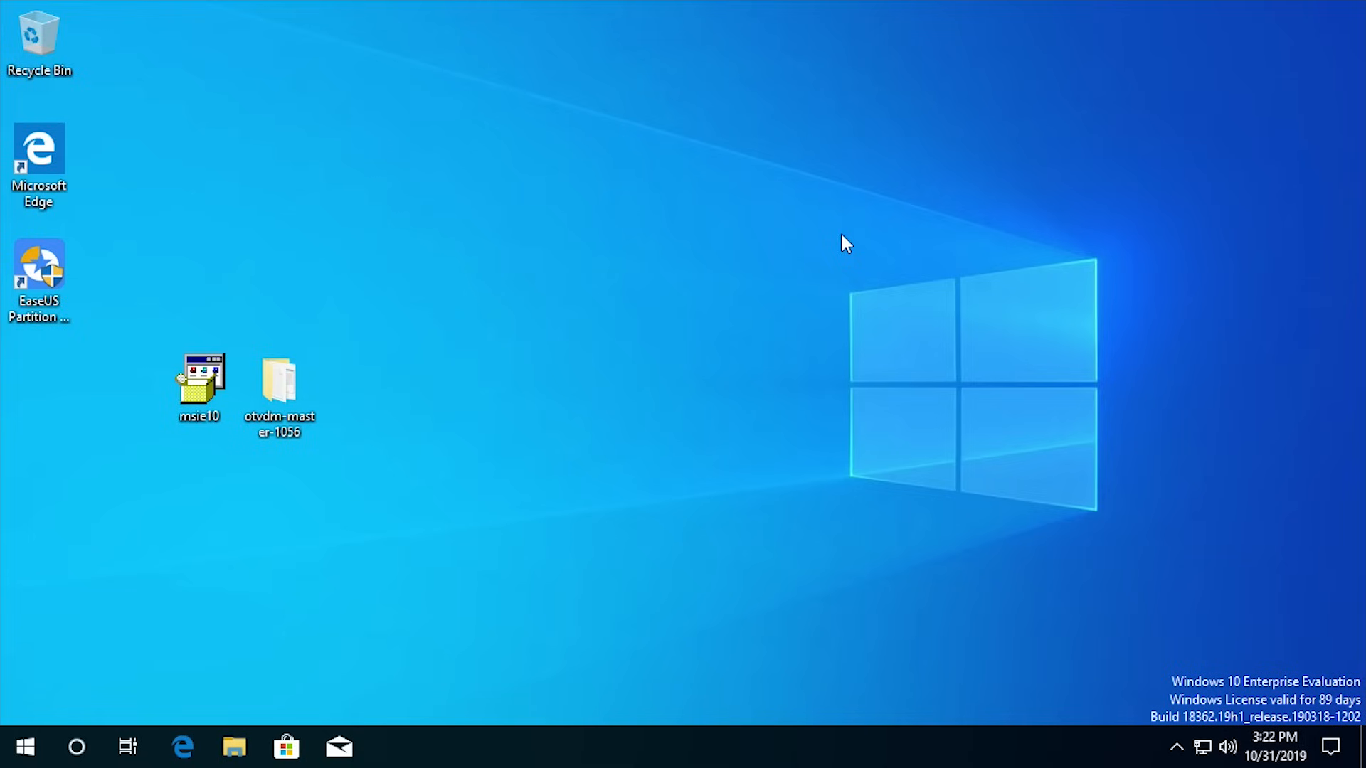
{"action": "mouse_move", "coordinate": [568, 432]}
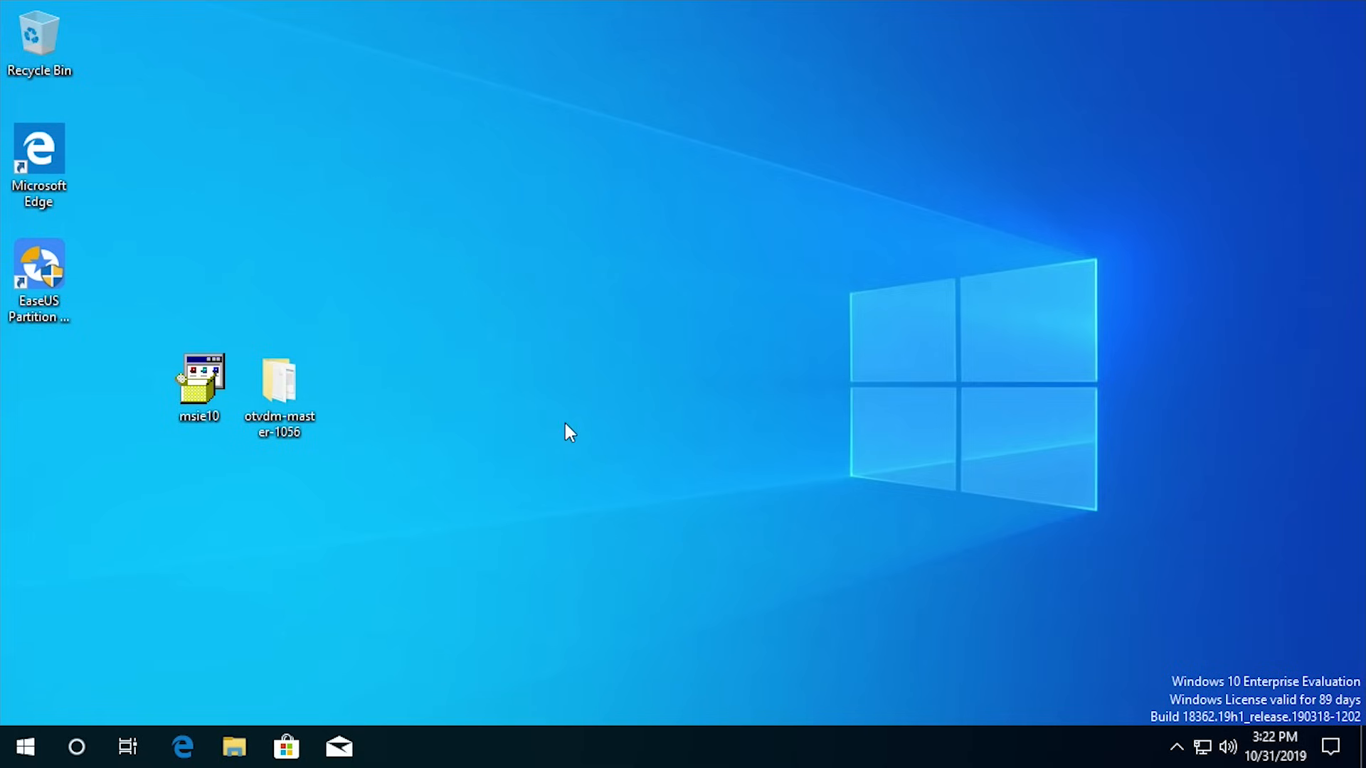
{"action": "mouse_move", "coordinate": [329, 565]}
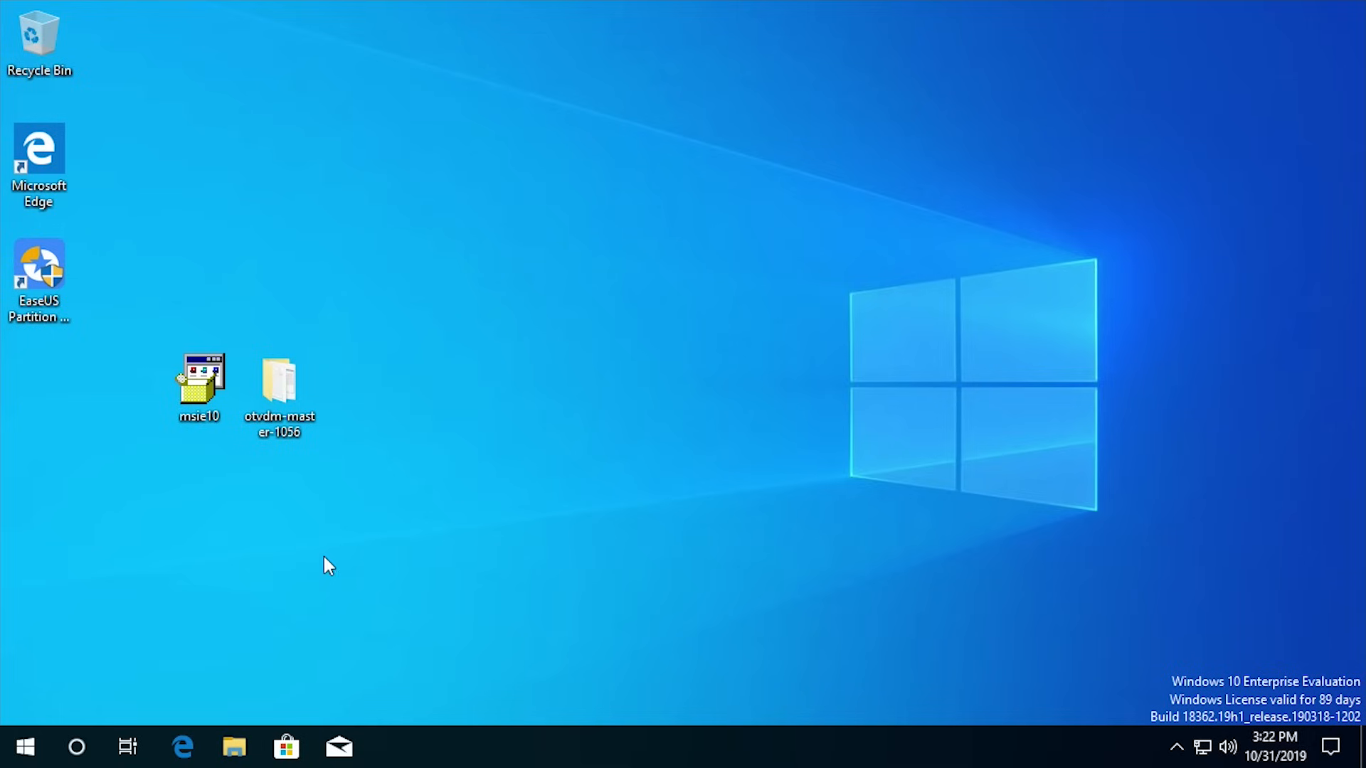
Step: Move msie10 to the desktop centre and view its Properties Details (Internet Tools 4.40.435, 1995)
{"action": "left_click_drag", "start_coordinate": [200, 387], "coordinate": [409, 300]}
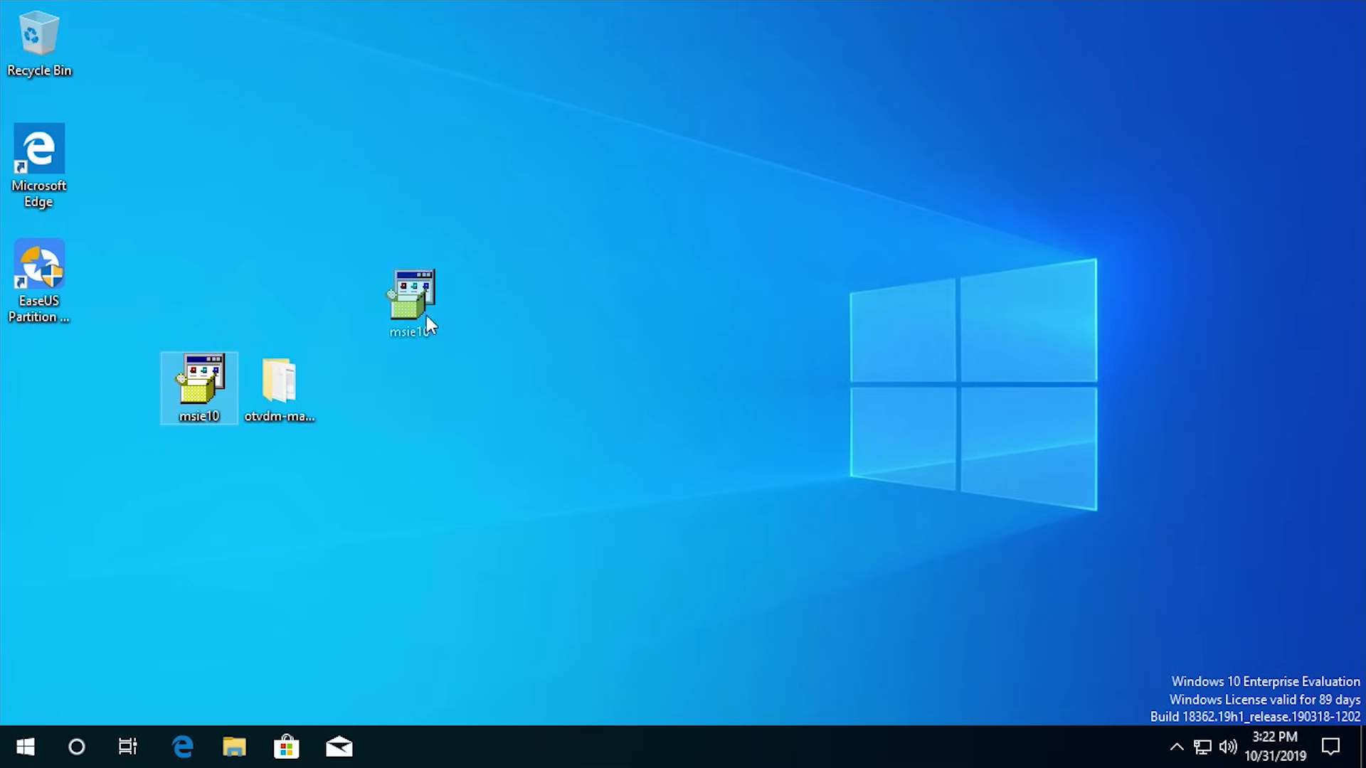
{"action": "left_click_drag", "start_coordinate": [411, 300], "coordinate": [518, 387]}
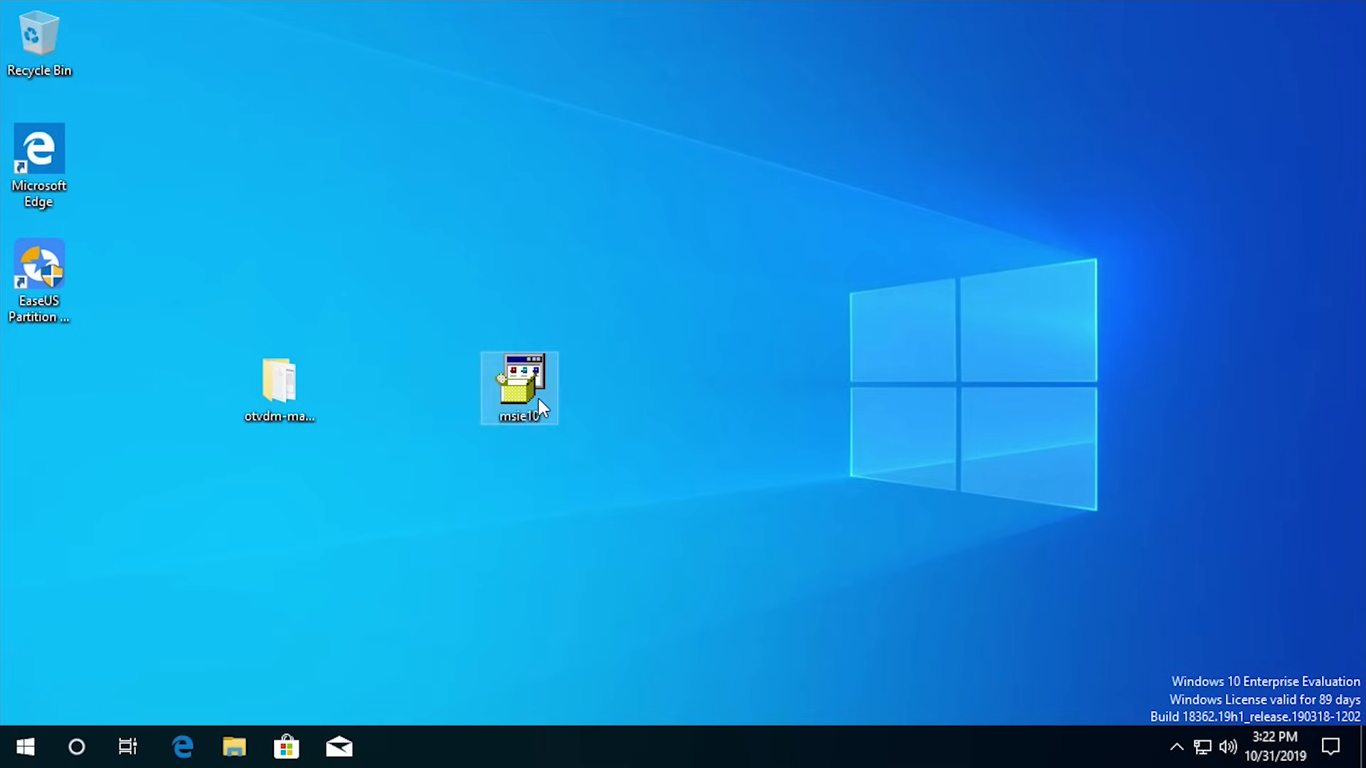
{"action": "right_click", "coordinate": [519, 387]}
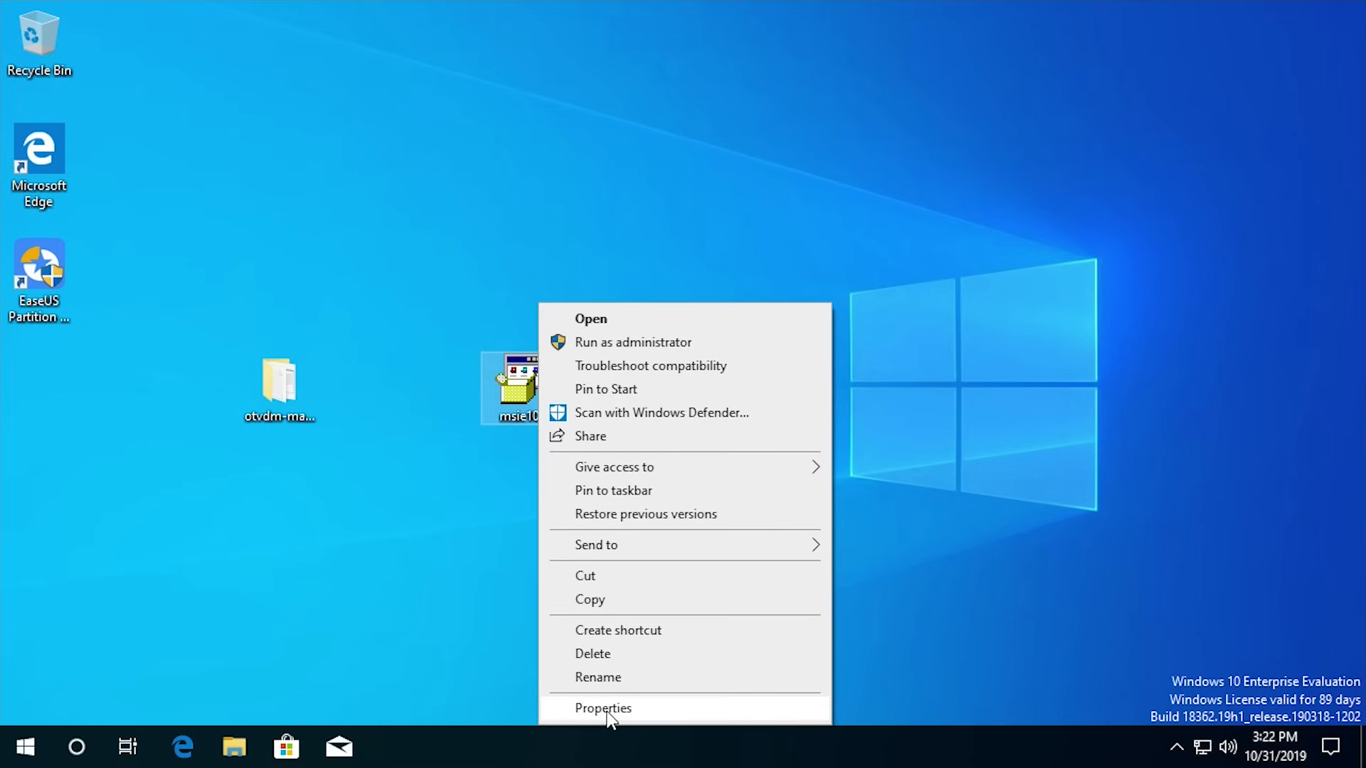
{"action": "left_click", "coordinate": [603, 707]}
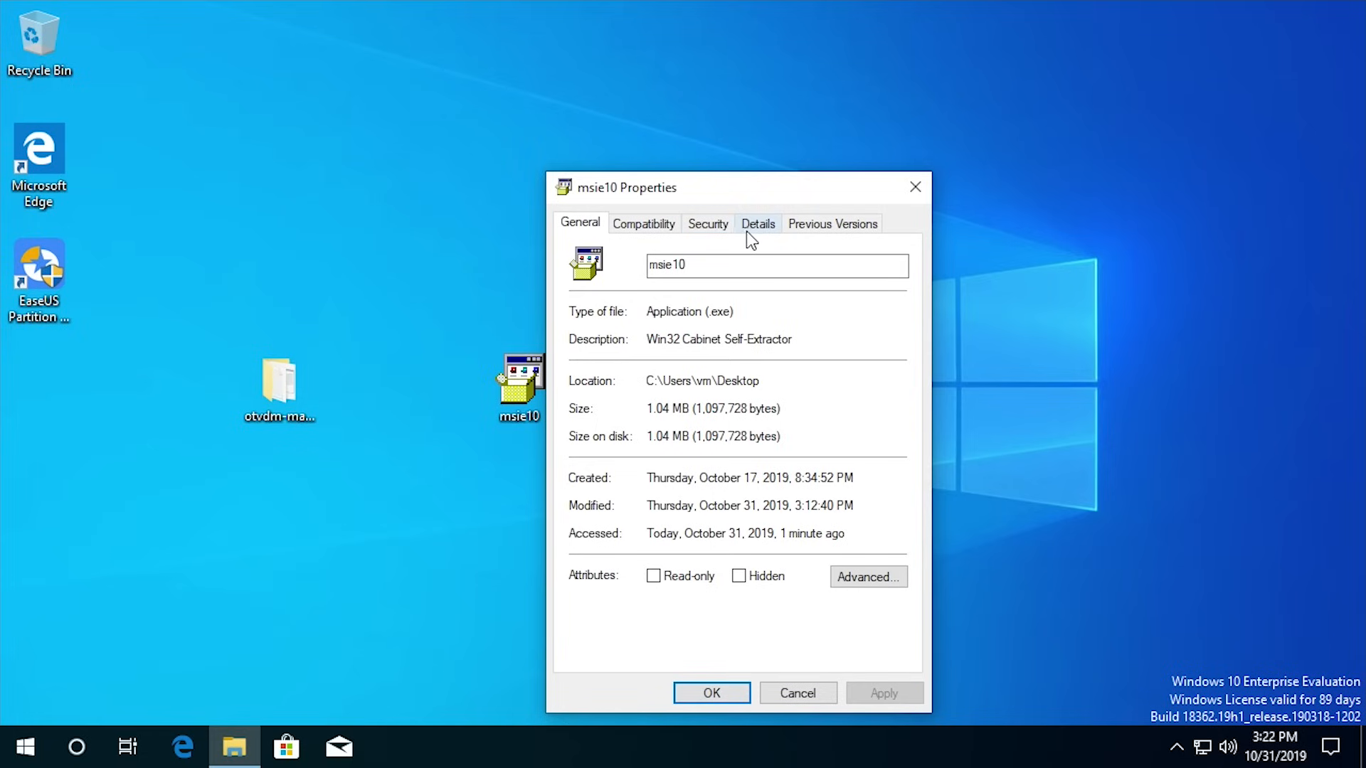
{"action": "left_click", "coordinate": [757, 224]}
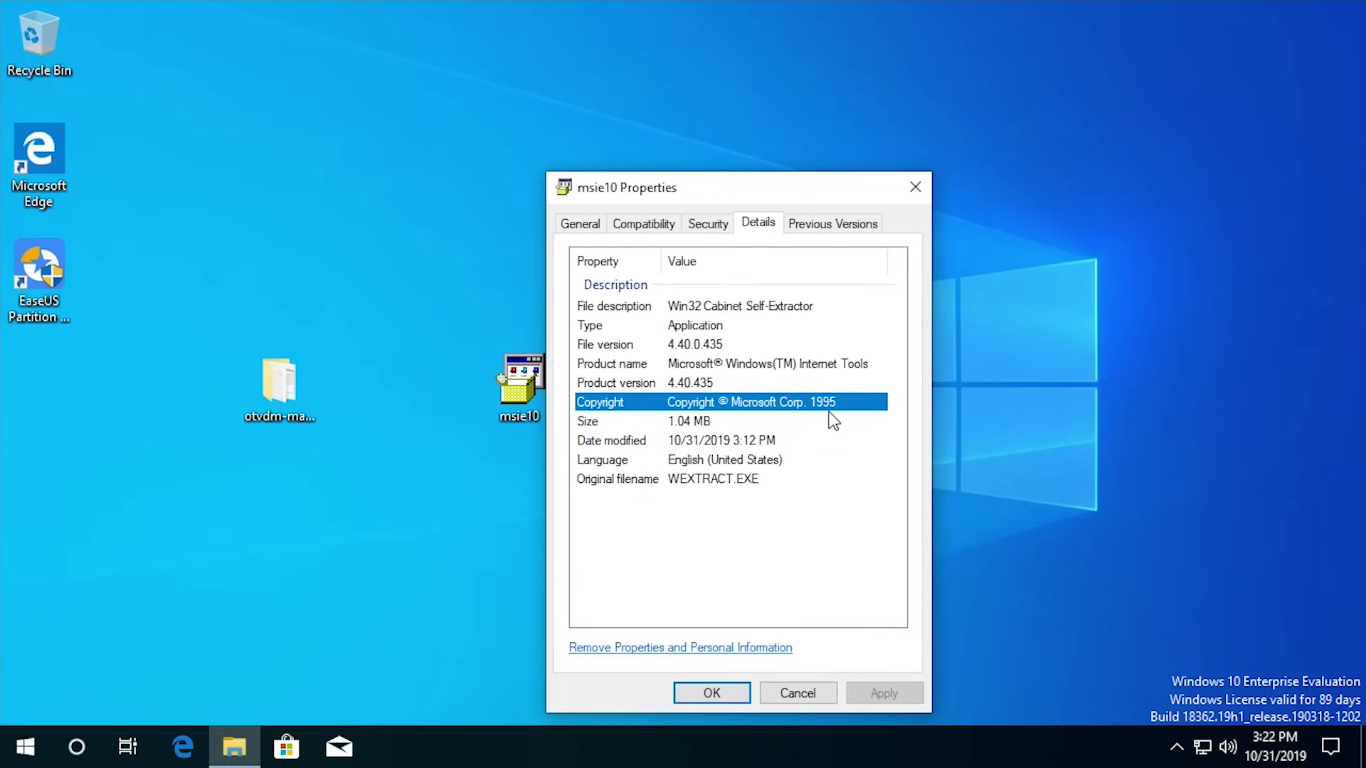
{"action": "mouse_move", "coordinate": [915, 186]}
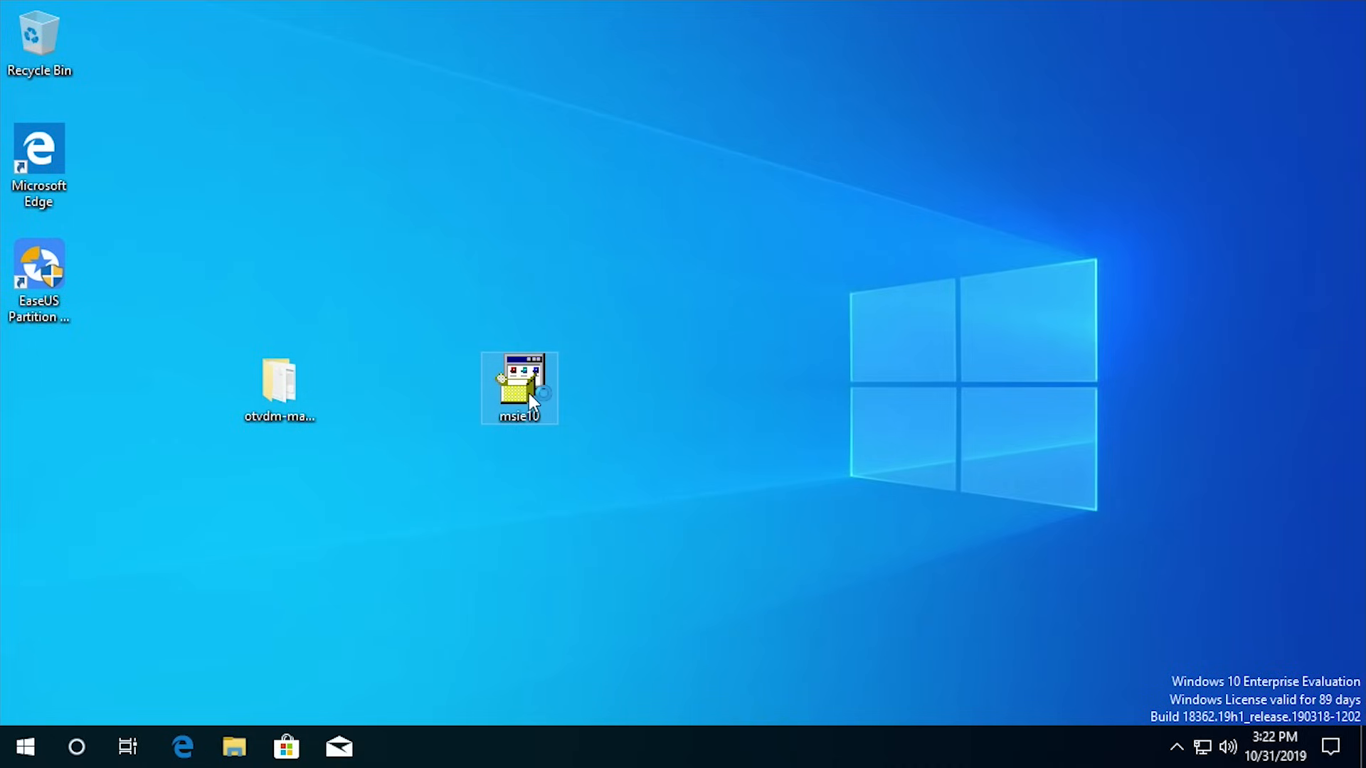
Step: Run the msie10 installer, acknowledge the Windows 95 requirement message, and launch it again
{"action": "double_click", "coordinate": [519, 387]}
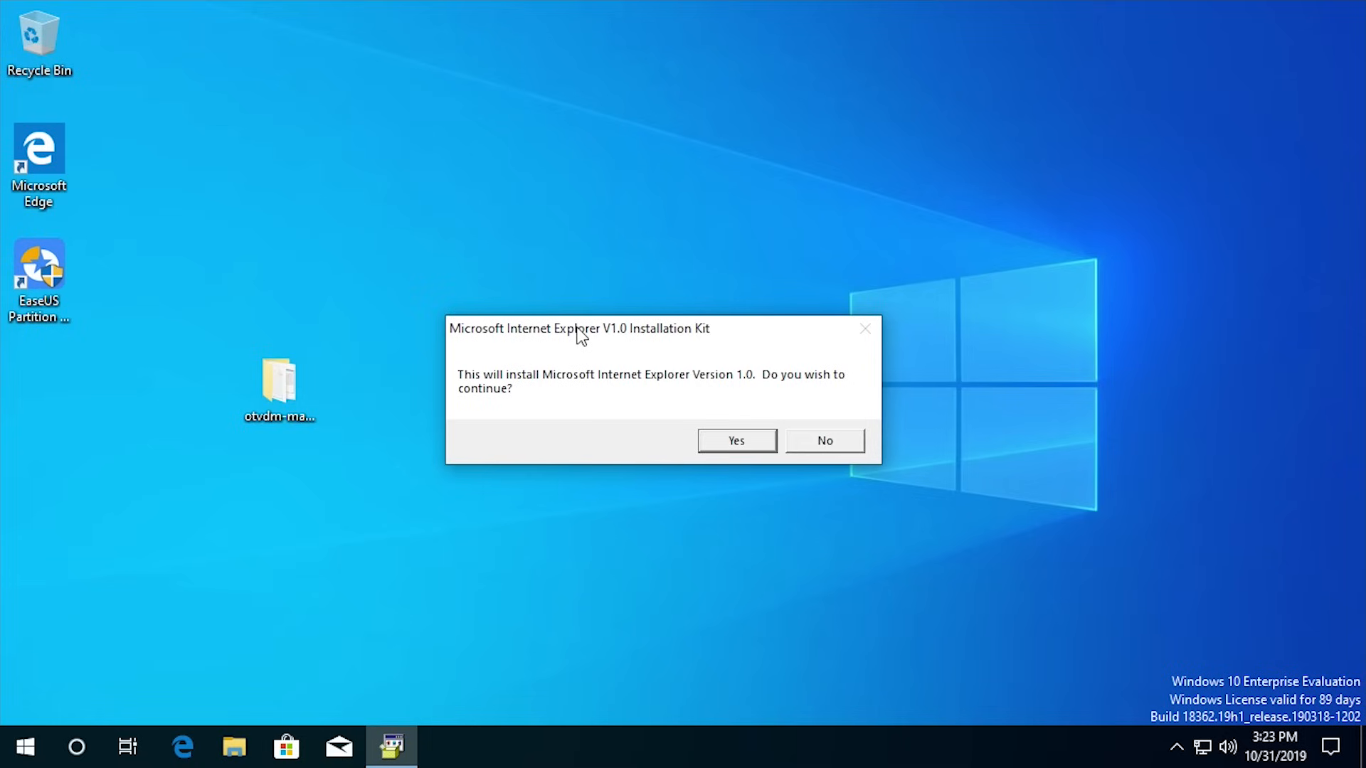
{"action": "left_click", "coordinate": [735, 439]}
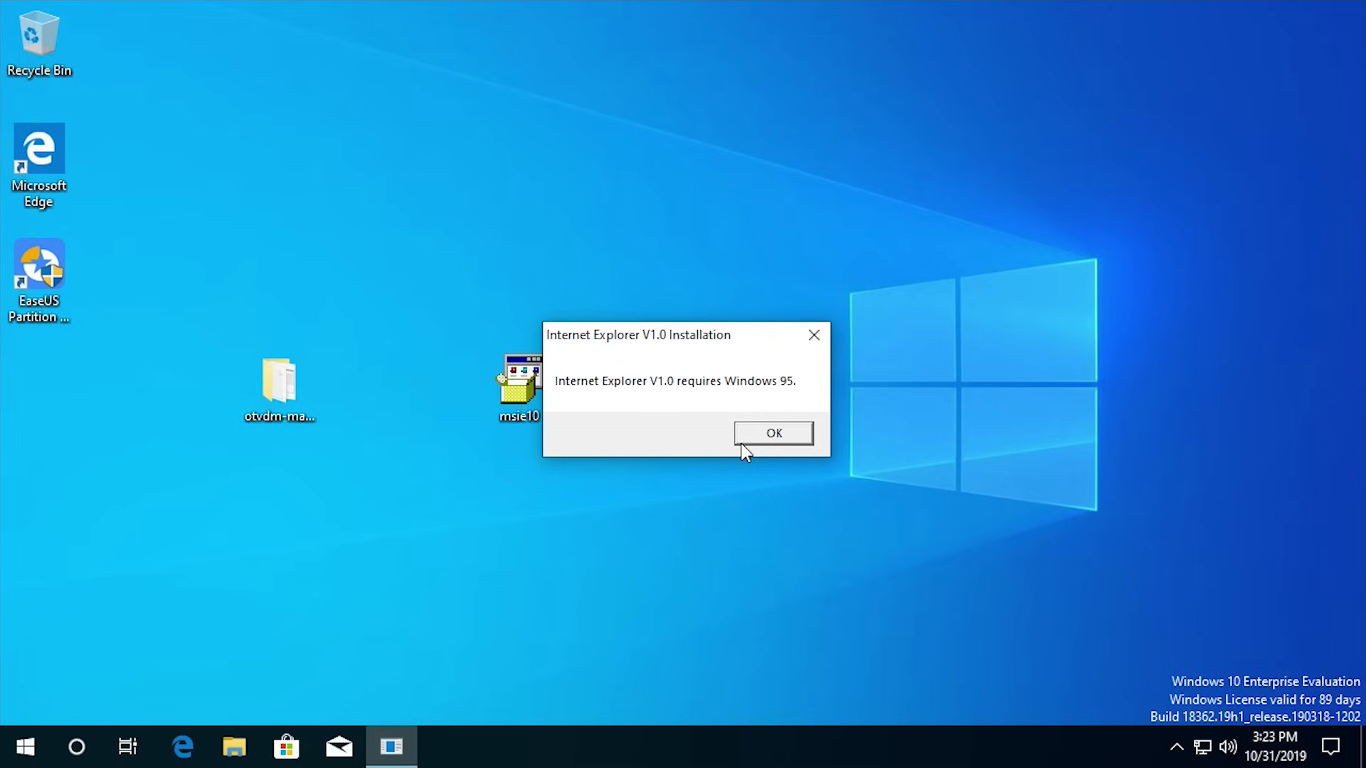
{"action": "left_click", "coordinate": [773, 432]}
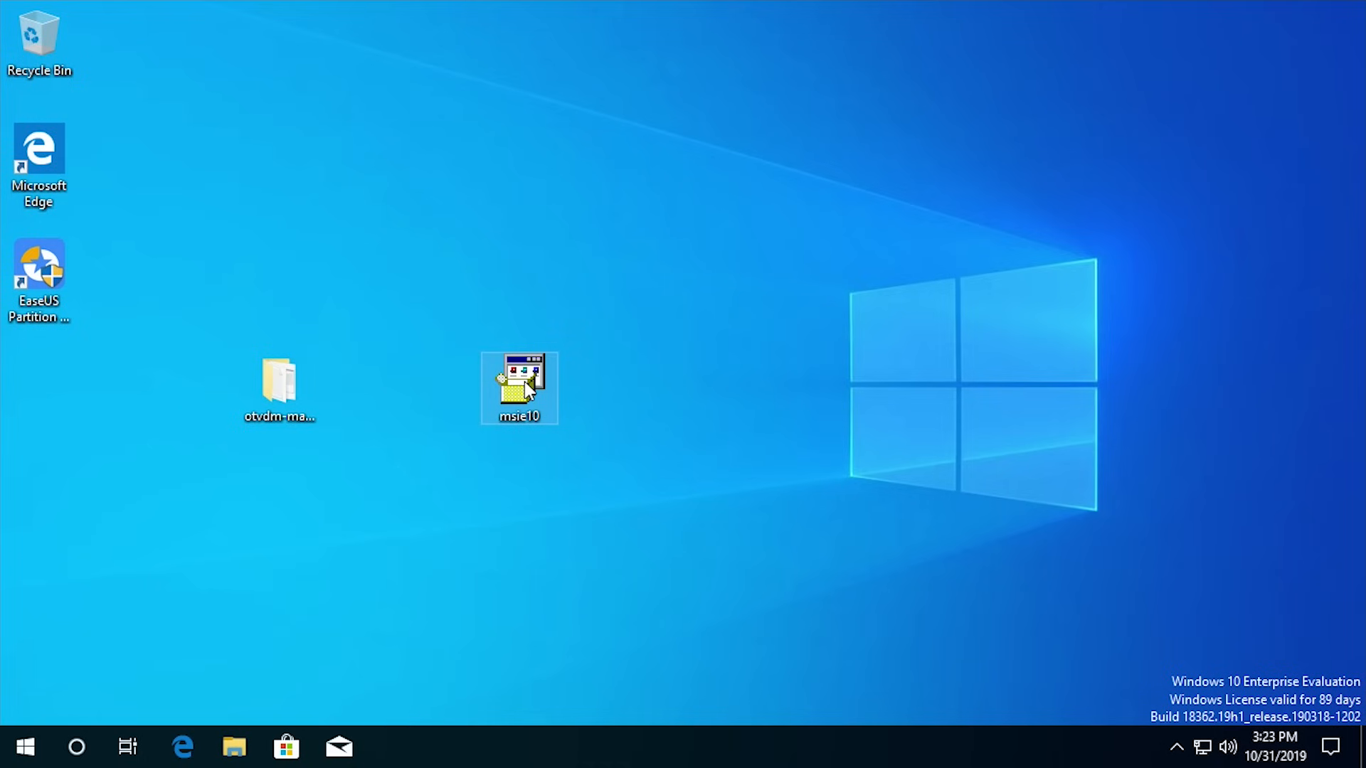
{"action": "double_click", "coordinate": [518, 387]}
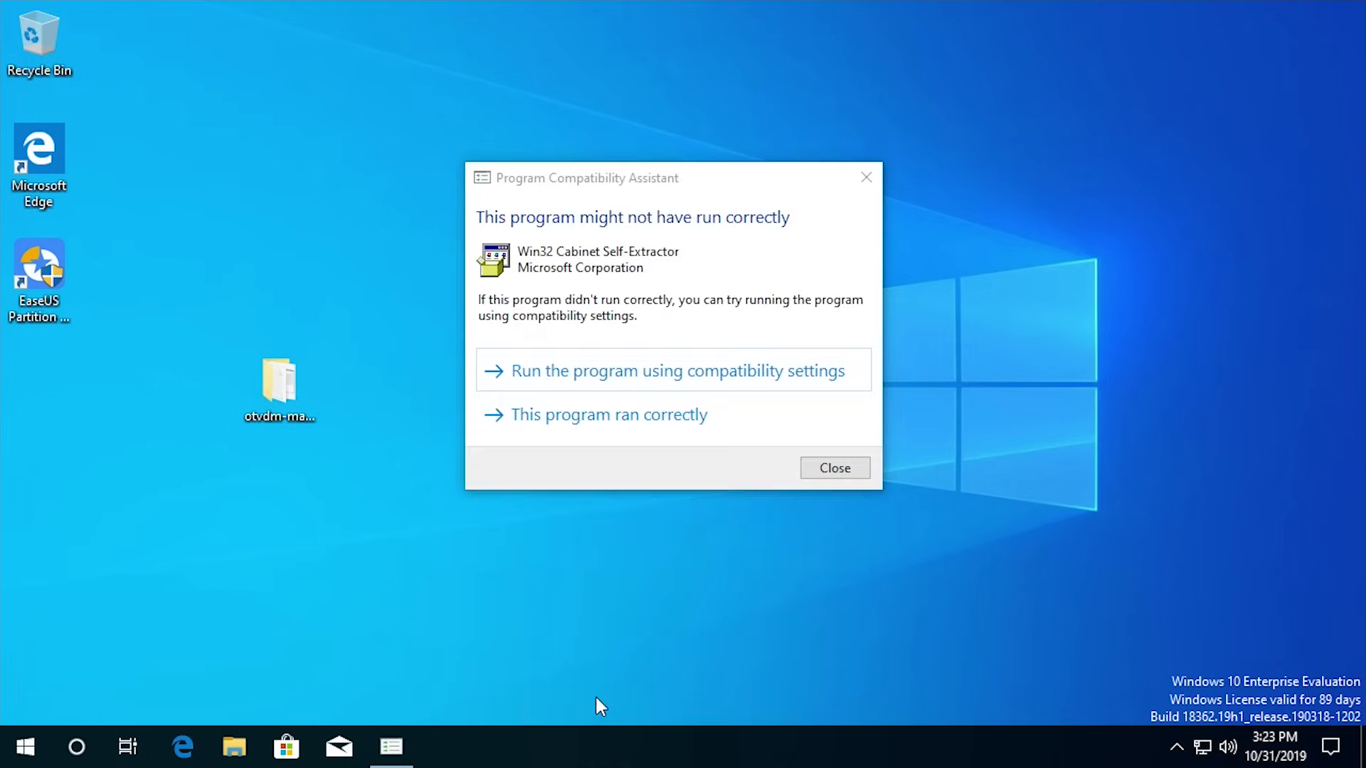
{"action": "mouse_move", "coordinate": [747, 541]}
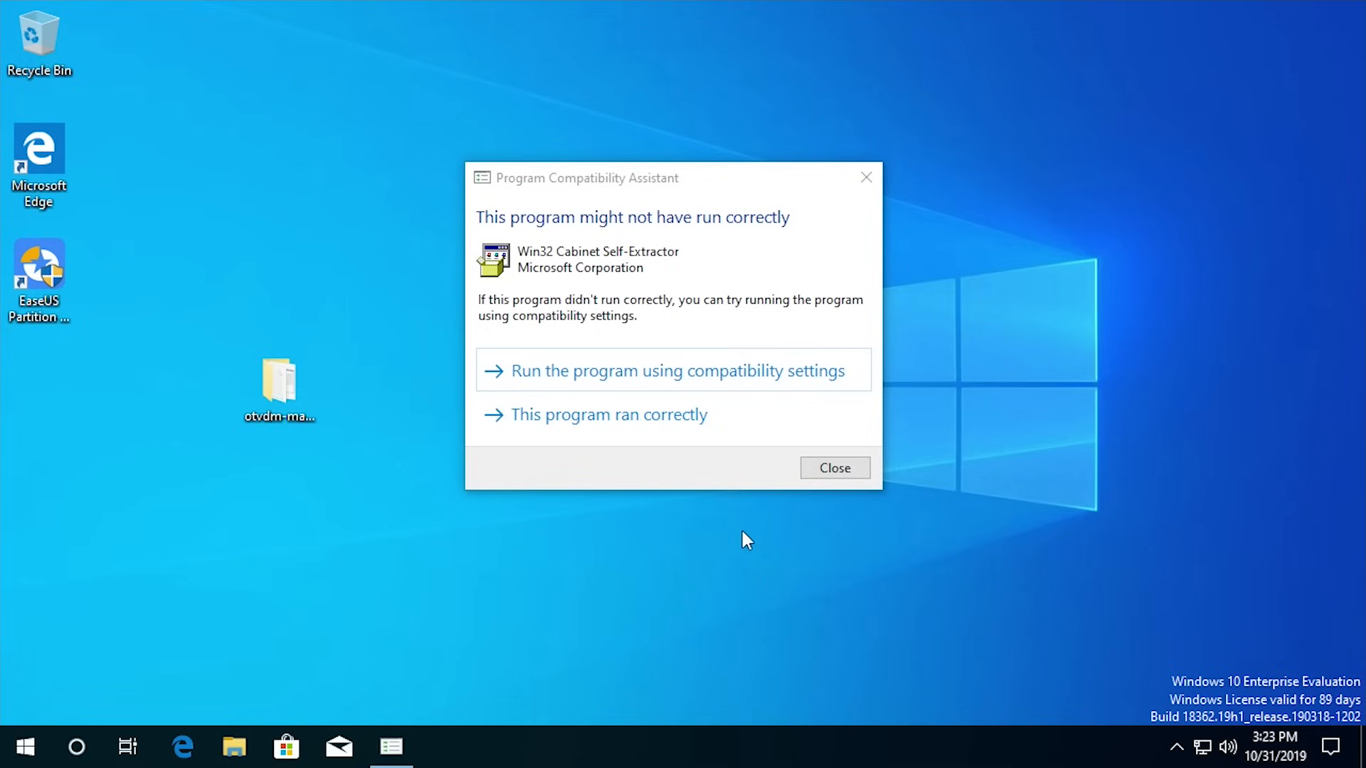
Step: Set msie10 to run in Windows 95 compatibility mode via its Properties and confirm
{"action": "right_click", "coordinate": [505, 387]}
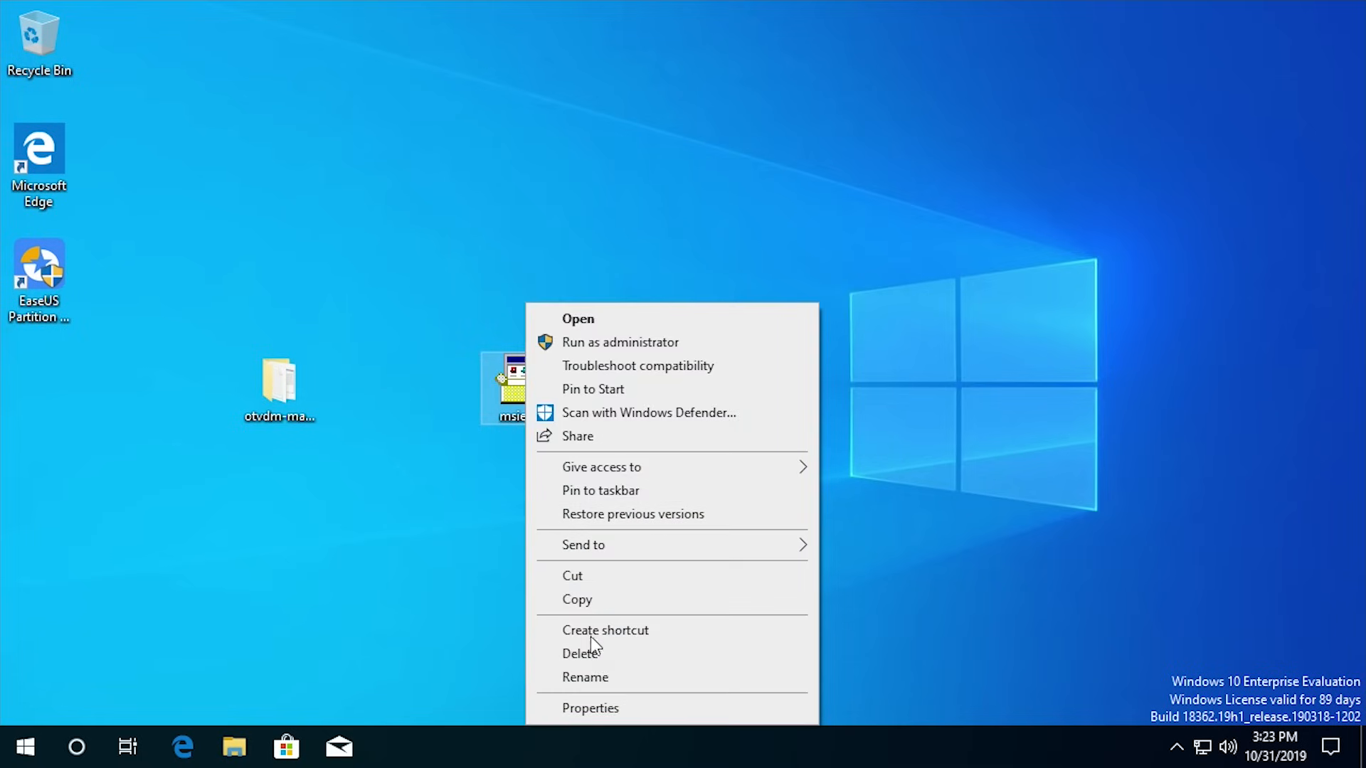
{"action": "left_click", "coordinate": [590, 707]}
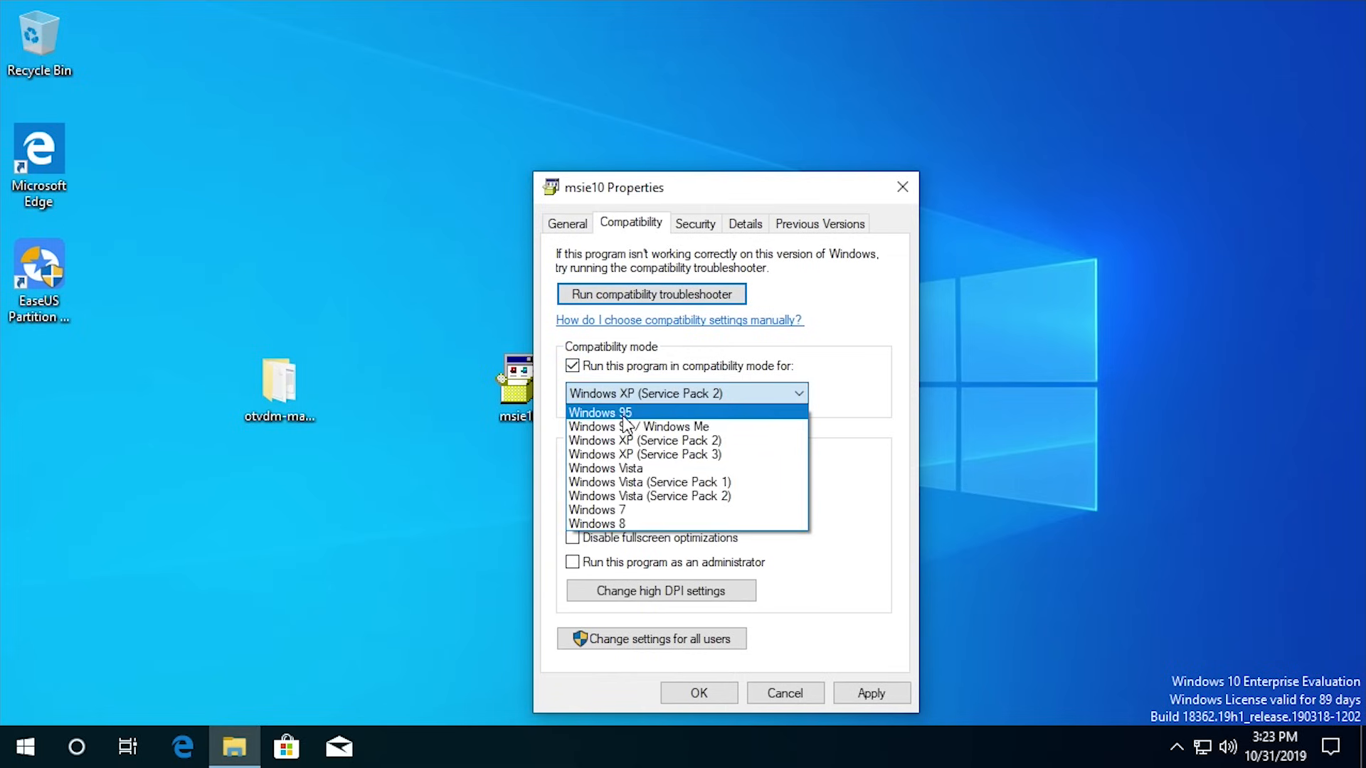
{"action": "left_click", "coordinate": [599, 413]}
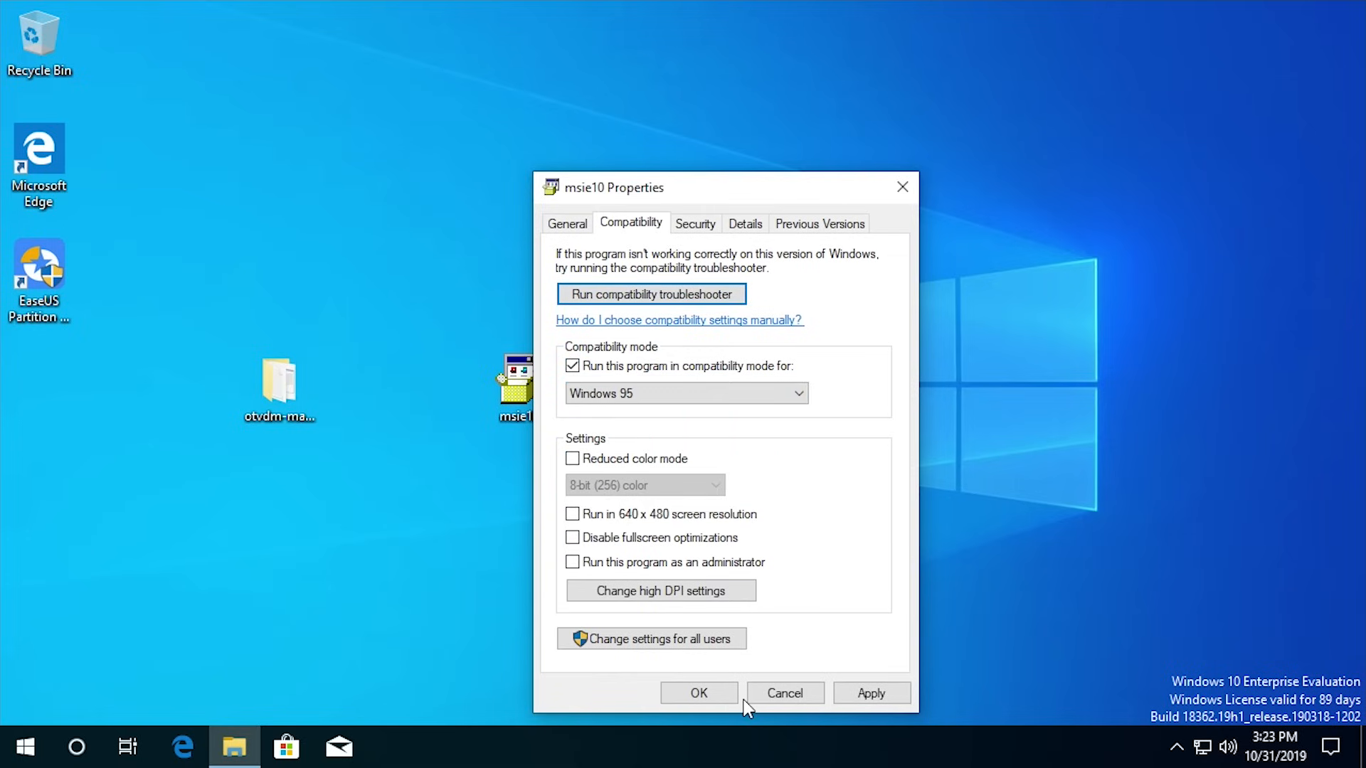
{"action": "mouse_move", "coordinate": [774, 673]}
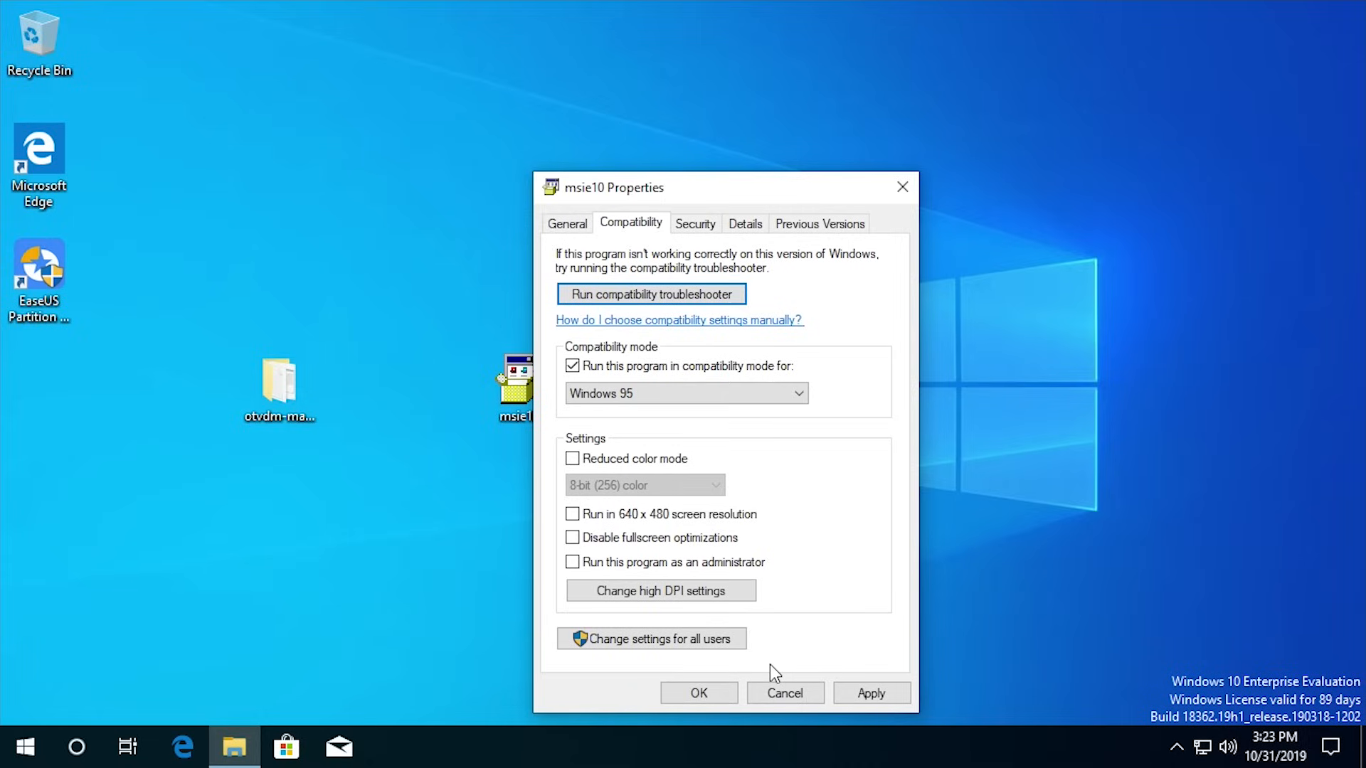
{"action": "left_click", "coordinate": [699, 693]}
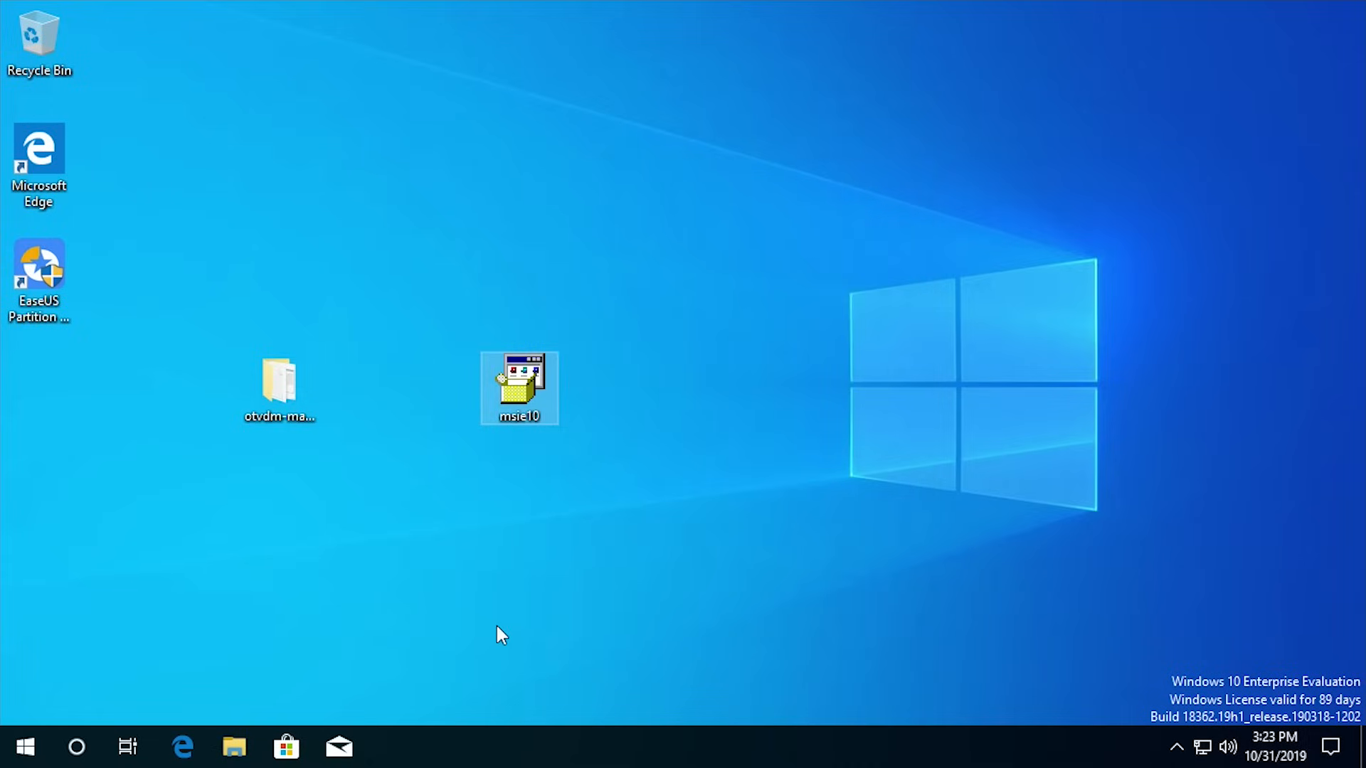
Step: Run msie10 with UAC approval, accept the license, and dismiss the RunDLL and Installation Failed errors
{"action": "double_click", "coordinate": [519, 387]}
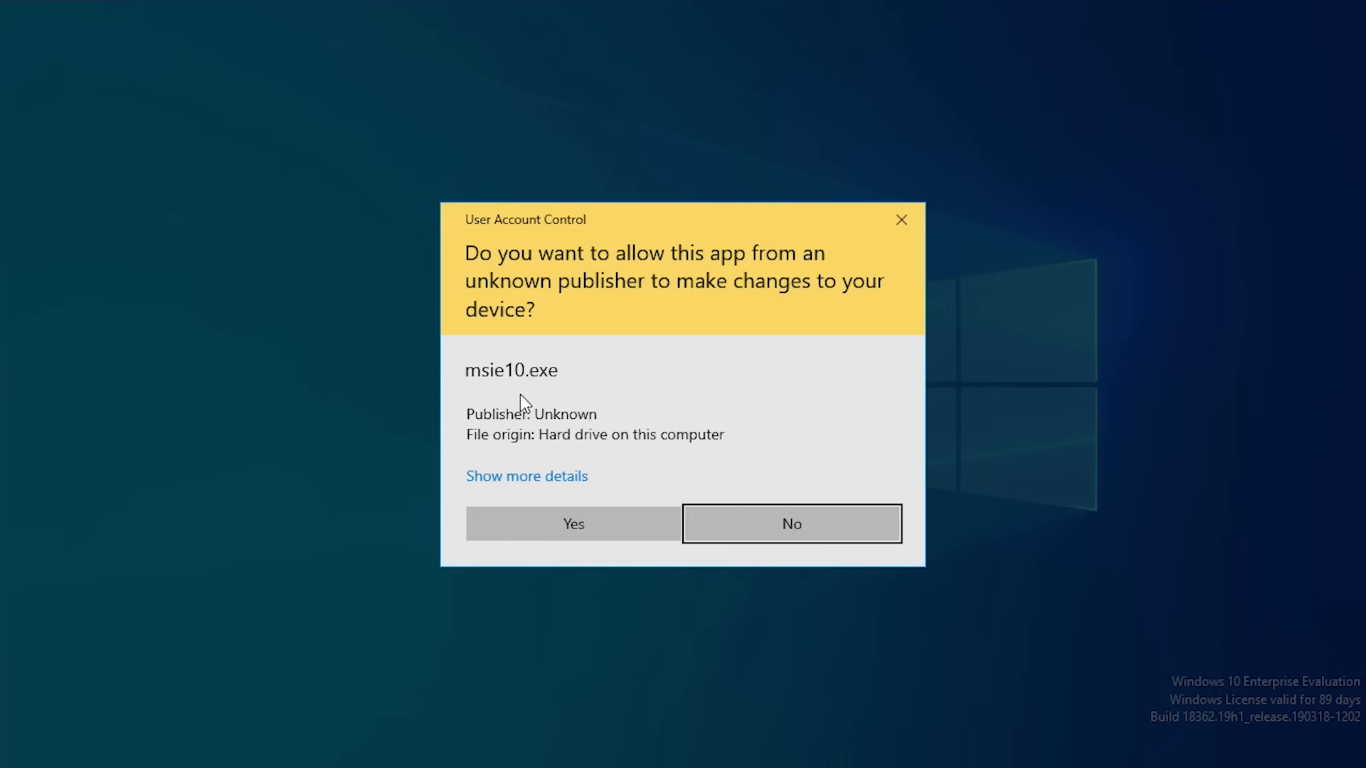
{"action": "left_click", "coordinate": [572, 524]}
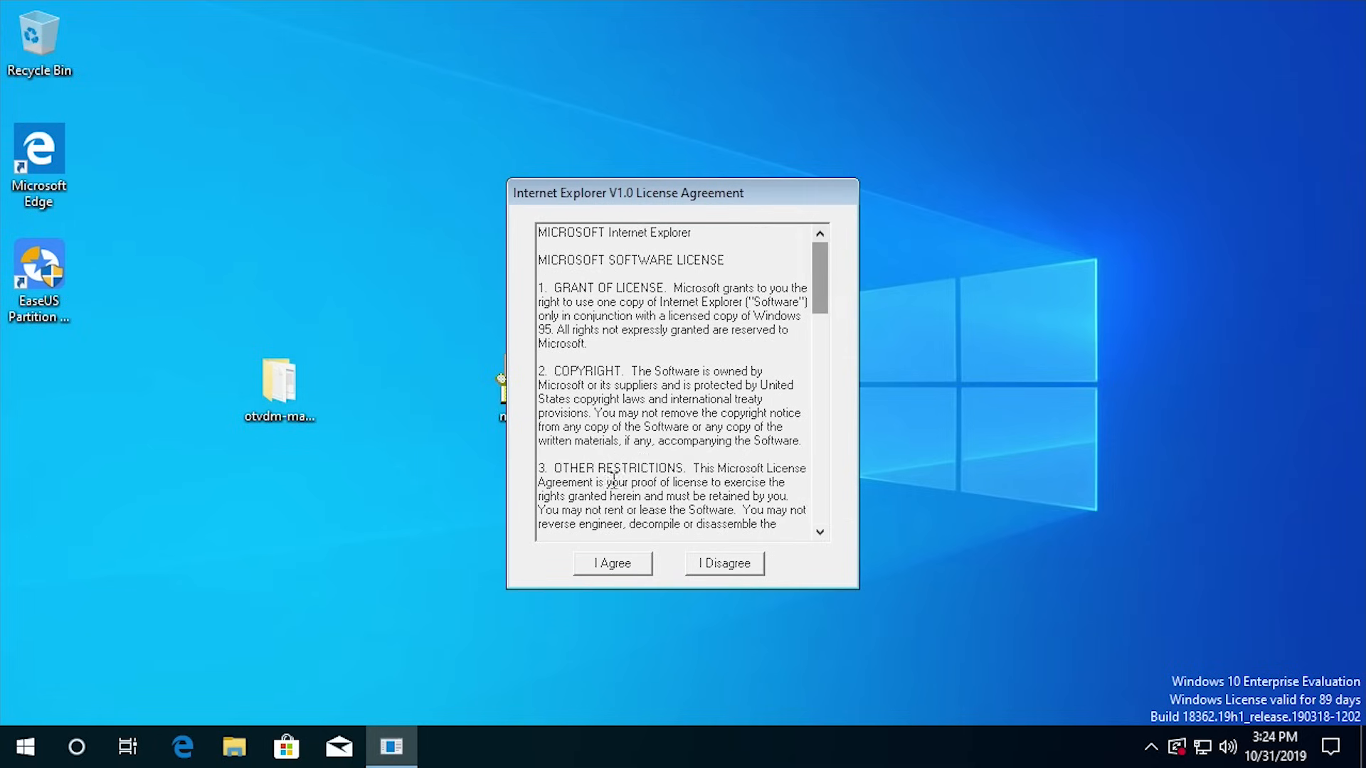
{"action": "left_click", "coordinate": [611, 563]}
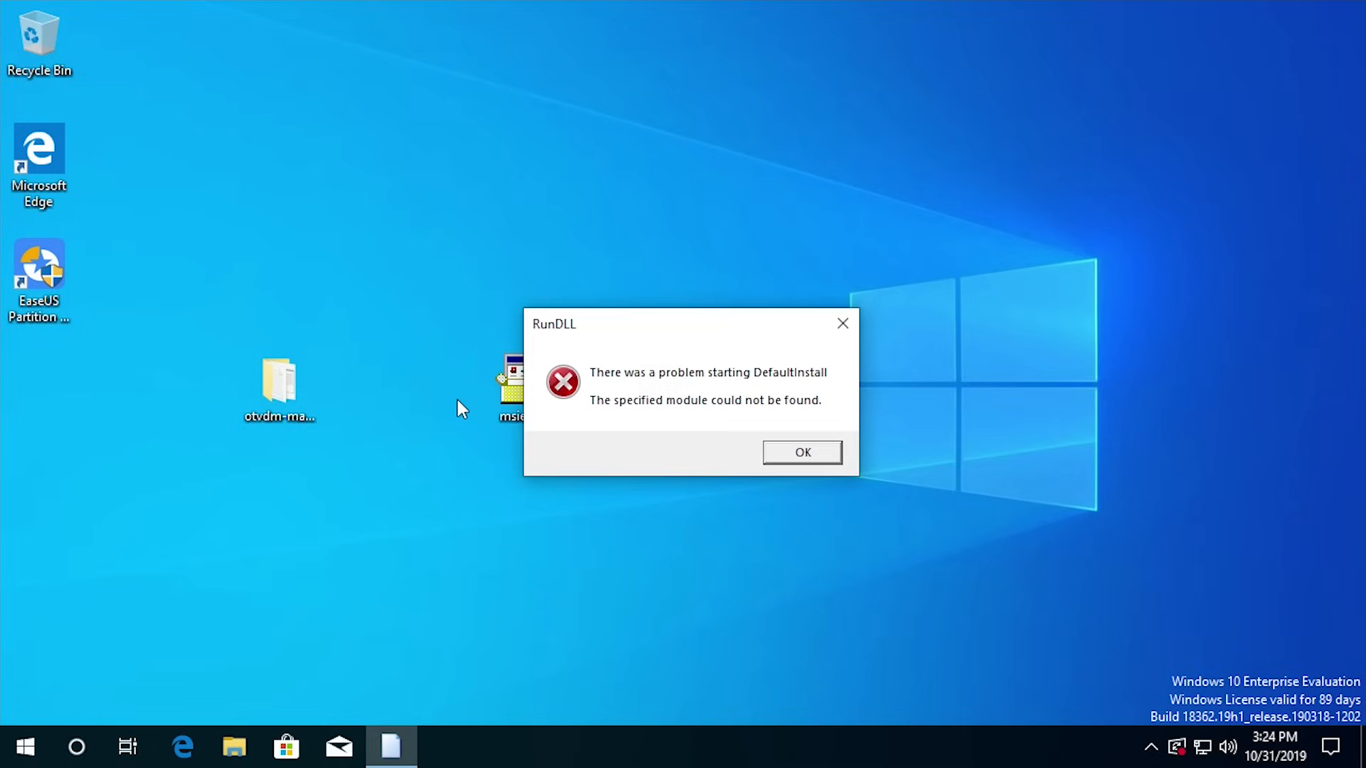
{"action": "mouse_move", "coordinate": [471, 406]}
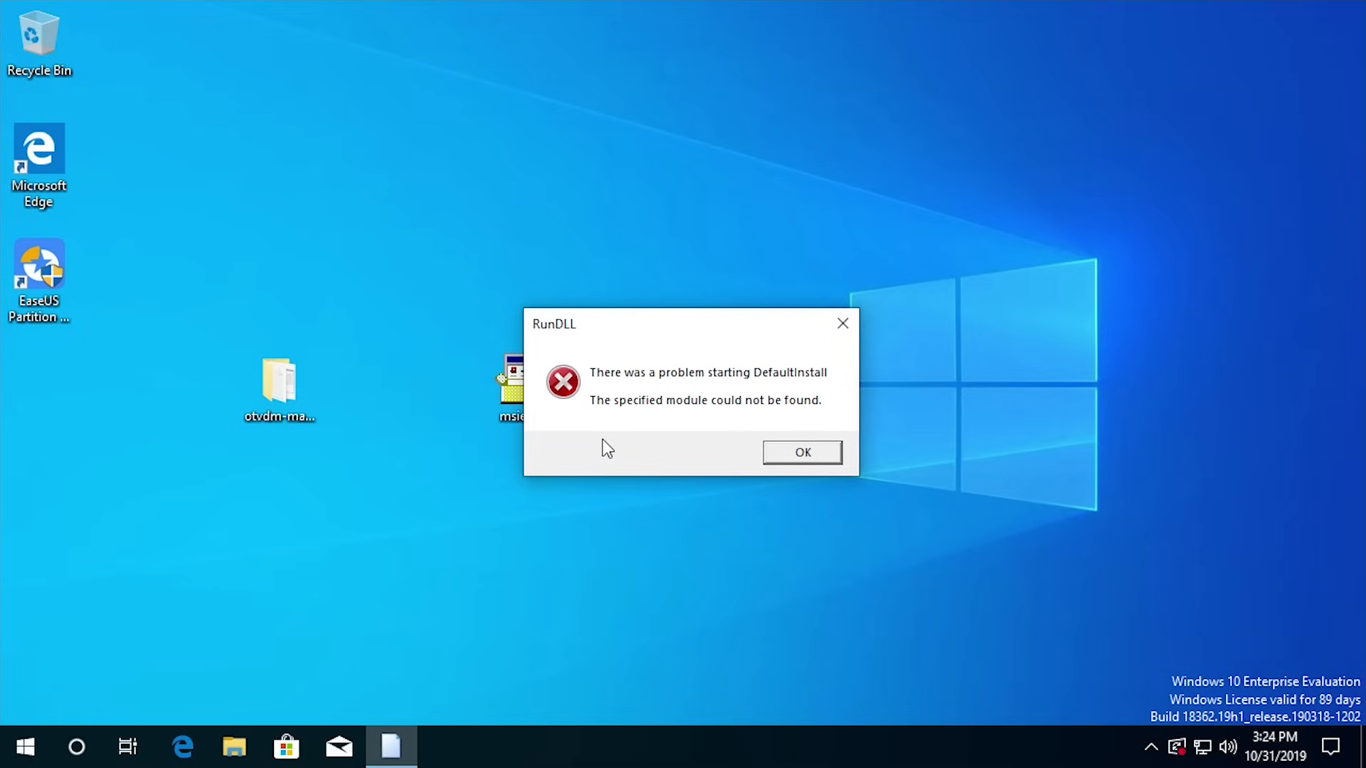
{"action": "left_click", "coordinate": [801, 453]}
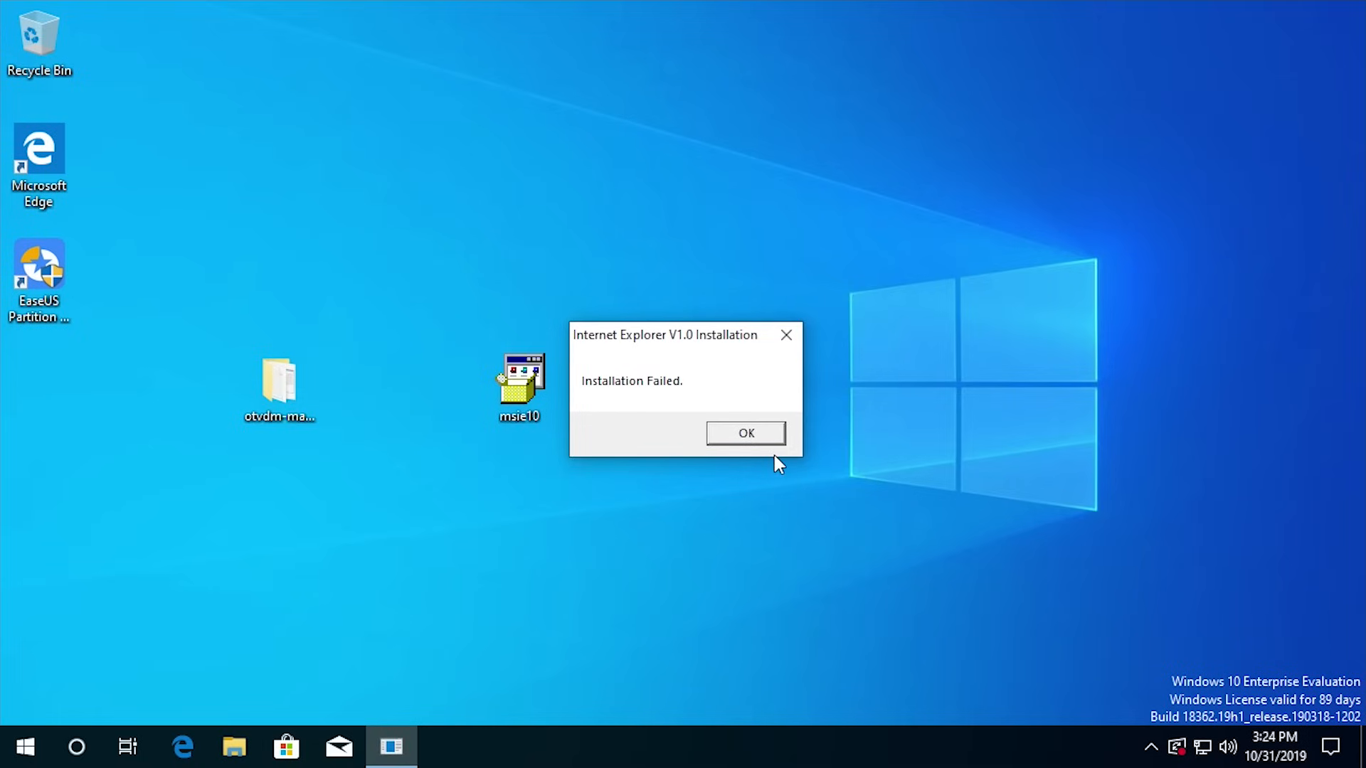
{"action": "left_click", "coordinate": [744, 433]}
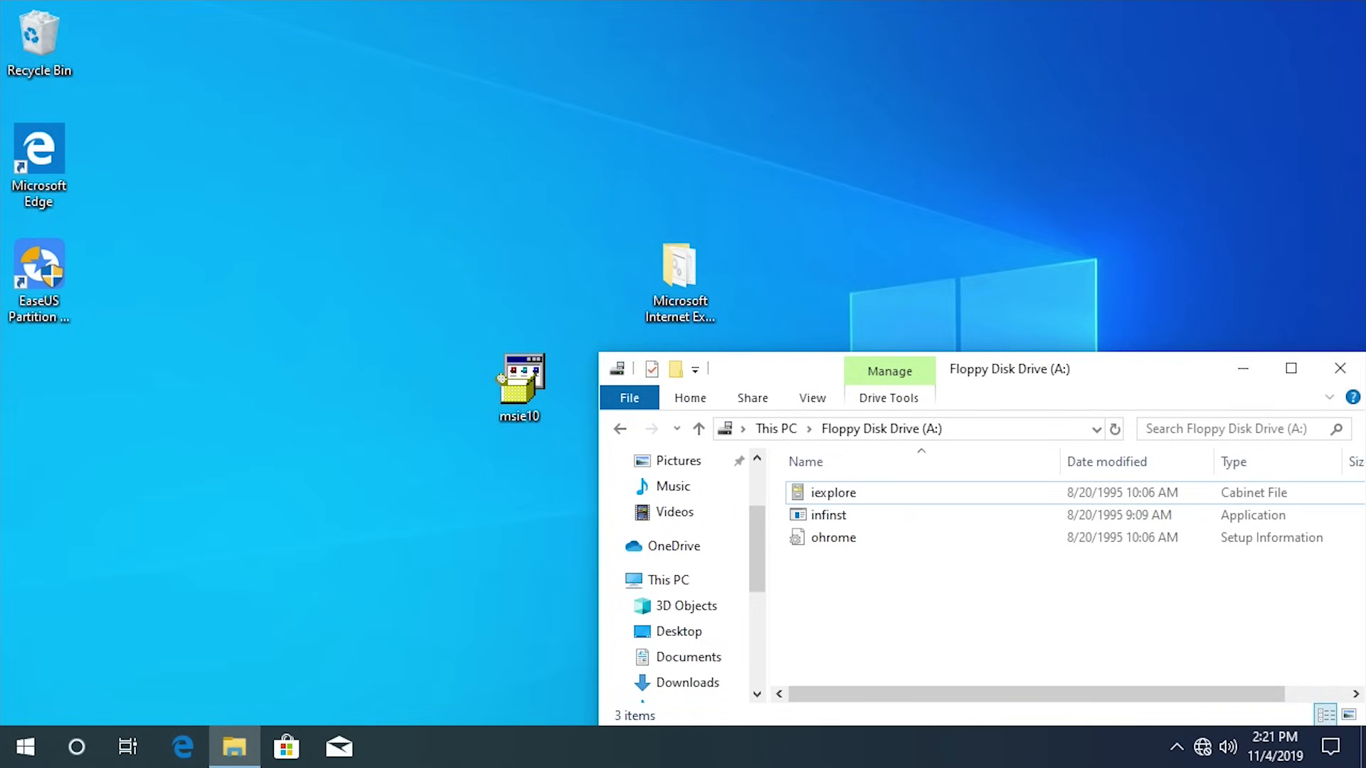
{"action": "mouse_move", "coordinate": [503, 457]}
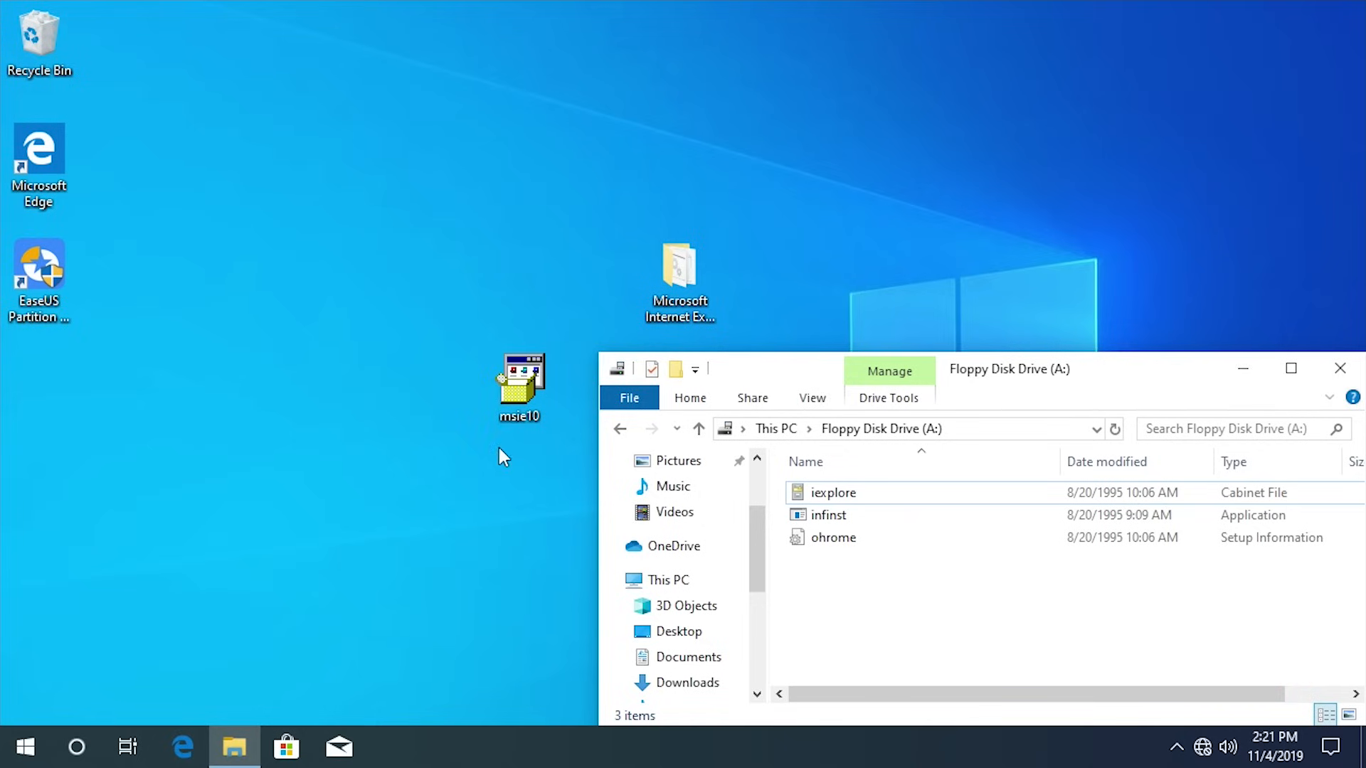
{"action": "left_click_drag", "start_coordinate": [518, 383], "coordinate": [282, 313]}
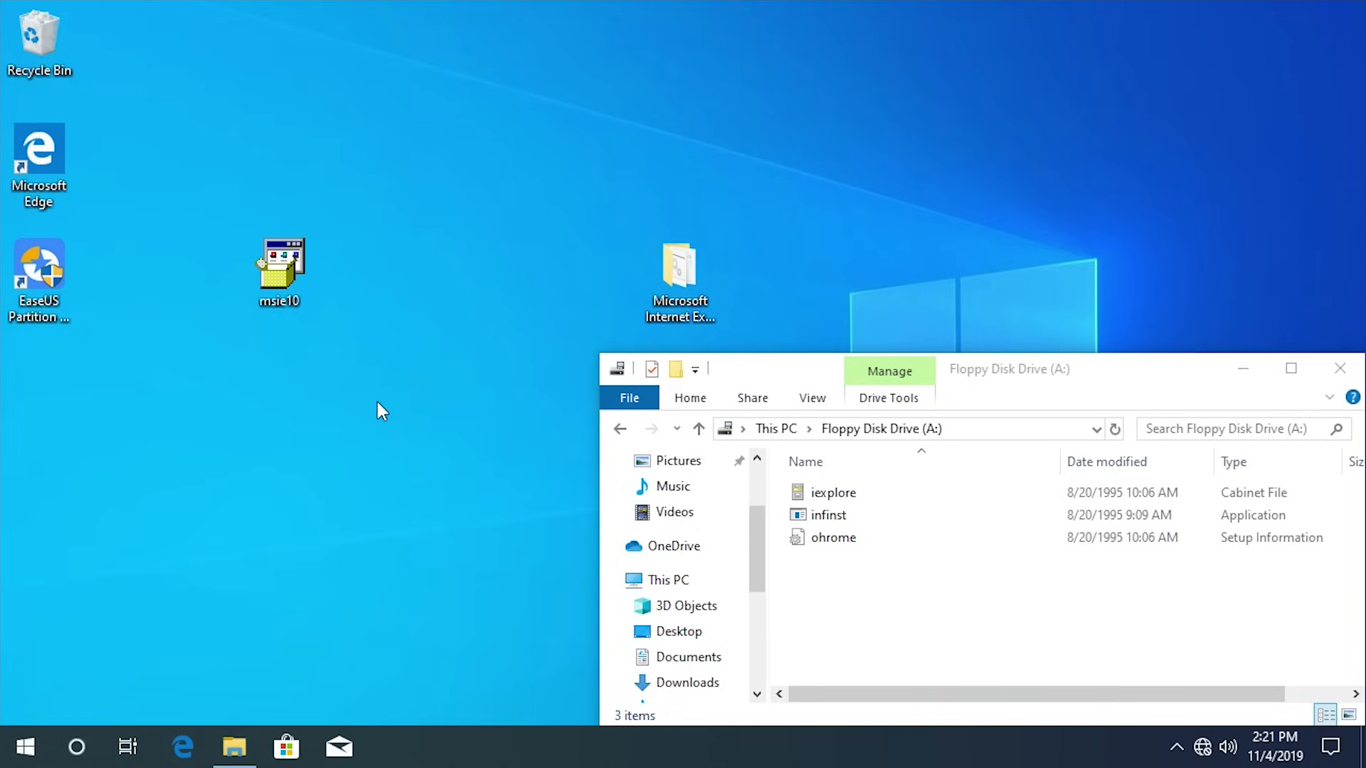
{"action": "mouse_move", "coordinate": [312, 496]}
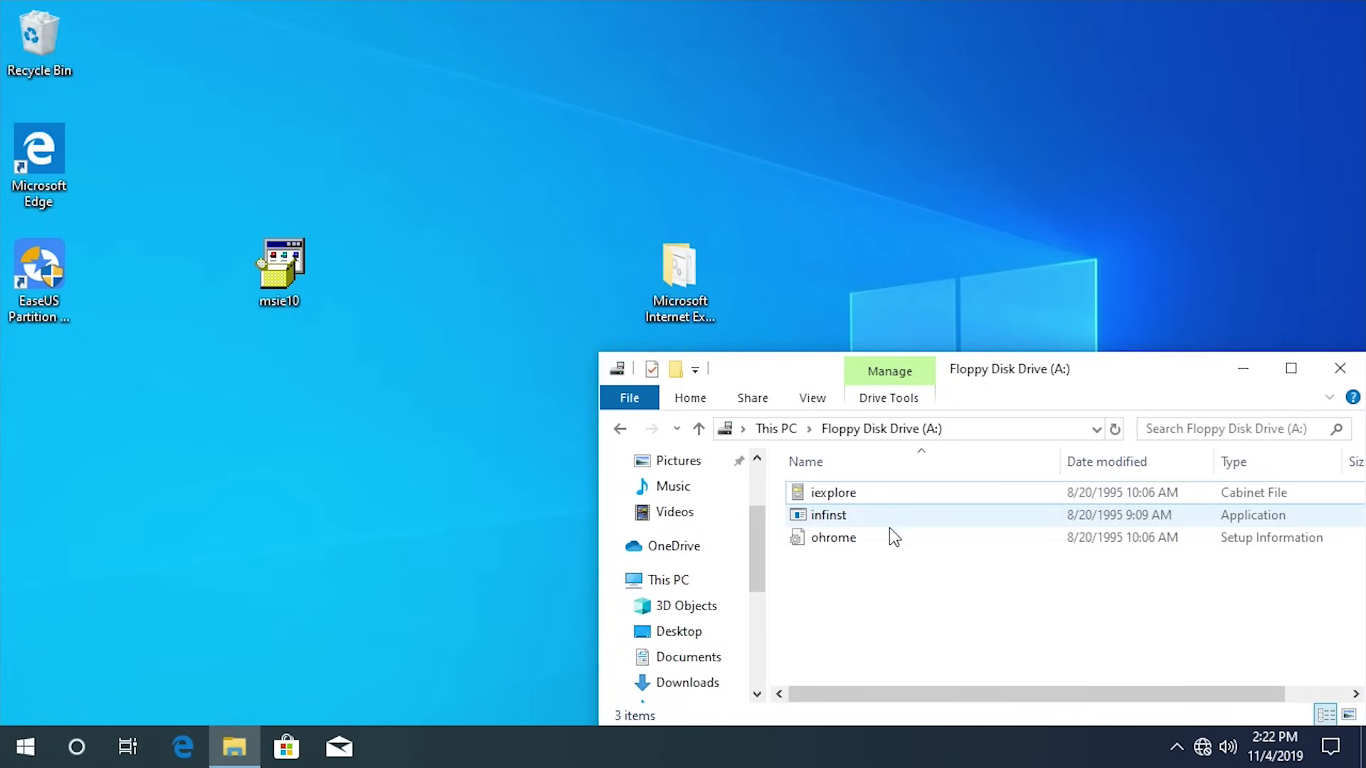
{"action": "left_click", "coordinate": [871, 581]}
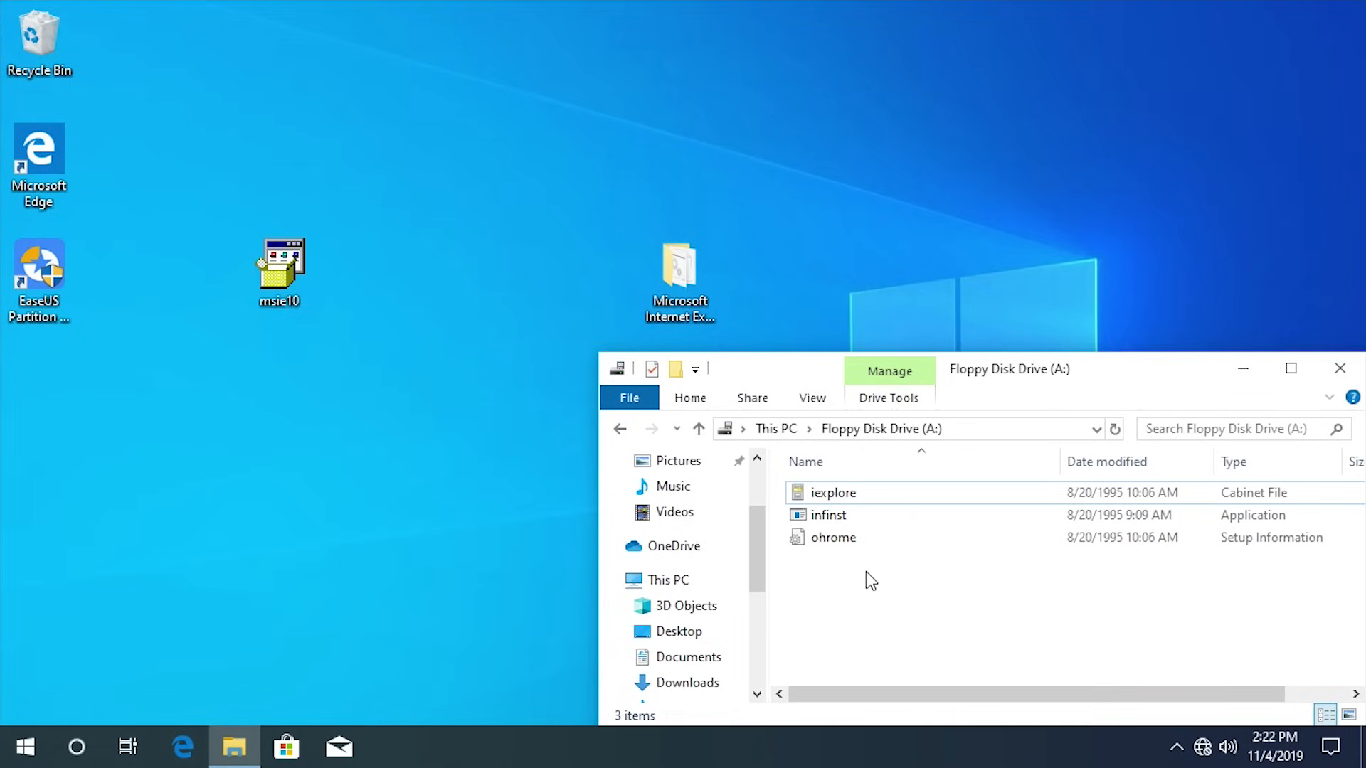
{"action": "mouse_move", "coordinate": [837, 381]}
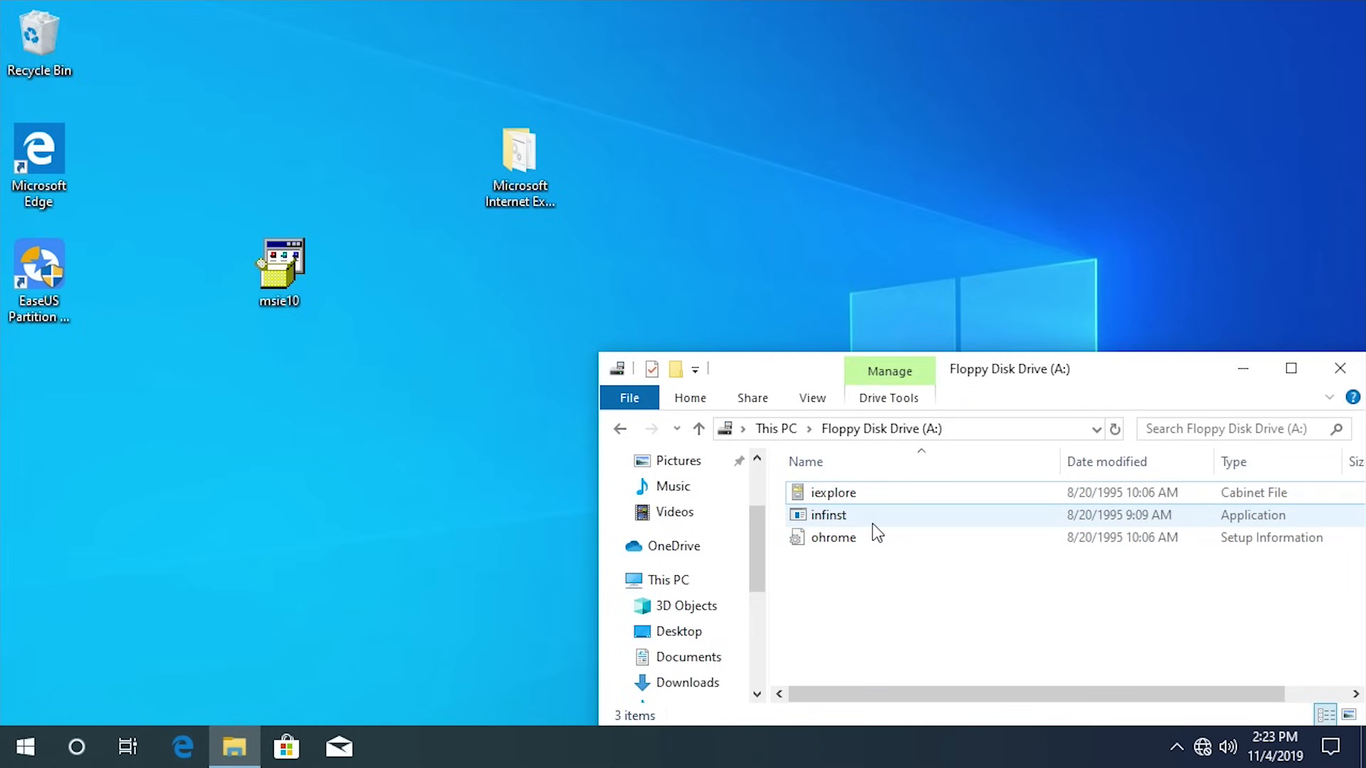
{"action": "left_click", "coordinate": [833, 538]}
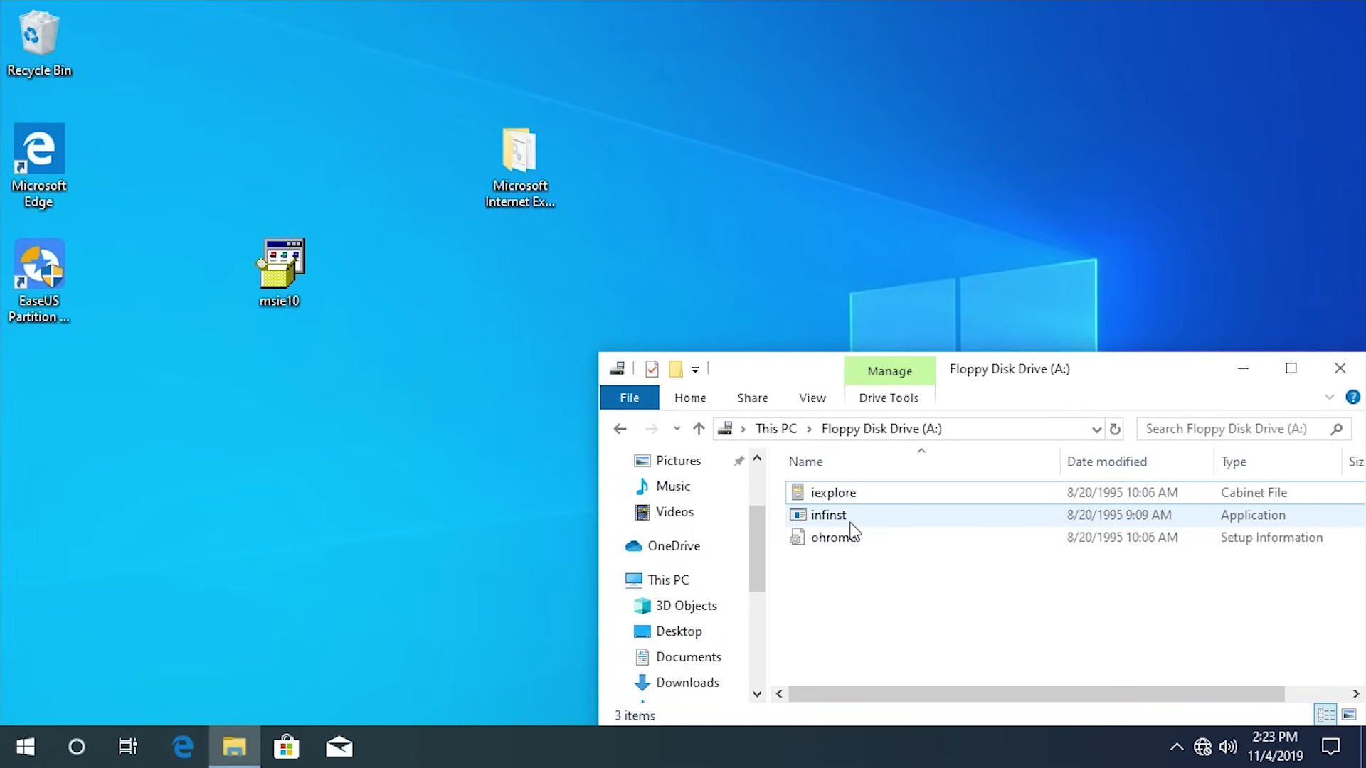
{"action": "left_click", "coordinate": [828, 515]}
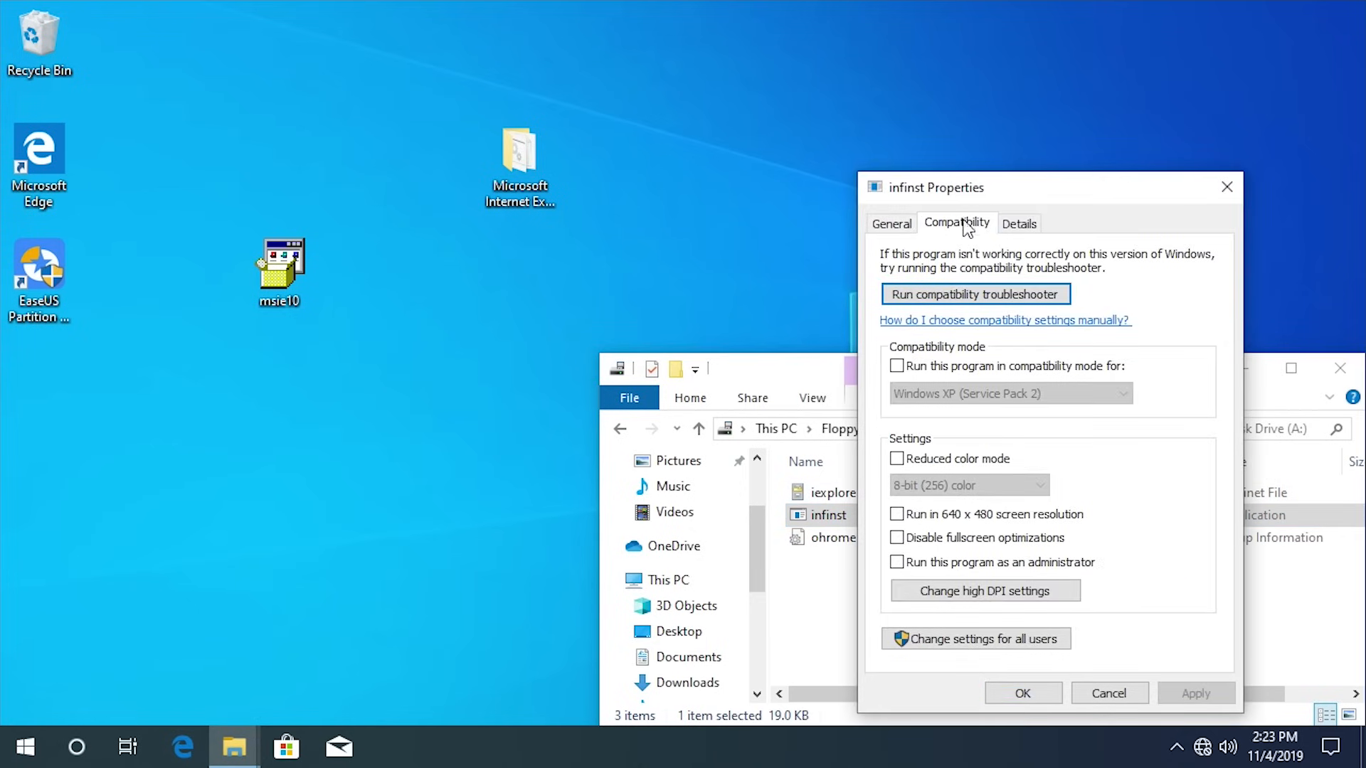
{"action": "left_click", "coordinate": [1019, 224]}
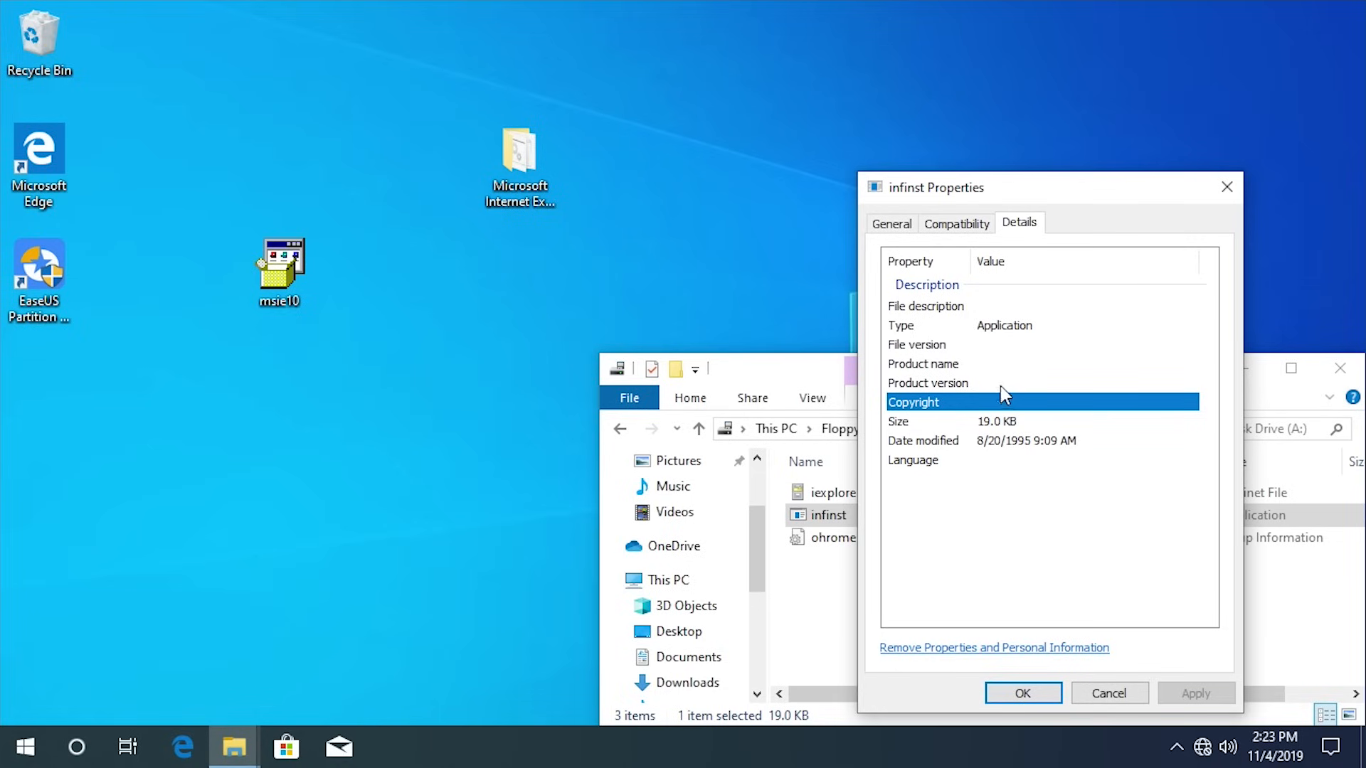
{"action": "mouse_move", "coordinate": [1010, 468]}
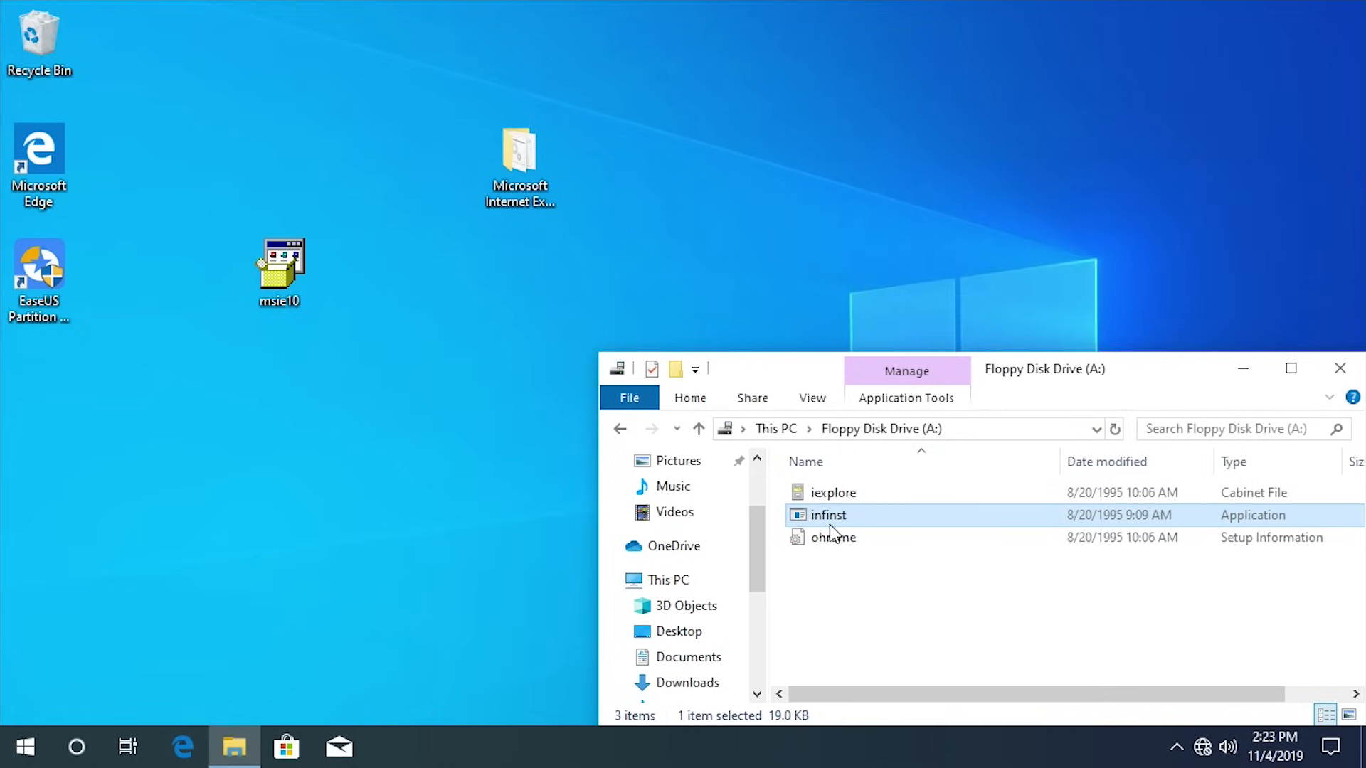
Step: Run infinst, then set it to Windows 95 compatibility mode in its Properties
{"action": "double_click", "coordinate": [826, 515]}
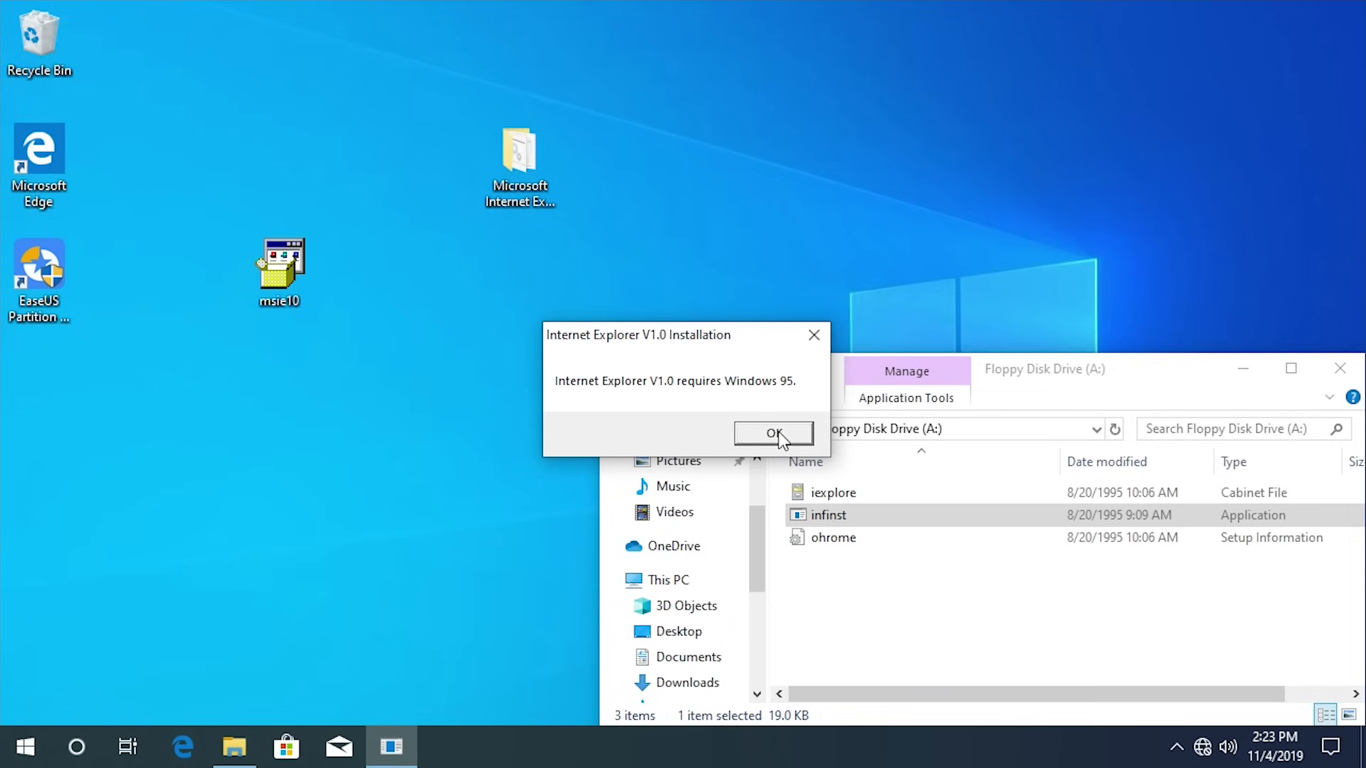
{"action": "right_click", "coordinate": [825, 515]}
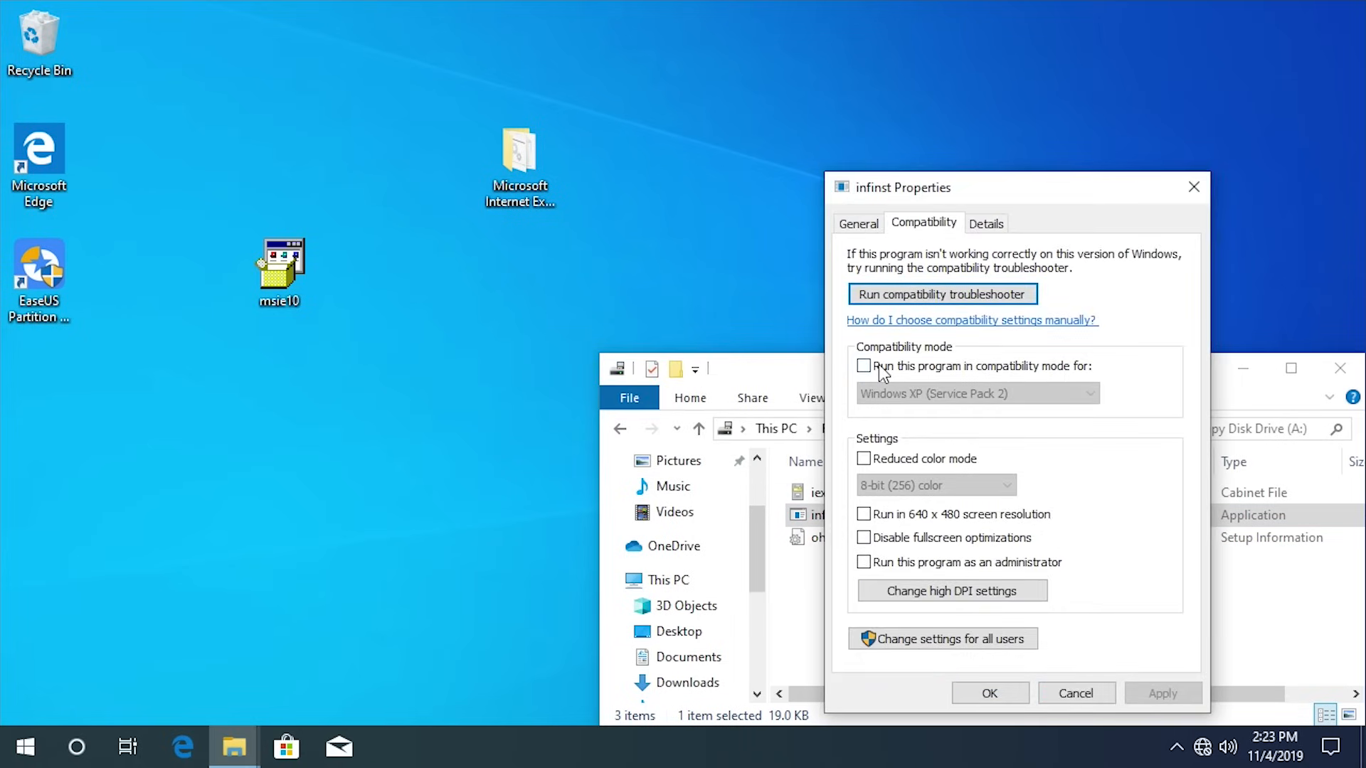
{"action": "left_click", "coordinate": [863, 366]}
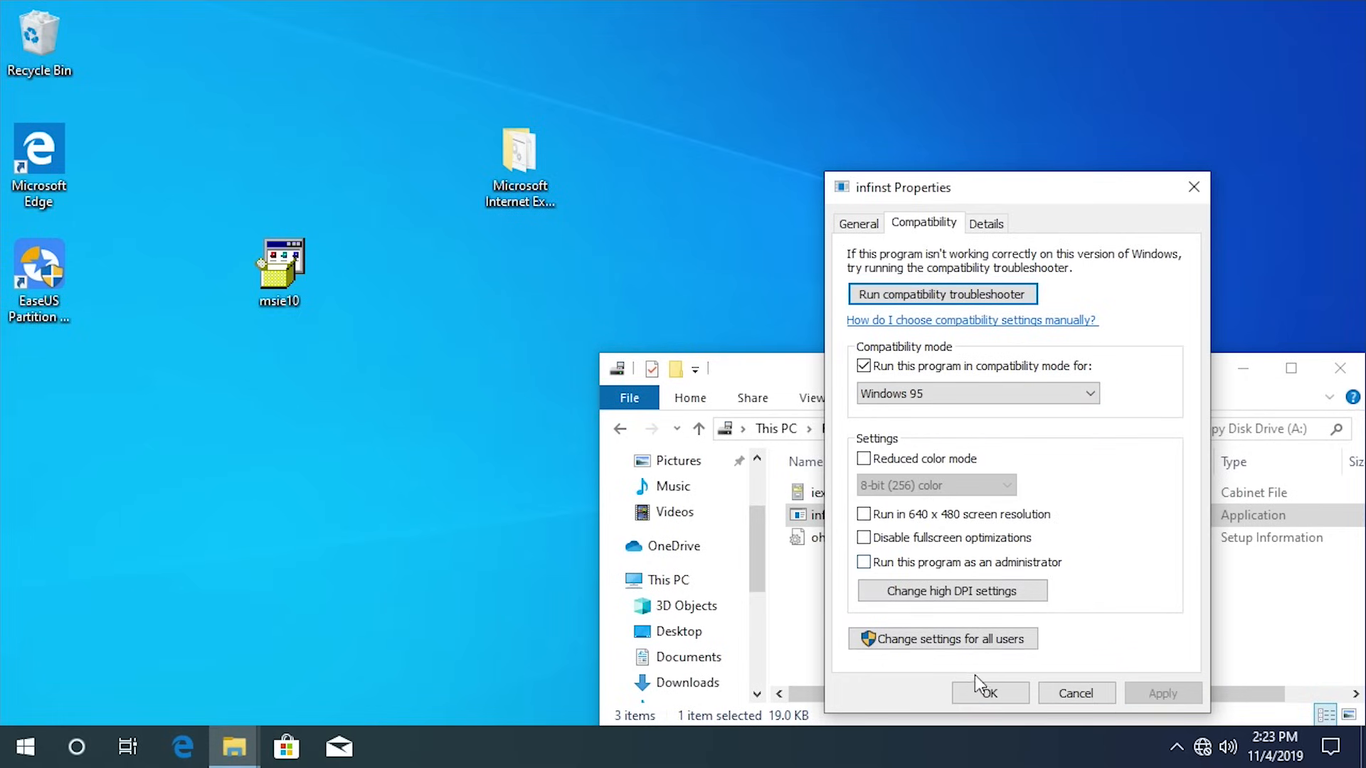
{"action": "left_click", "coordinate": [989, 693]}
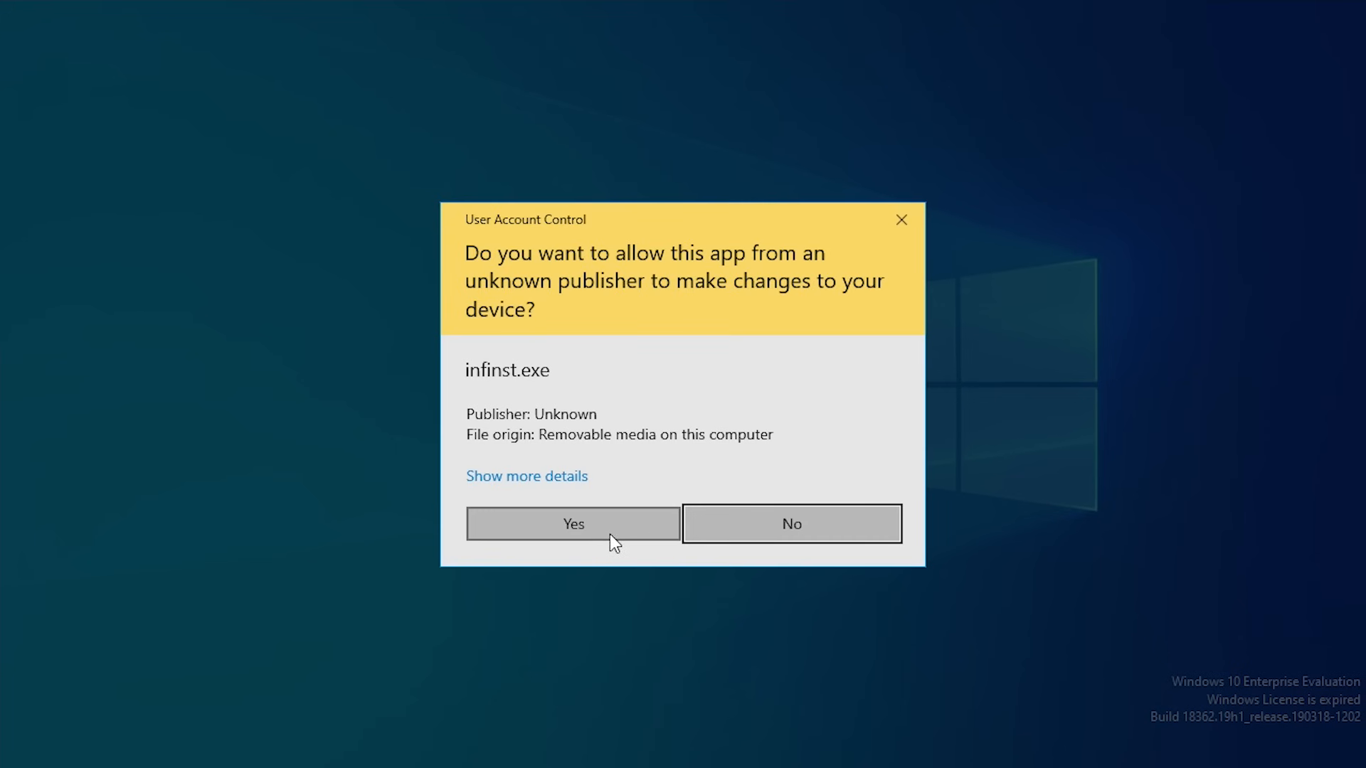
Step: Approve UAC, accept the Internet Explorer license agreement, and dismiss the missing-module error
{"action": "left_click", "coordinate": [571, 524]}
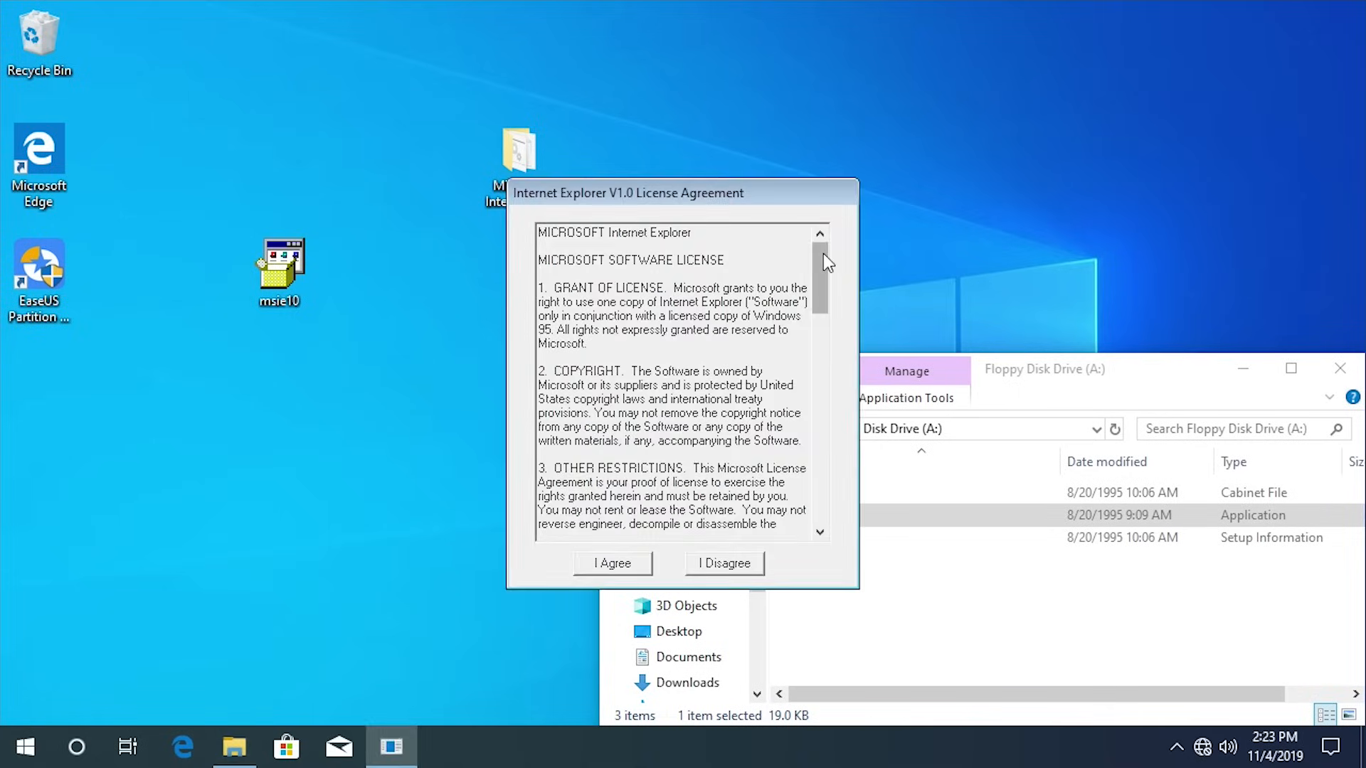
{"action": "scroll", "scroll_direction": "down", "scroll_amount": 3}
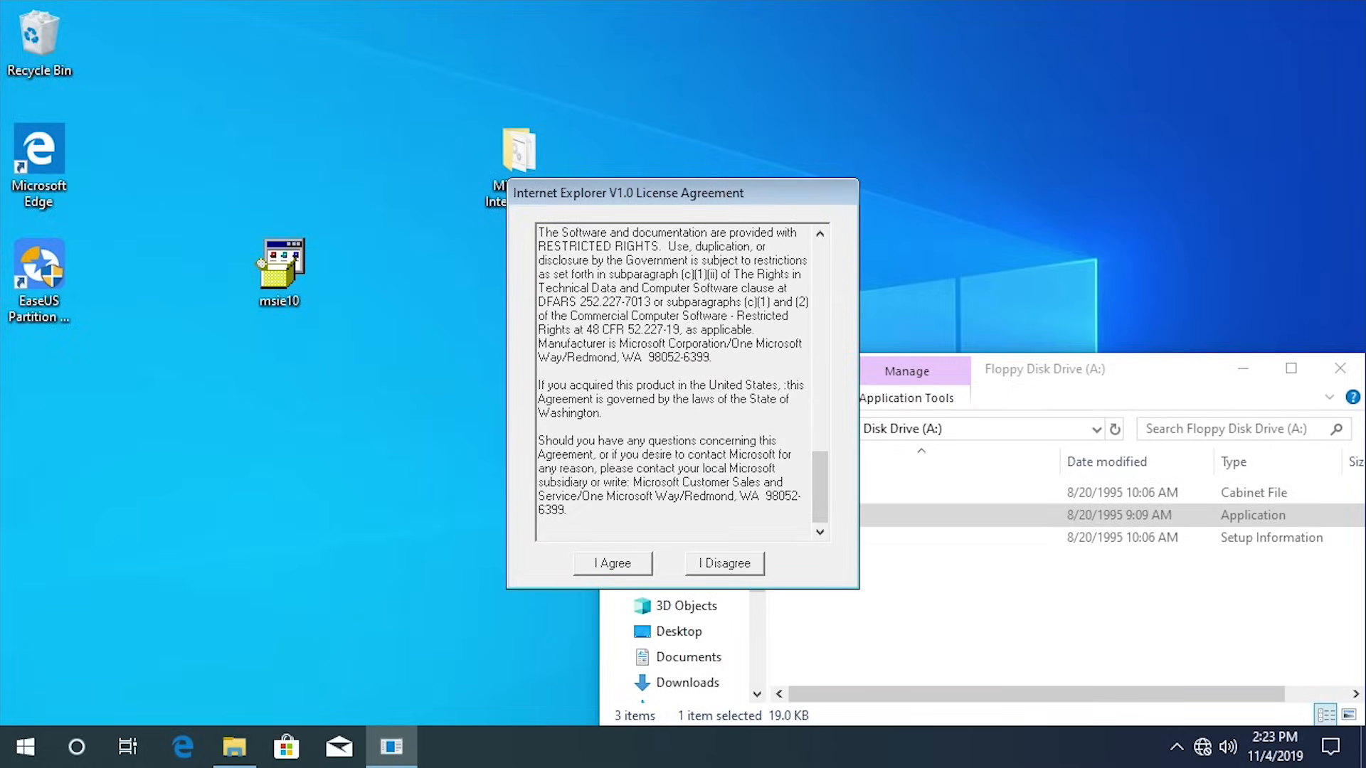
{"action": "left_click", "coordinate": [612, 563]}
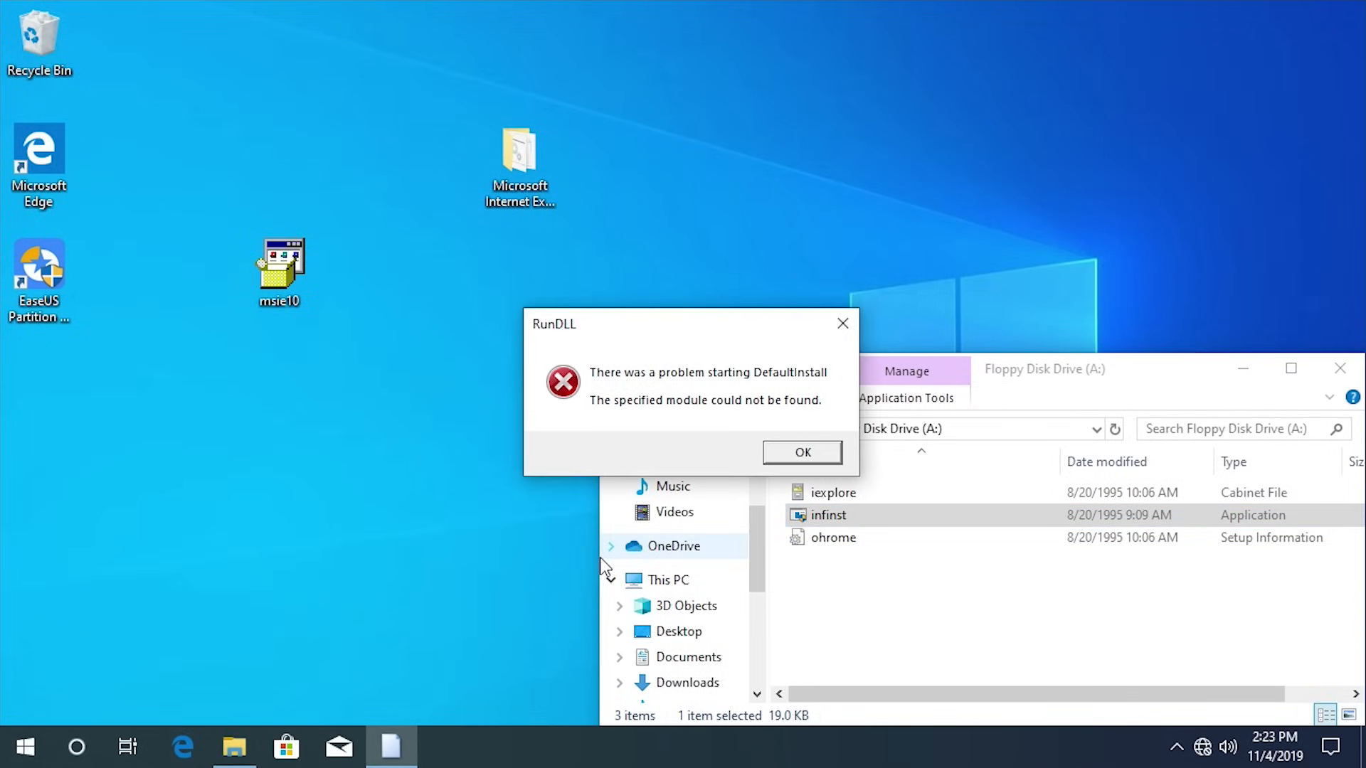
{"action": "left_click", "coordinate": [618, 580]}
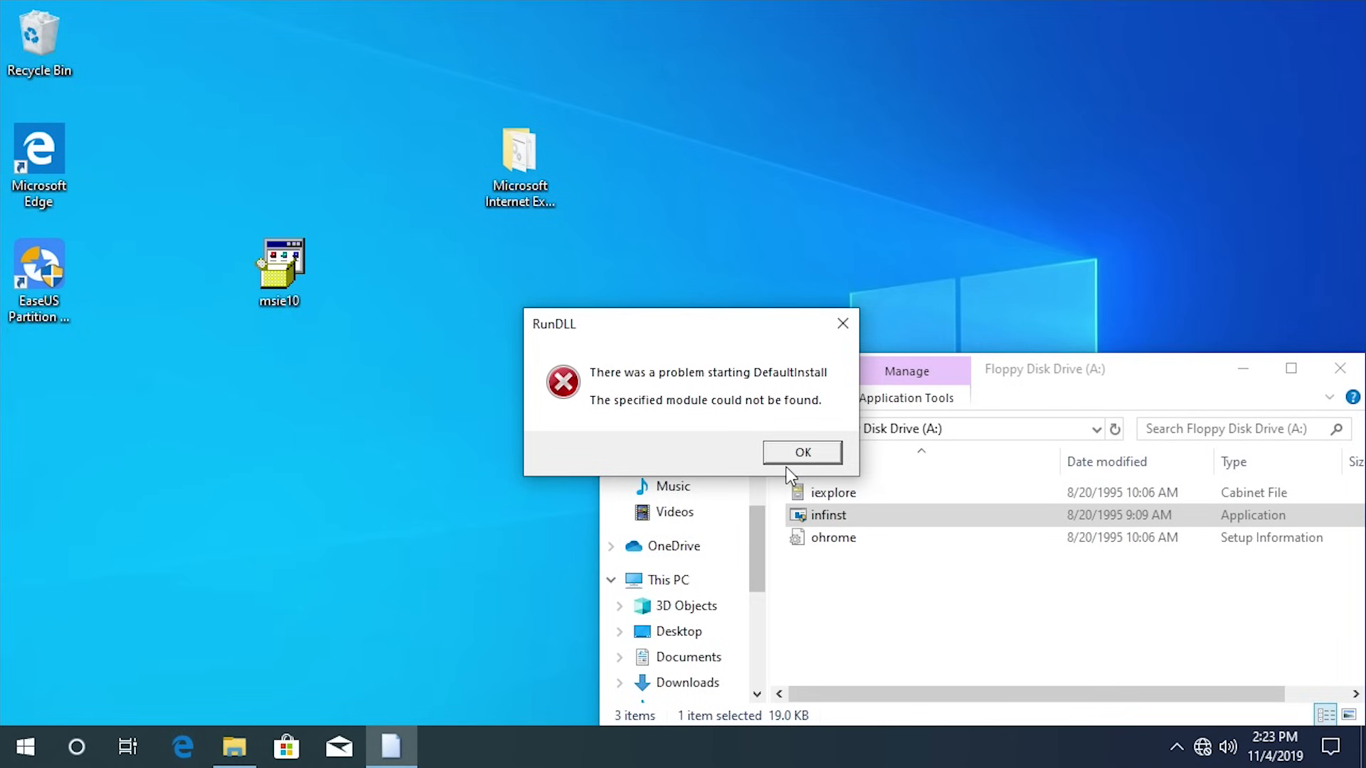
{"action": "left_click", "coordinate": [801, 452]}
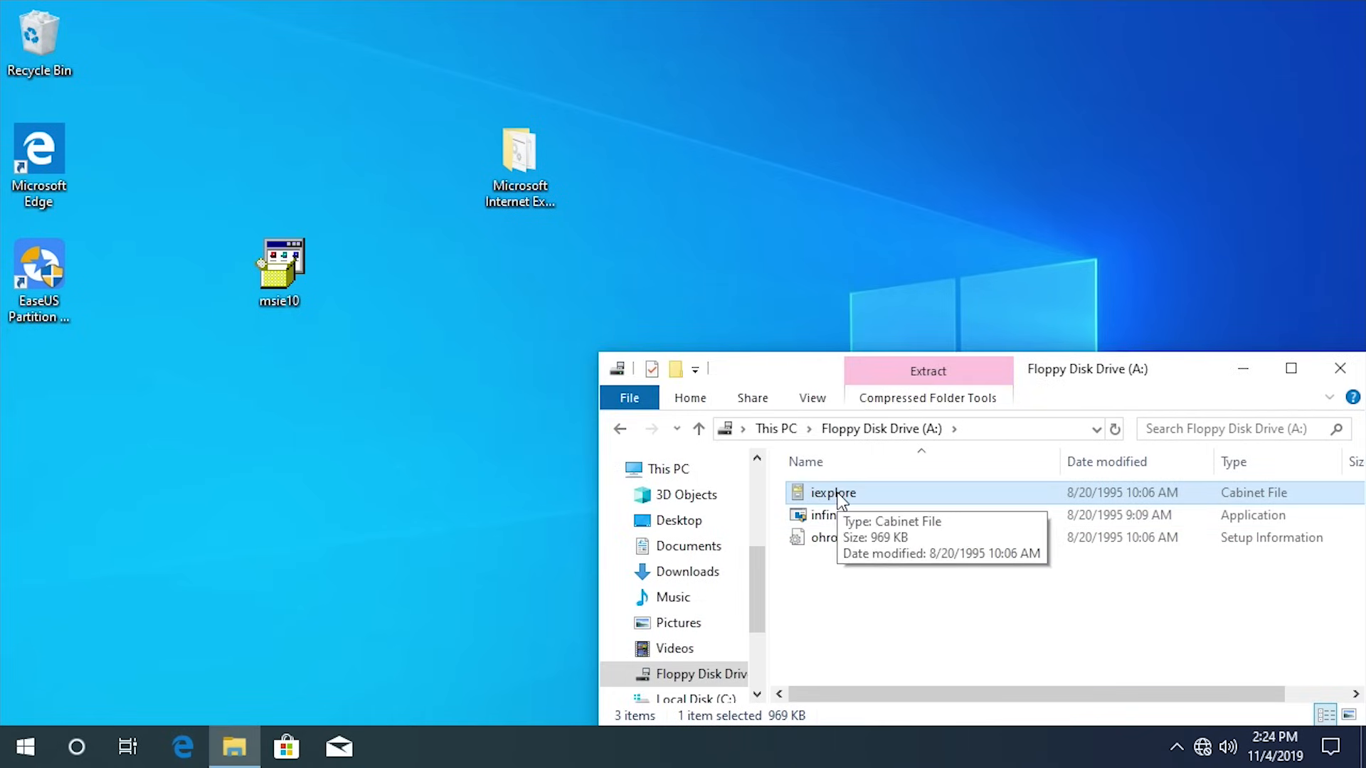
Step: Extract iexplore.exe from the iexplore cabinet into a new desktop folder ie1 and view it
{"action": "double_click", "coordinate": [832, 492]}
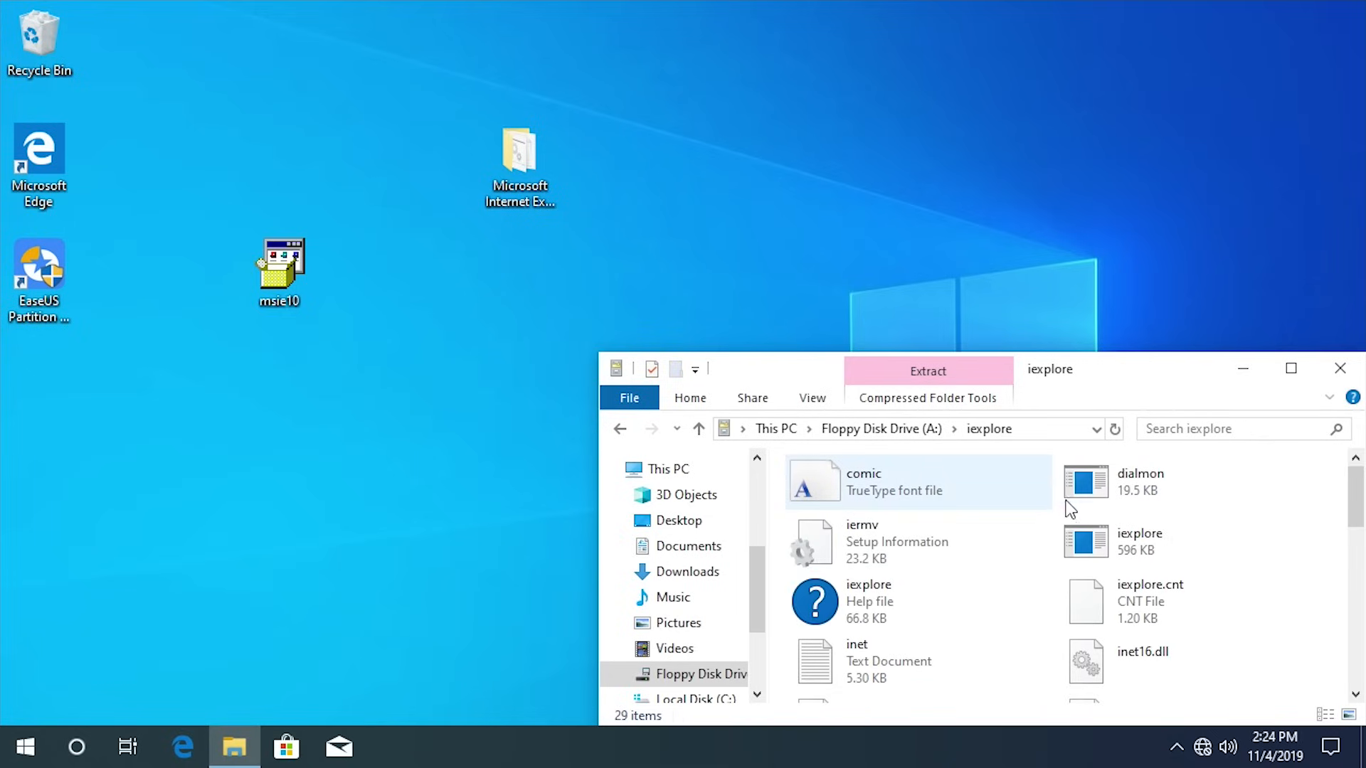
{"action": "scroll", "scroll_direction": "down", "scroll_amount": 3}
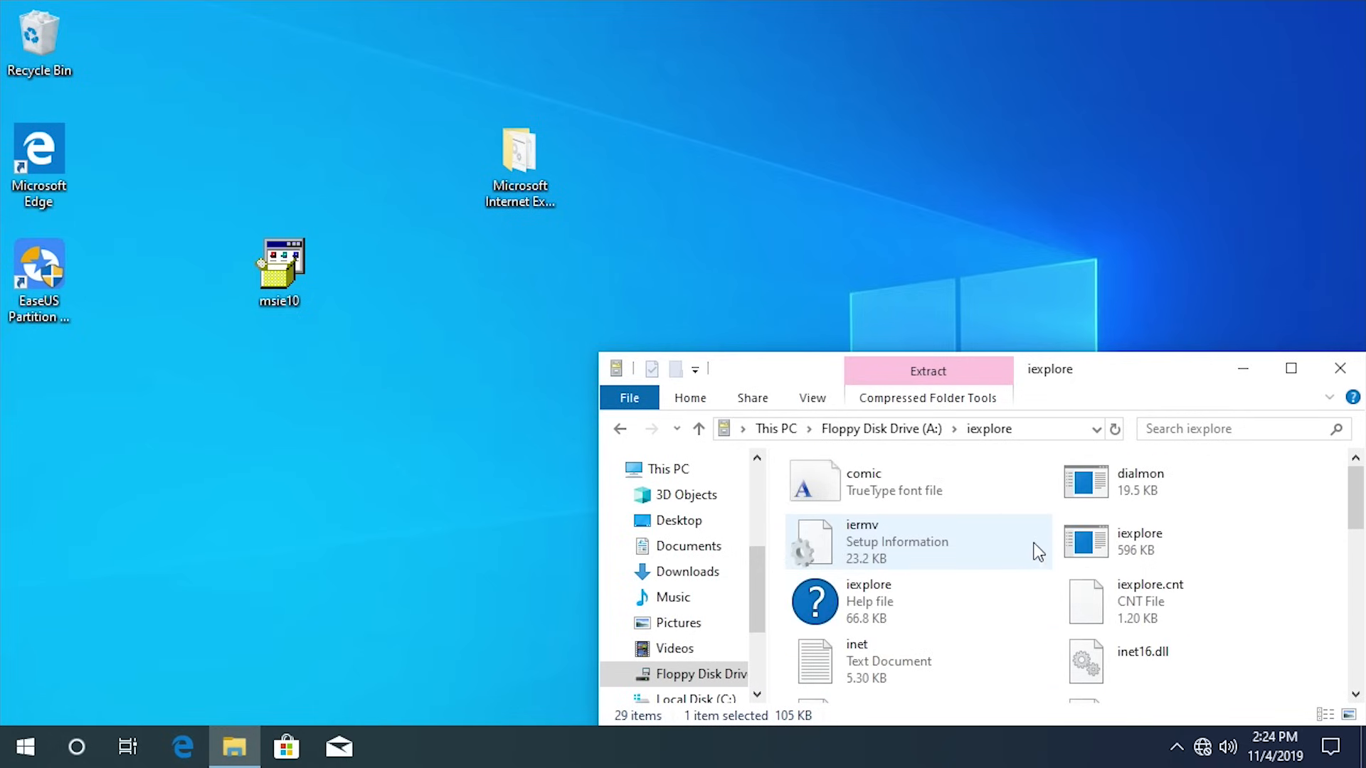
{"action": "left_click", "coordinate": [926, 370]}
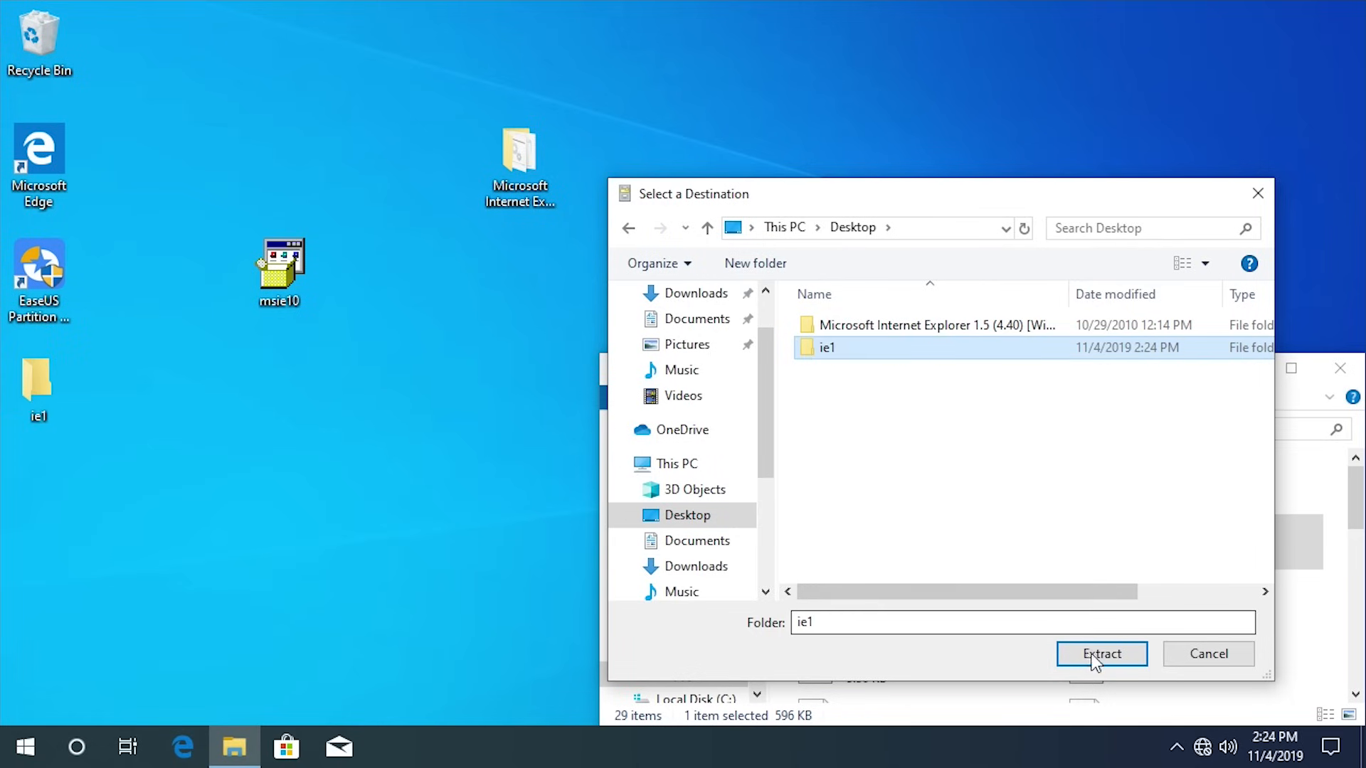
{"action": "left_click", "coordinate": [1101, 653]}
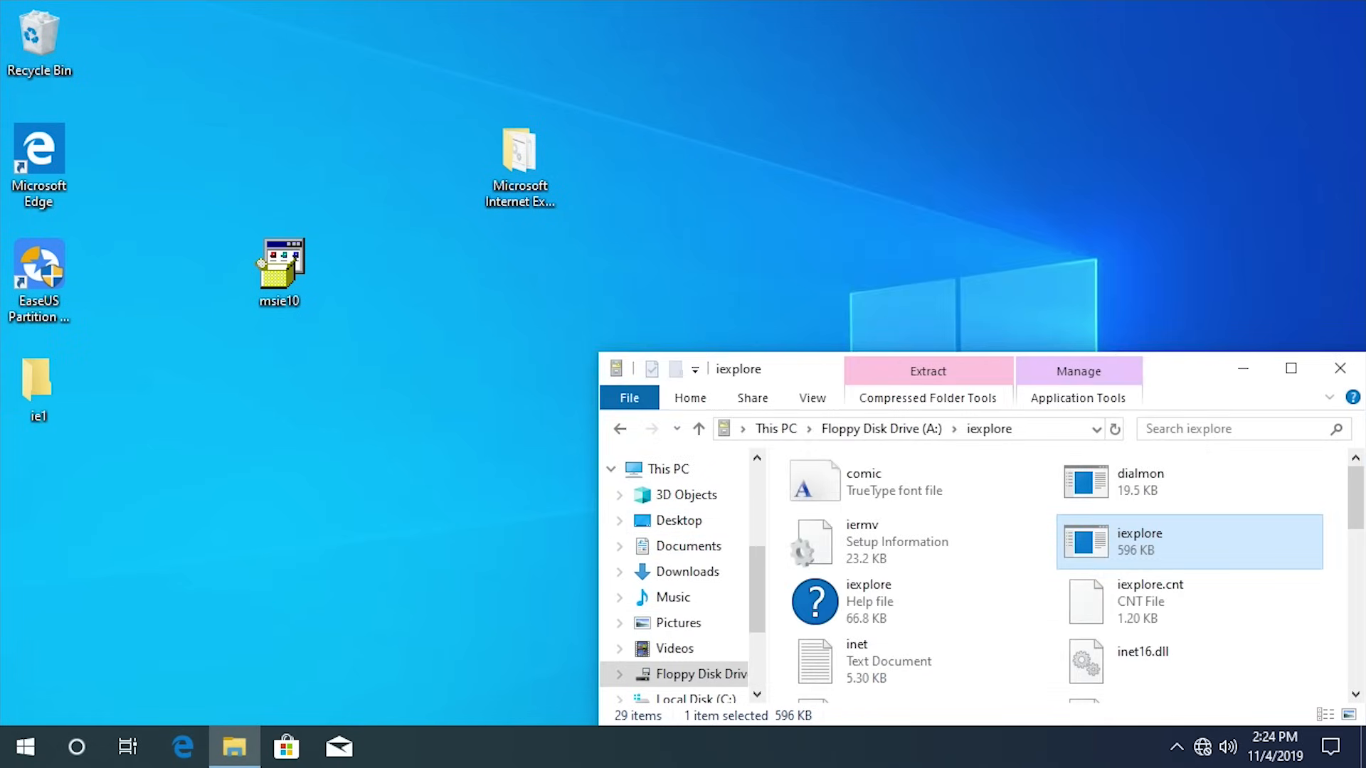
{"action": "double_click", "coordinate": [37, 383]}
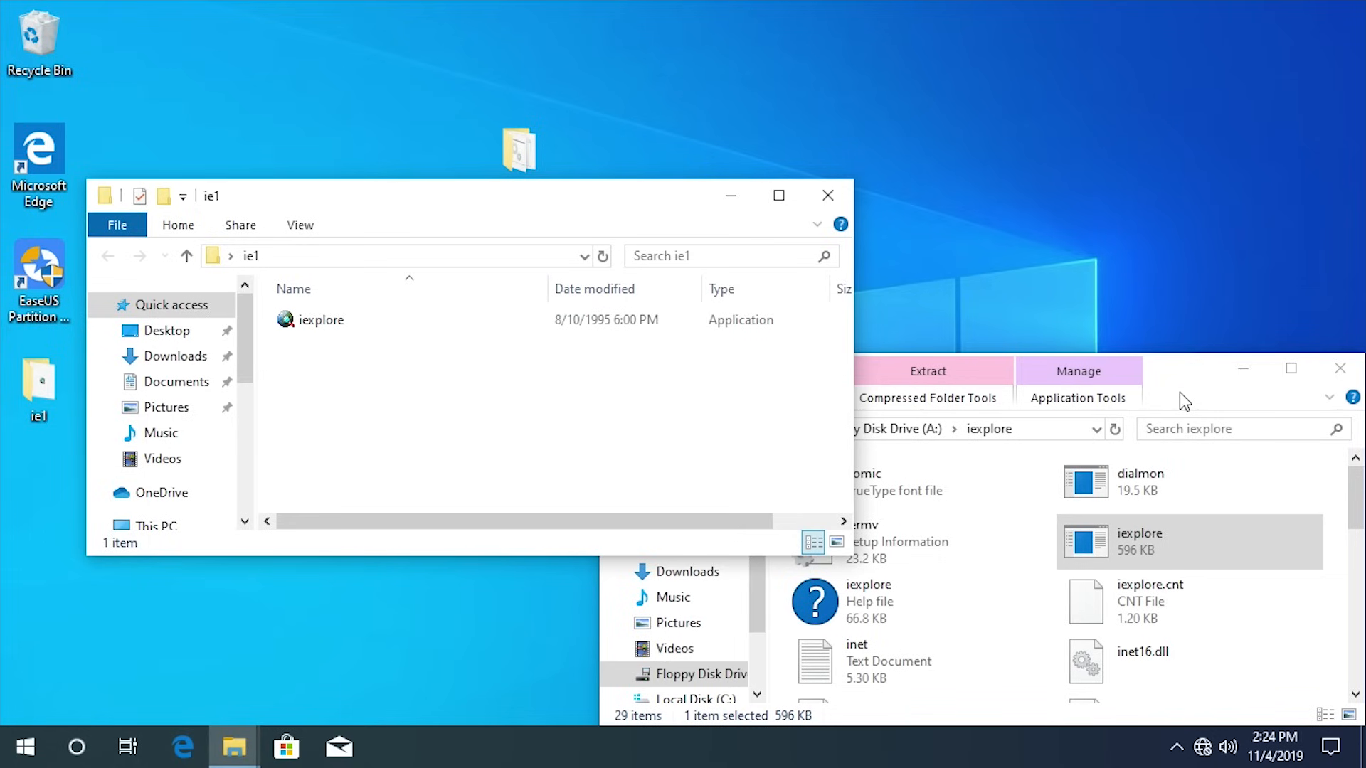
Step: Launch the extracted iexplore program from ie1 and dismiss its application start error
{"action": "left_click", "coordinate": [320, 321]}
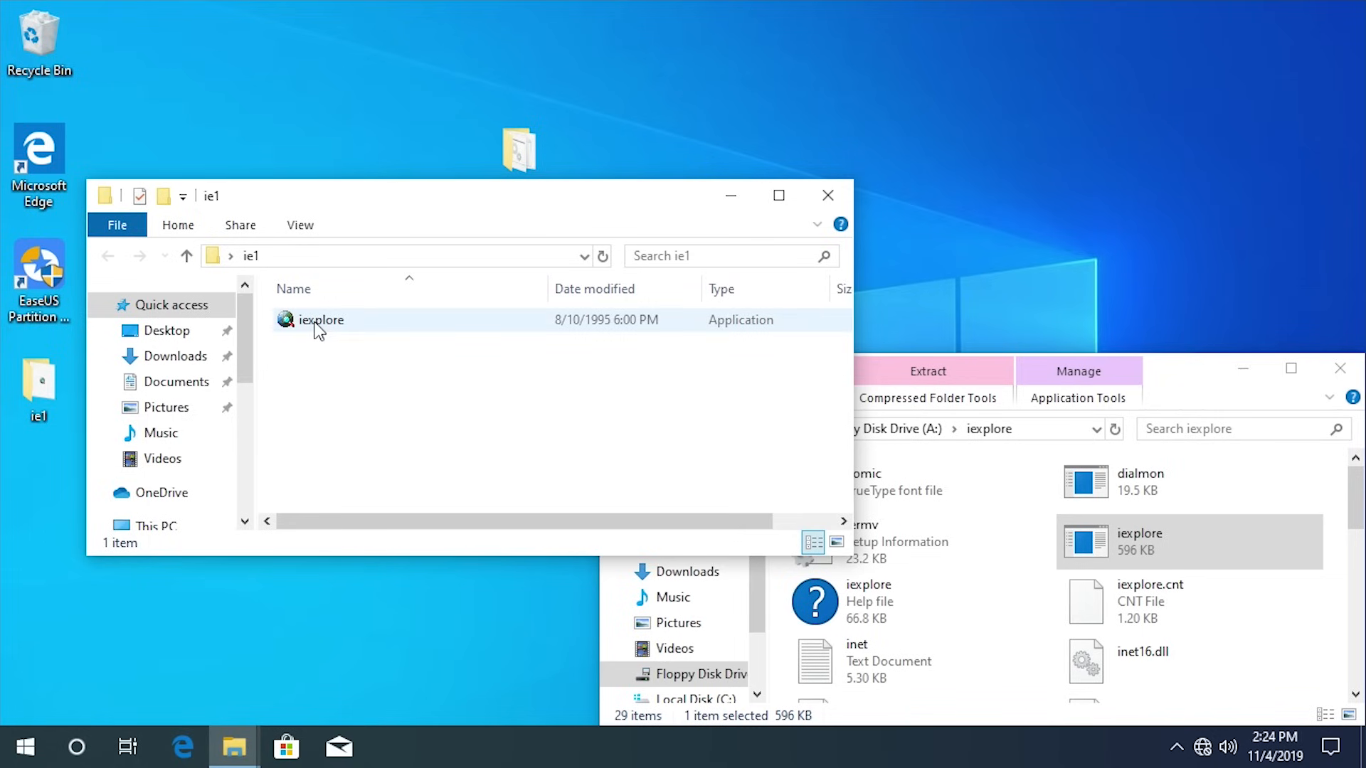
{"action": "double_click", "coordinate": [321, 320]}
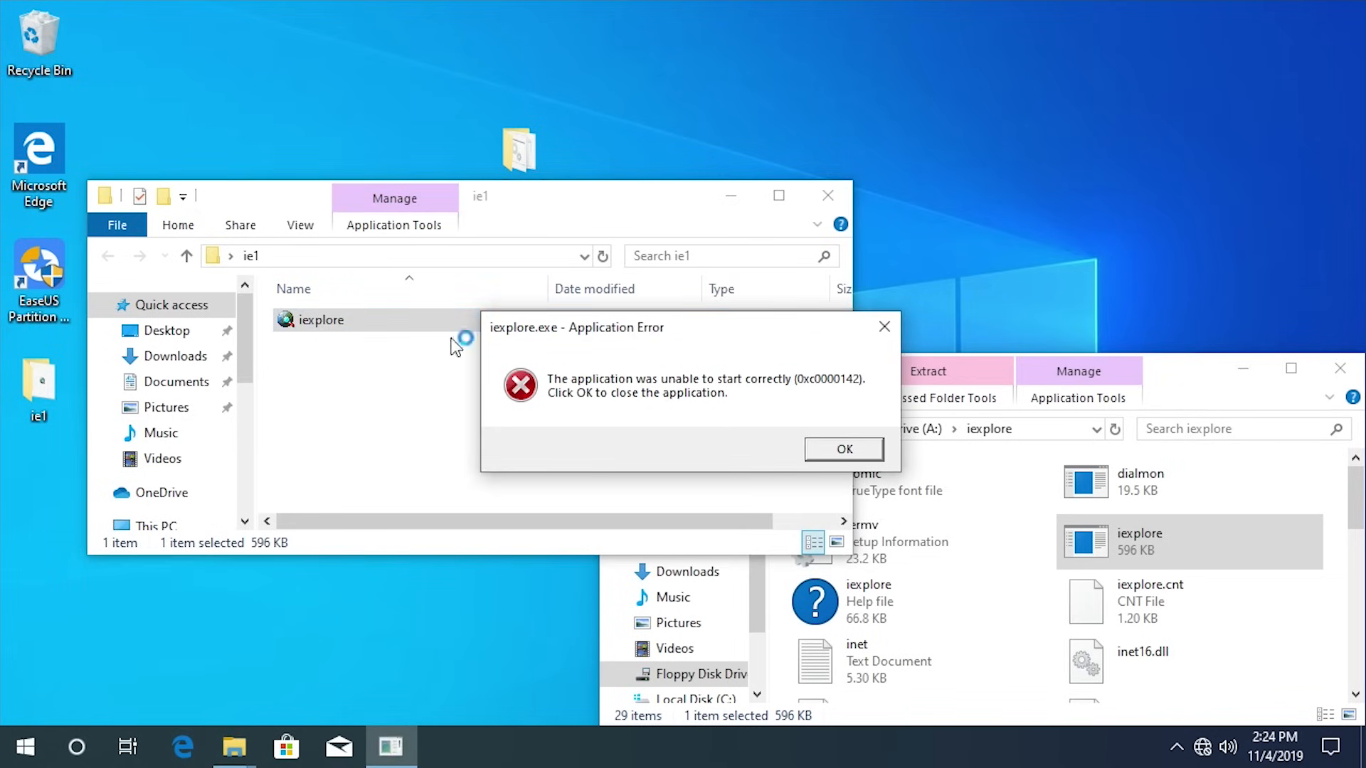
{"action": "left_click", "coordinate": [841, 448]}
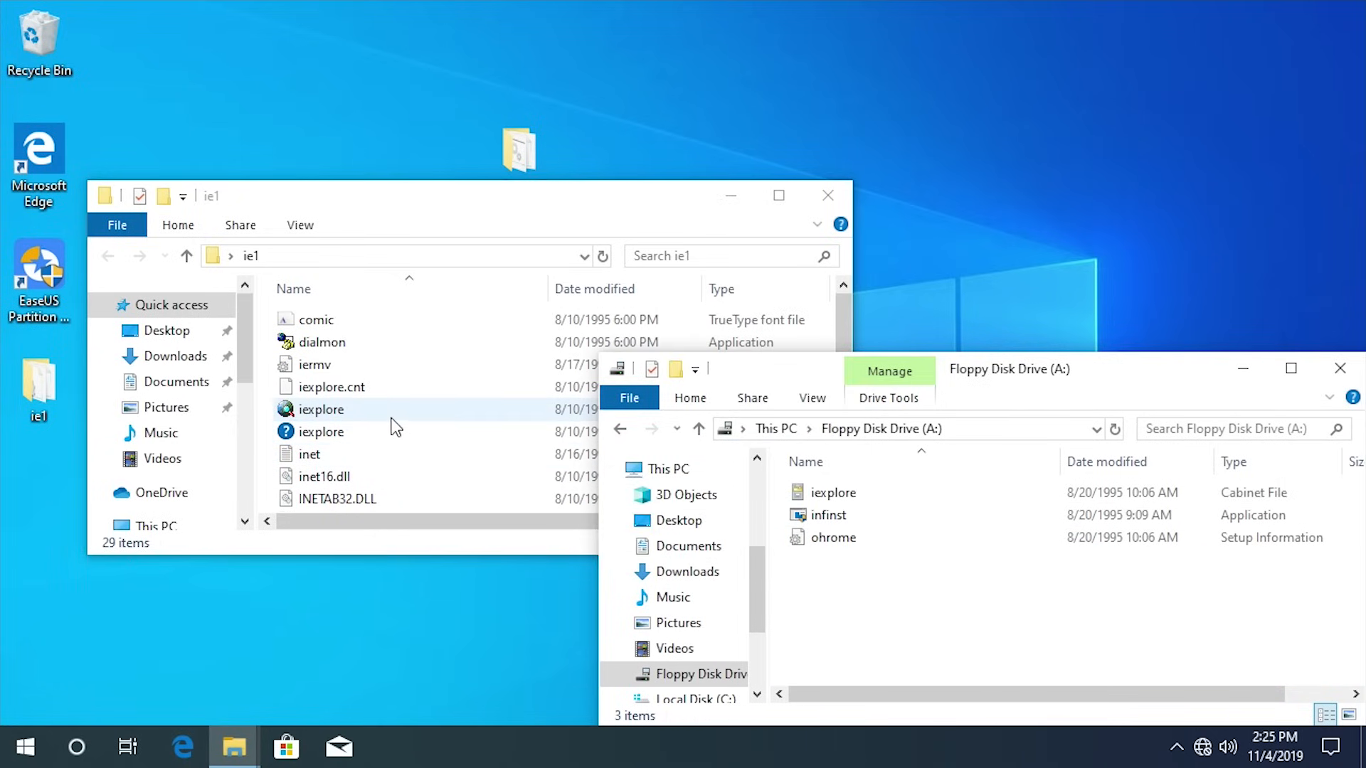
Step: Launch iexplore with all 29 files present and dismiss the URL.dll entry point error
{"action": "double_click", "coordinate": [320, 410]}
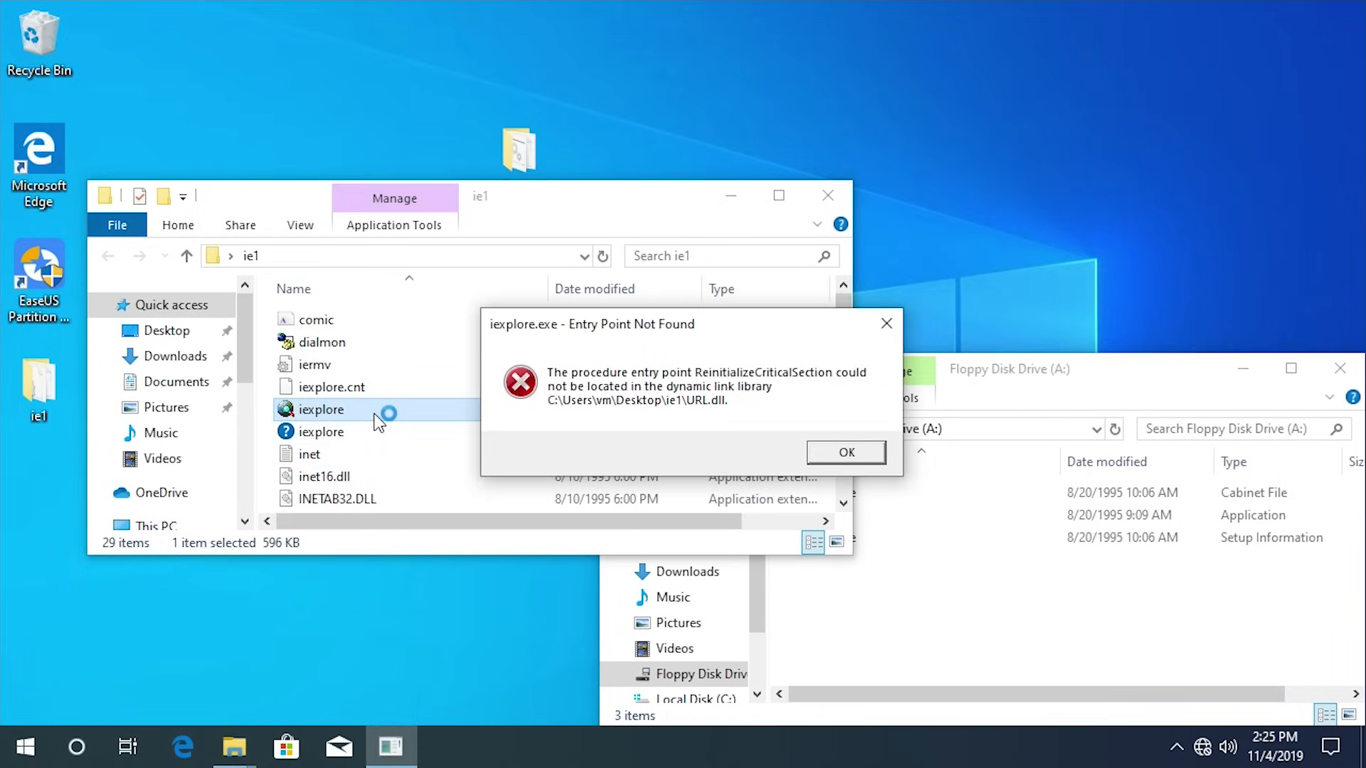
{"action": "mouse_move", "coordinate": [543, 397]}
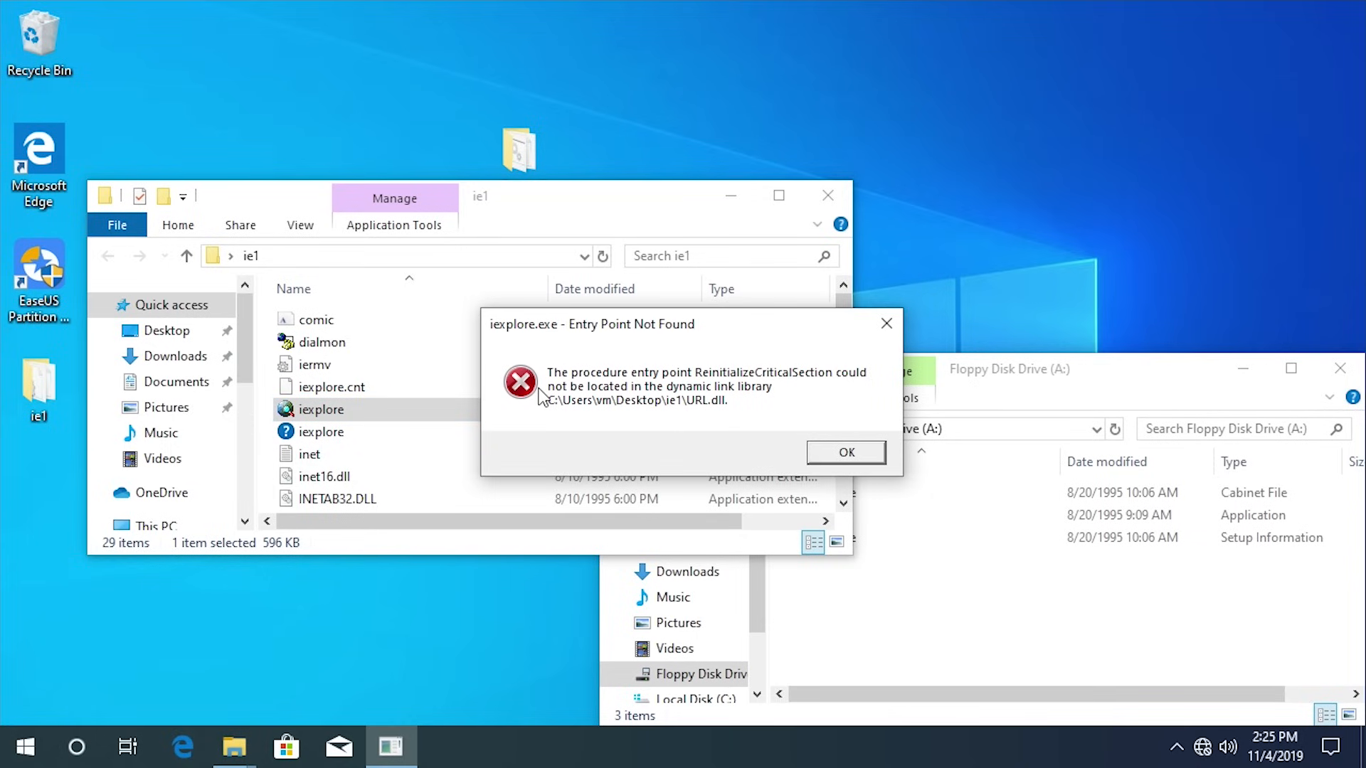
{"action": "mouse_move", "coordinate": [605, 397]}
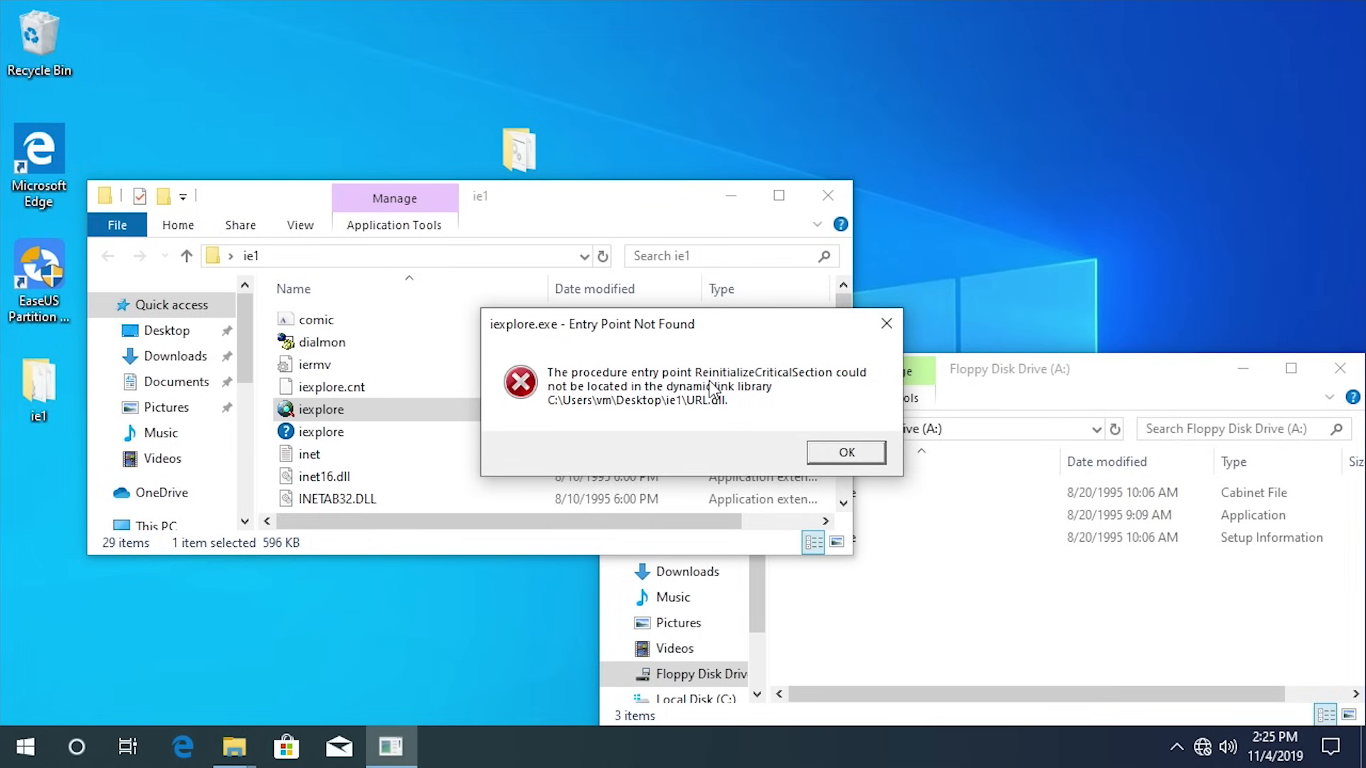
{"action": "mouse_move", "coordinate": [845, 452]}
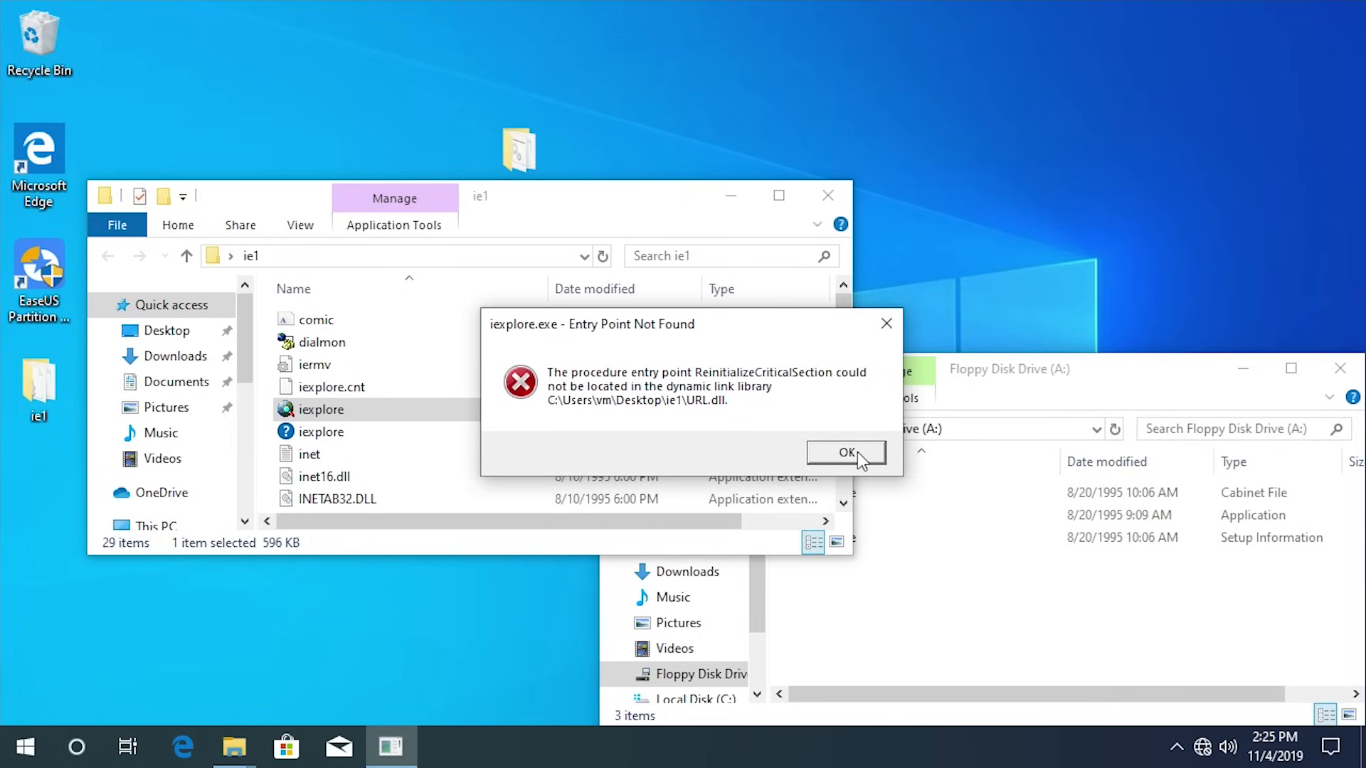
{"action": "mouse_move", "coordinate": [696, 414]}
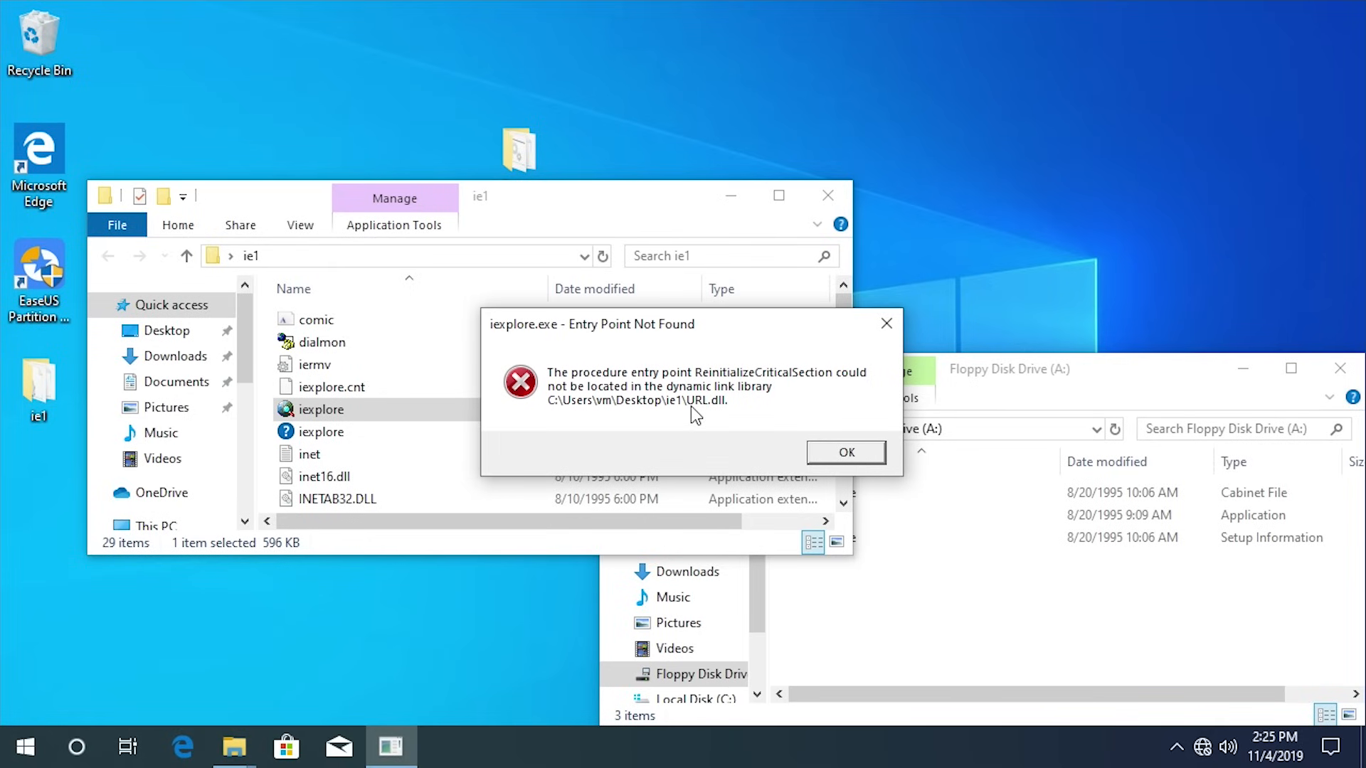
{"action": "left_click", "coordinate": [844, 453]}
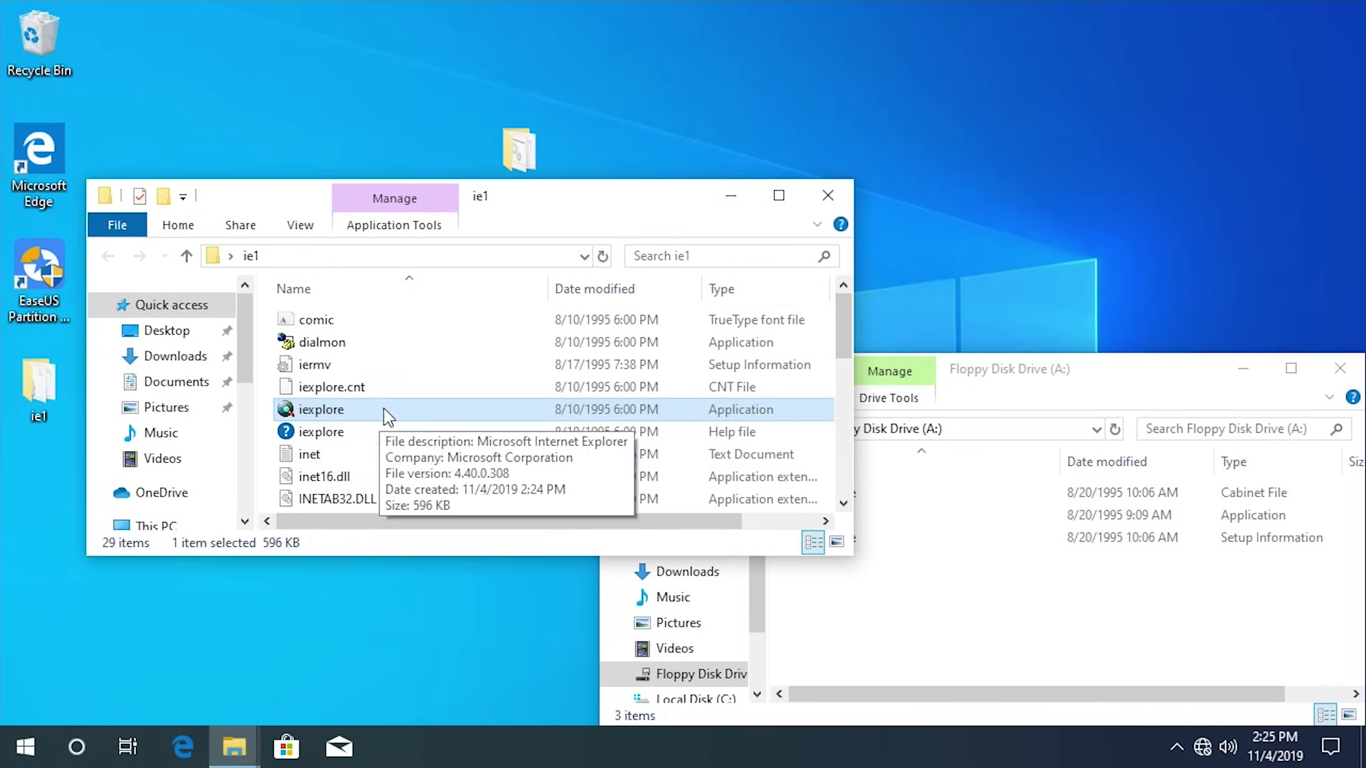
{"action": "scroll", "scroll_direction": "down", "scroll_amount": 3}
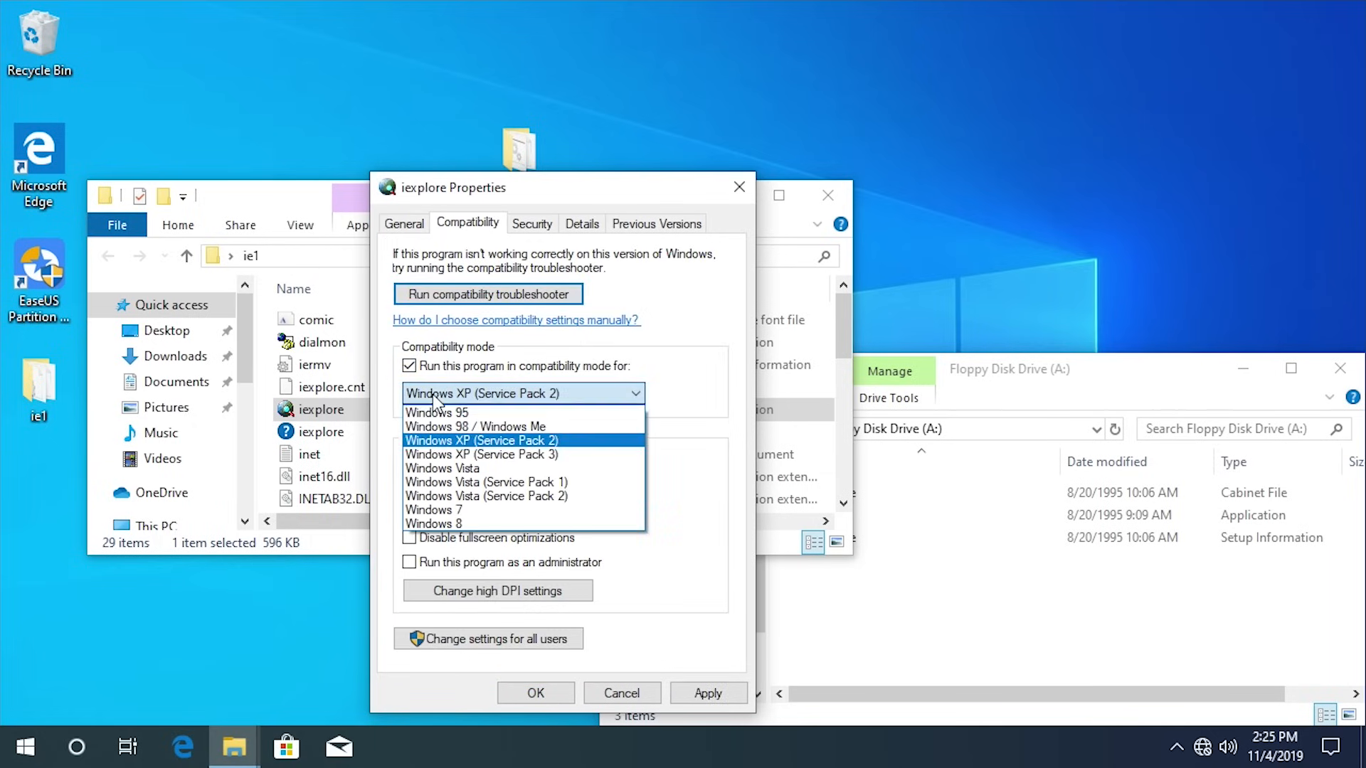
Step: Set iexplore to Windows 95 compatibility with Run as administrator, check Details, and confirm
{"action": "left_click", "coordinate": [436, 413]}
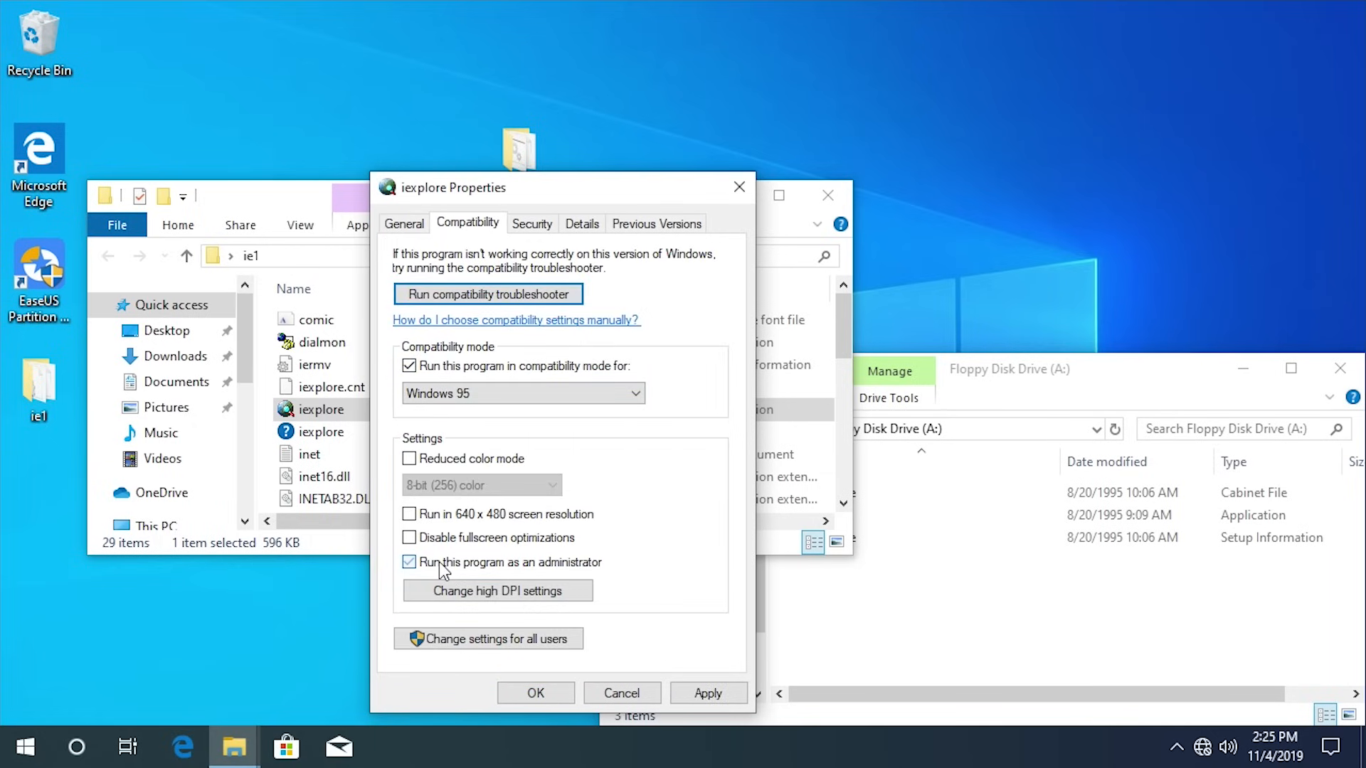
{"action": "left_click", "coordinate": [410, 562]}
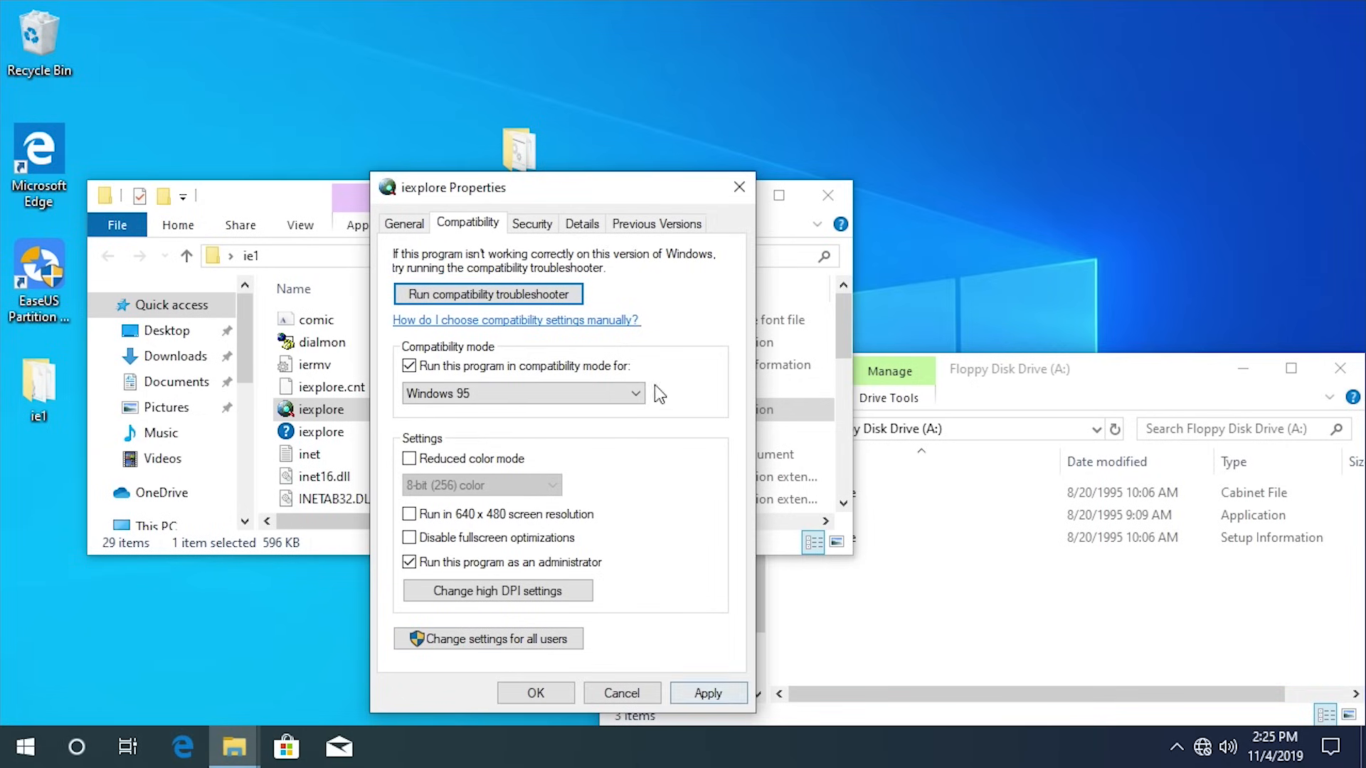
{"action": "left_click", "coordinate": [581, 223]}
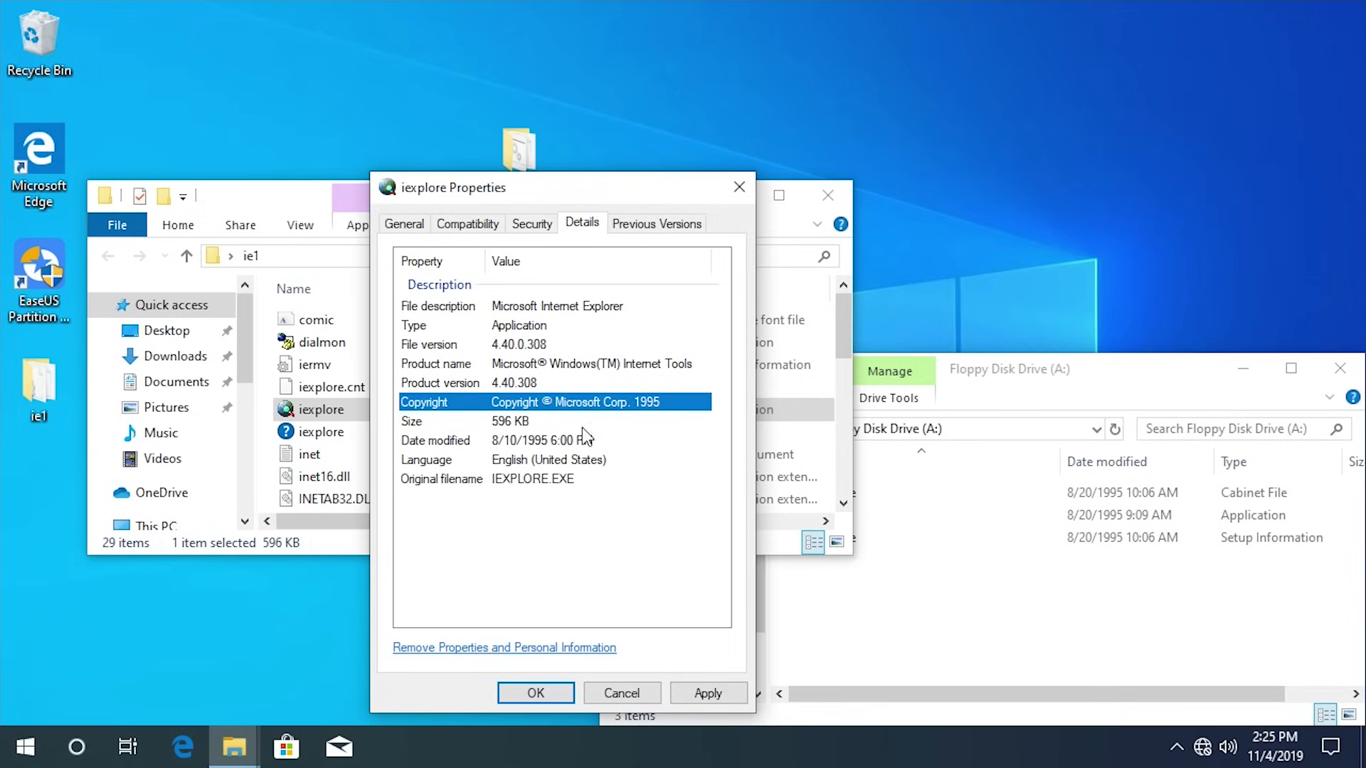
{"action": "left_click", "coordinate": [622, 693]}
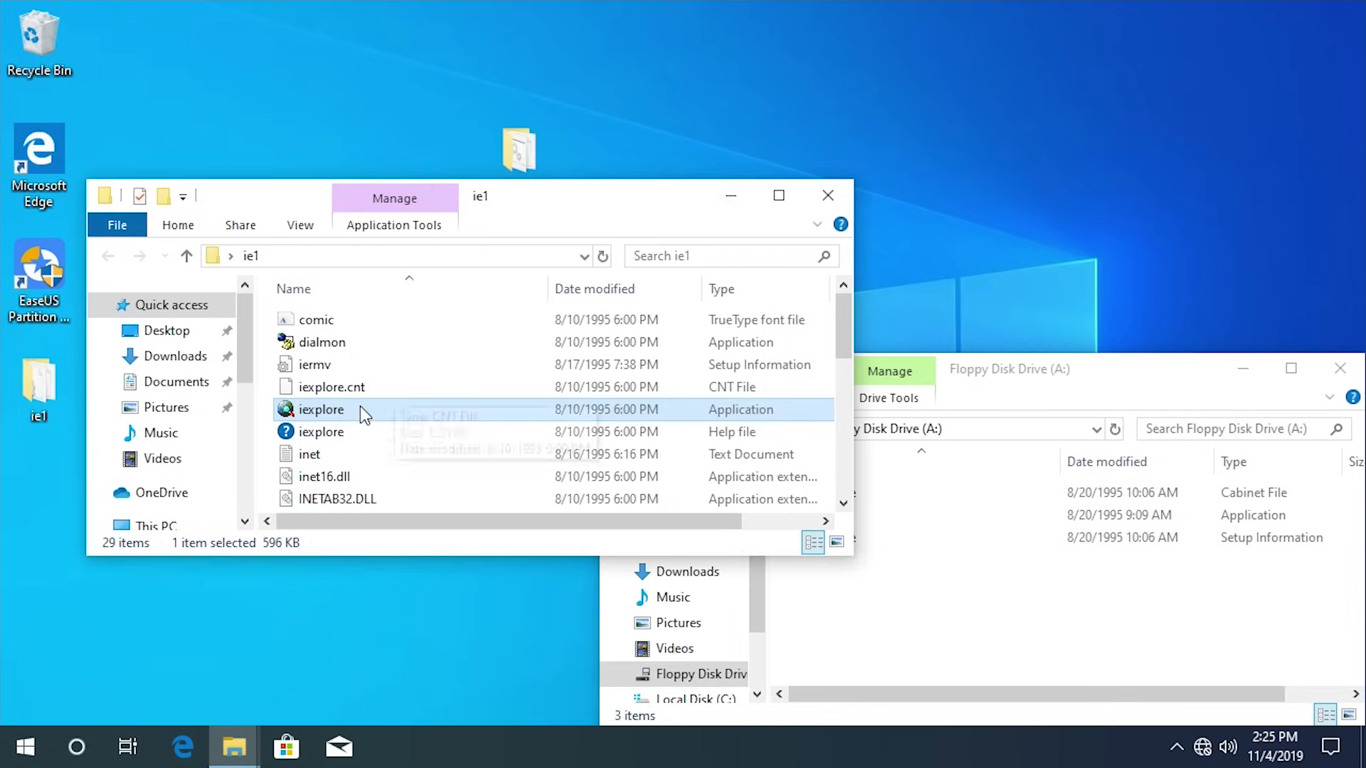
Step: Relaunch iexplore and dismiss the repeated URL.dll entry point error
{"action": "double_click", "coordinate": [320, 410]}
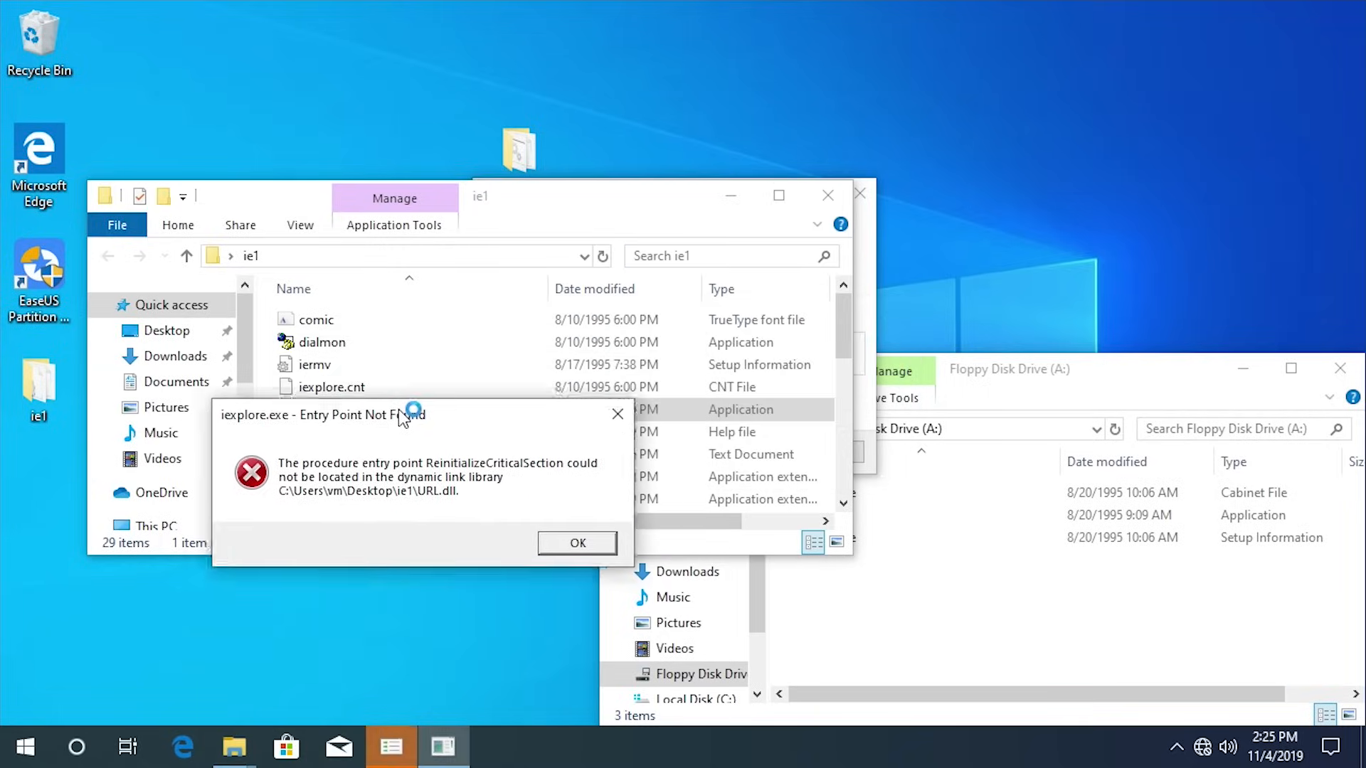
{"action": "left_click", "coordinate": [576, 542]}
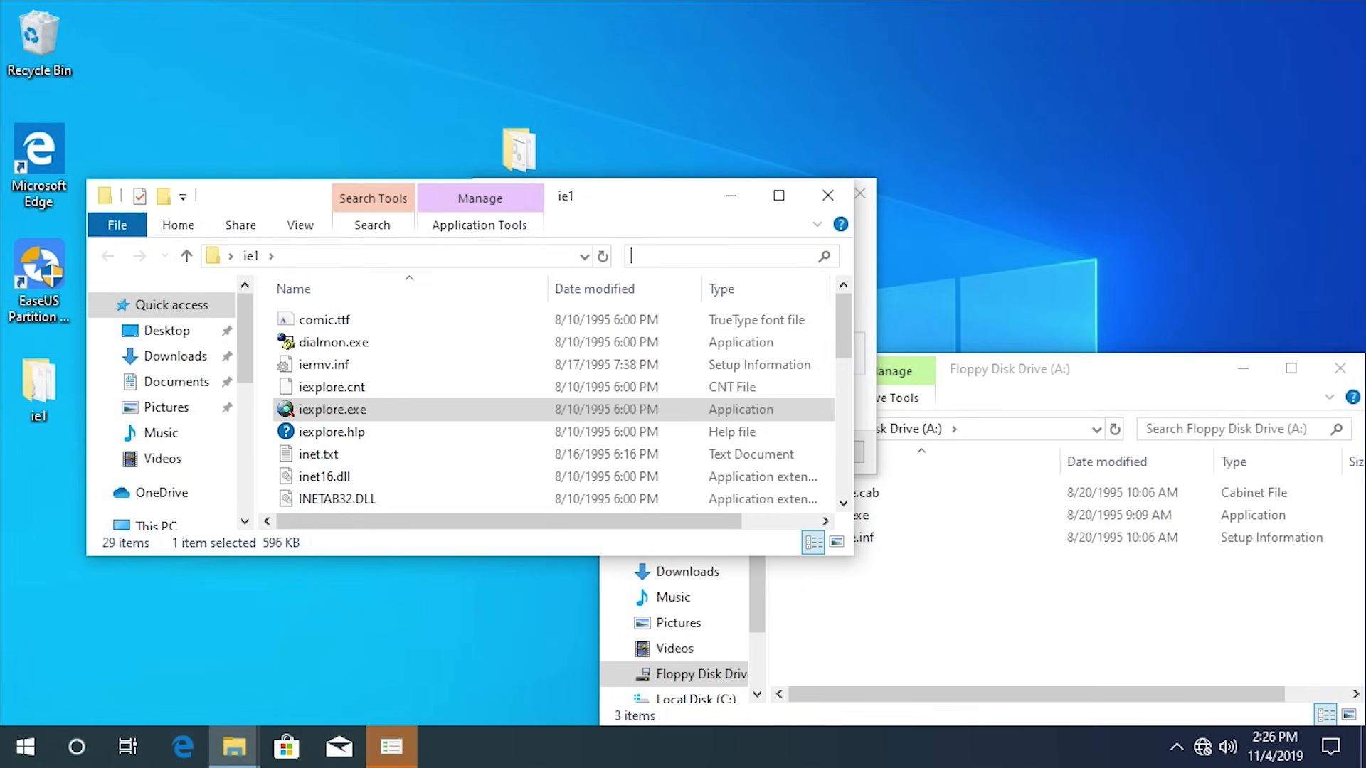
Step: Search ie1 for *.exe and launch inetwiz.exe, dismissing its INETCFG.dll error and the compatibility prompt
{"action": "type", "text": "*.exe"}
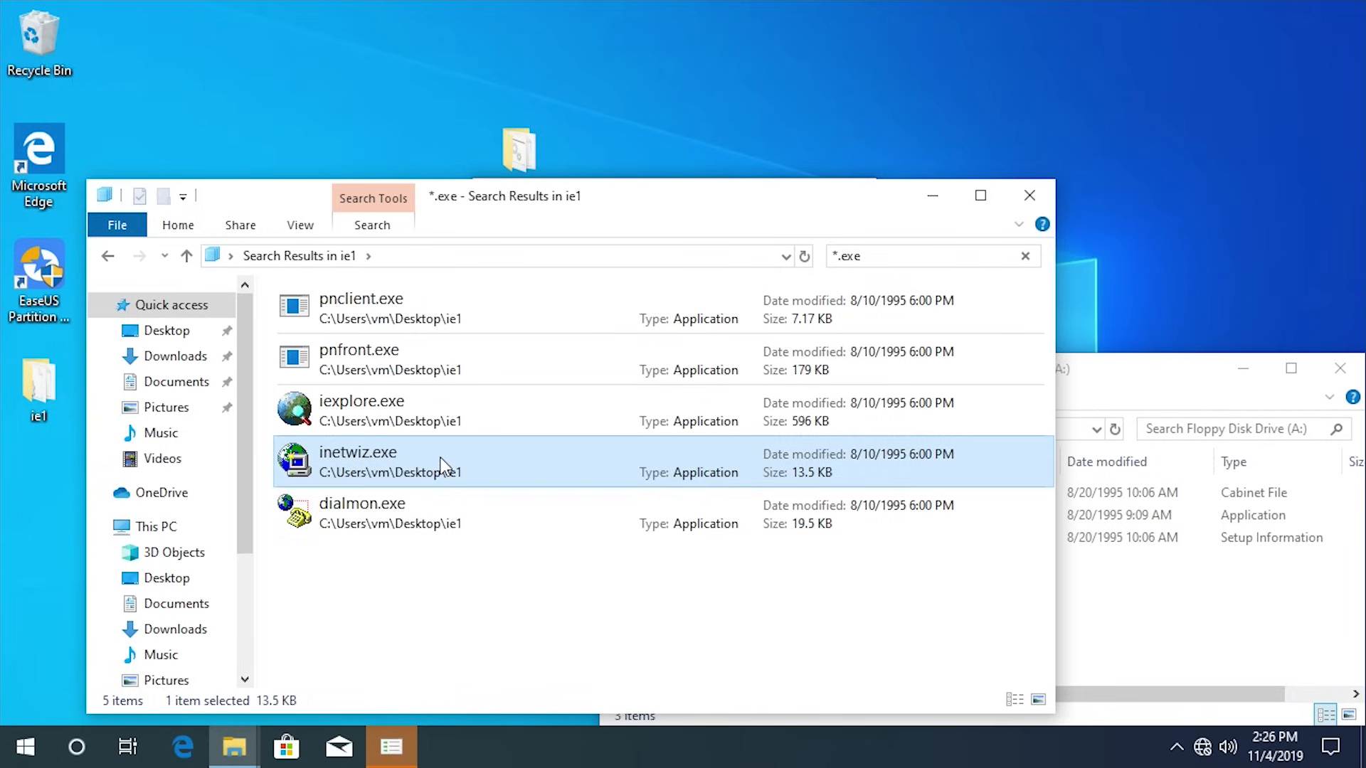
{"action": "double_click", "coordinate": [357, 461]}
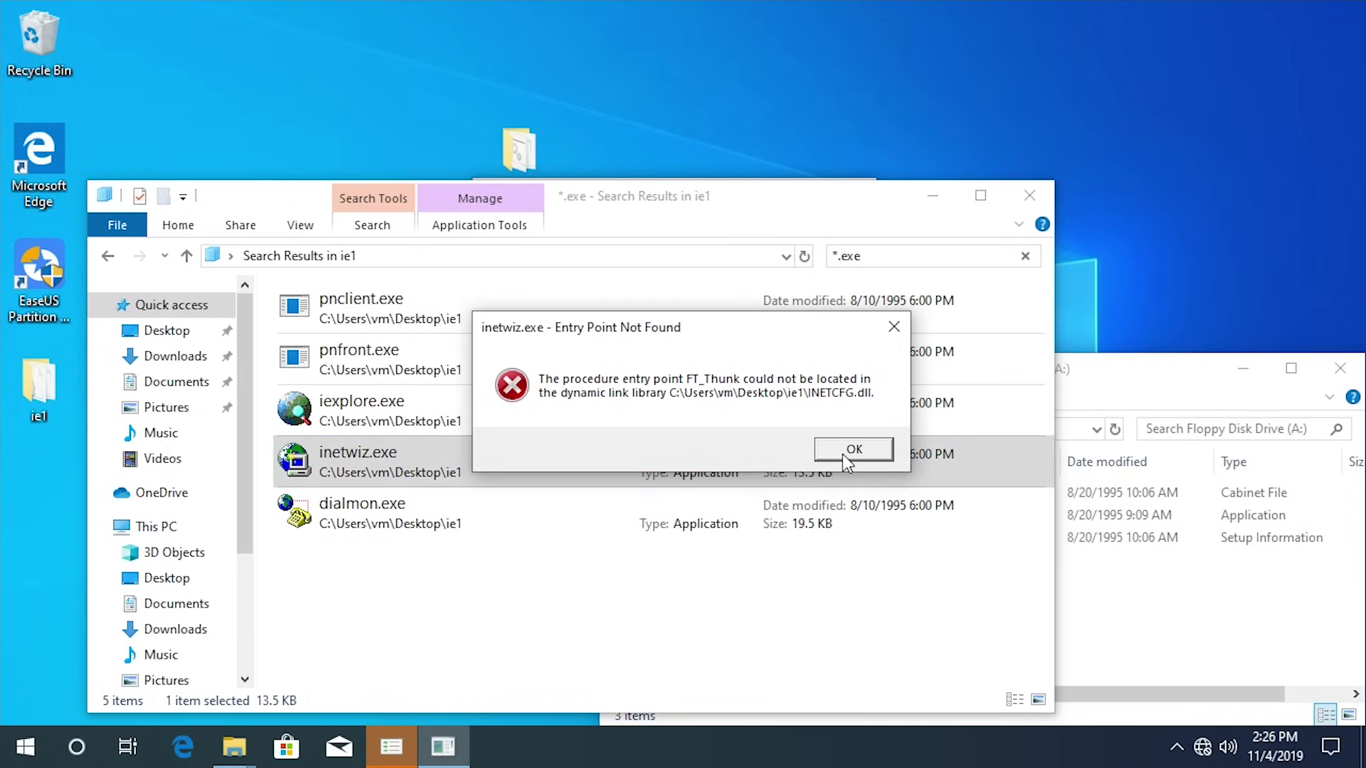
{"action": "left_click", "coordinate": [852, 448]}
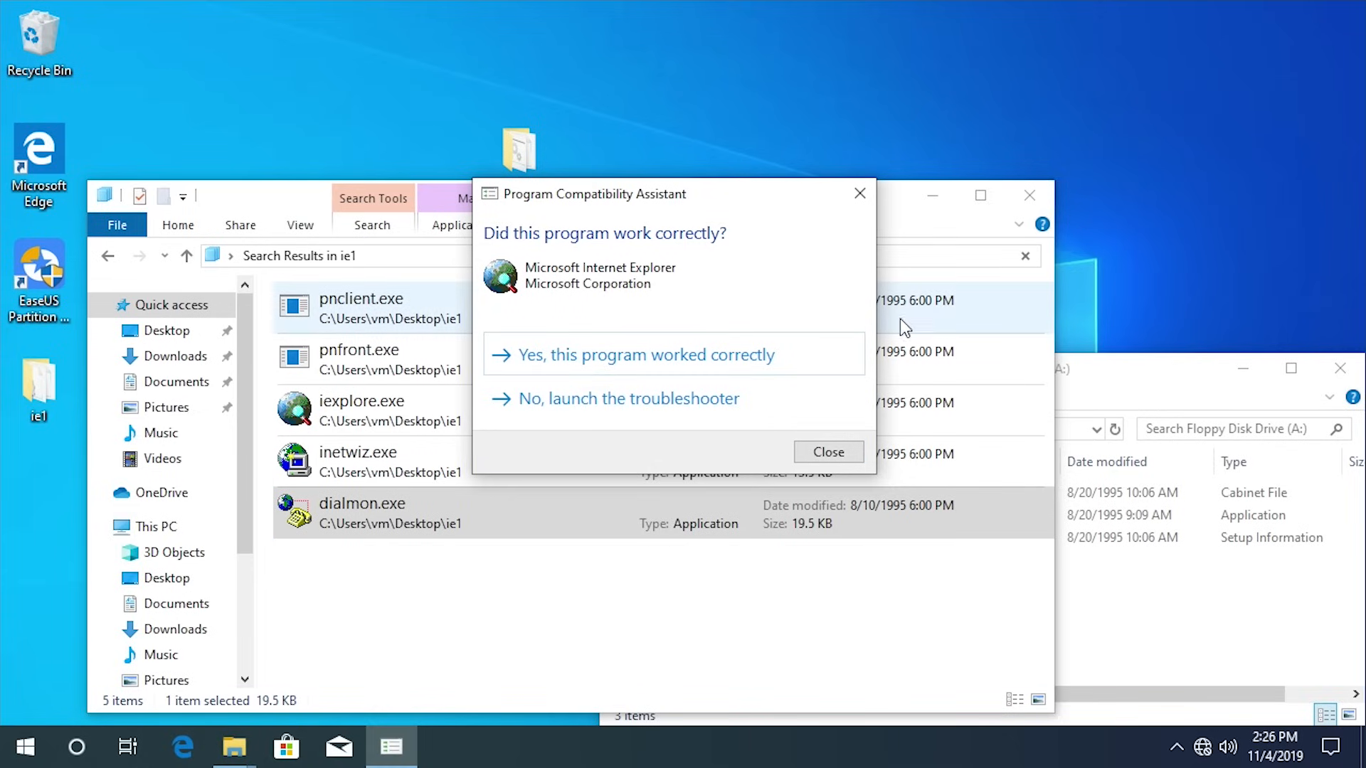
{"action": "left_click", "coordinate": [827, 453]}
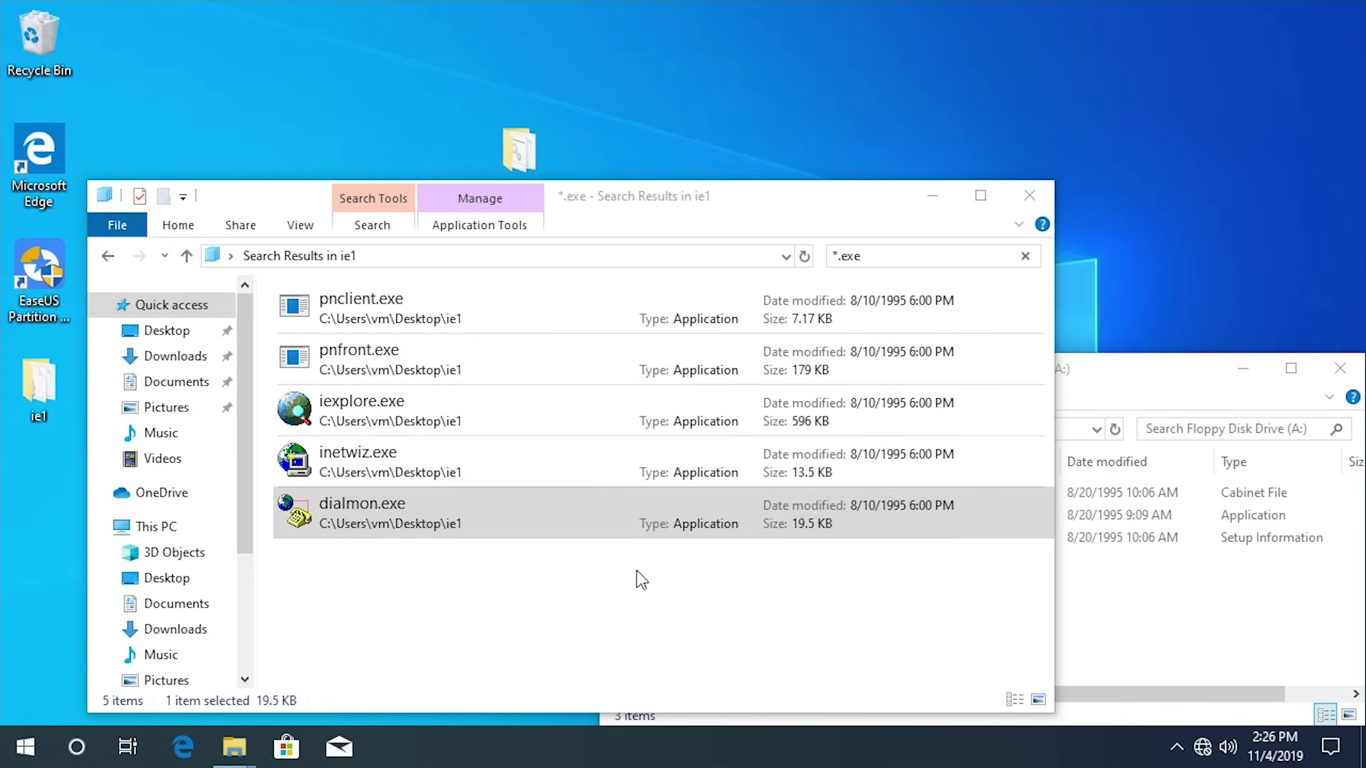
Step: Review inetwiz.exe's Properties and its Compatibility settings
{"action": "right_click", "coordinate": [357, 461]}
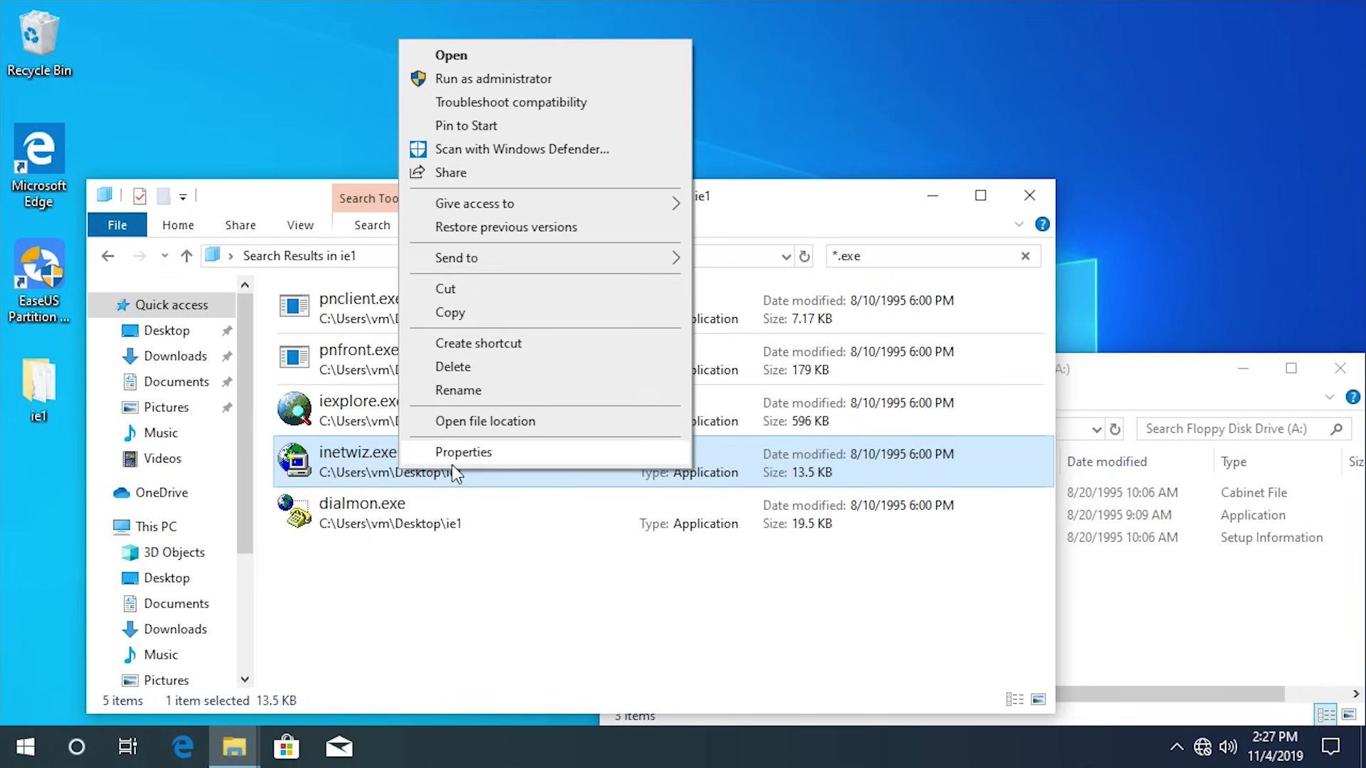
{"action": "left_click", "coordinate": [464, 451]}
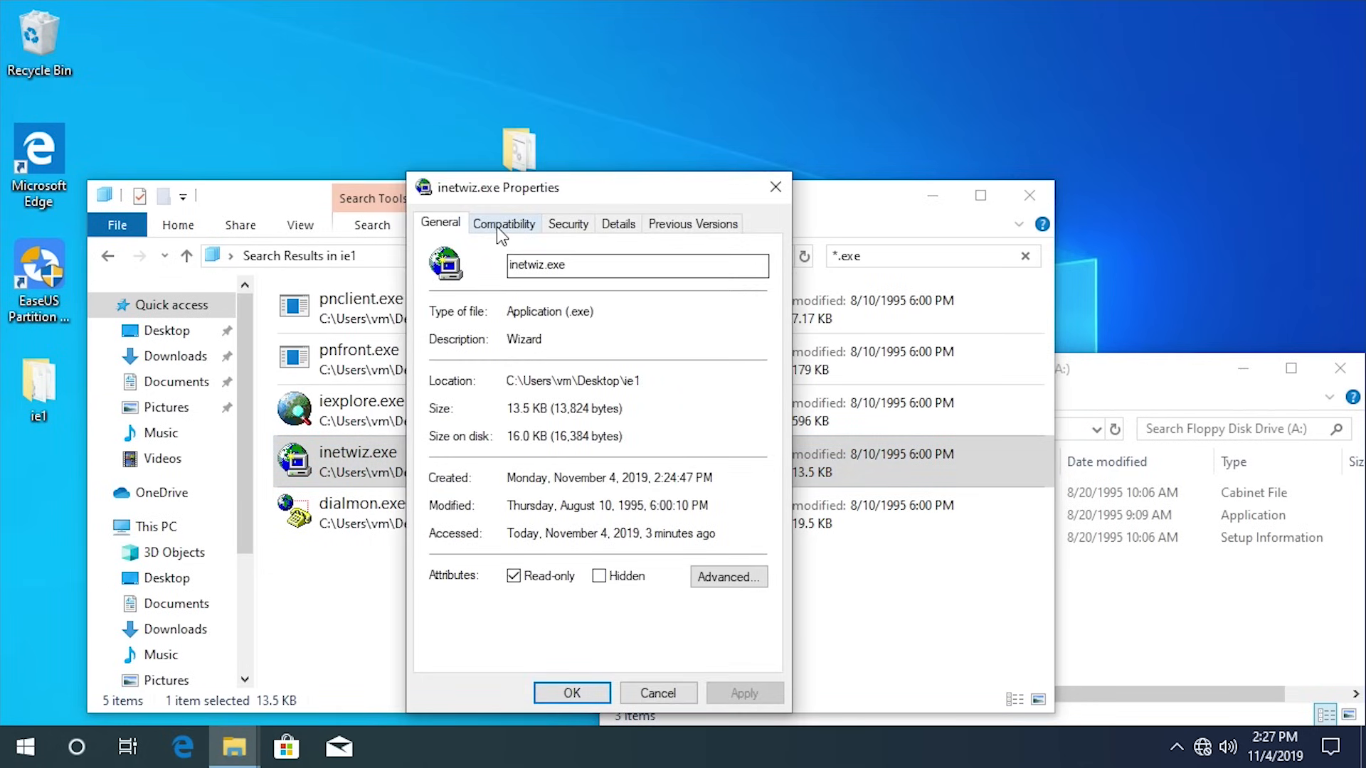
{"action": "left_click", "coordinate": [503, 223]}
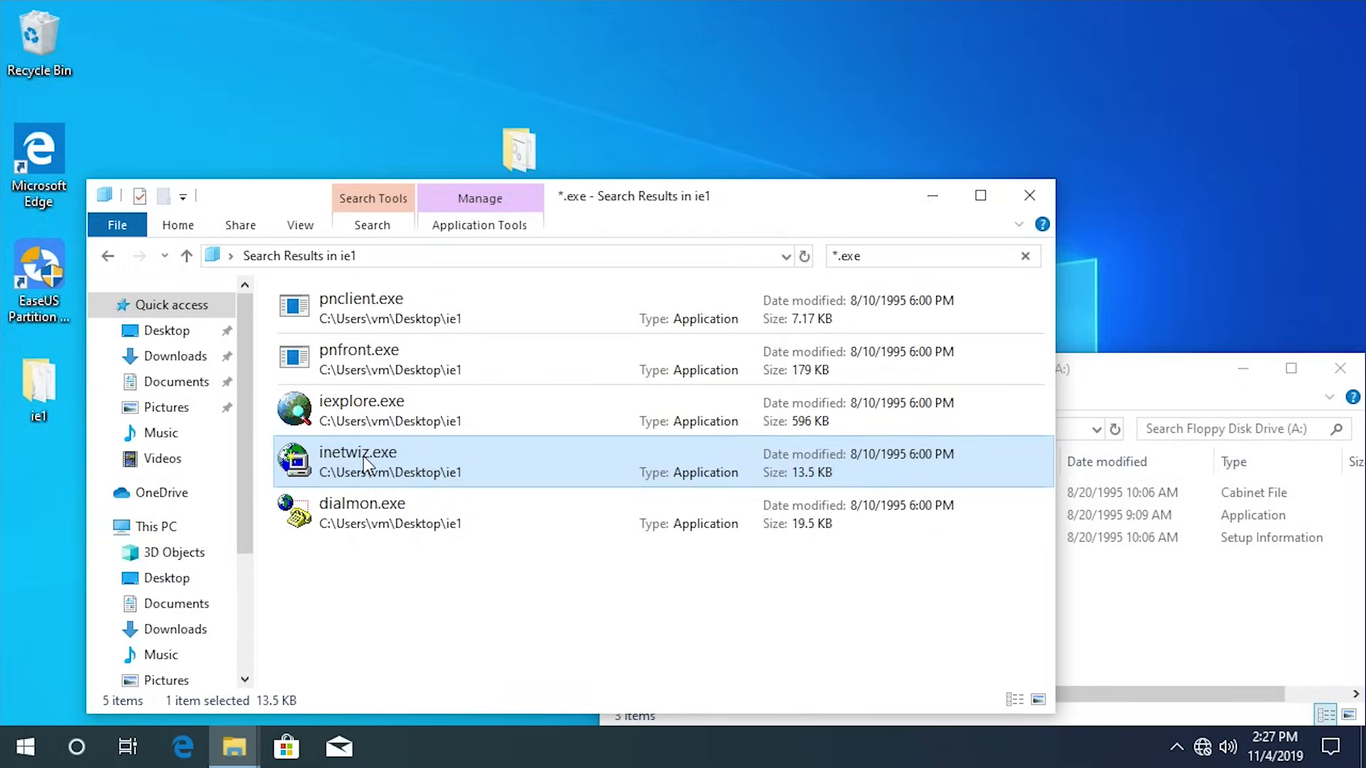
Step: Relaunch inetwiz.exe, dismiss the INETCFG.dll error again and close dialmon's properties
{"action": "double_click", "coordinate": [357, 461]}
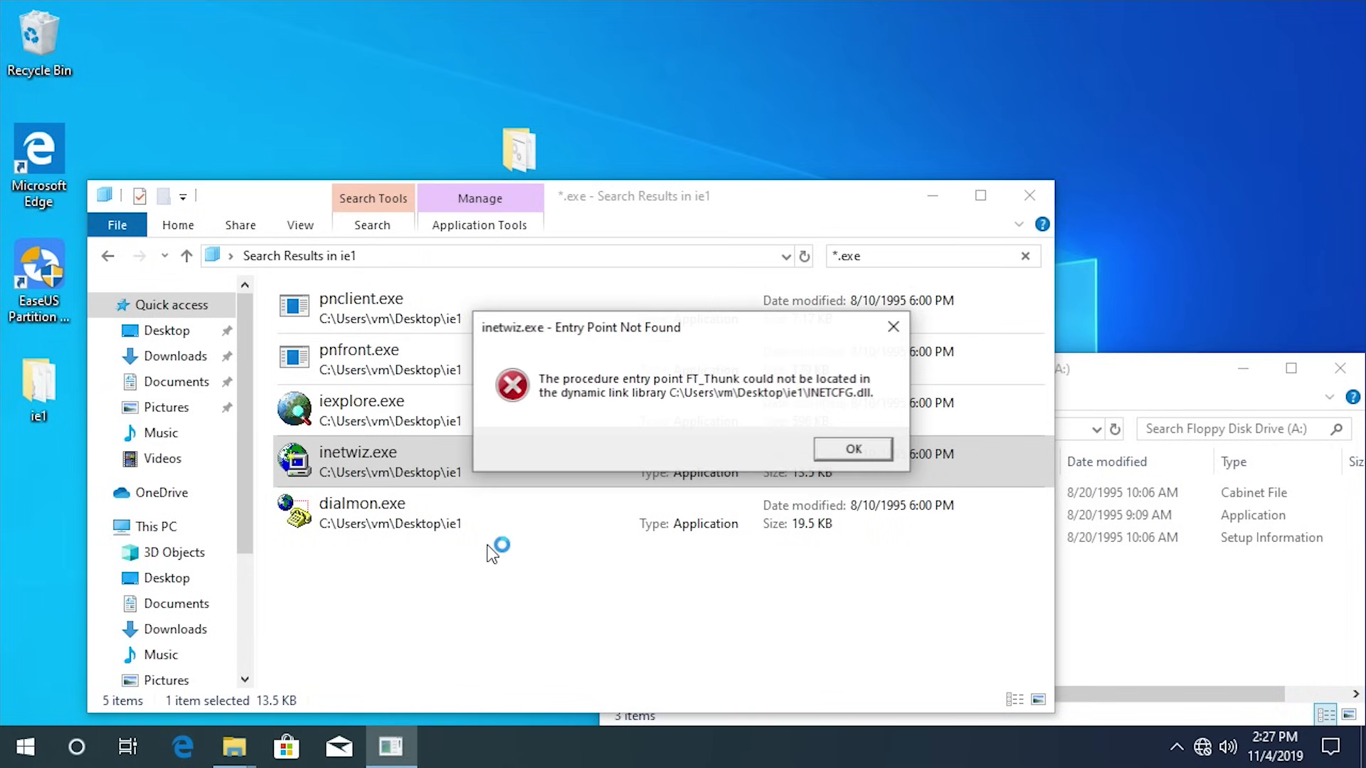
{"action": "left_click", "coordinate": [853, 448]}
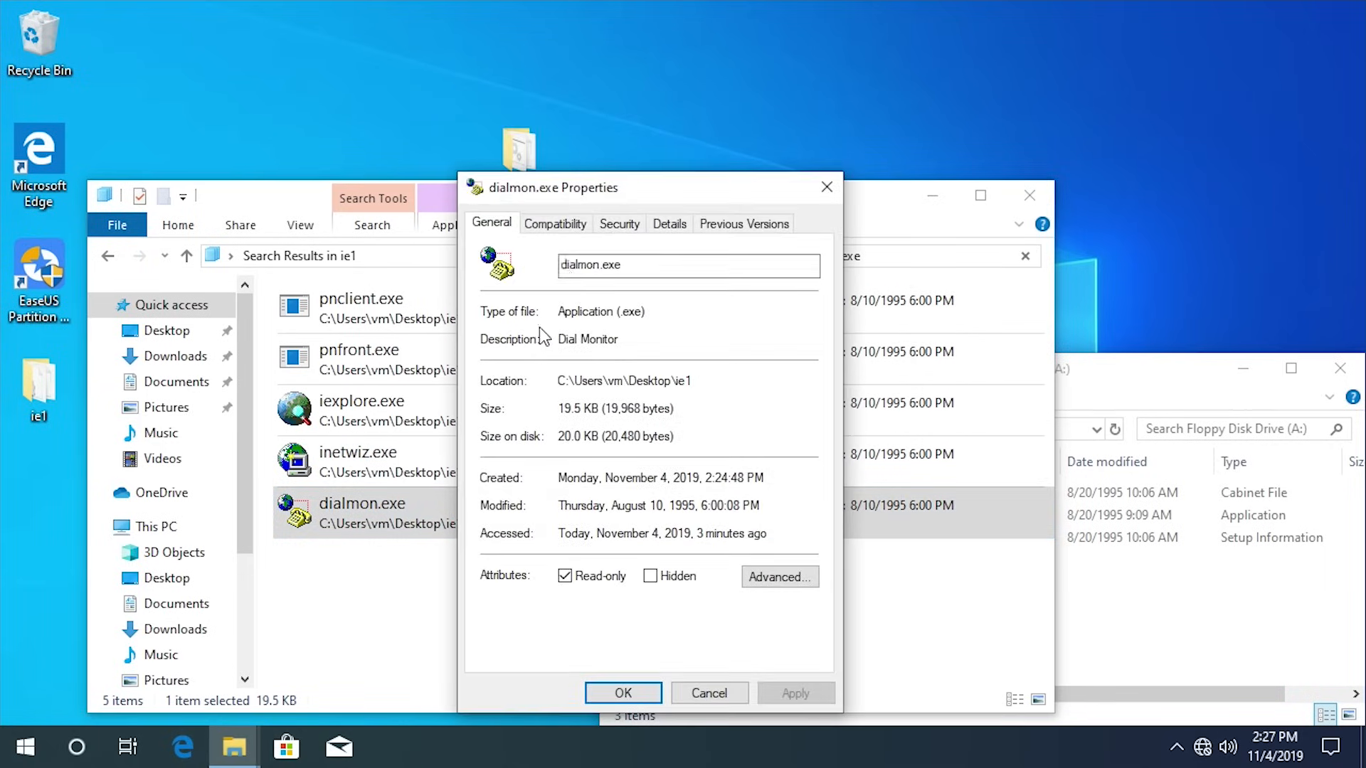
{"action": "left_click", "coordinate": [555, 223]}
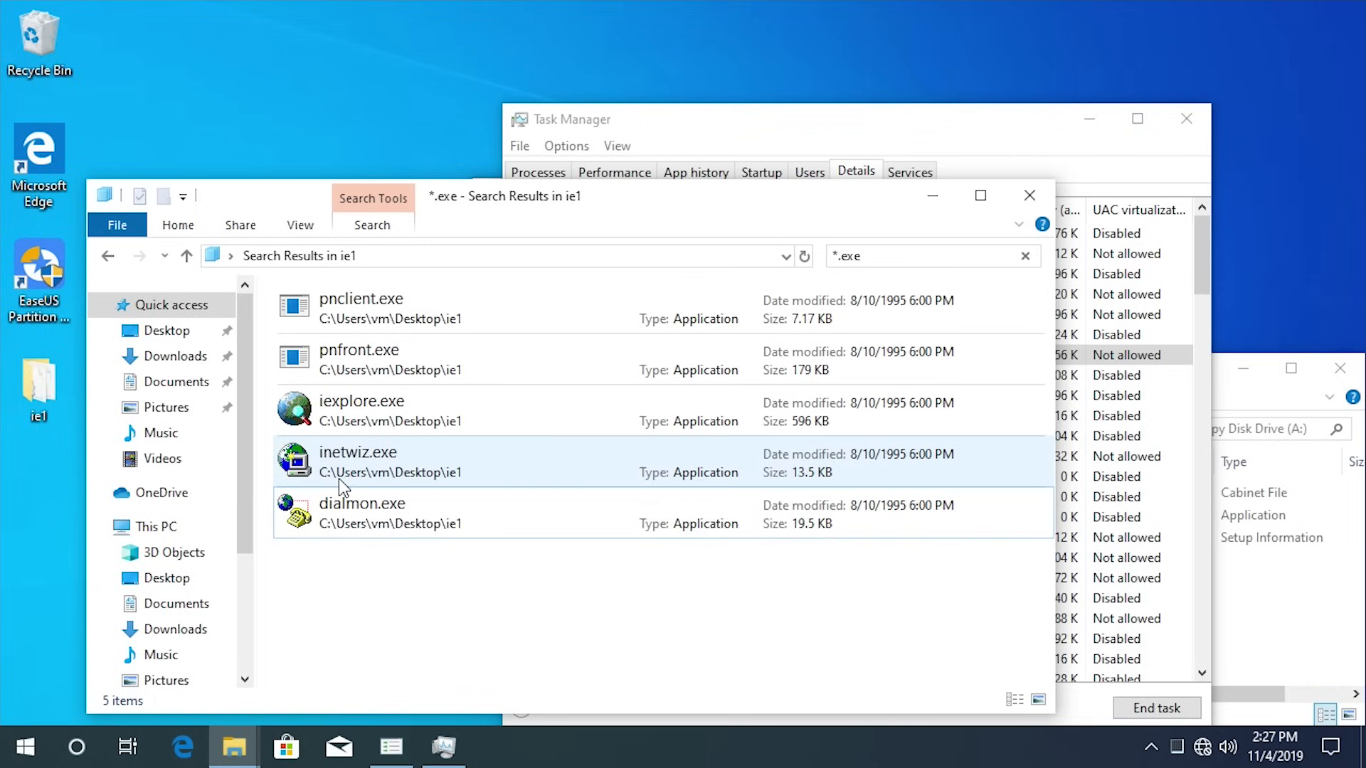
Step: Select dialmon.exe, then view and close pnclient.exe's properties
{"action": "left_click", "coordinate": [360, 513]}
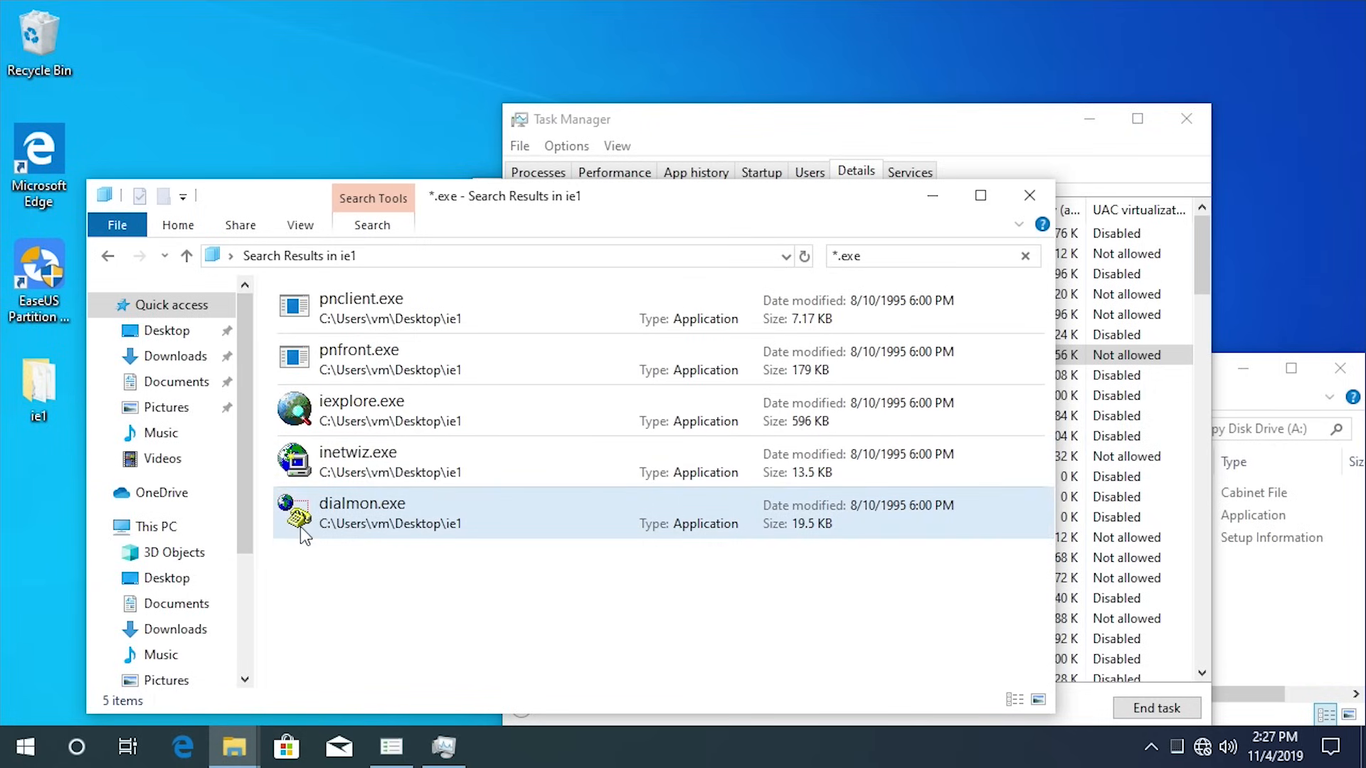
{"action": "mouse_move", "coordinate": [373, 533]}
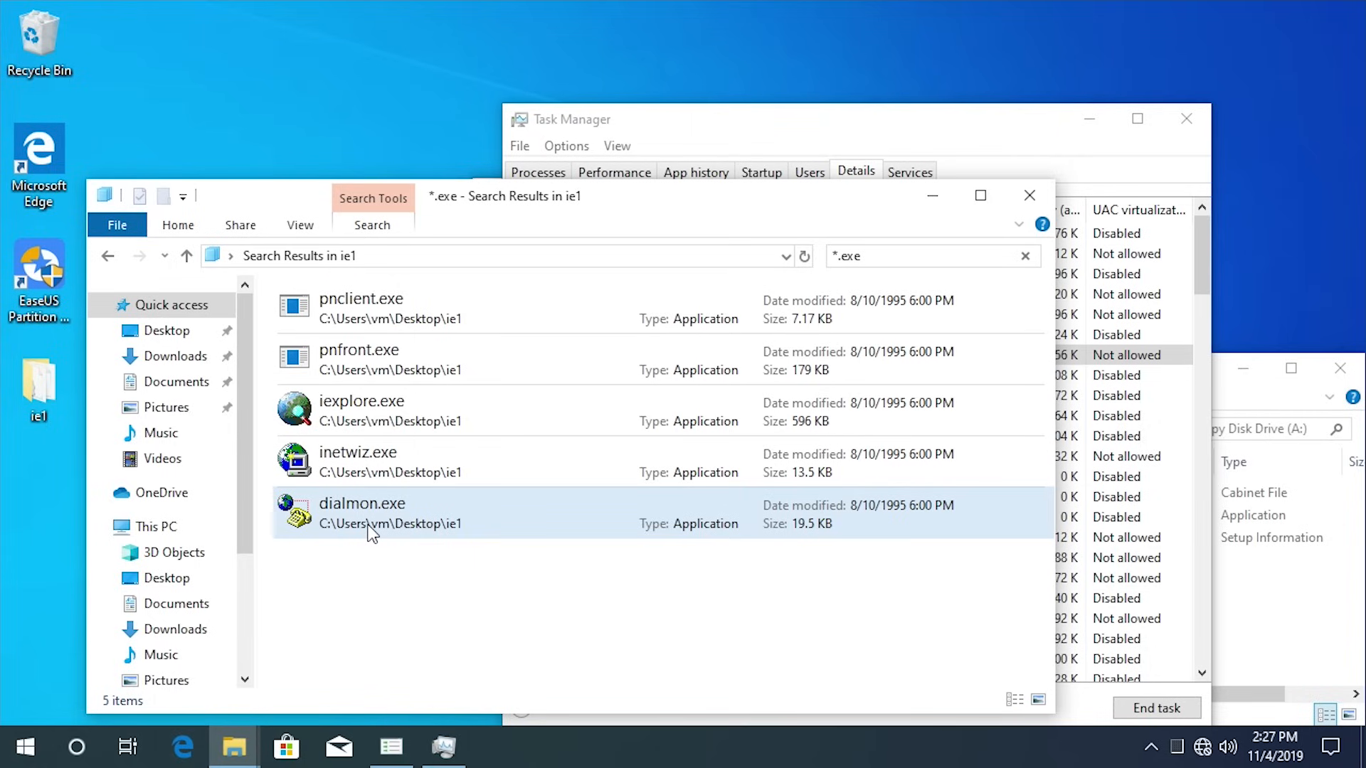
{"action": "mouse_move", "coordinate": [296, 509]}
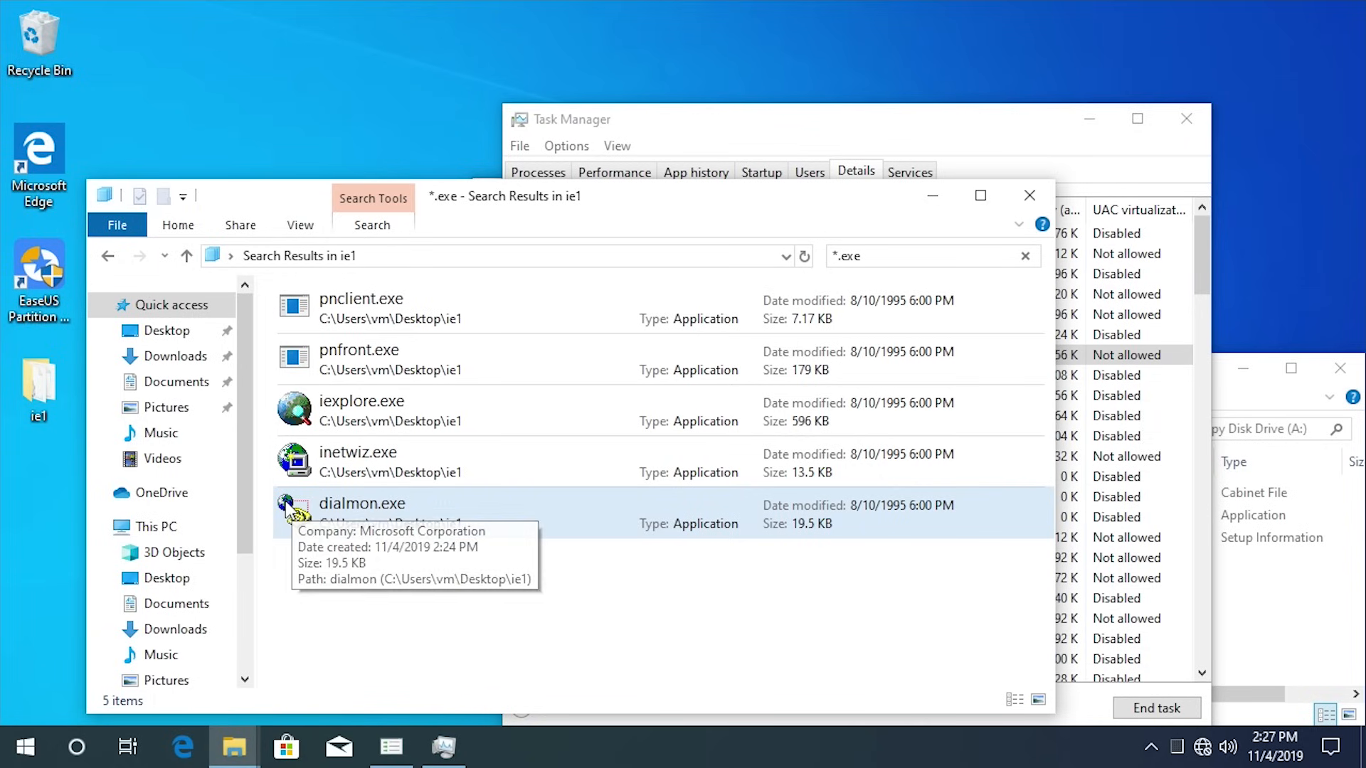
{"action": "mouse_move", "coordinate": [356, 500]}
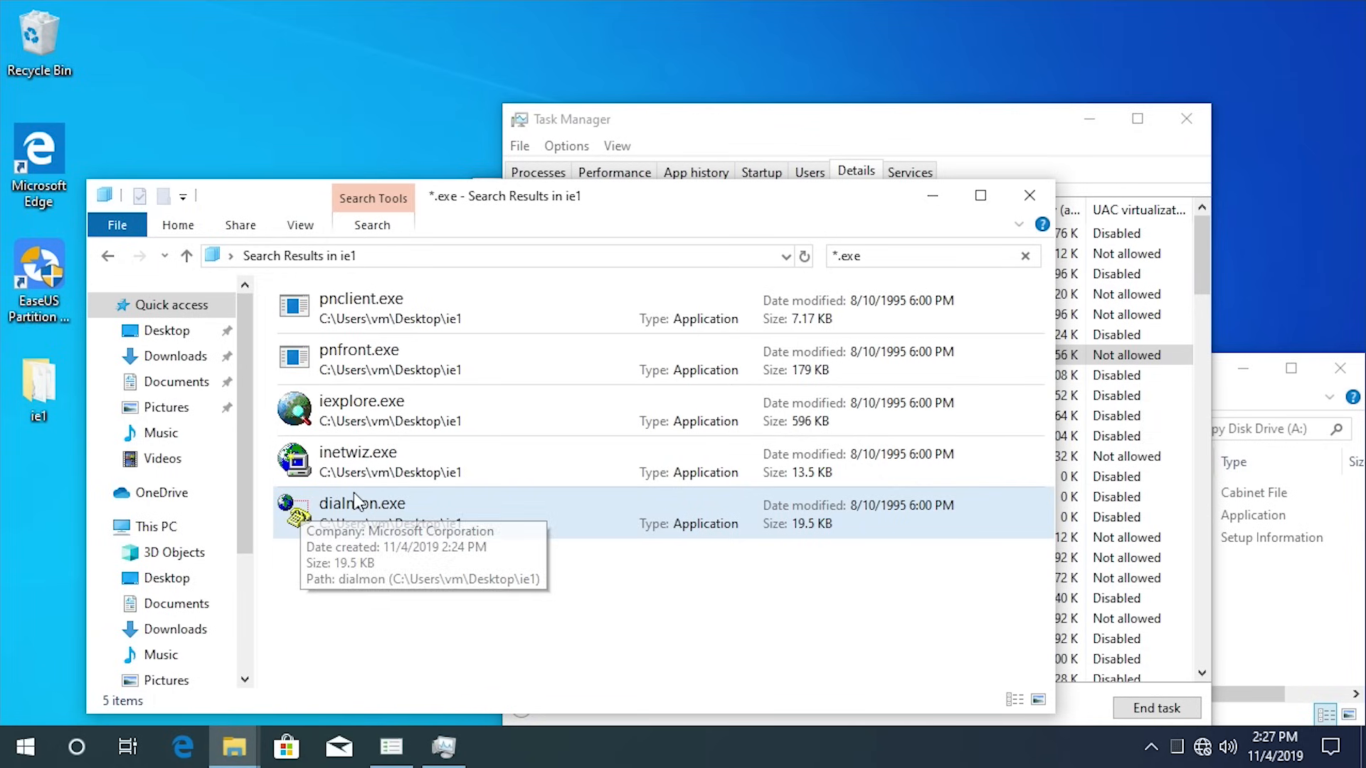
{"action": "left_click", "coordinate": [360, 307]}
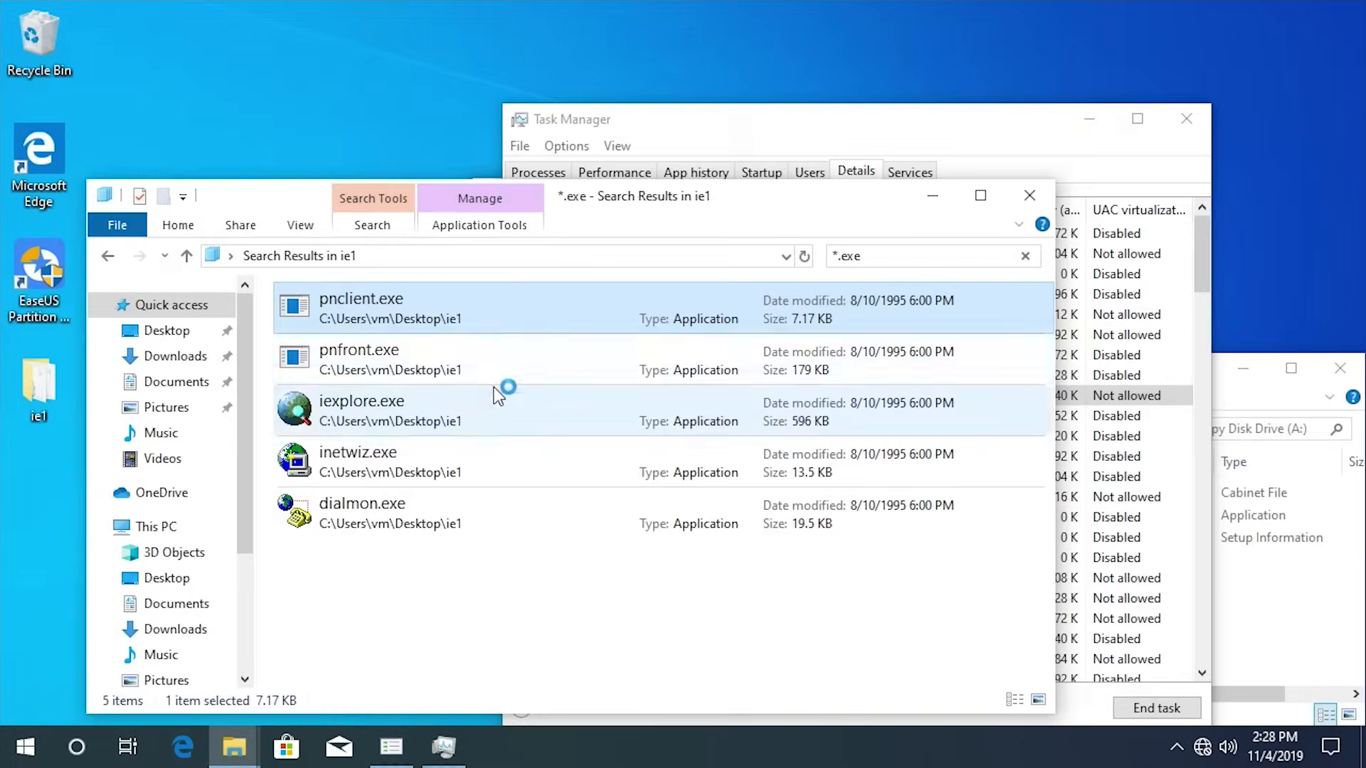
{"action": "left_click", "coordinate": [360, 308]}
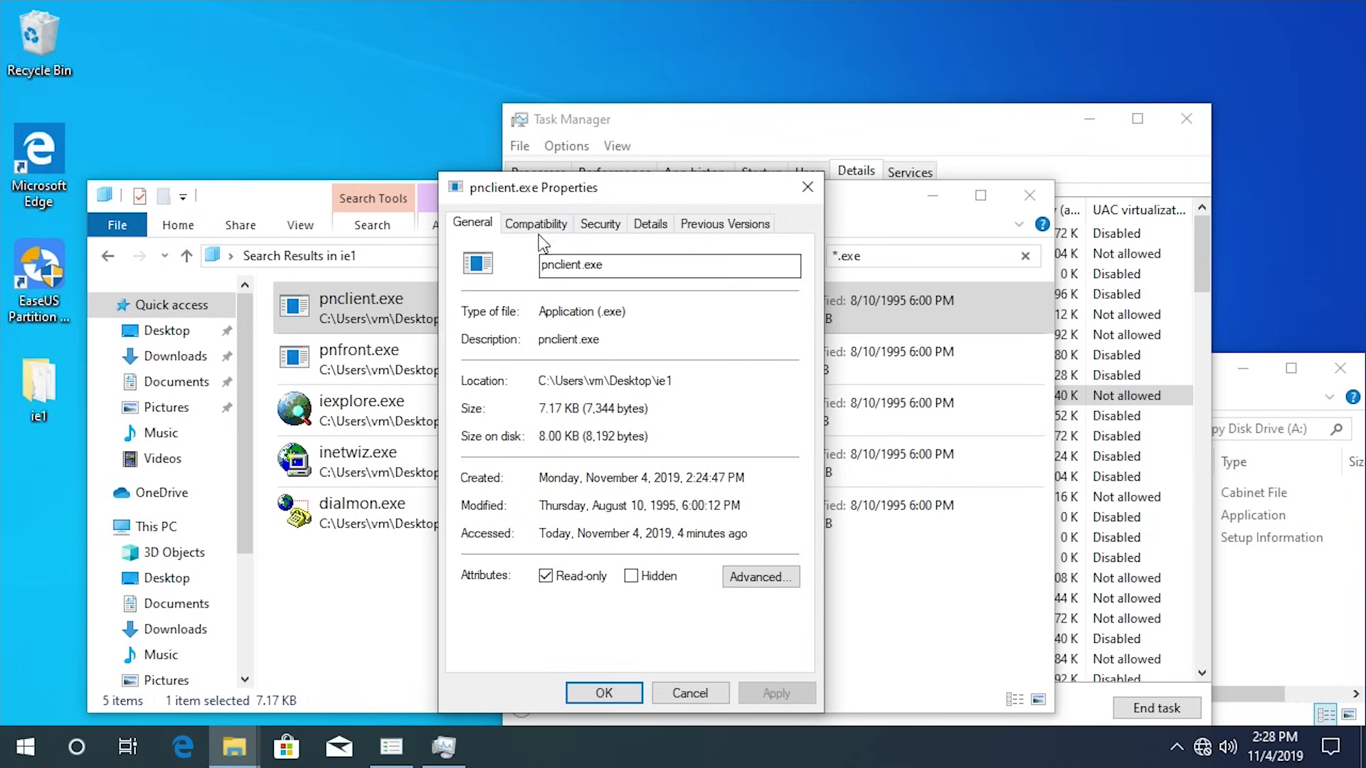
{"action": "left_click", "coordinate": [536, 223]}
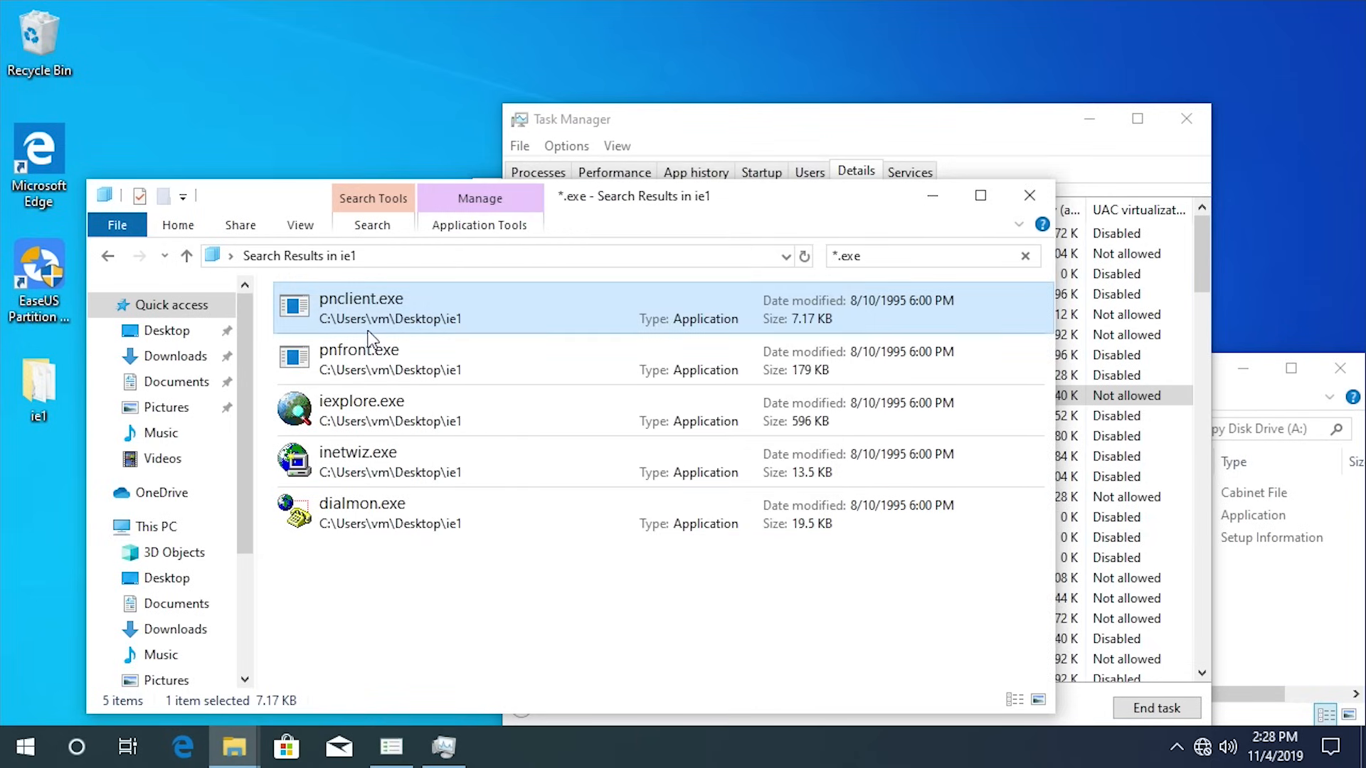
{"action": "mouse_move", "coordinate": [424, 360]}
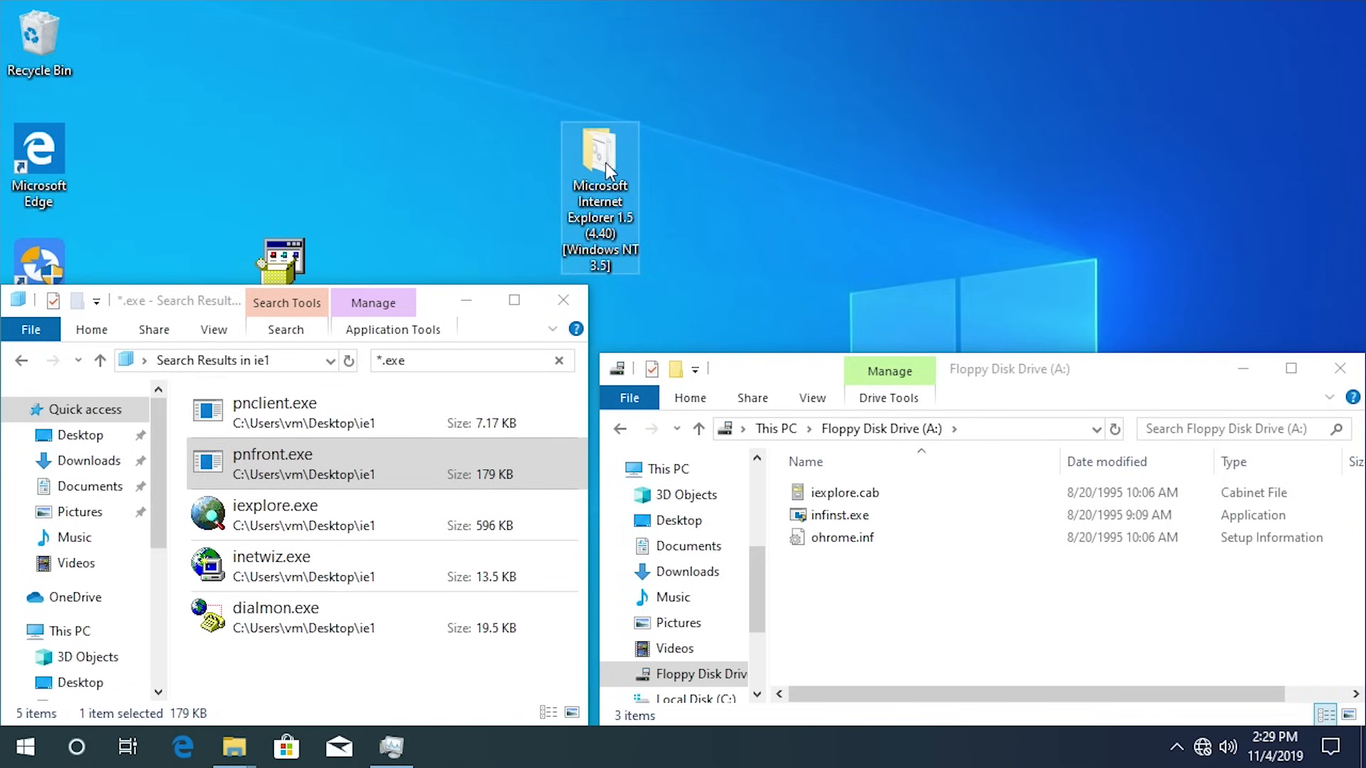
Step: Enter the Internet Explorer 1.5 [Windows NT 3.5] folder and browse its files for install.exe
{"action": "double_click", "coordinate": [599, 156]}
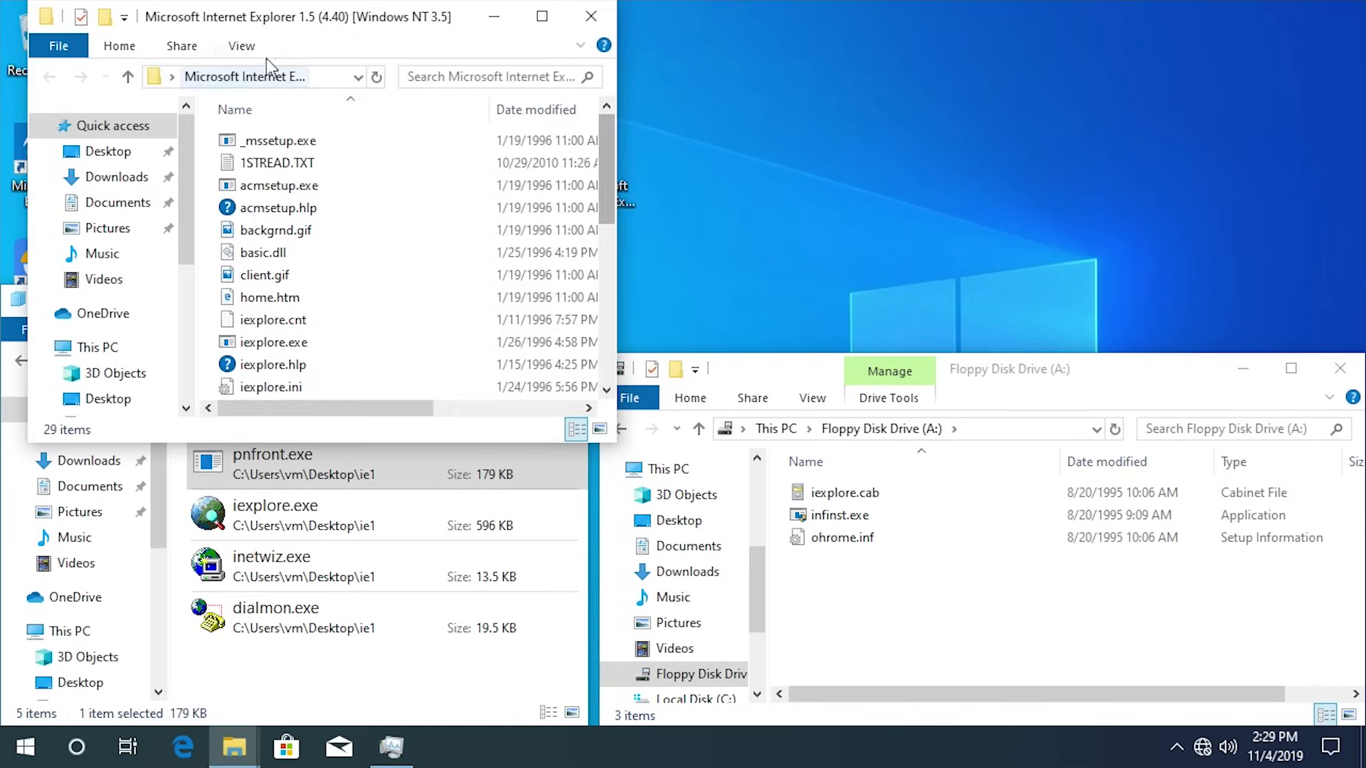
{"action": "left_click_drag", "start_coordinate": [296, 16], "coordinate": [345, 29]}
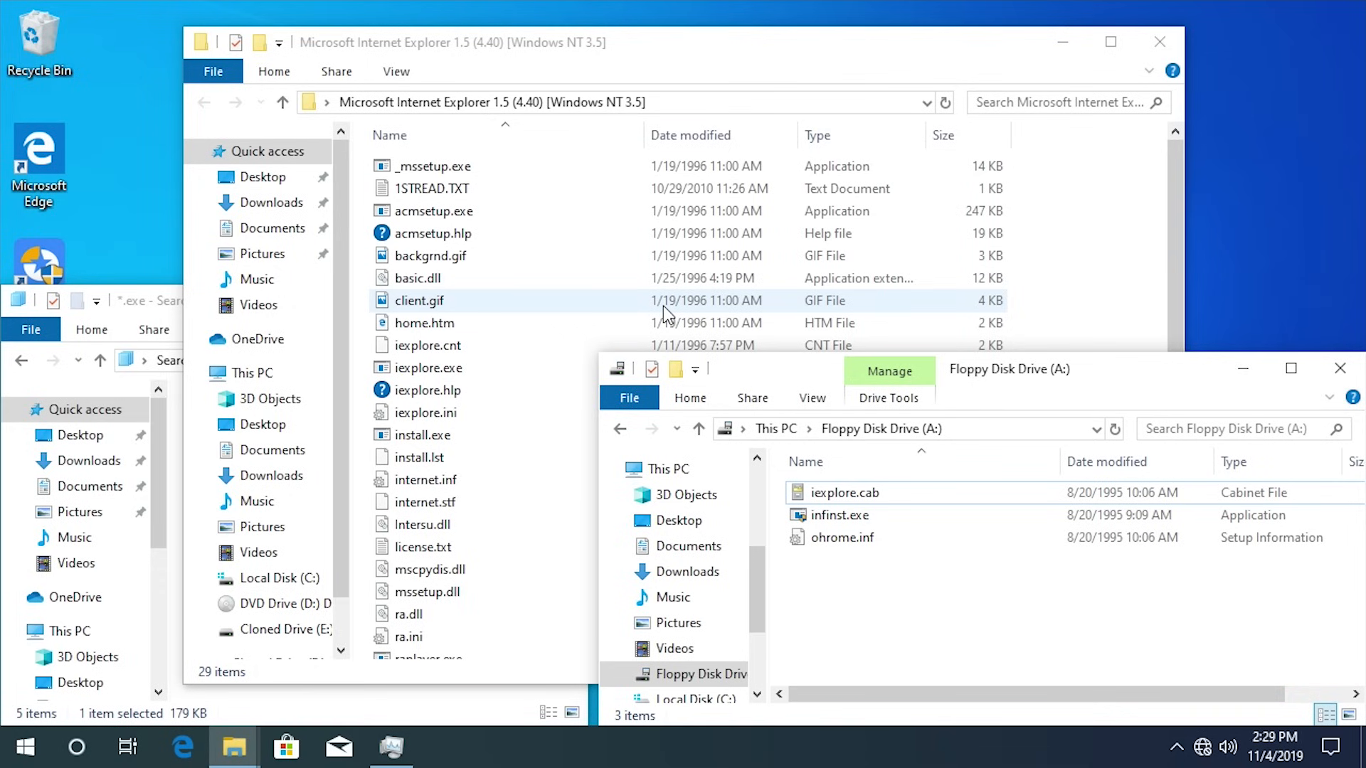
{"action": "mouse_move", "coordinate": [935, 601]}
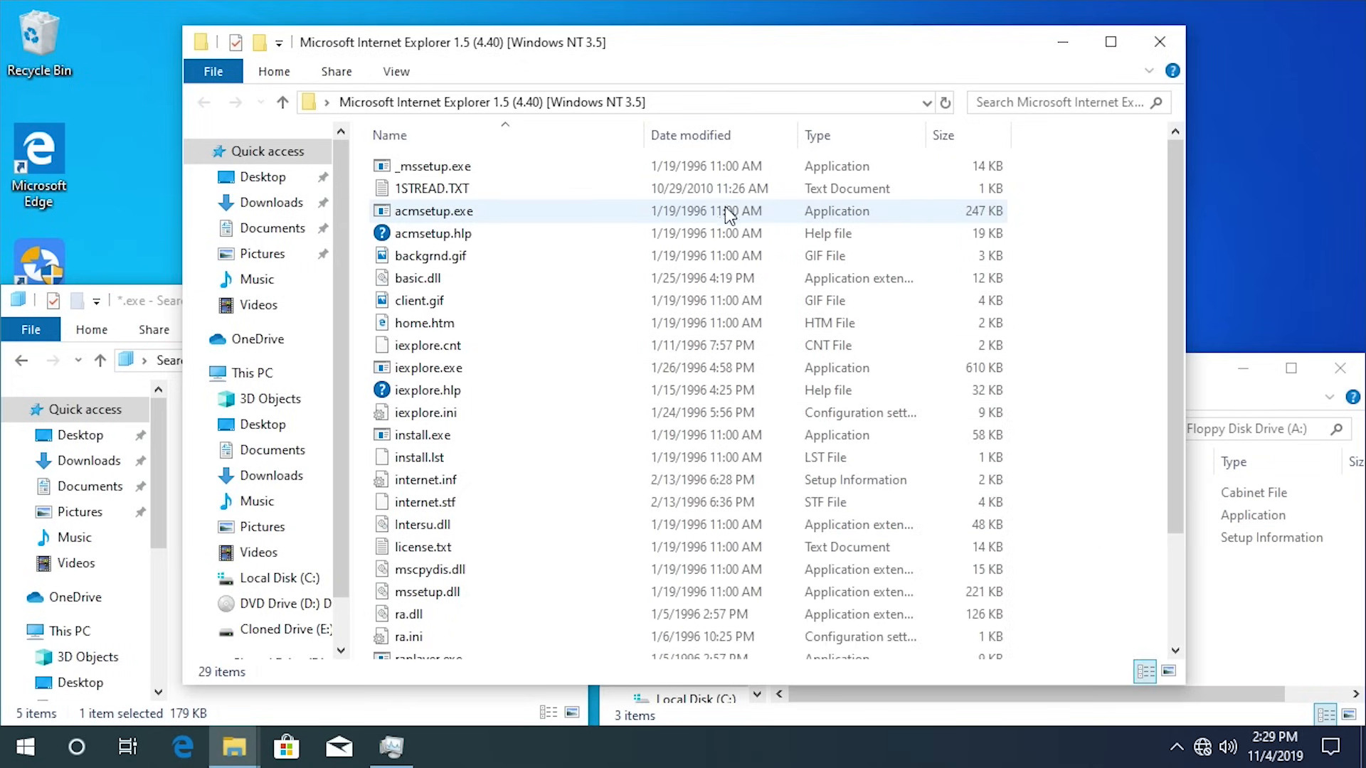
{"action": "scroll", "scroll_direction": "down", "scroll_amount": 3}
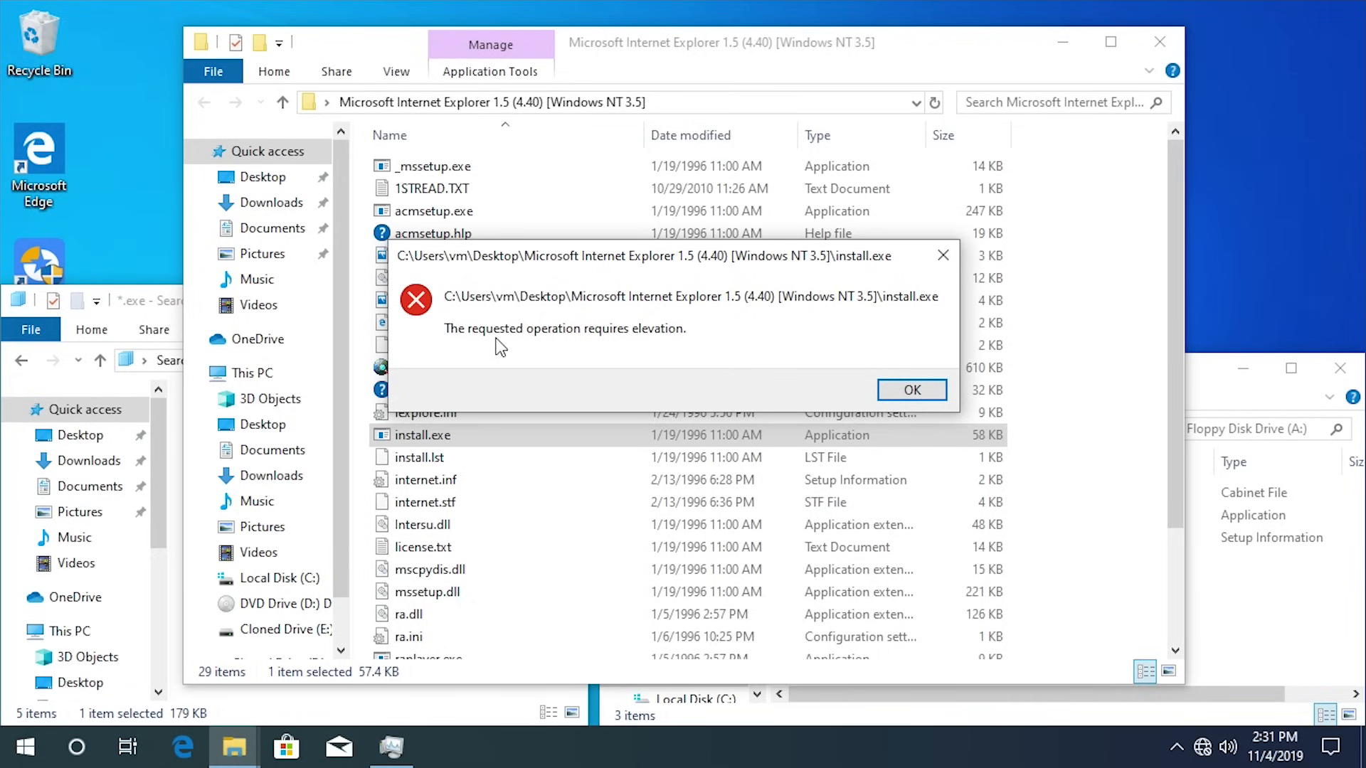
Step: Set install.exe to Windows 95 compatibility and Run as administrator, then allow it in UAC
{"action": "left_click", "coordinate": [911, 390]}
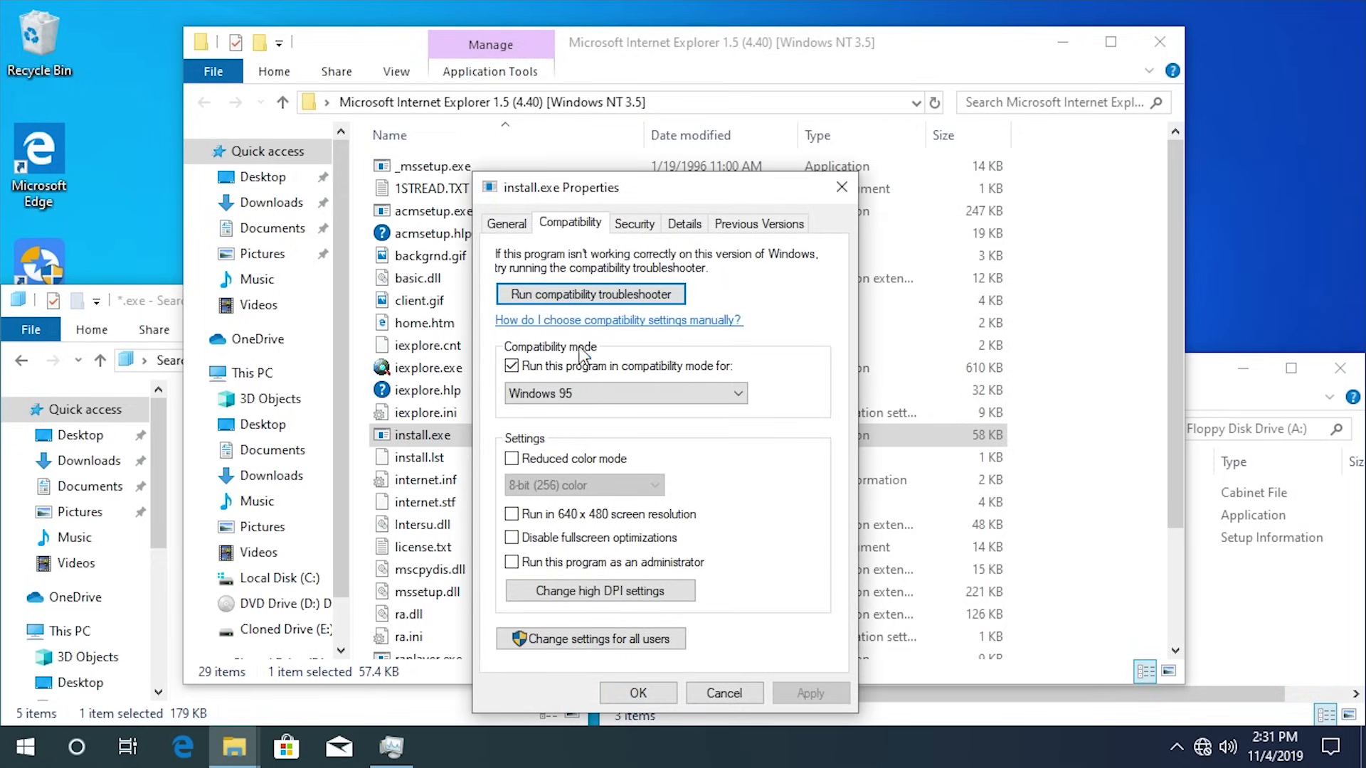
{"action": "left_click", "coordinate": [624, 393]}
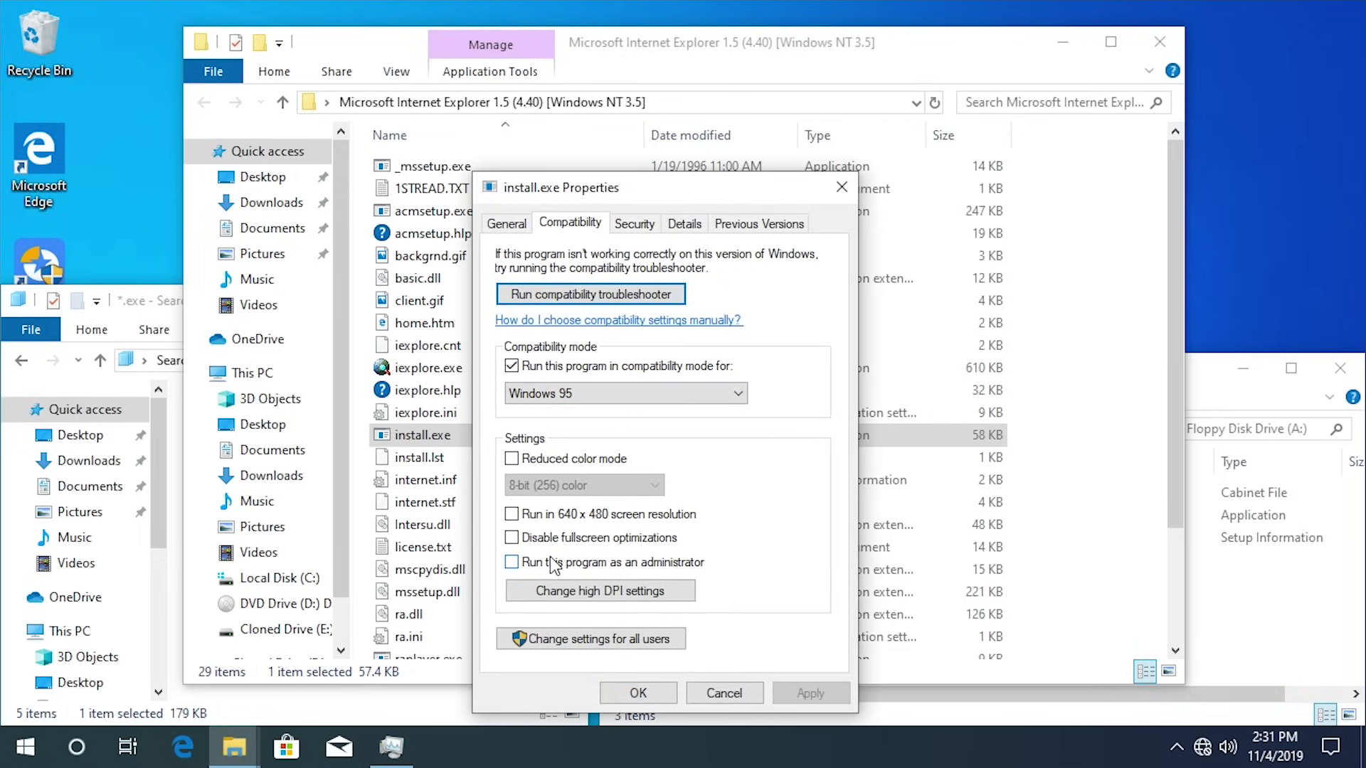
{"action": "left_click", "coordinate": [637, 693]}
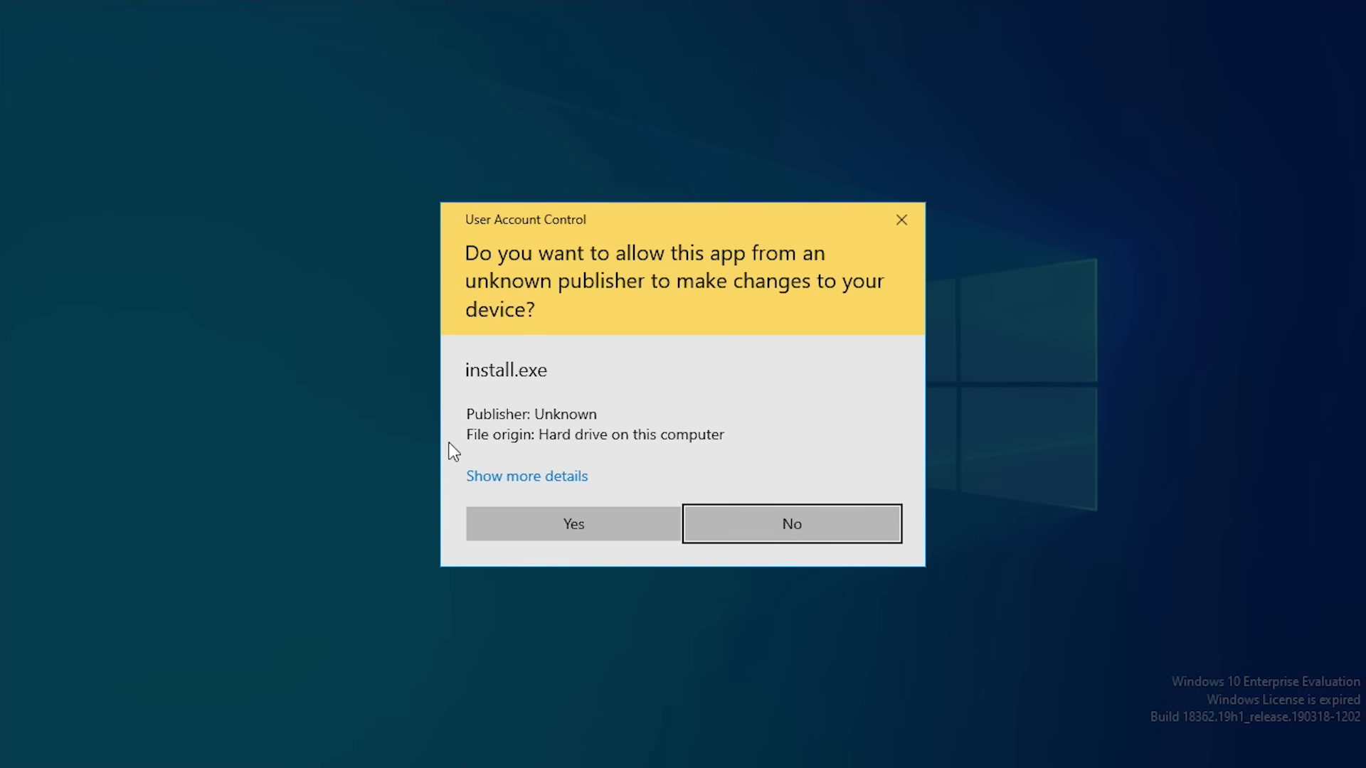
{"action": "left_click", "coordinate": [572, 523]}
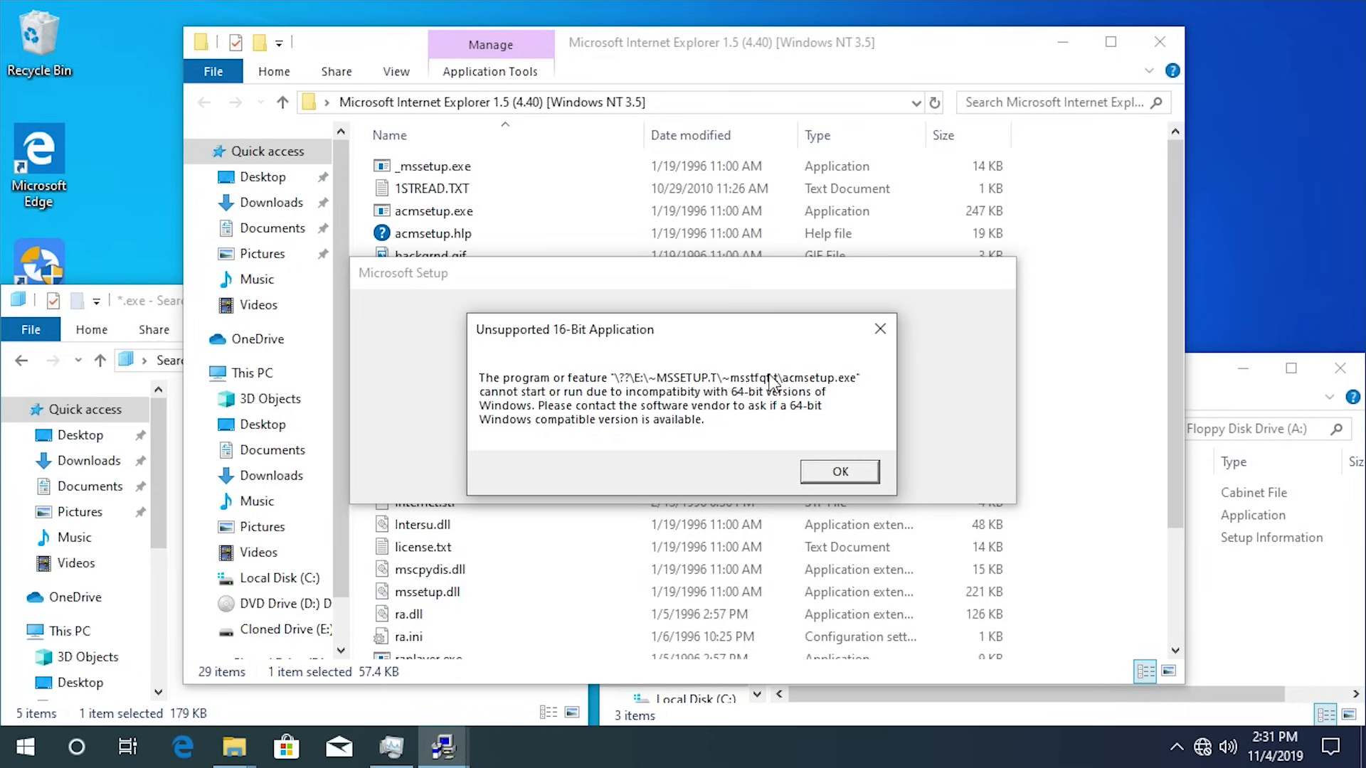
{"action": "mouse_move", "coordinate": [791, 406]}
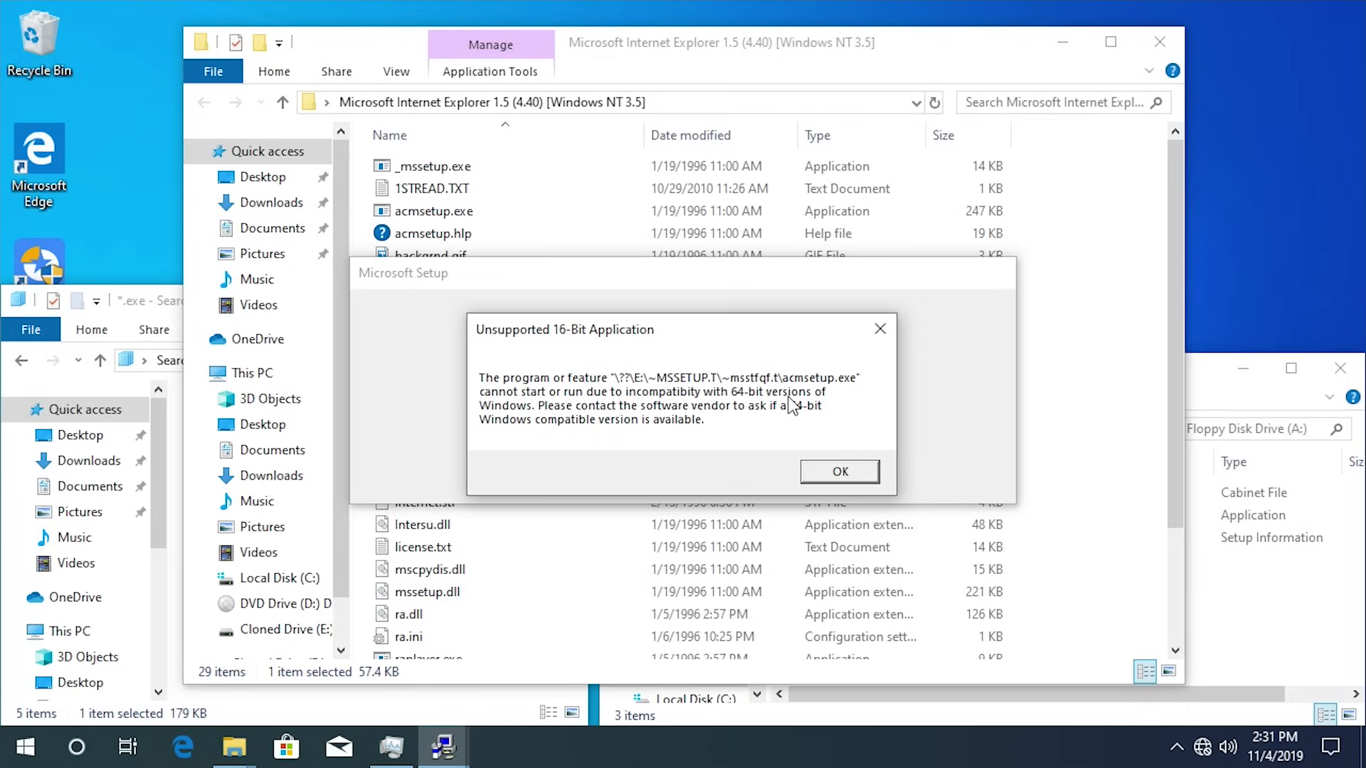
{"action": "mouse_move", "coordinate": [765, 455]}
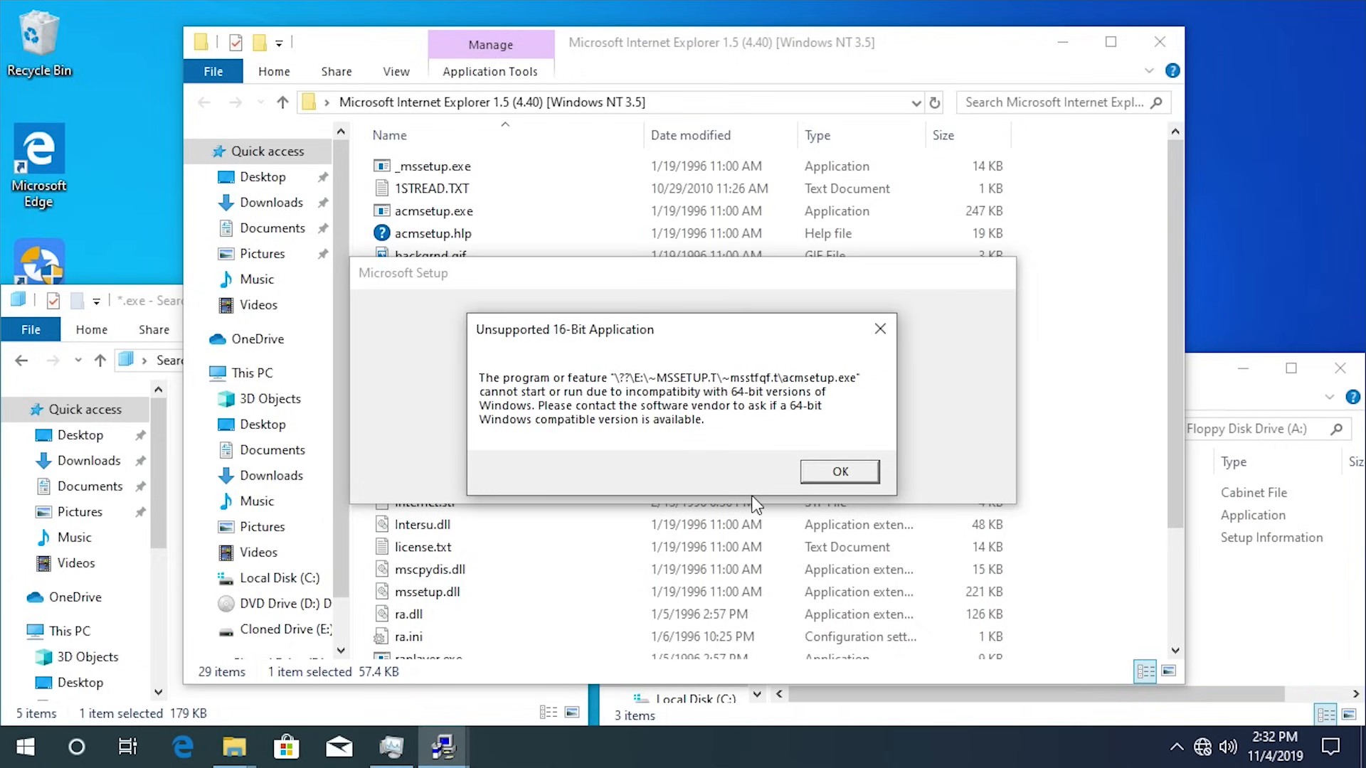
Step: Dismiss the unsupported 16-bit application and insufficient memory errors from install.exe
{"action": "left_click", "coordinate": [839, 471]}
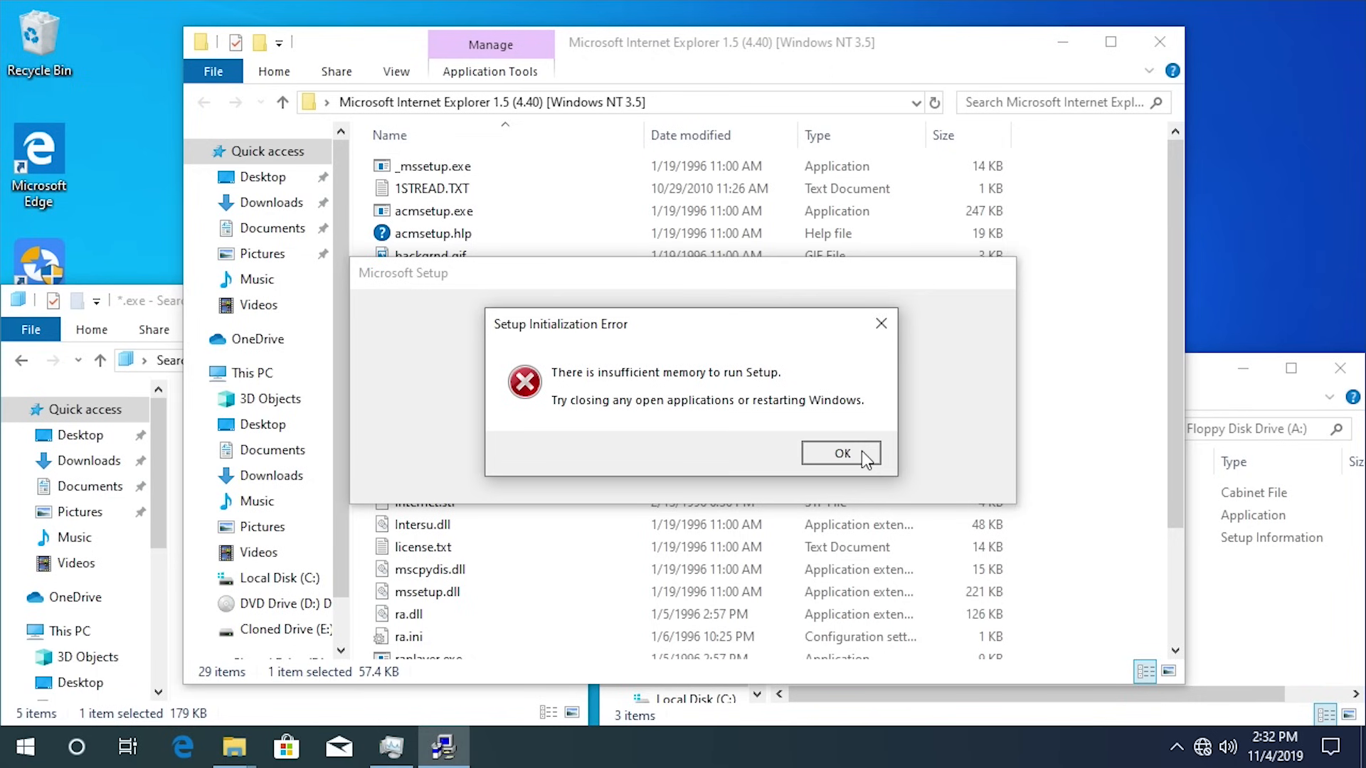
{"action": "left_click", "coordinate": [840, 453]}
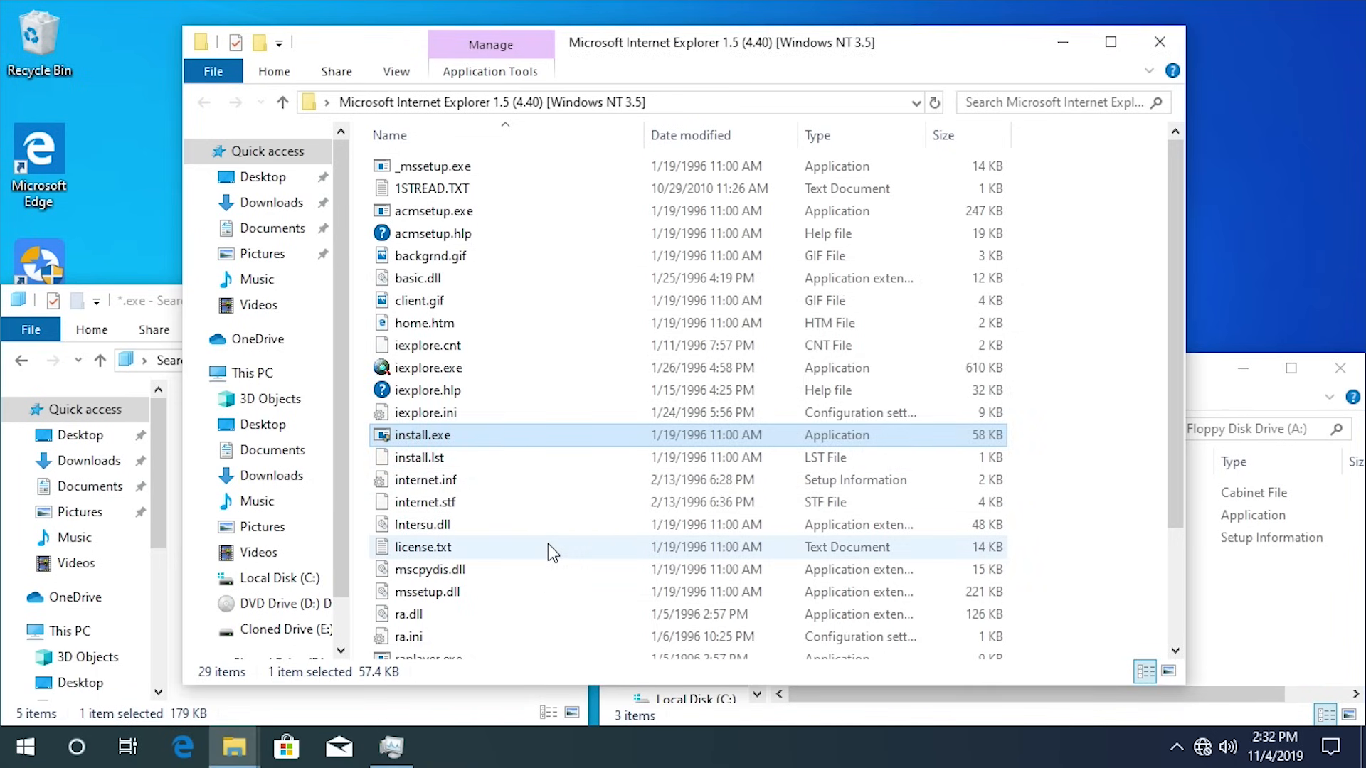
Step: Run setupie.bat and dismiss its unsupported 16-bit acmsetup error
{"action": "scroll", "scroll_direction": "down", "scroll_amount": 3}
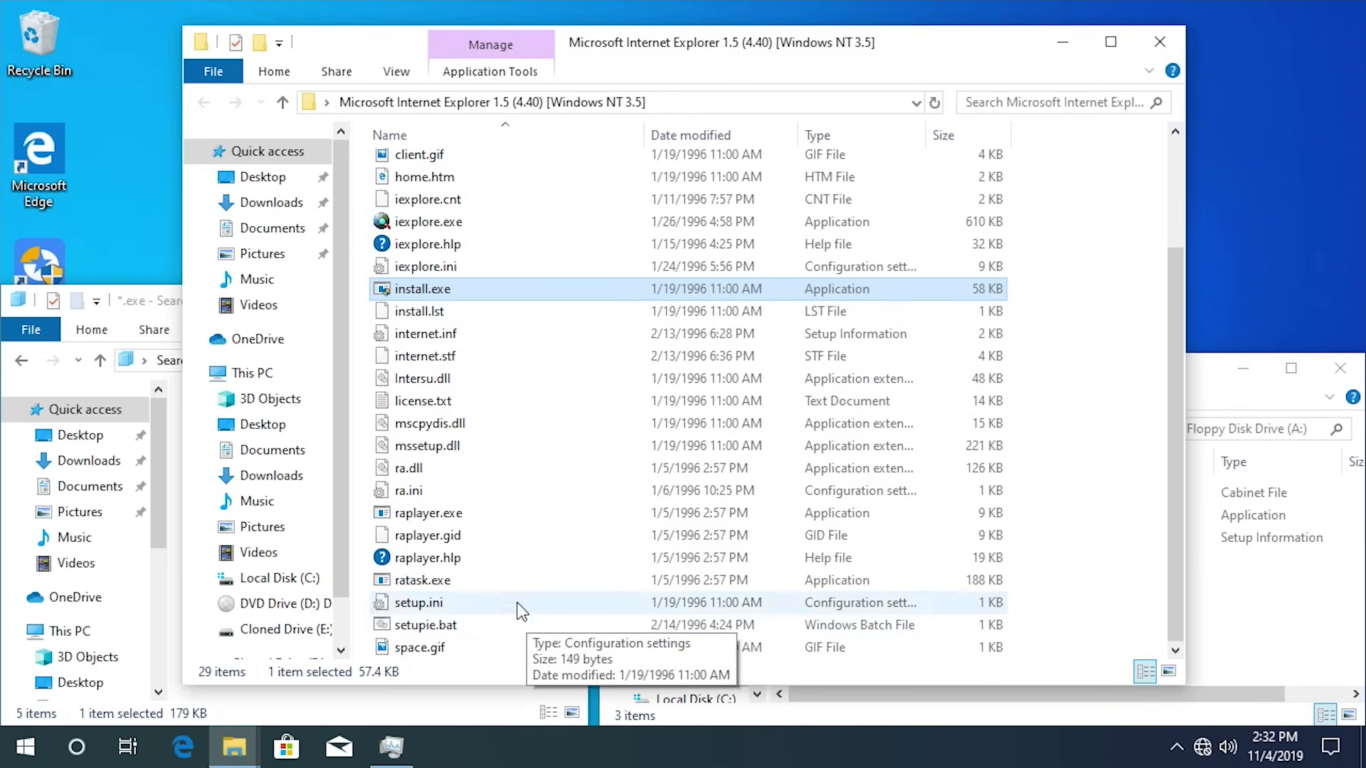
{"action": "double_click", "coordinate": [422, 289]}
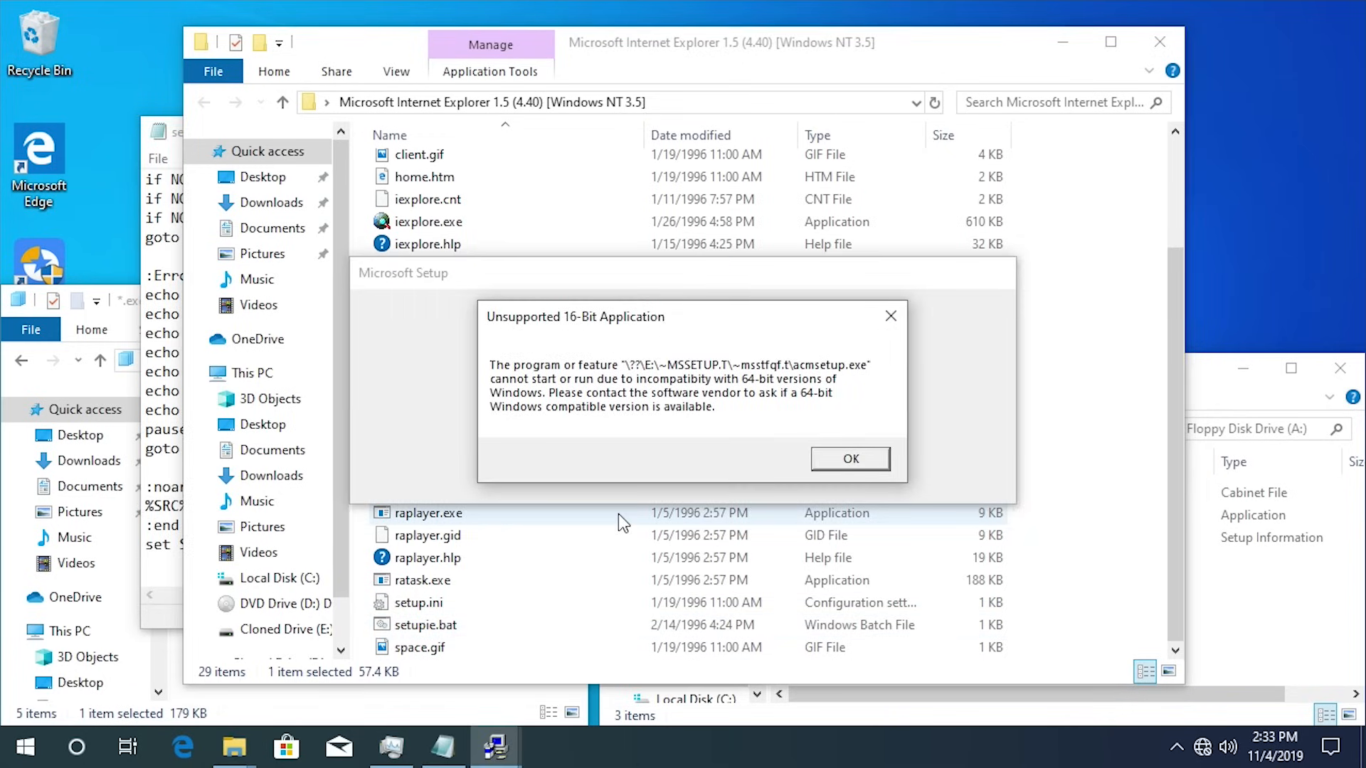
{"action": "mouse_move", "coordinate": [848, 477]}
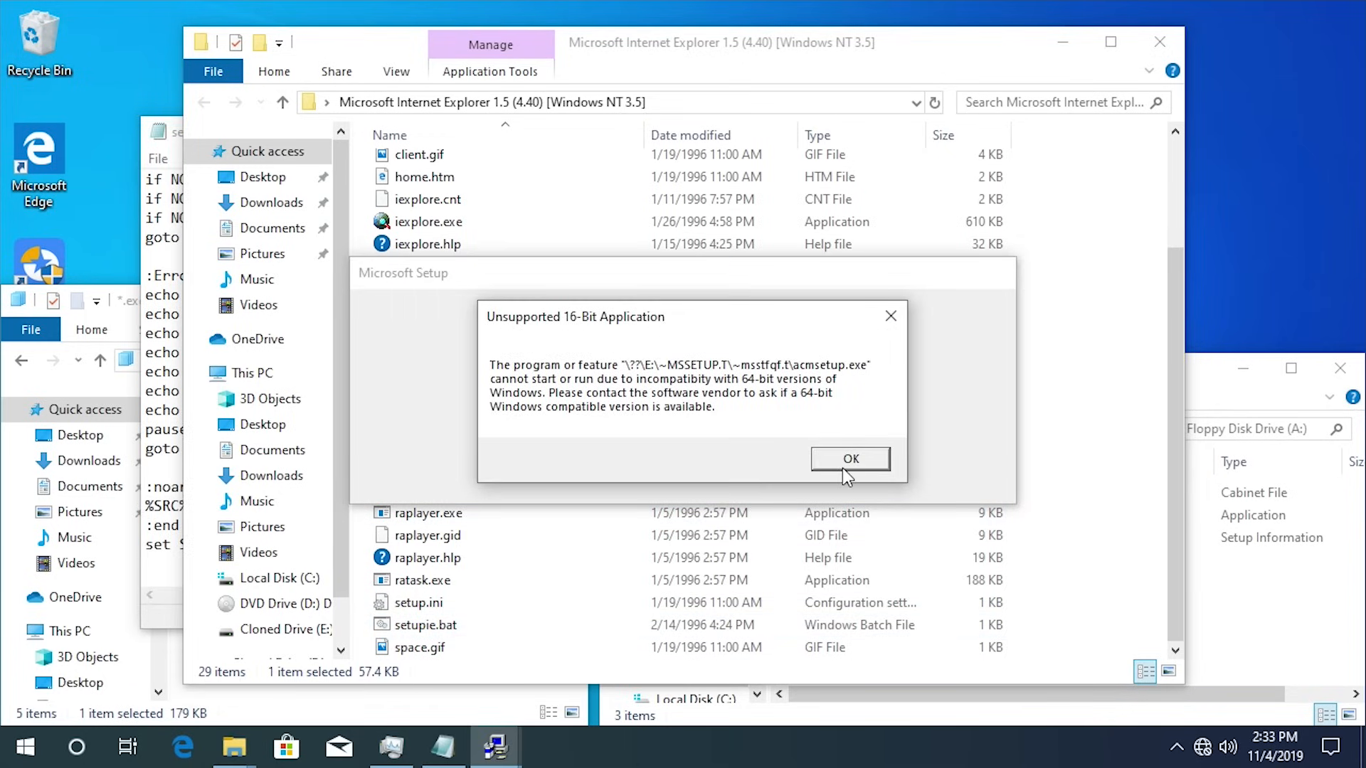
{"action": "left_click", "coordinate": [850, 459]}
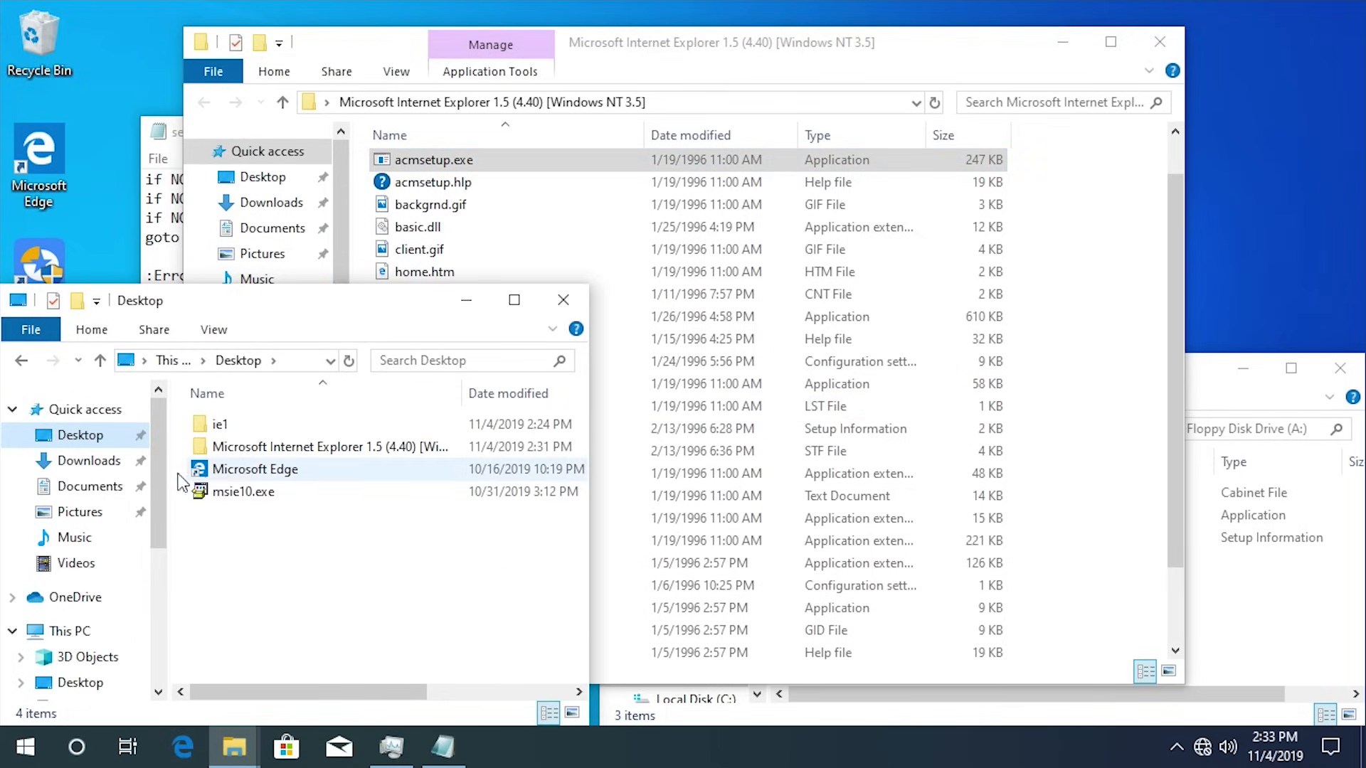
Step: Extract the otvdm-v0.7.0.zip archive from Downloads to the desktop
{"action": "left_click", "coordinate": [88, 461]}
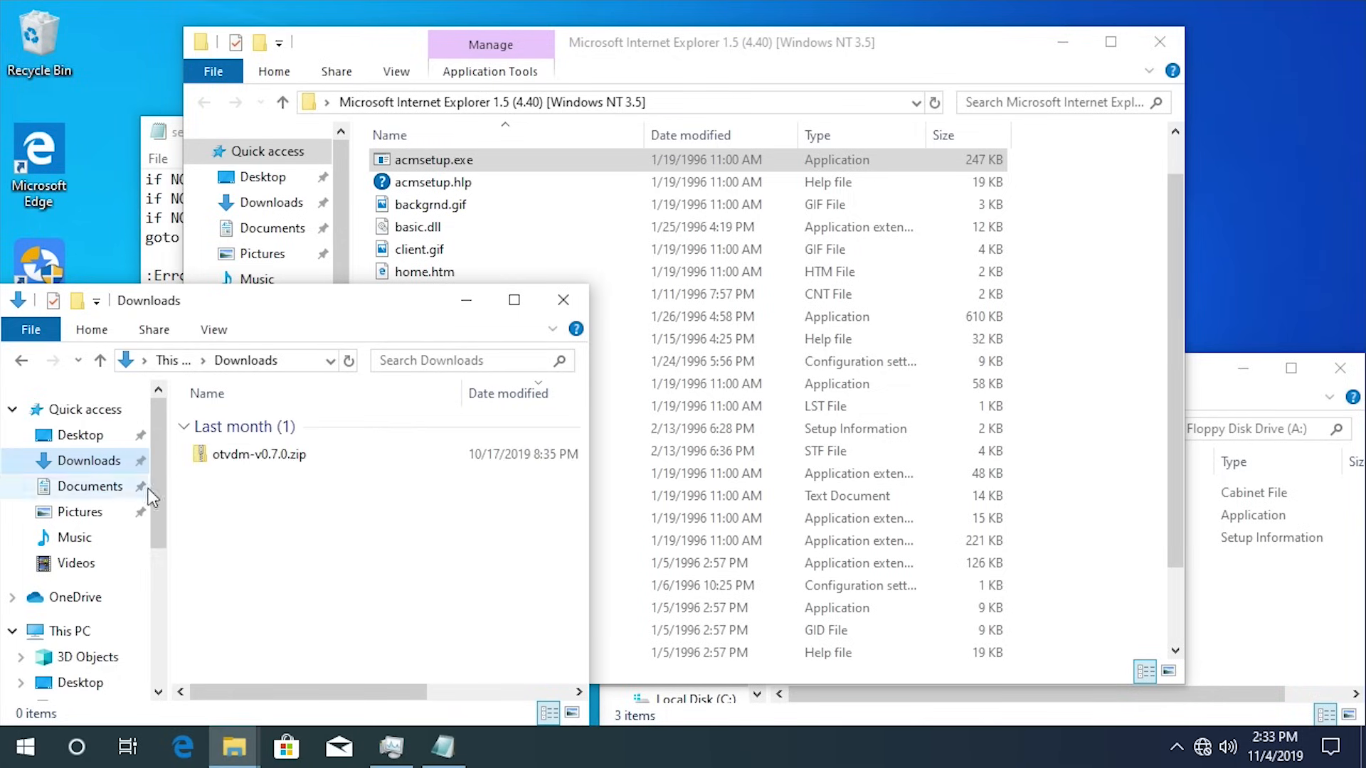
{"action": "double_click", "coordinate": [259, 454]}
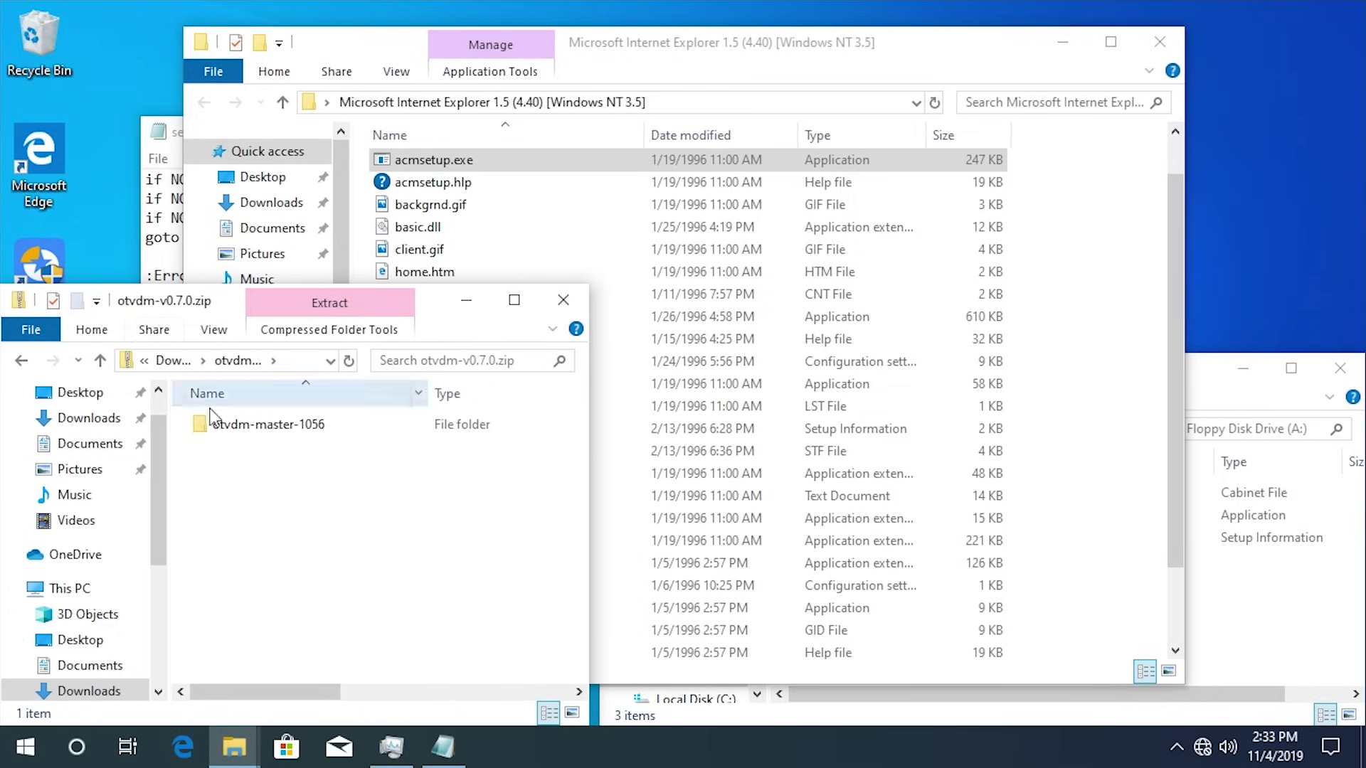
{"action": "left_click", "coordinate": [269, 424]}
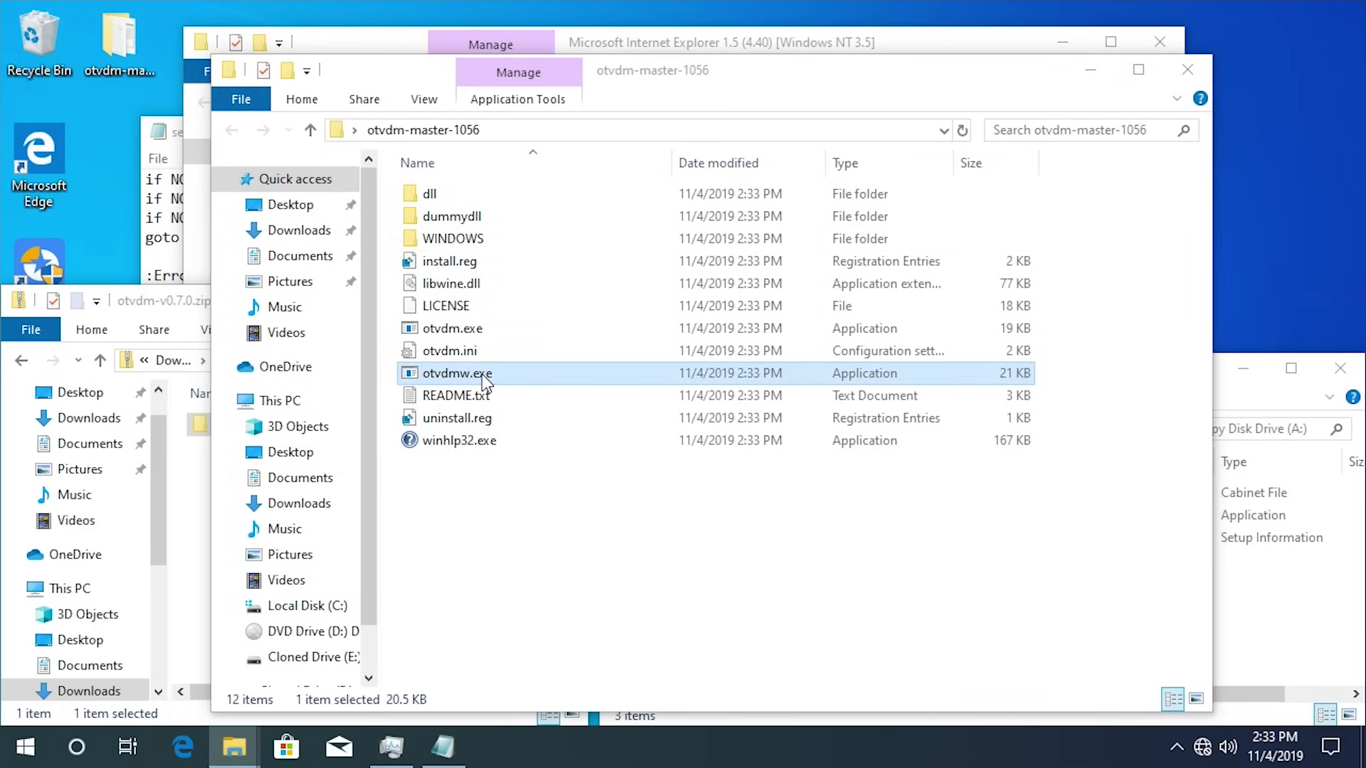
Step: Launch otvdmw.exe past SmartScreen and point it at the Internet Explorer 1.5 setup
{"action": "double_click", "coordinate": [457, 373]}
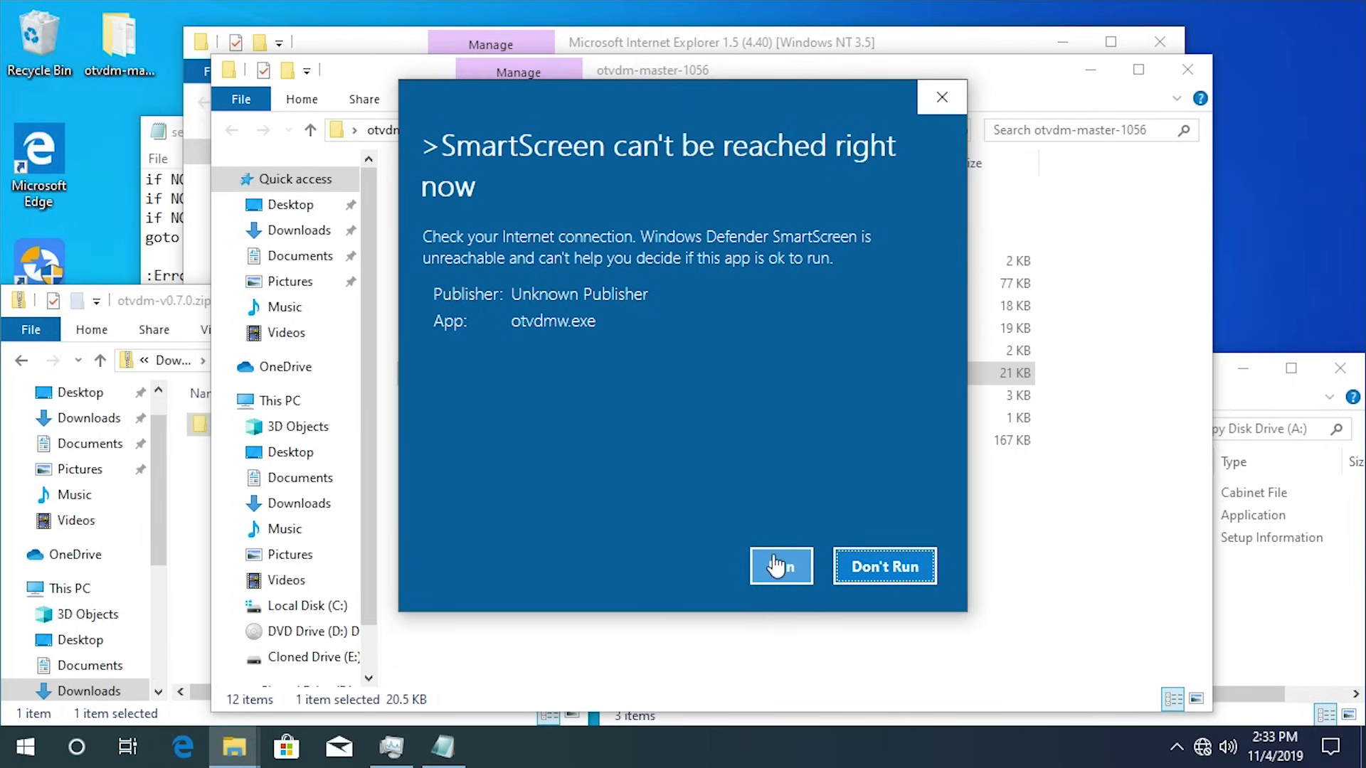
{"action": "left_click", "coordinate": [780, 566]}
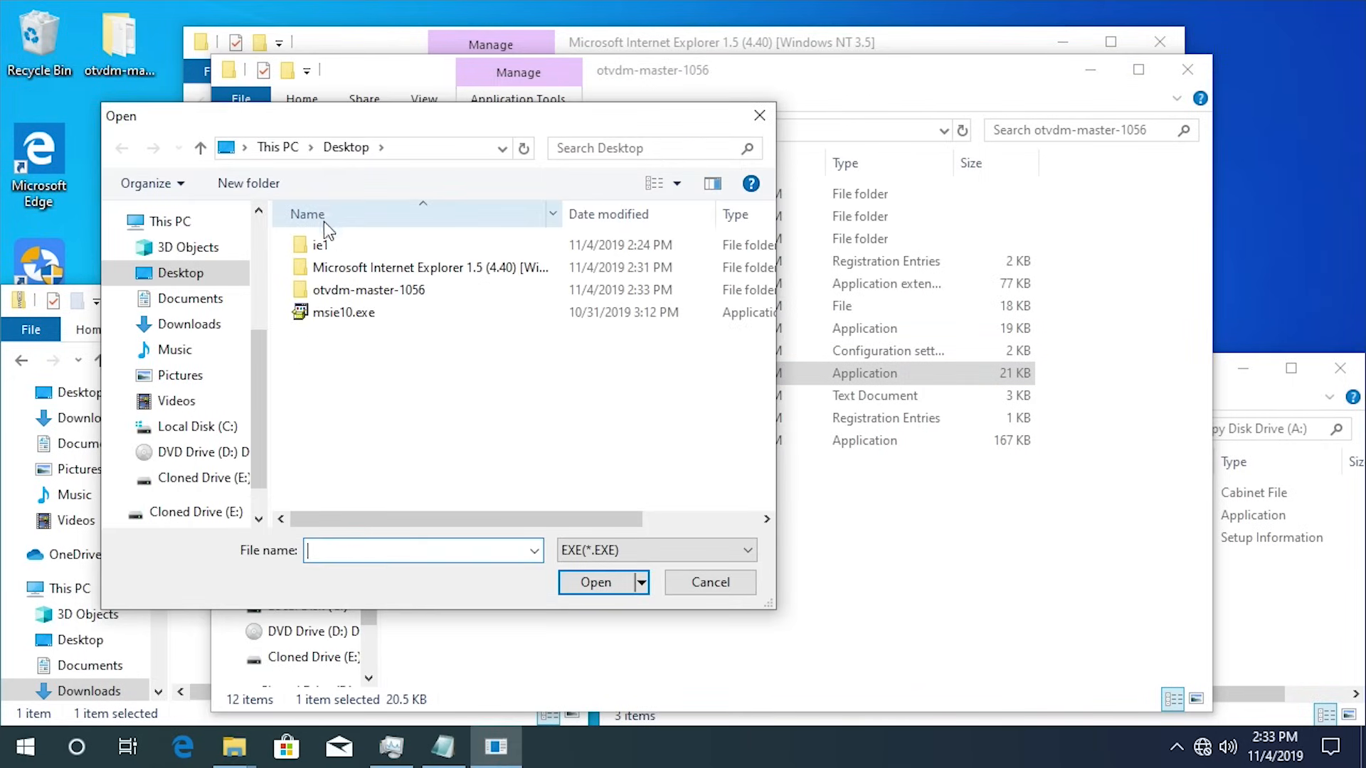
{"action": "double_click", "coordinate": [430, 268]}
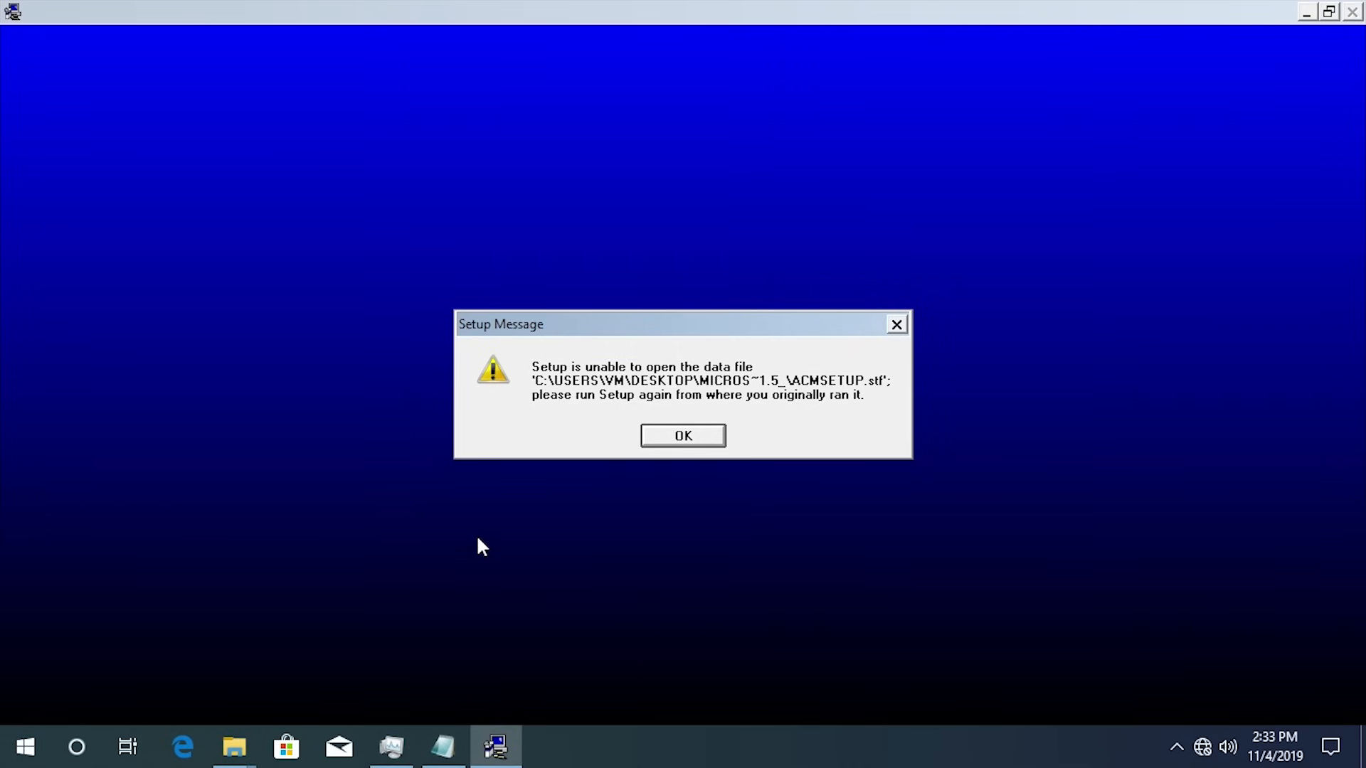
{"action": "mouse_move", "coordinate": [1071, 616]}
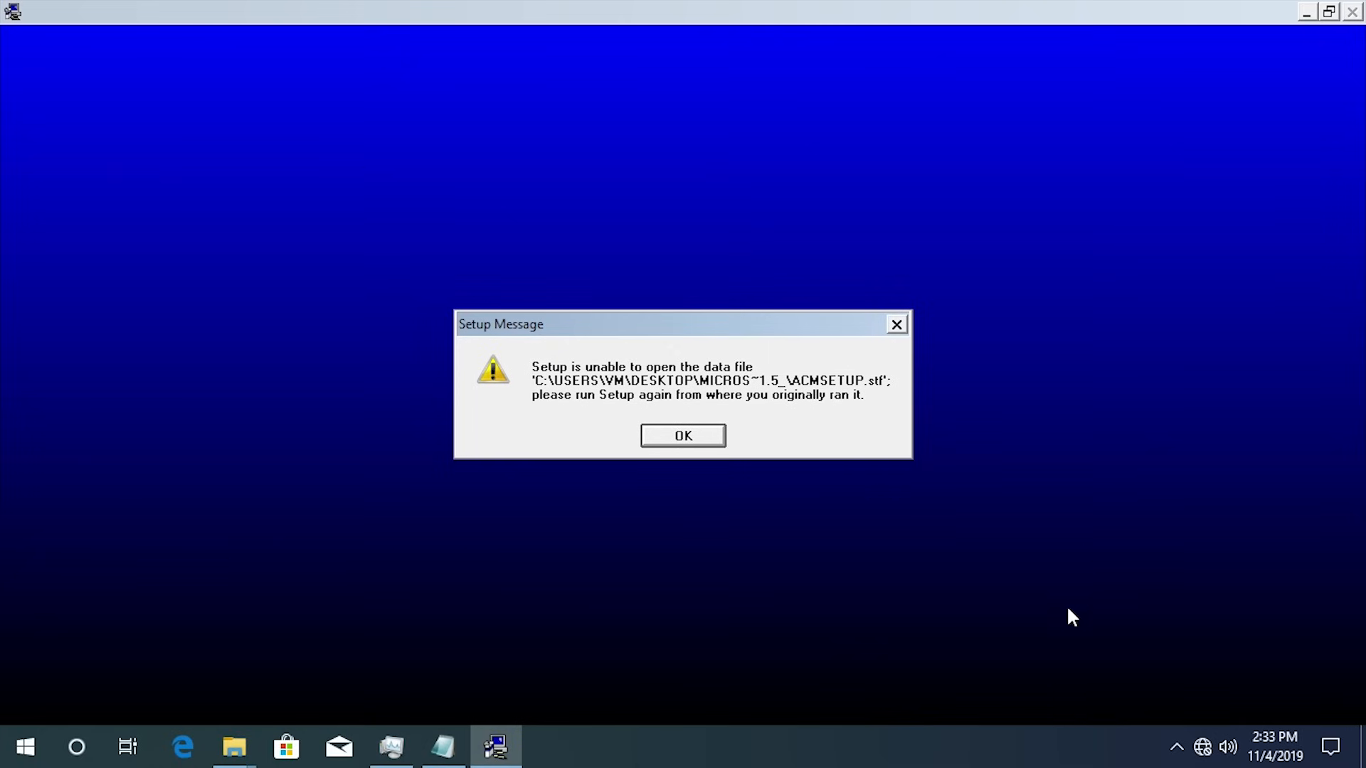
{"action": "mouse_move", "coordinate": [537, 424]}
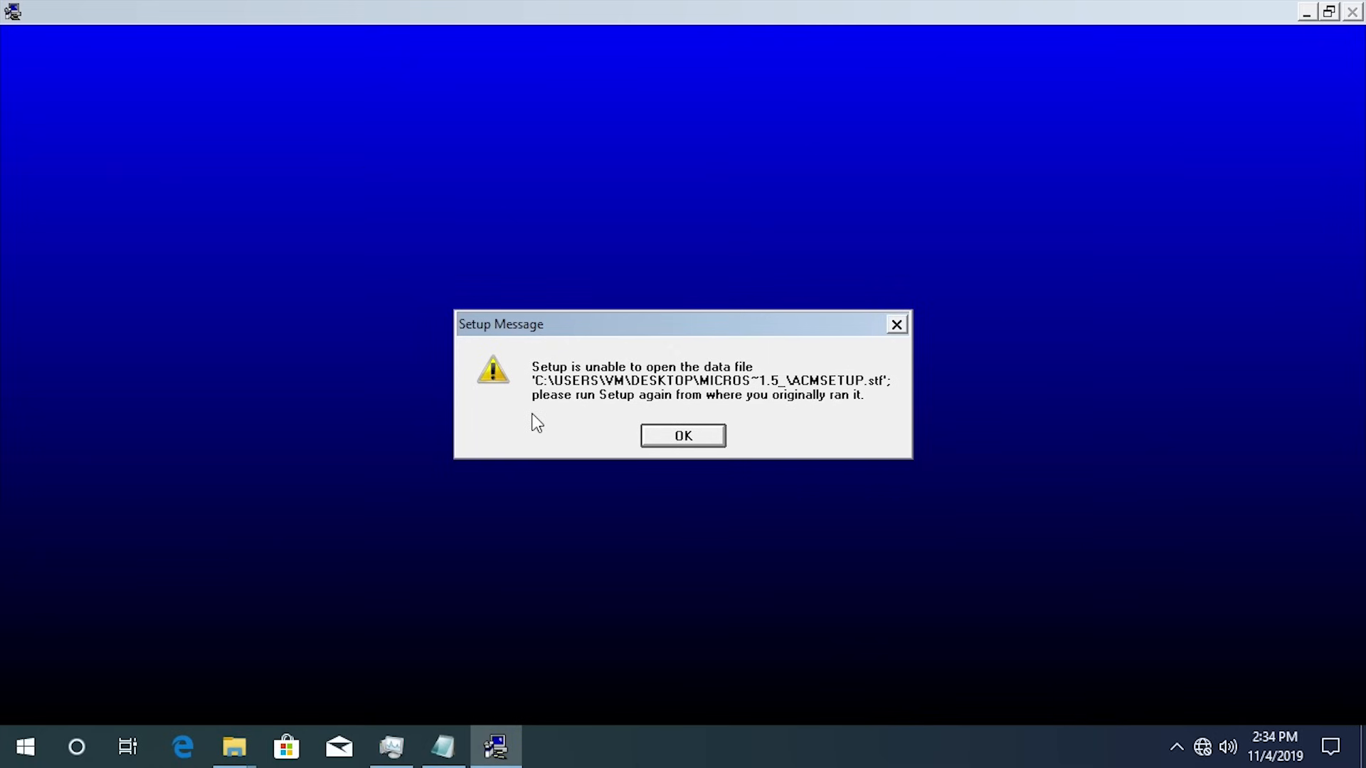
Step: Dismiss acmsetup's data-file, top-level information and failed-setup errors, then select iexplore.exe
{"action": "left_click_drag", "start_coordinate": [501, 323], "coordinate": [398, 377]}
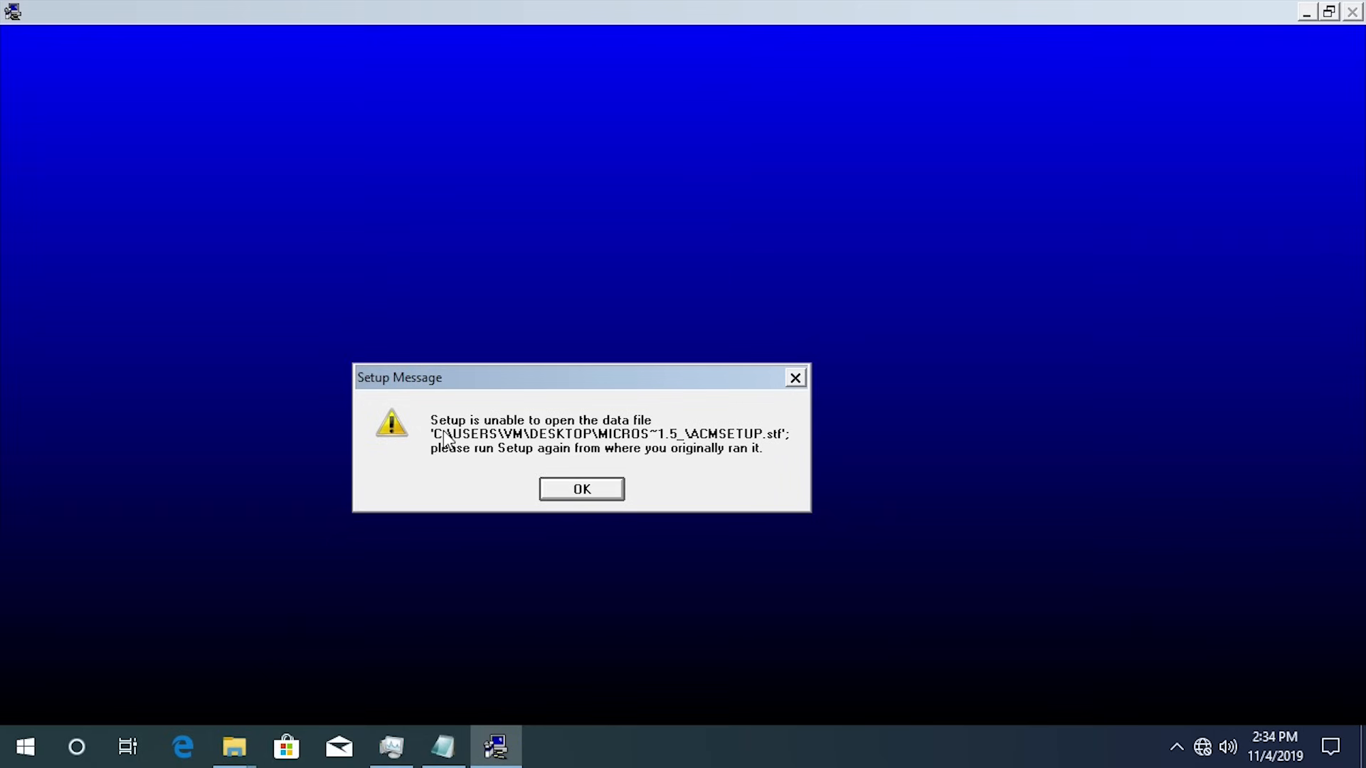
{"action": "mouse_move", "coordinate": [562, 460]}
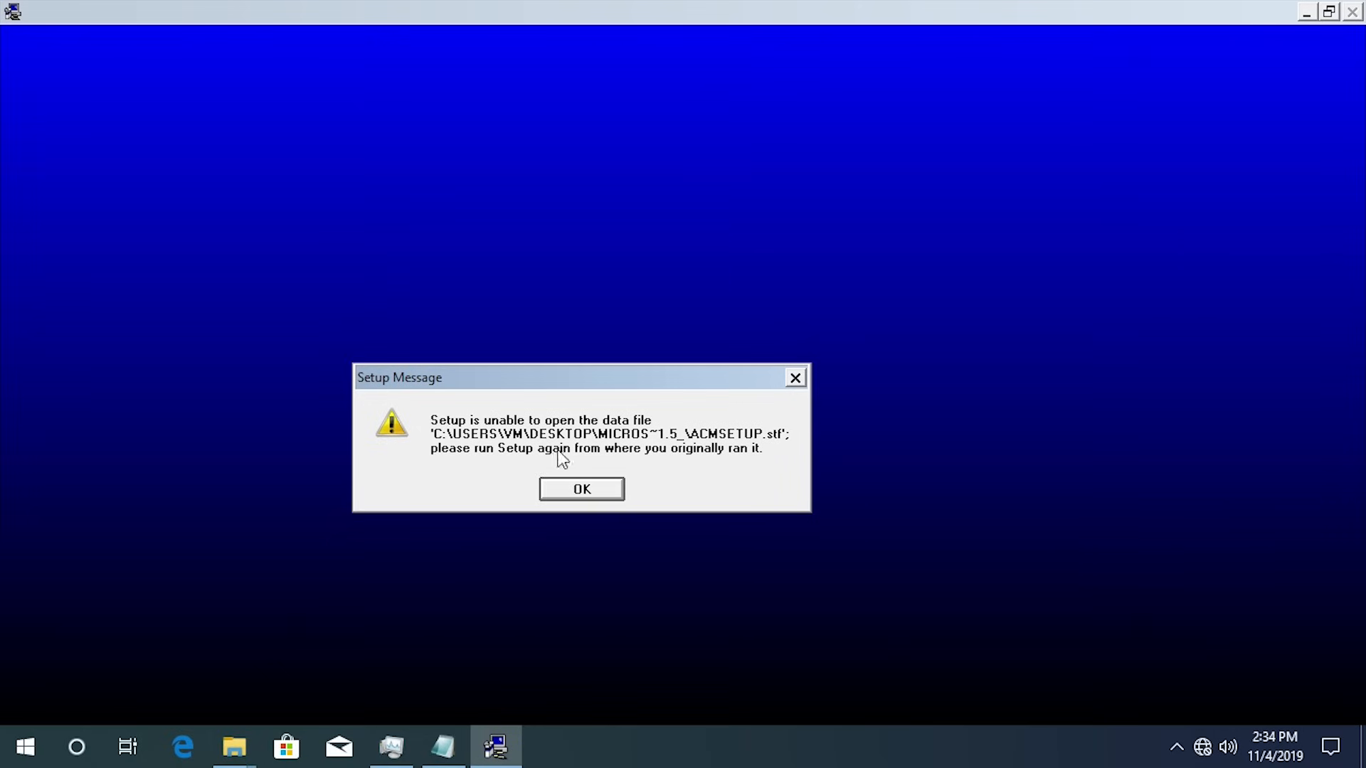
{"action": "mouse_move", "coordinate": [599, 508]}
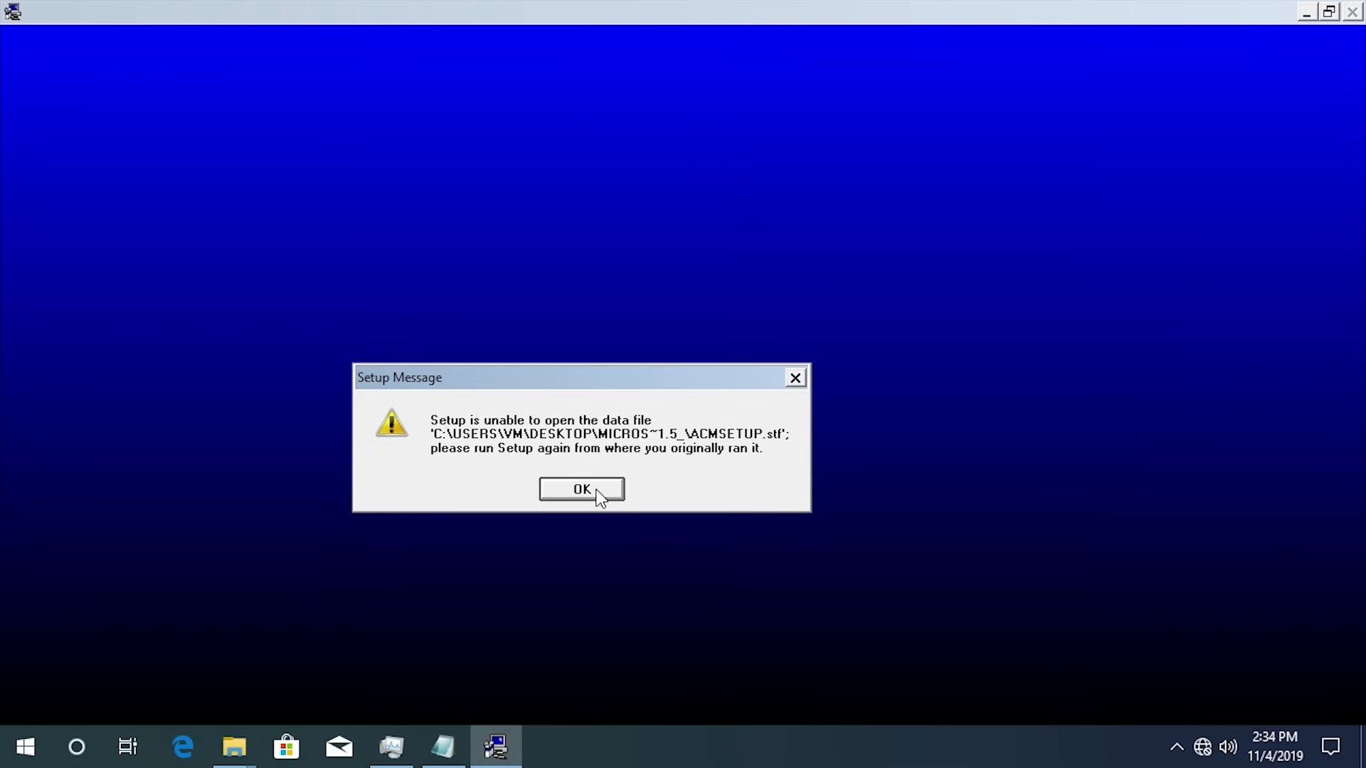
{"action": "left_click", "coordinate": [581, 488]}
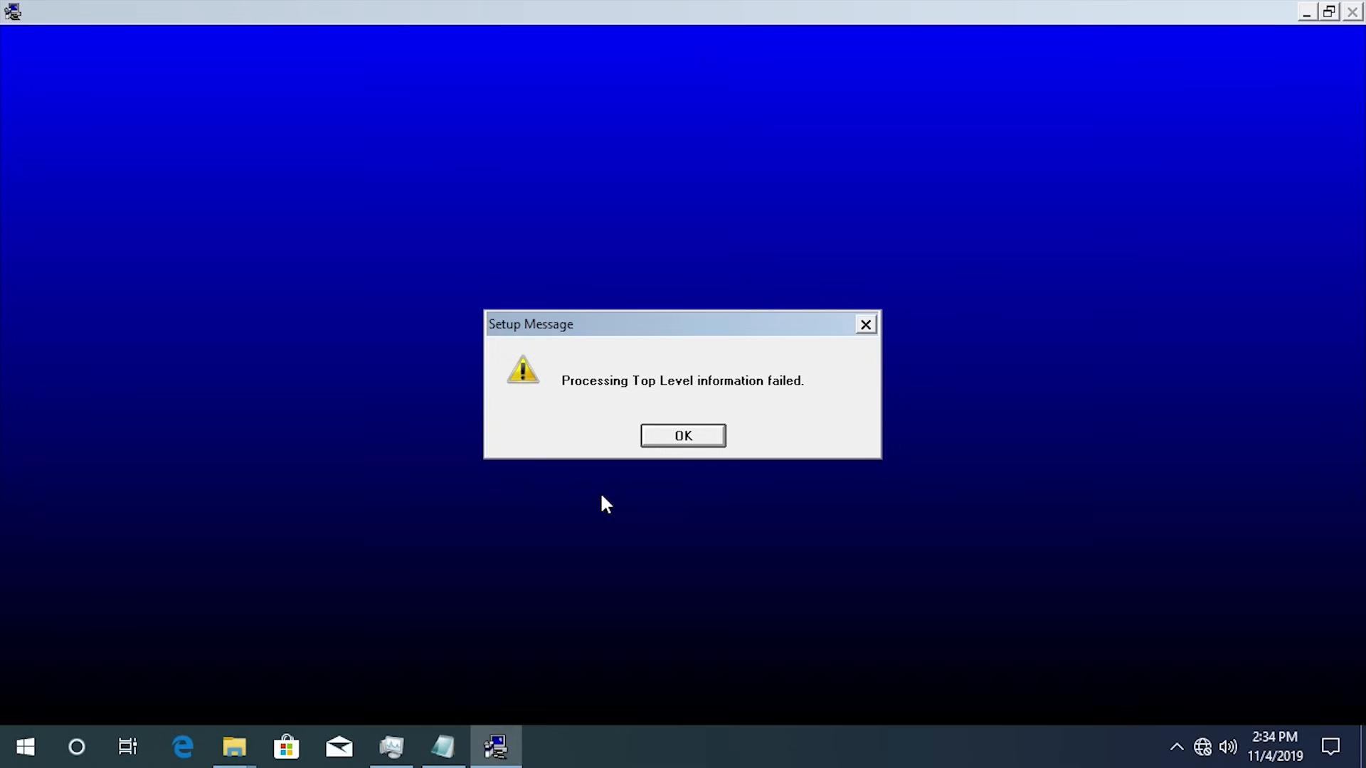
{"action": "mouse_move", "coordinate": [622, 508]}
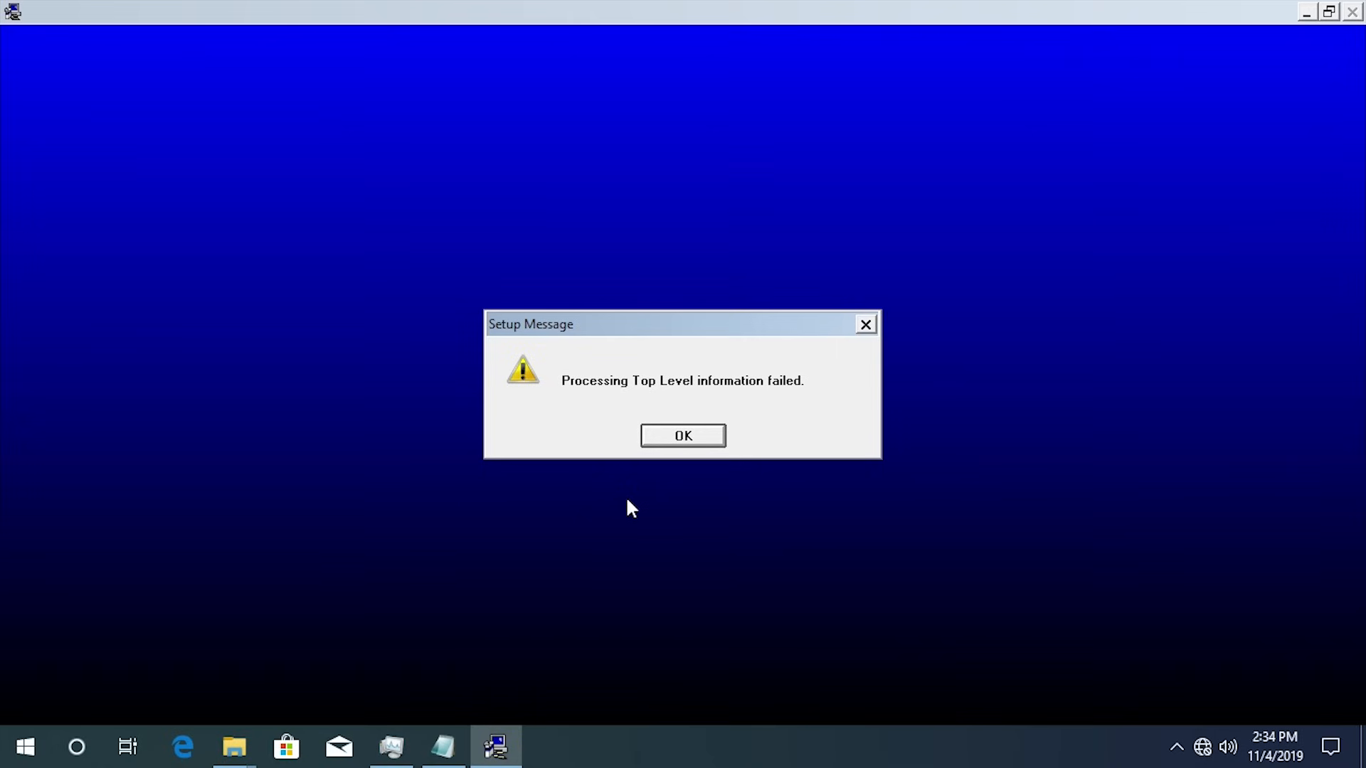
{"action": "left_click", "coordinate": [681, 435]}
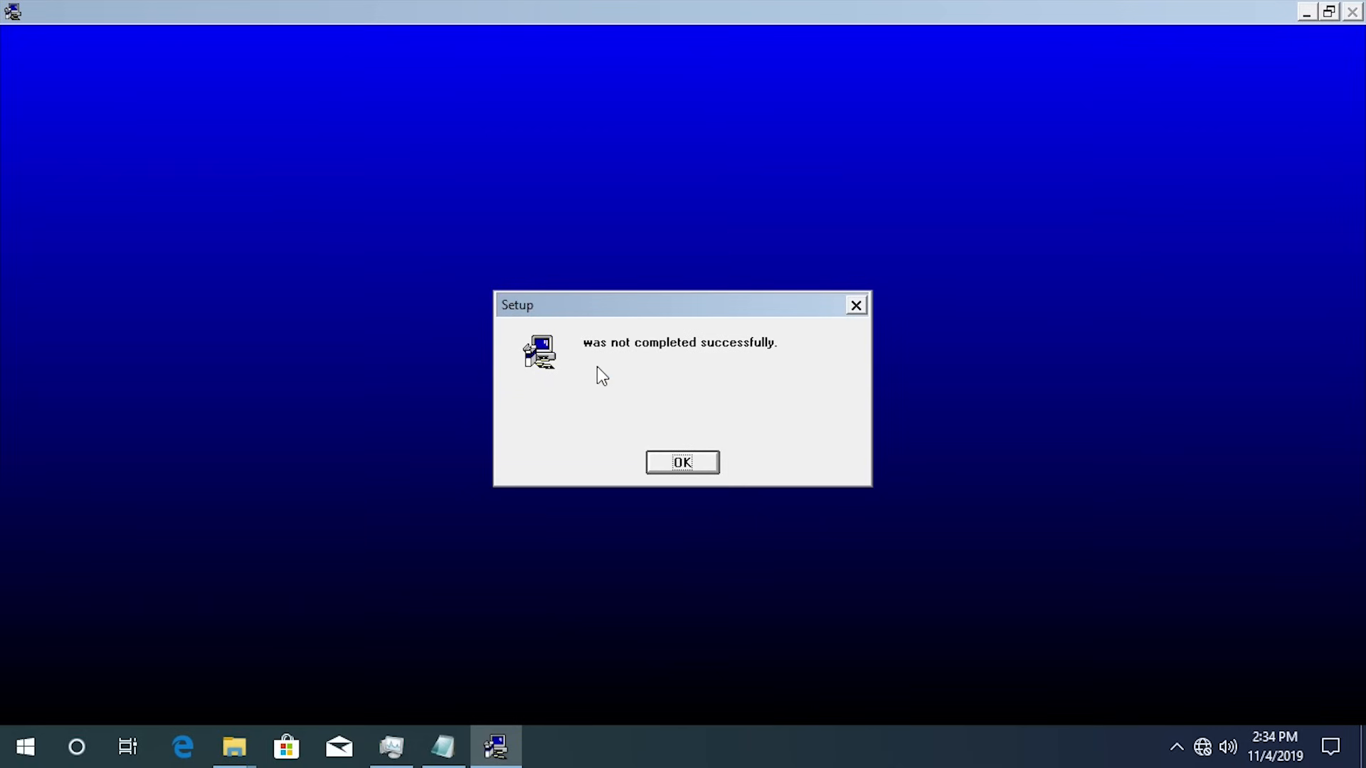
{"action": "mouse_move", "coordinate": [708, 461]}
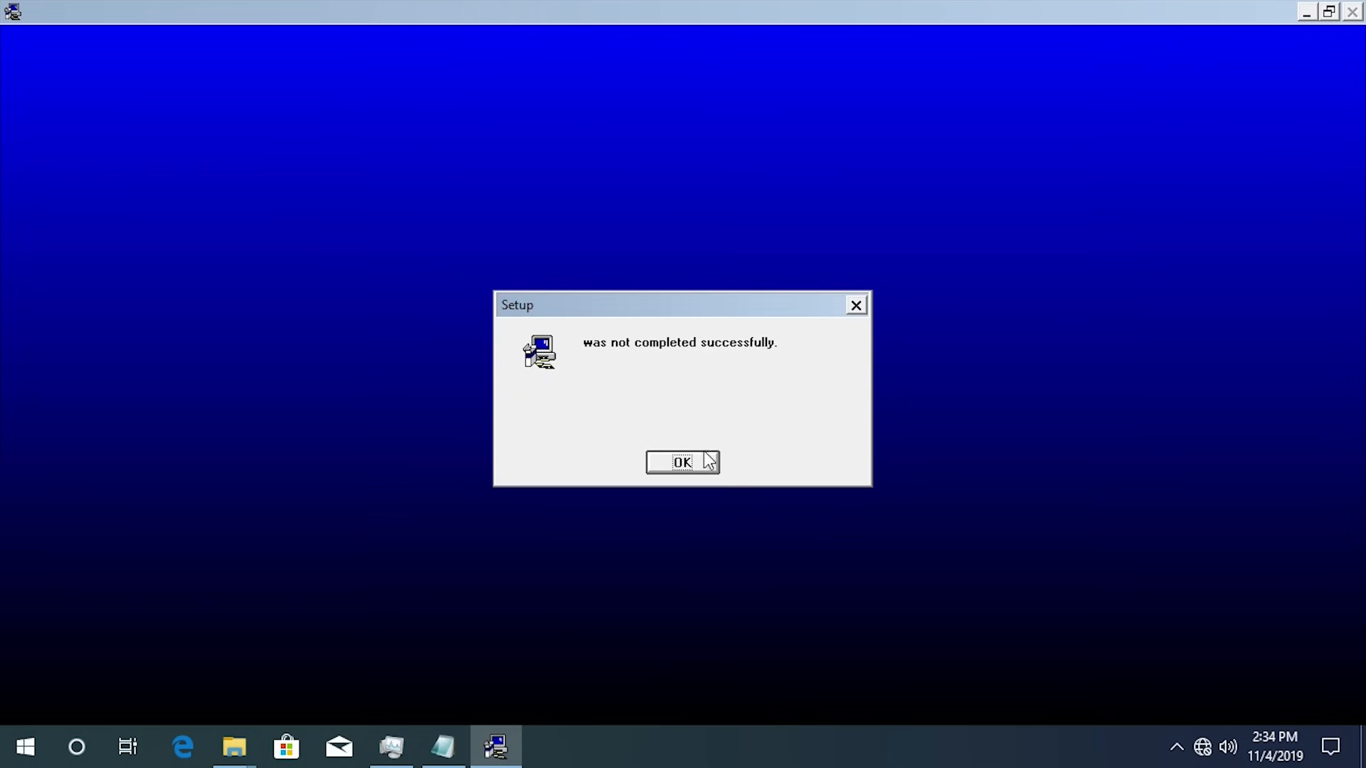
{"action": "left_click", "coordinate": [682, 461]}
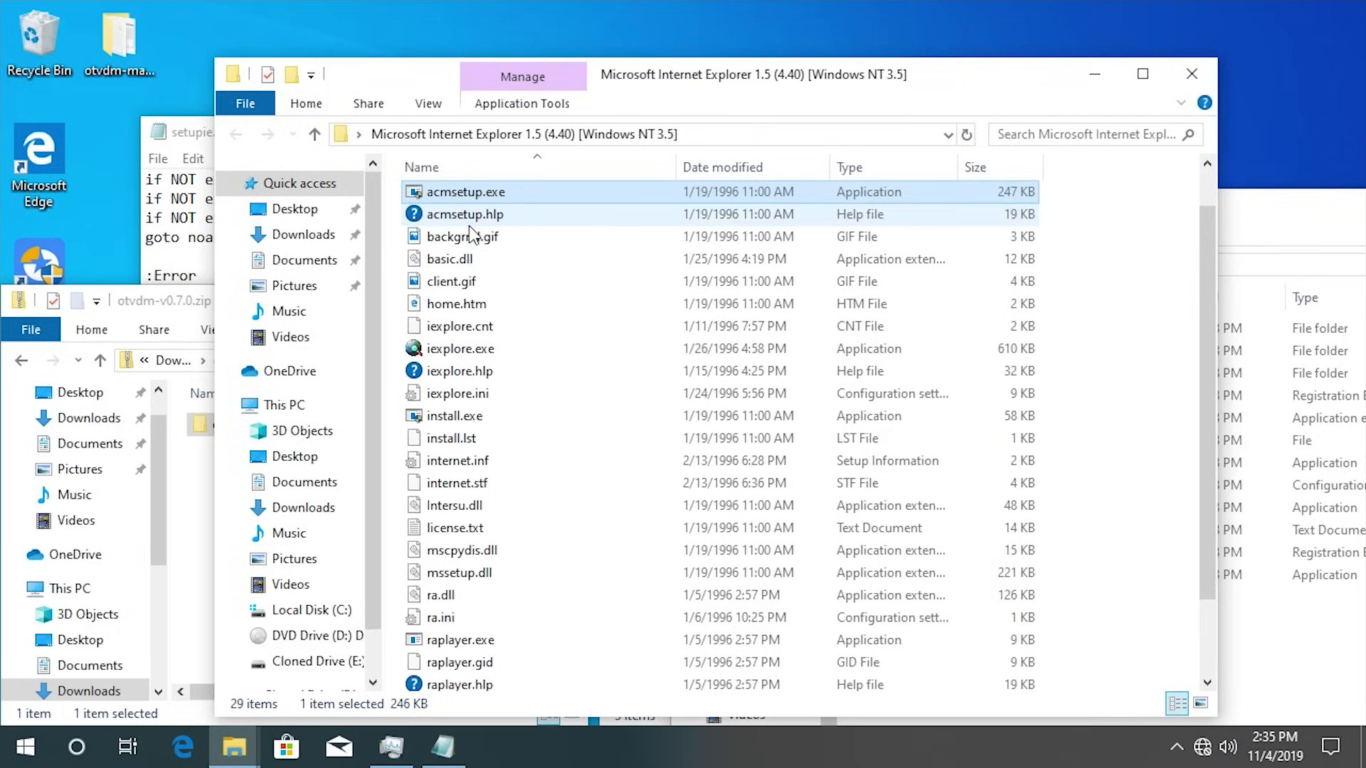
{"action": "mouse_move", "coordinate": [471, 214]}
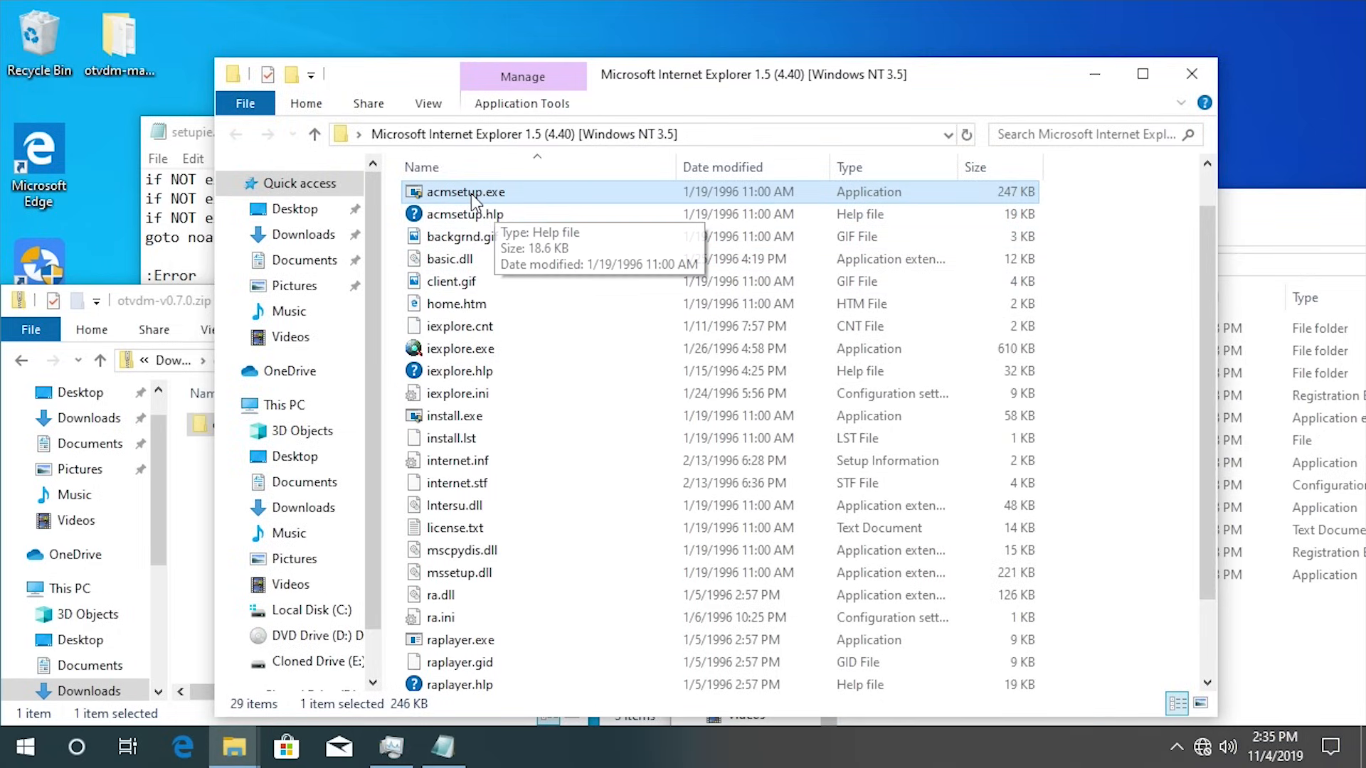
{"action": "mouse_move", "coordinate": [505, 358]}
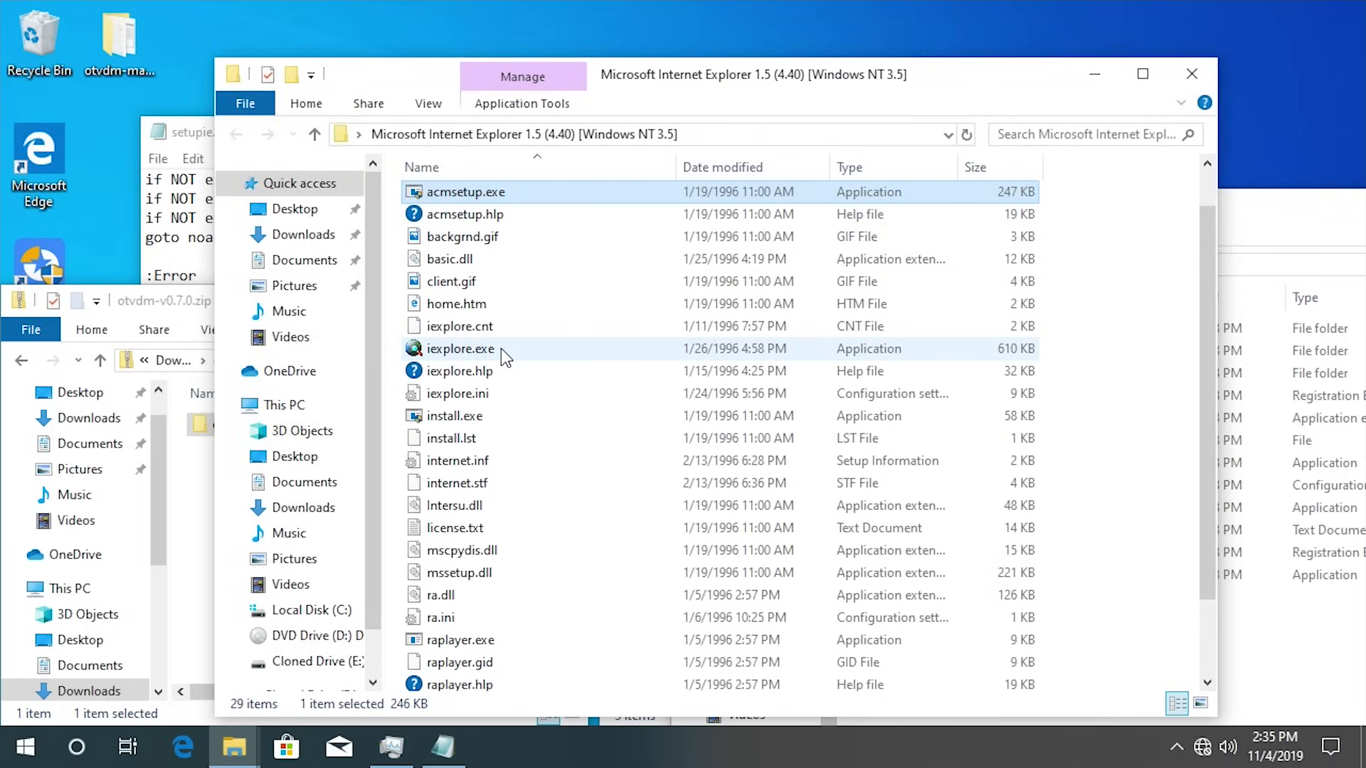
{"action": "left_click", "coordinate": [460, 348]}
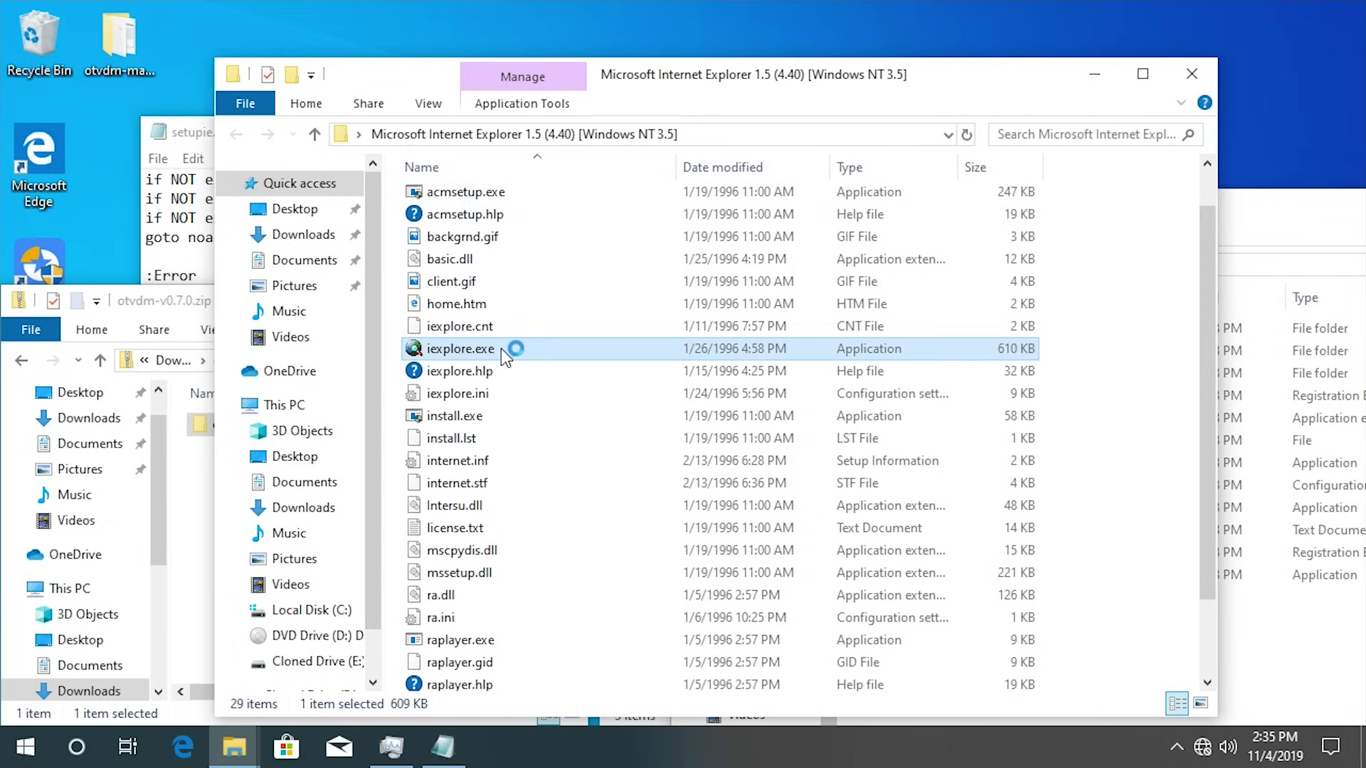
{"action": "double_click", "coordinate": [458, 349]}
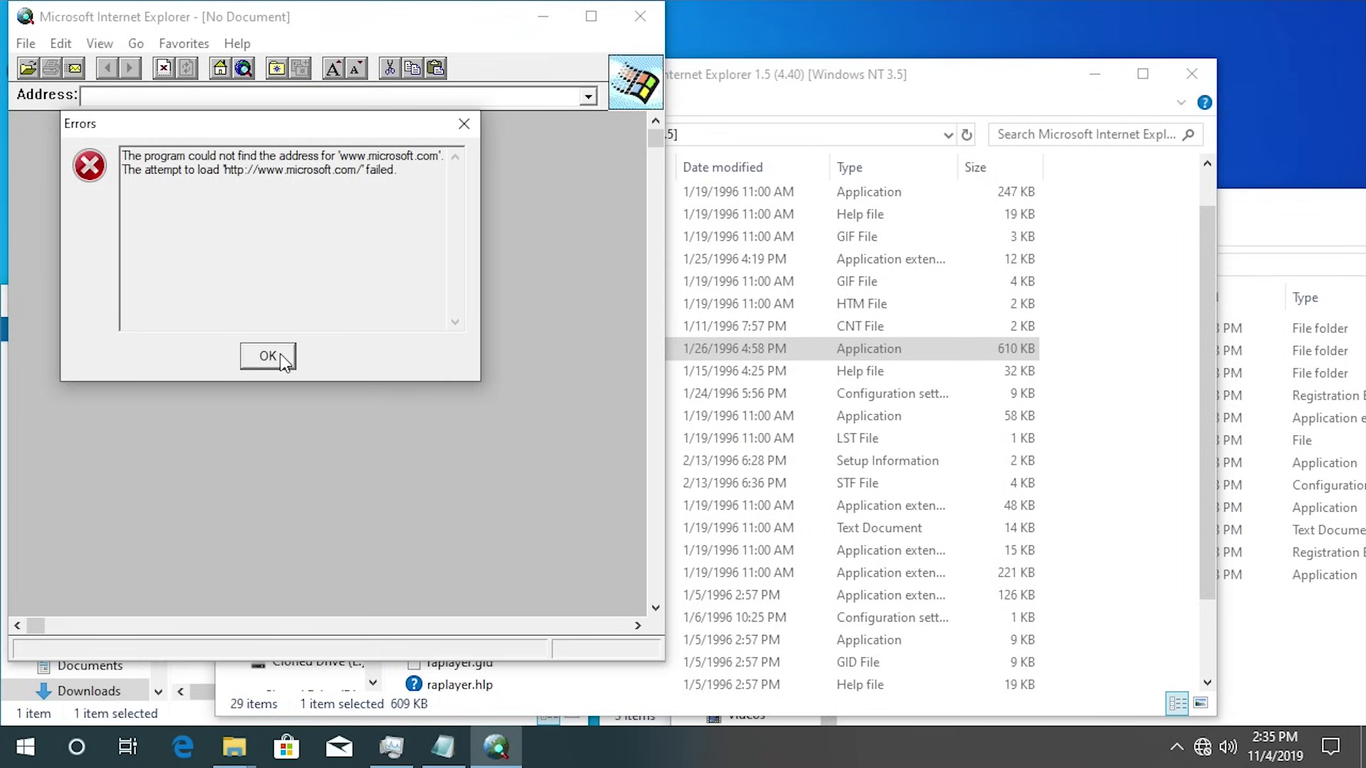
{"action": "left_click", "coordinate": [269, 356]}
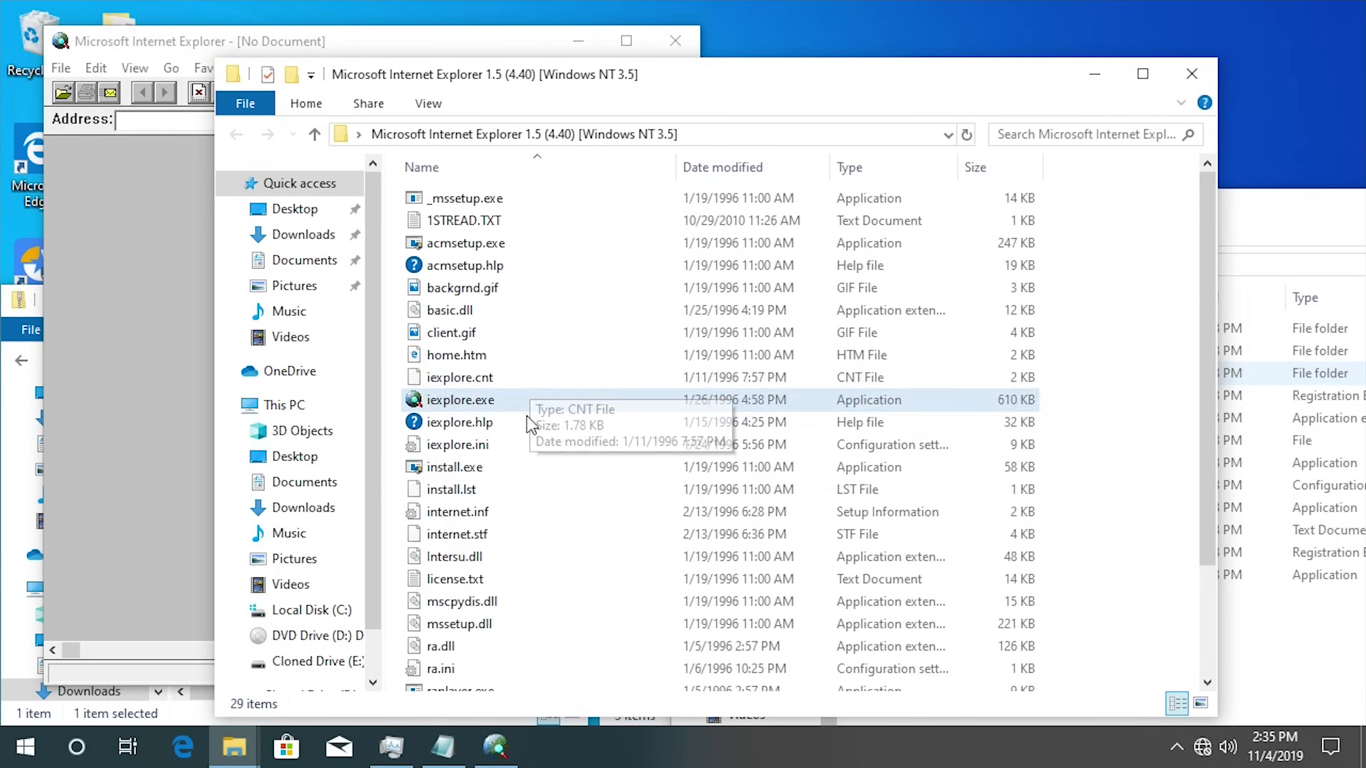
{"action": "scroll", "scroll_direction": "down", "scroll_amount": 3}
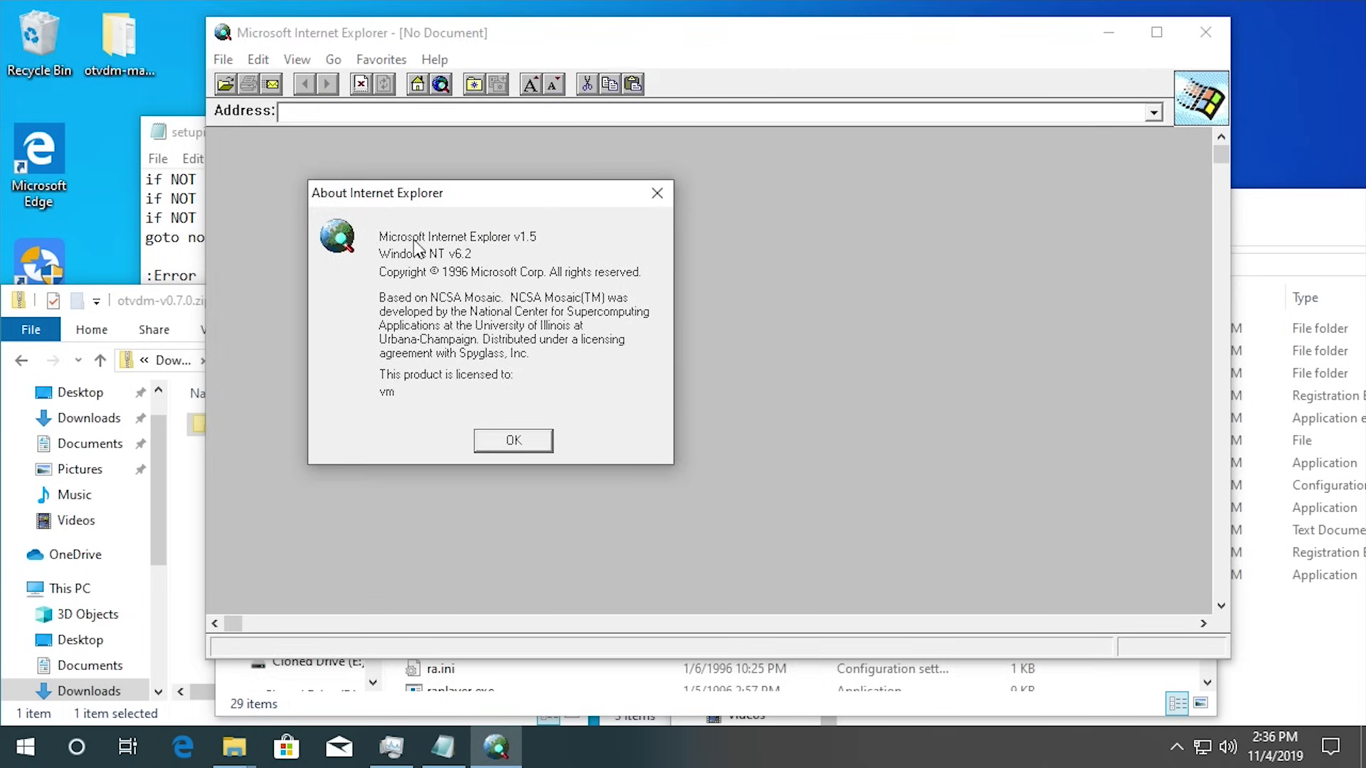
{"action": "mouse_move", "coordinate": [414, 255]}
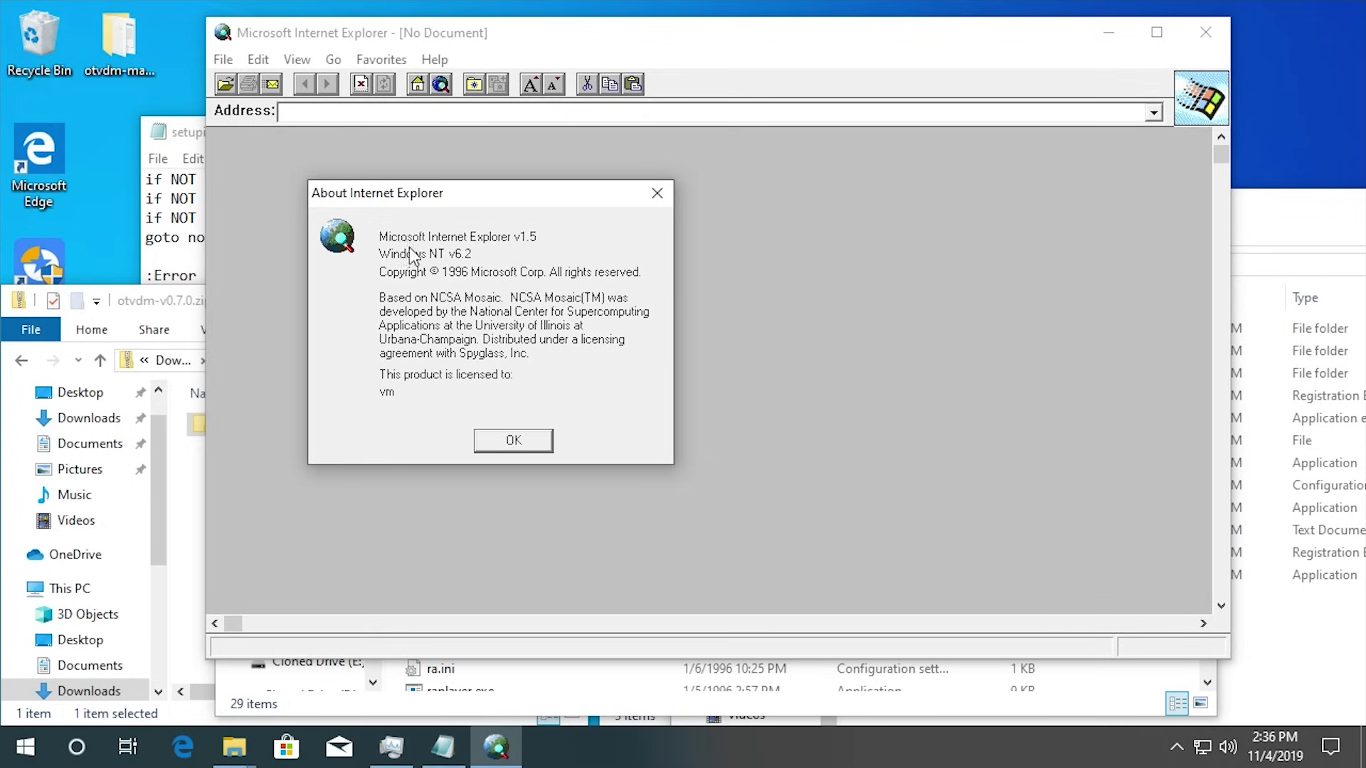
{"action": "mouse_move", "coordinate": [405, 272]}
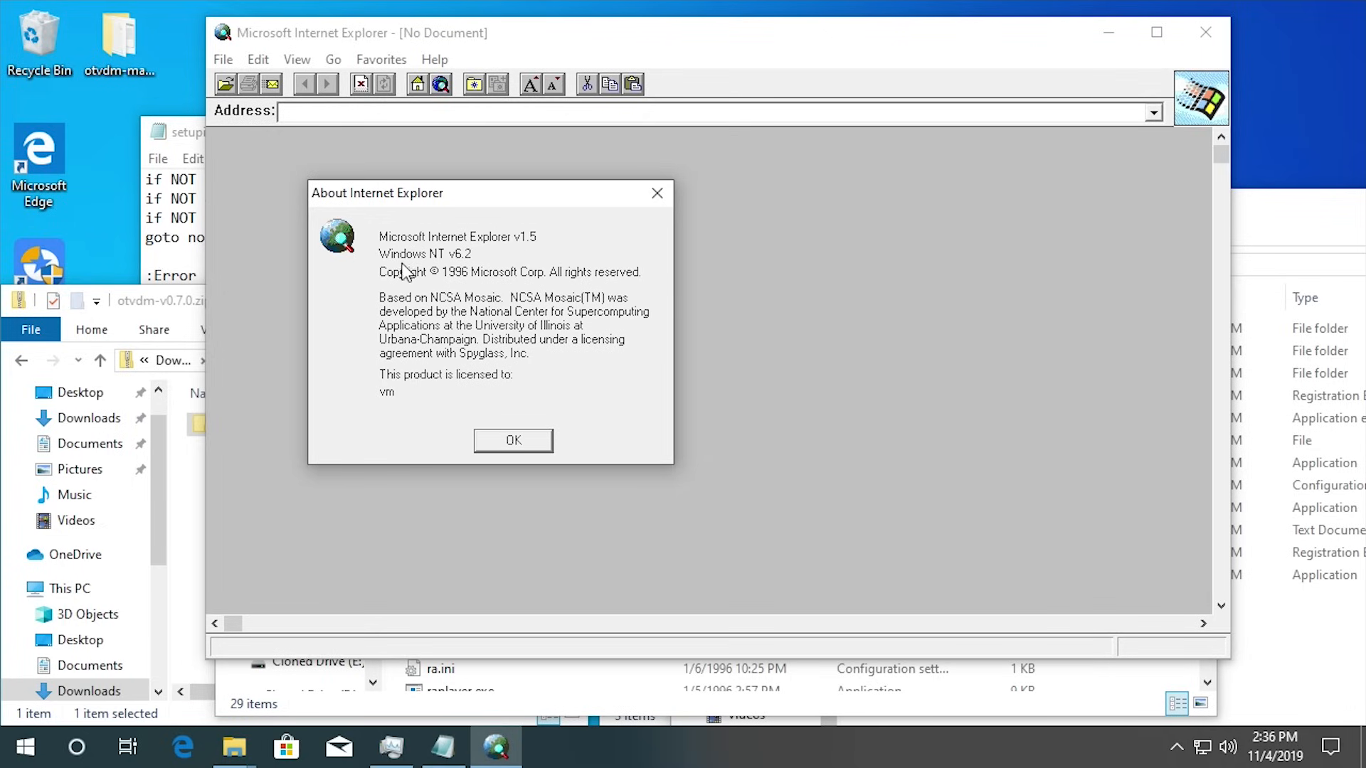
{"action": "mouse_move", "coordinate": [461, 266]}
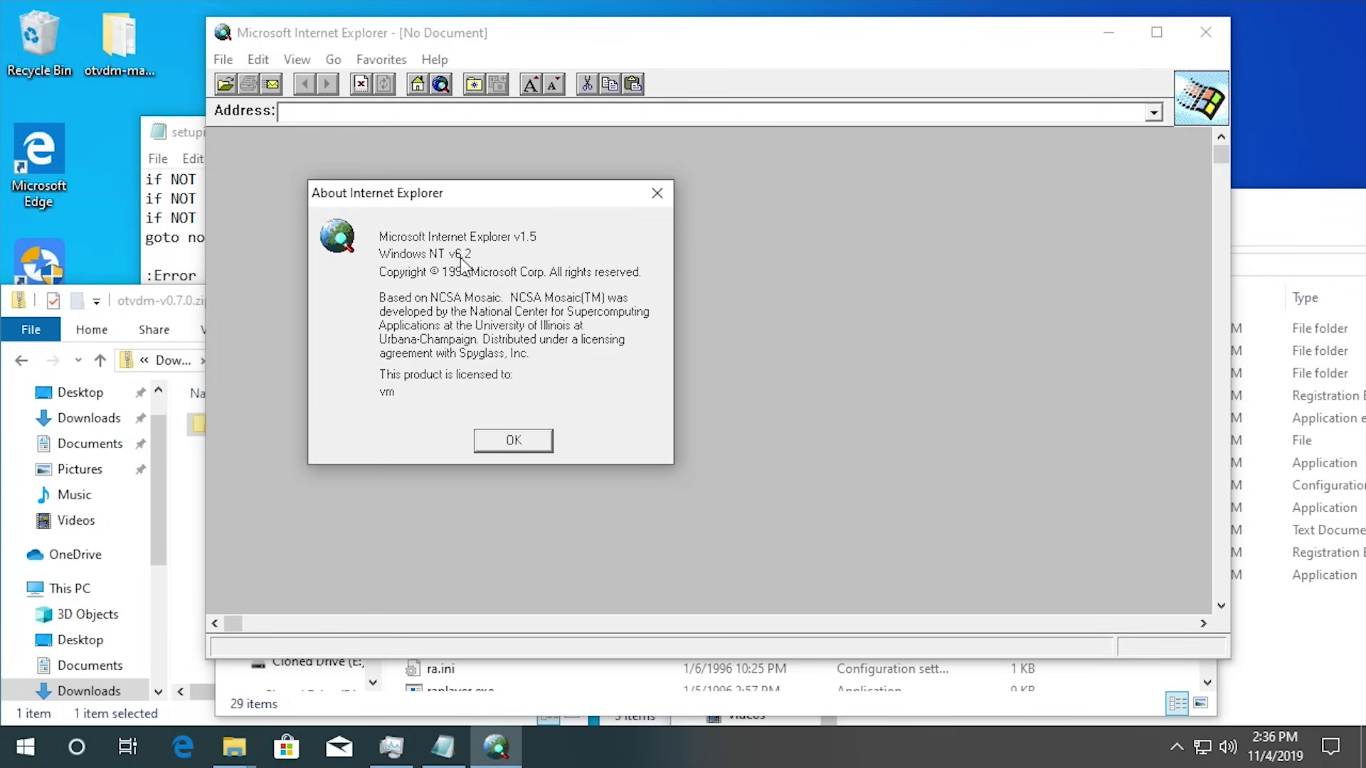
{"action": "mouse_move", "coordinate": [408, 266]}
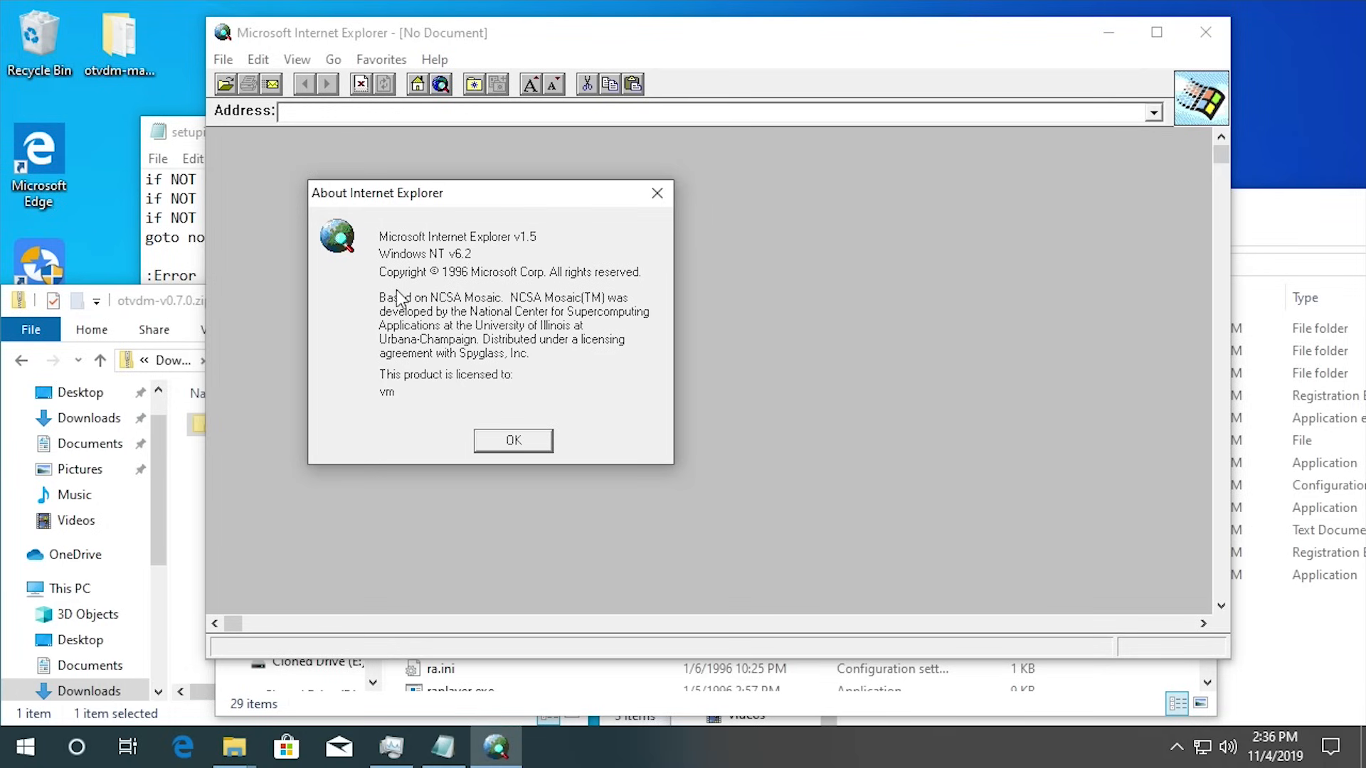
{"action": "mouse_move", "coordinate": [460, 291]}
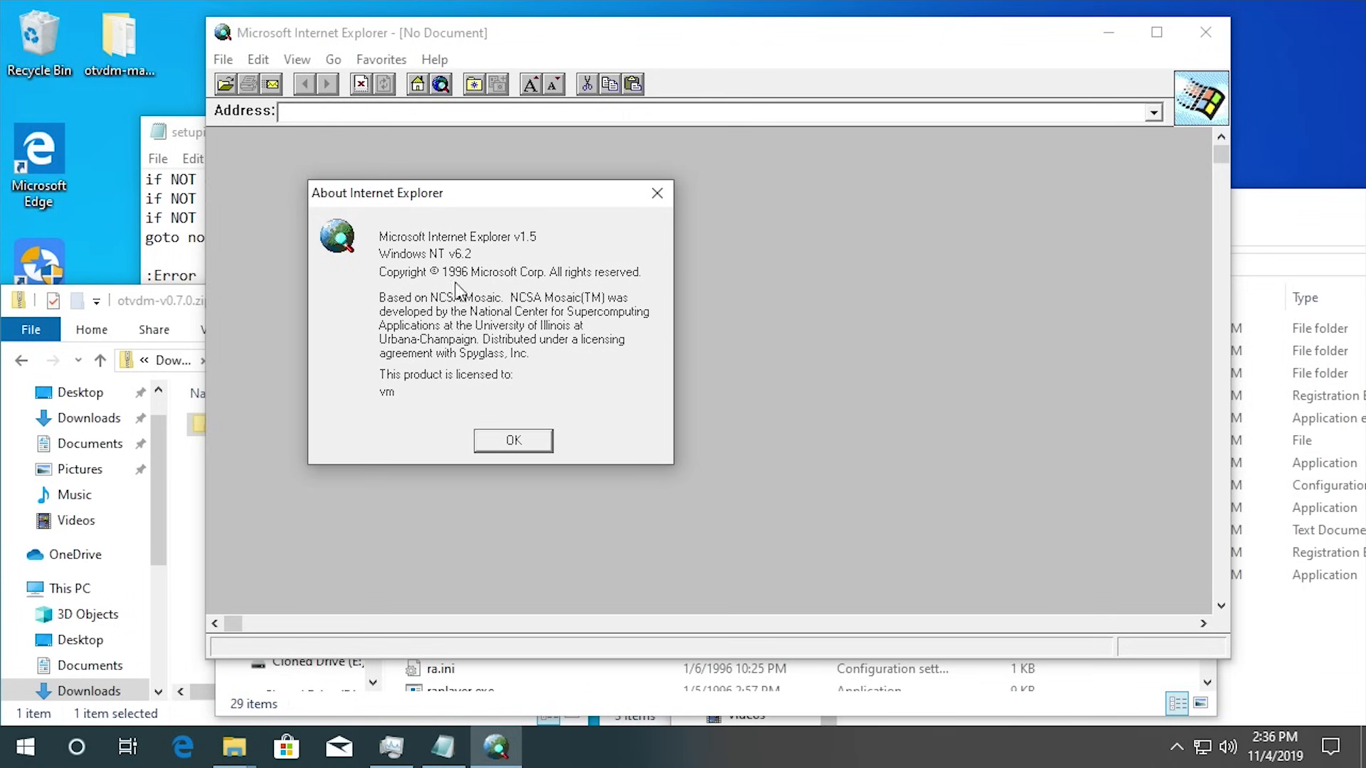
{"action": "mouse_move", "coordinate": [446, 265]}
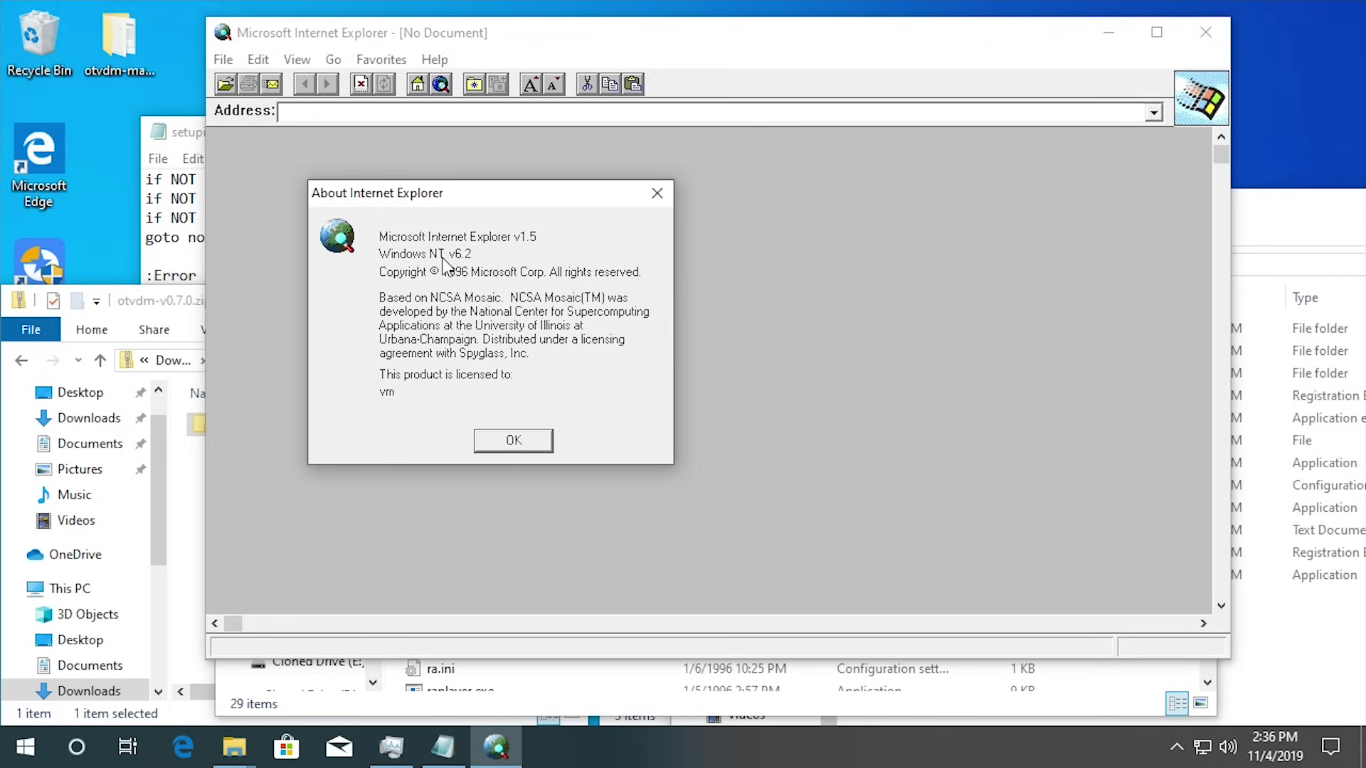
{"action": "mouse_move", "coordinate": [438, 348]}
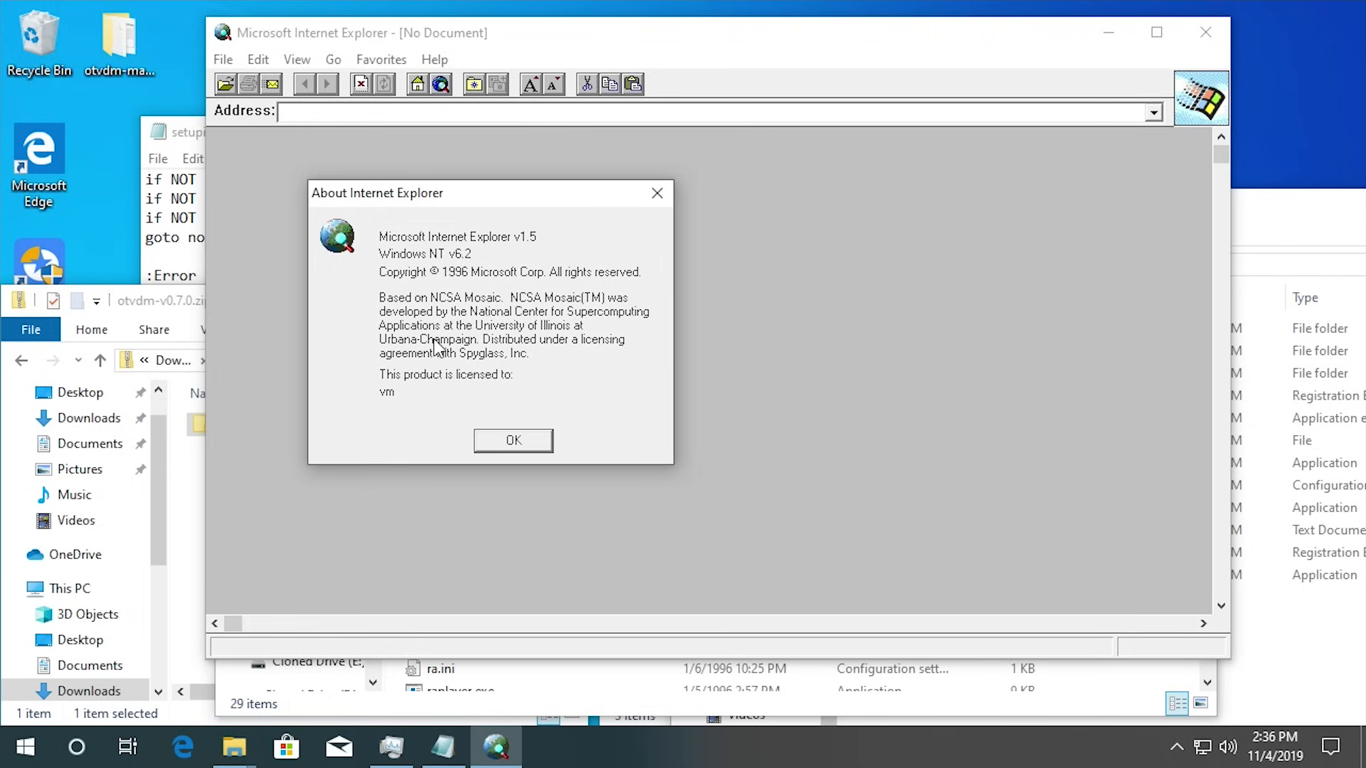
{"action": "mouse_move", "coordinate": [390, 402]}
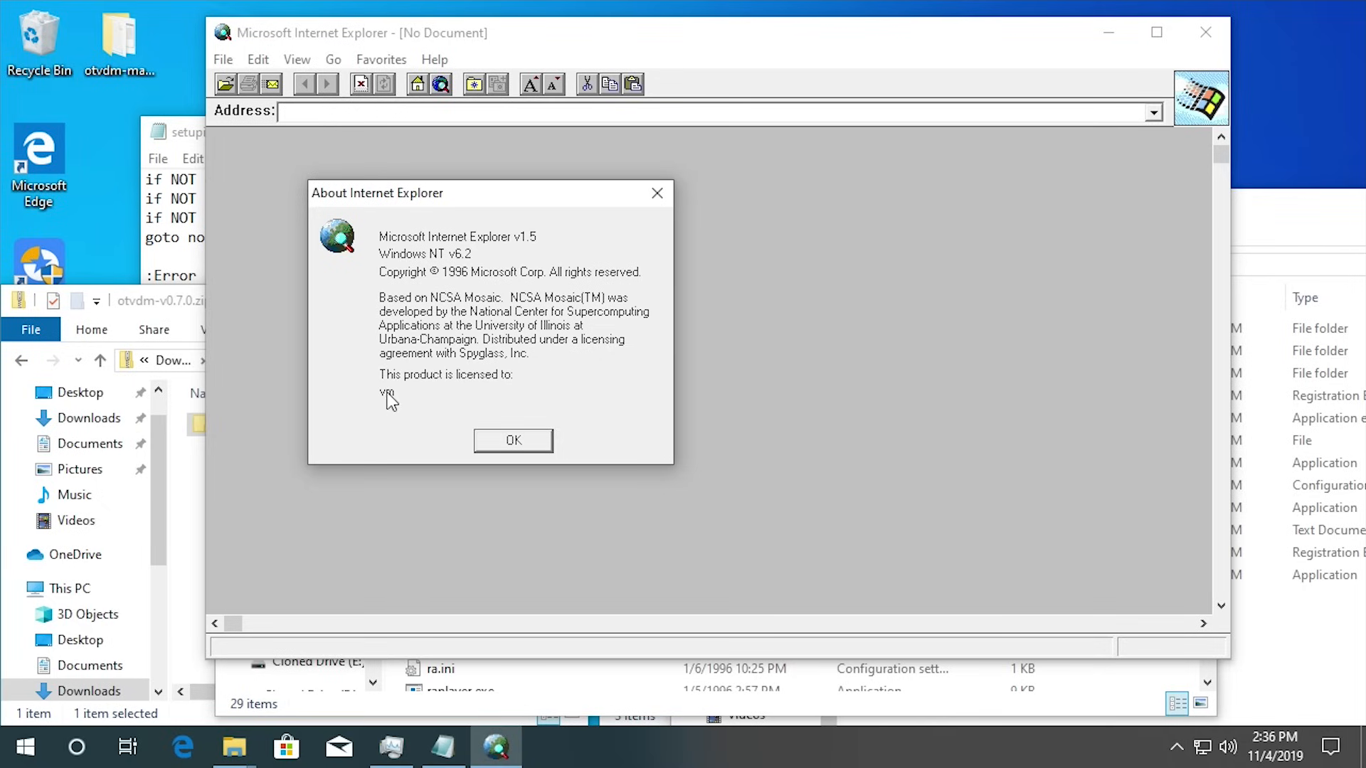
{"action": "mouse_move", "coordinate": [385, 390]}
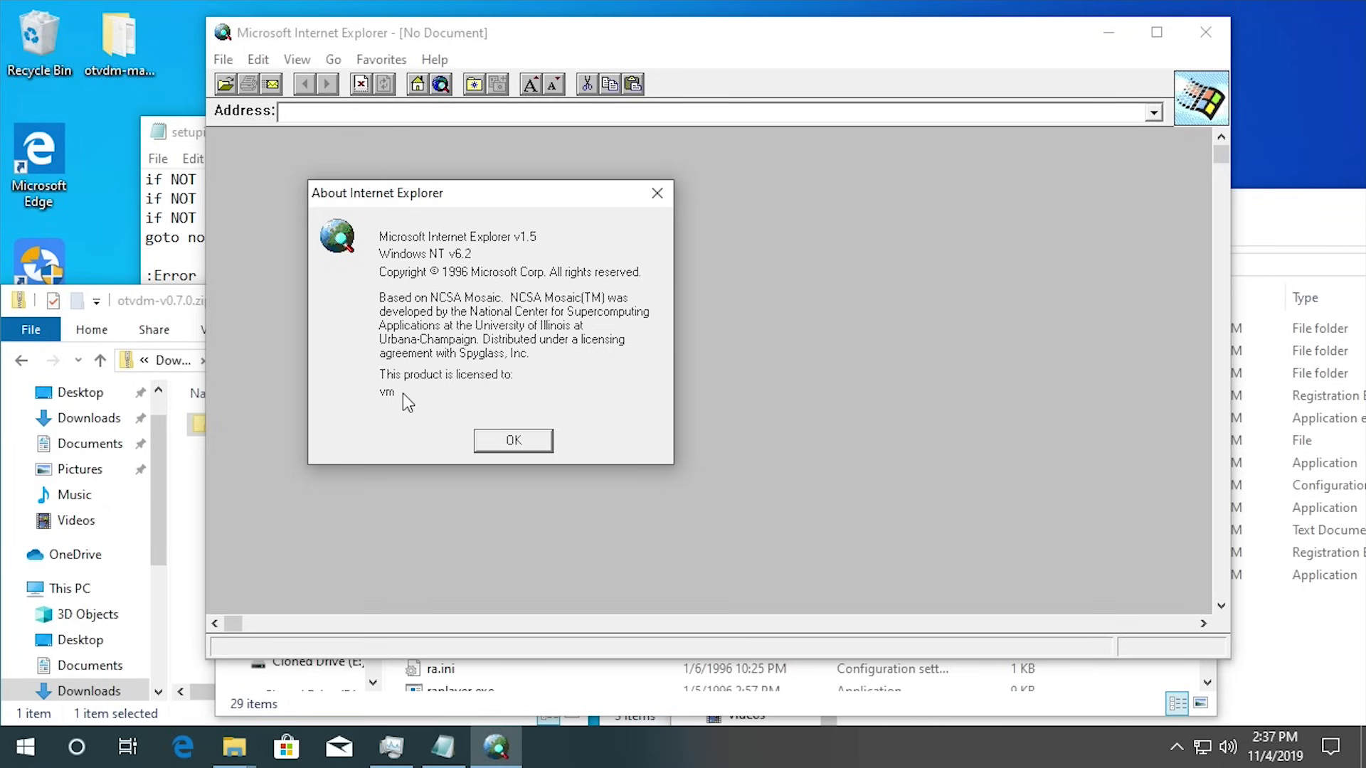
{"action": "mouse_move", "coordinate": [400, 403]}
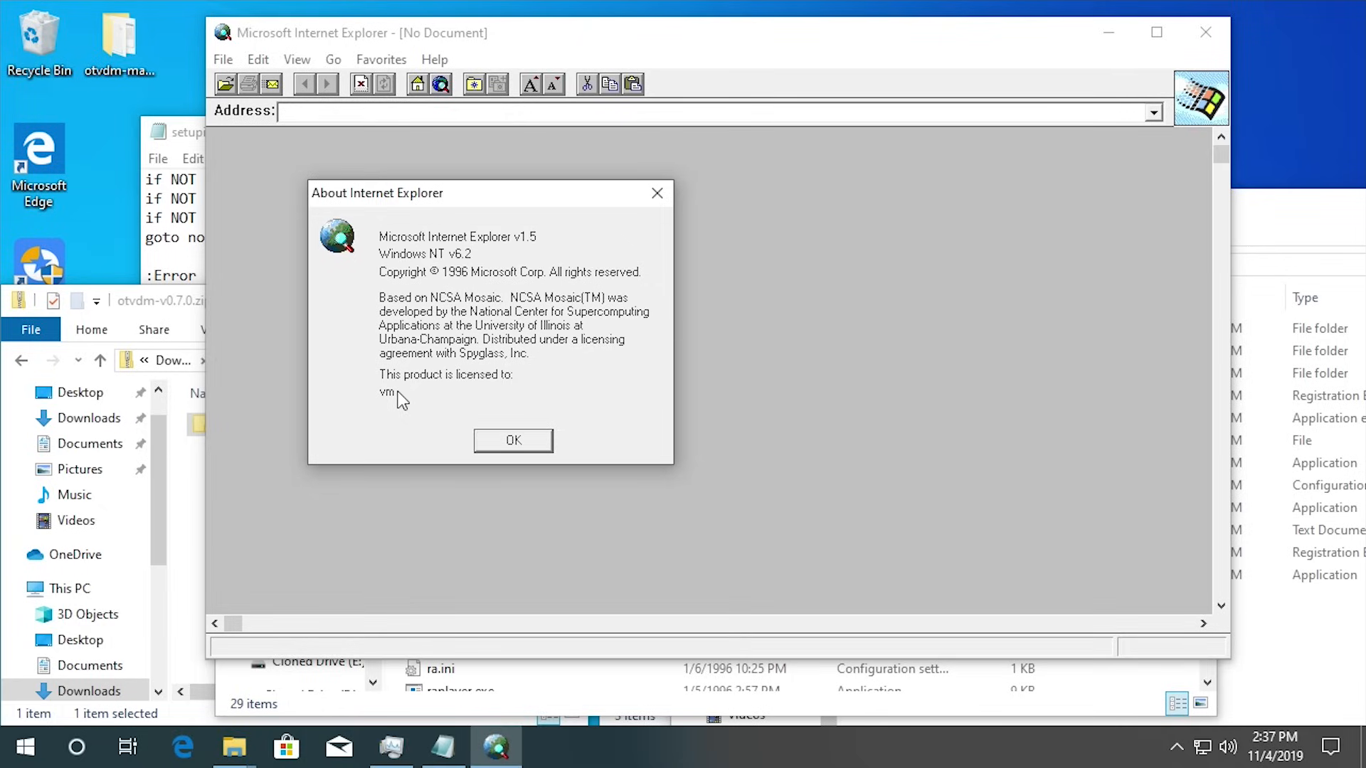
Step: Close the About box, maximize the browser and begin entering google.com in the Address field
{"action": "left_click", "coordinate": [512, 439]}
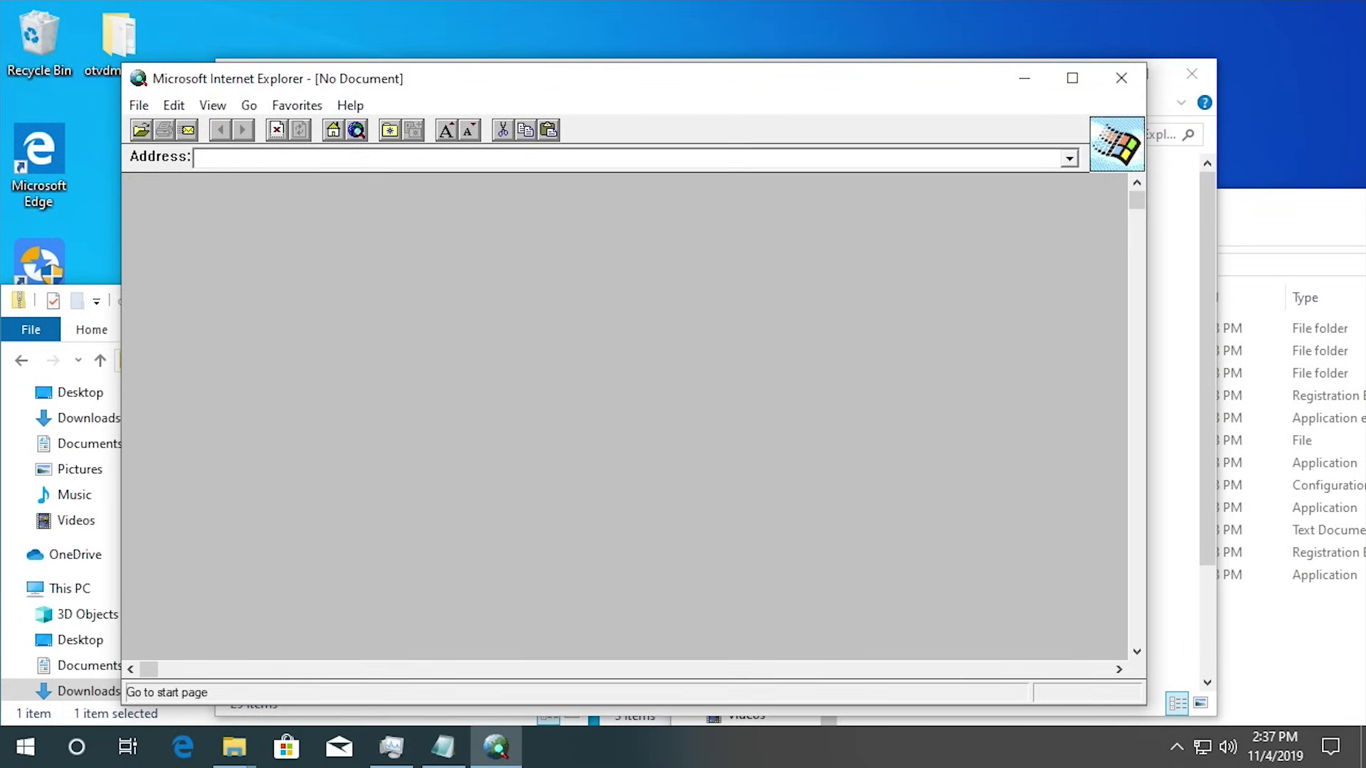
{"action": "left_click", "coordinate": [1071, 78]}
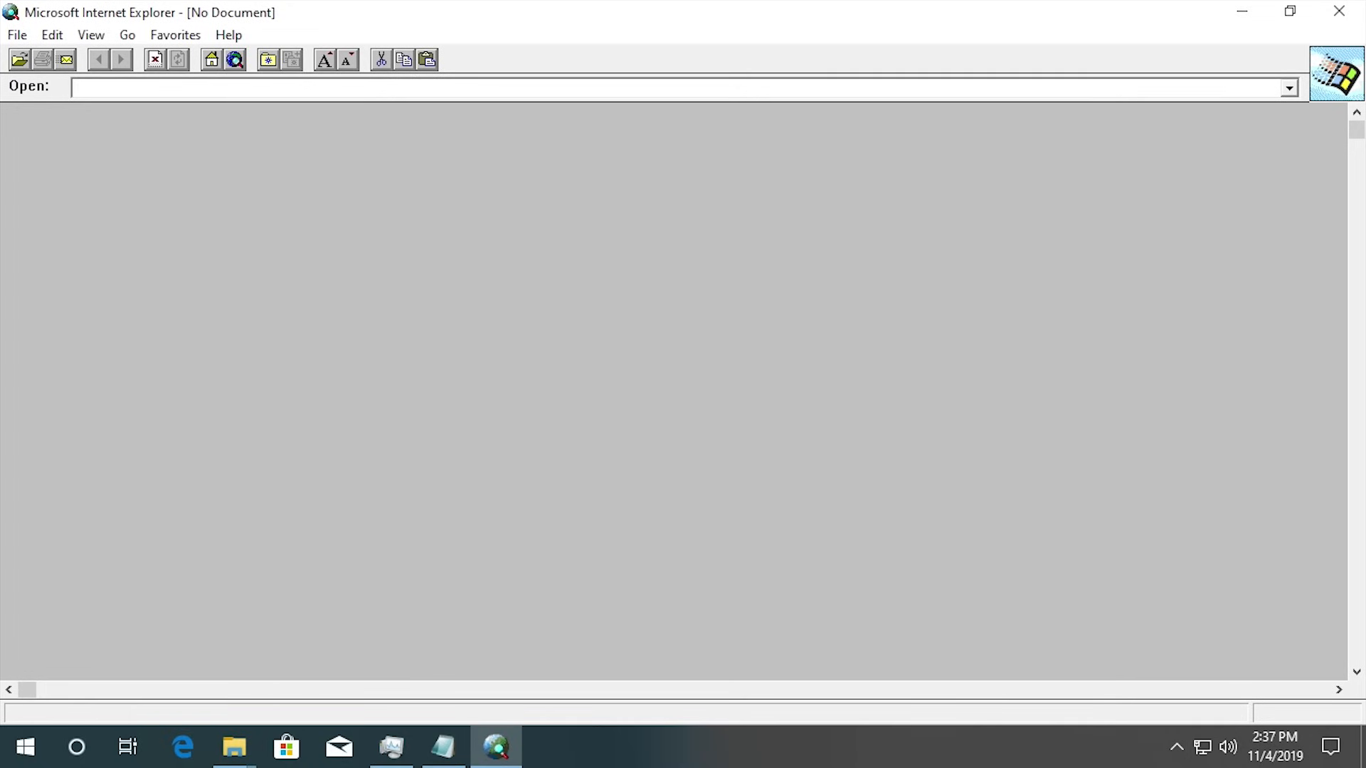
{"action": "left_click", "coordinate": [16, 34]}
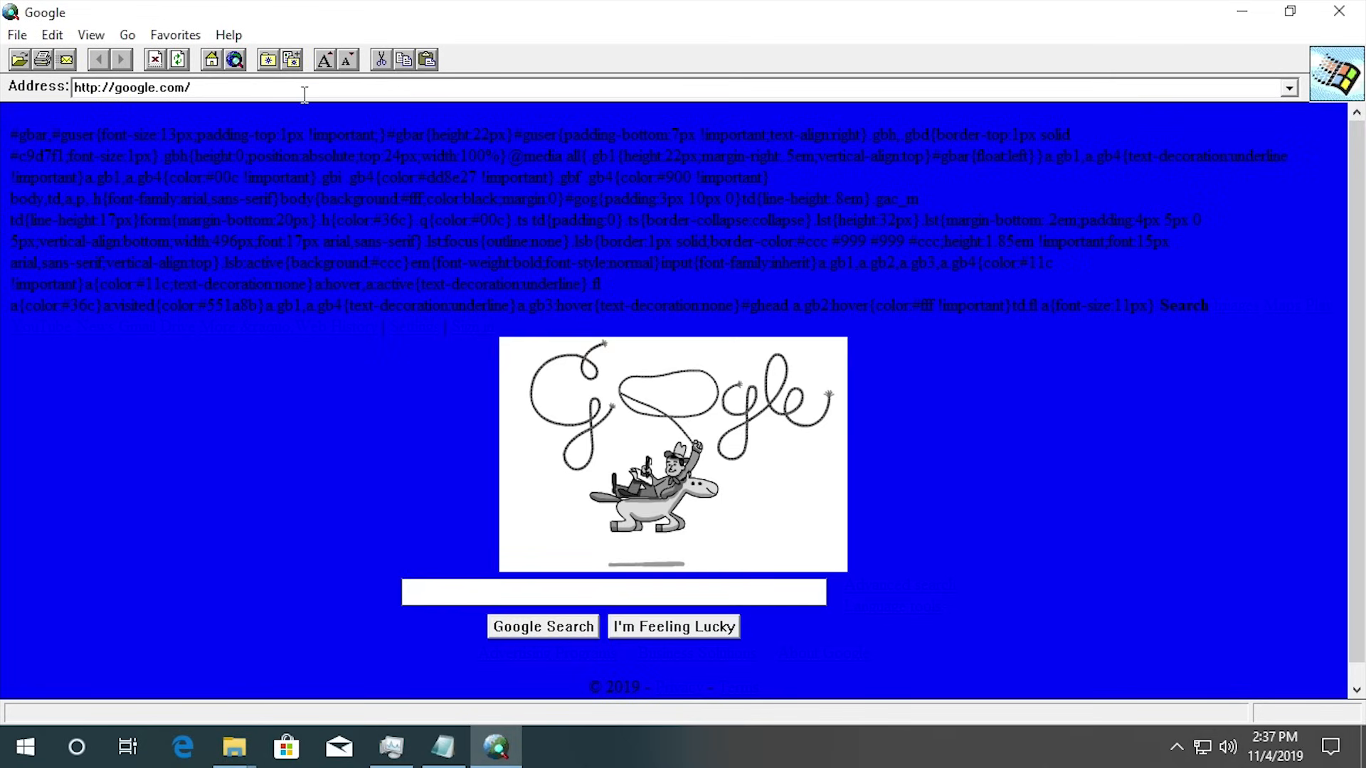
{"action": "mouse_move", "coordinate": [162, 109]}
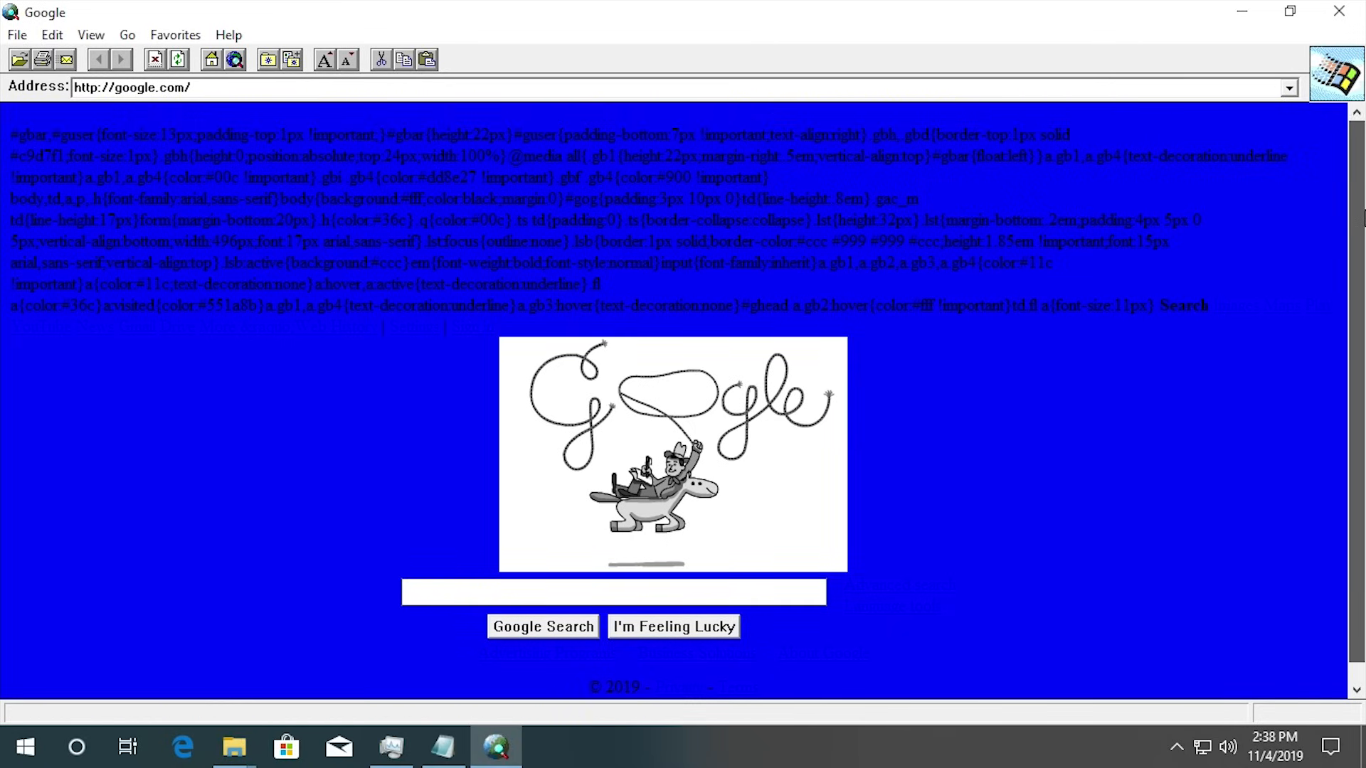
{"action": "mouse_move", "coordinate": [1097, 333]}
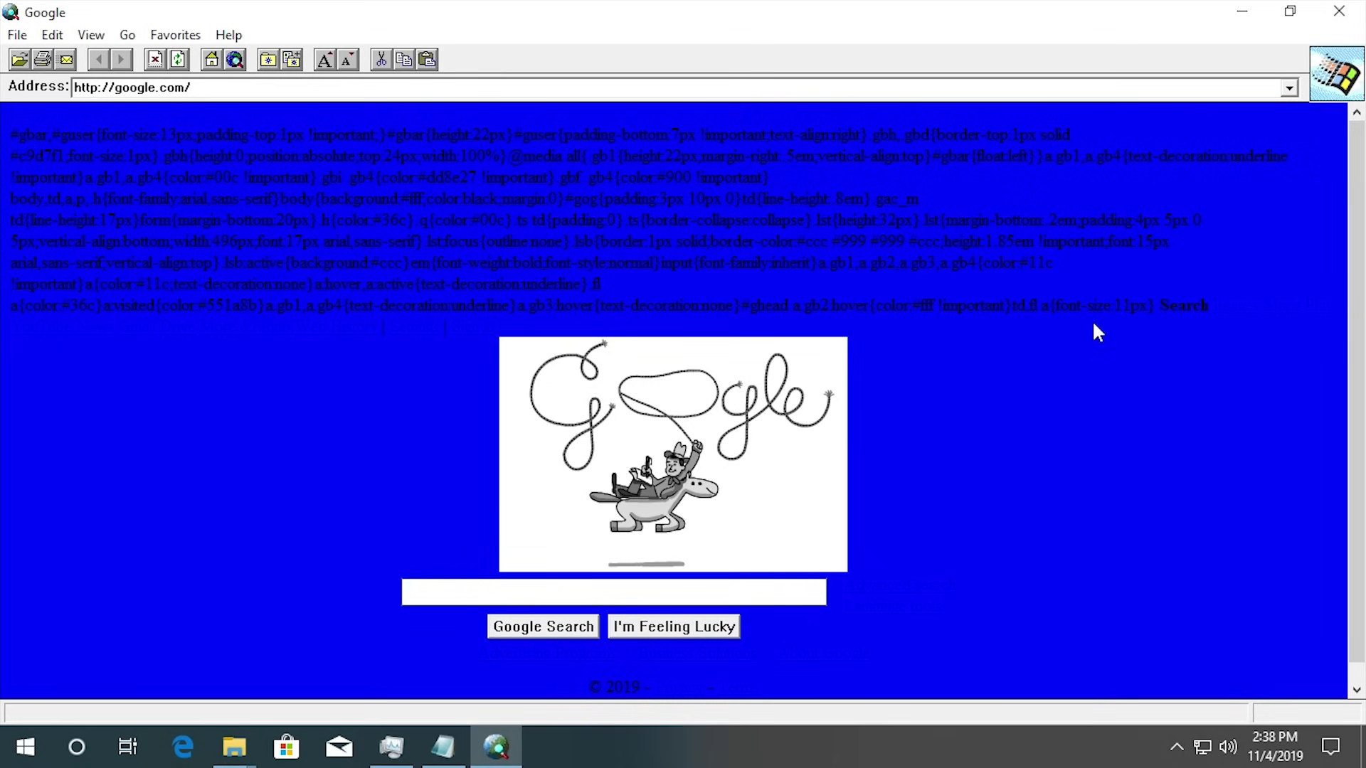
{"action": "mouse_move", "coordinate": [79, 168]}
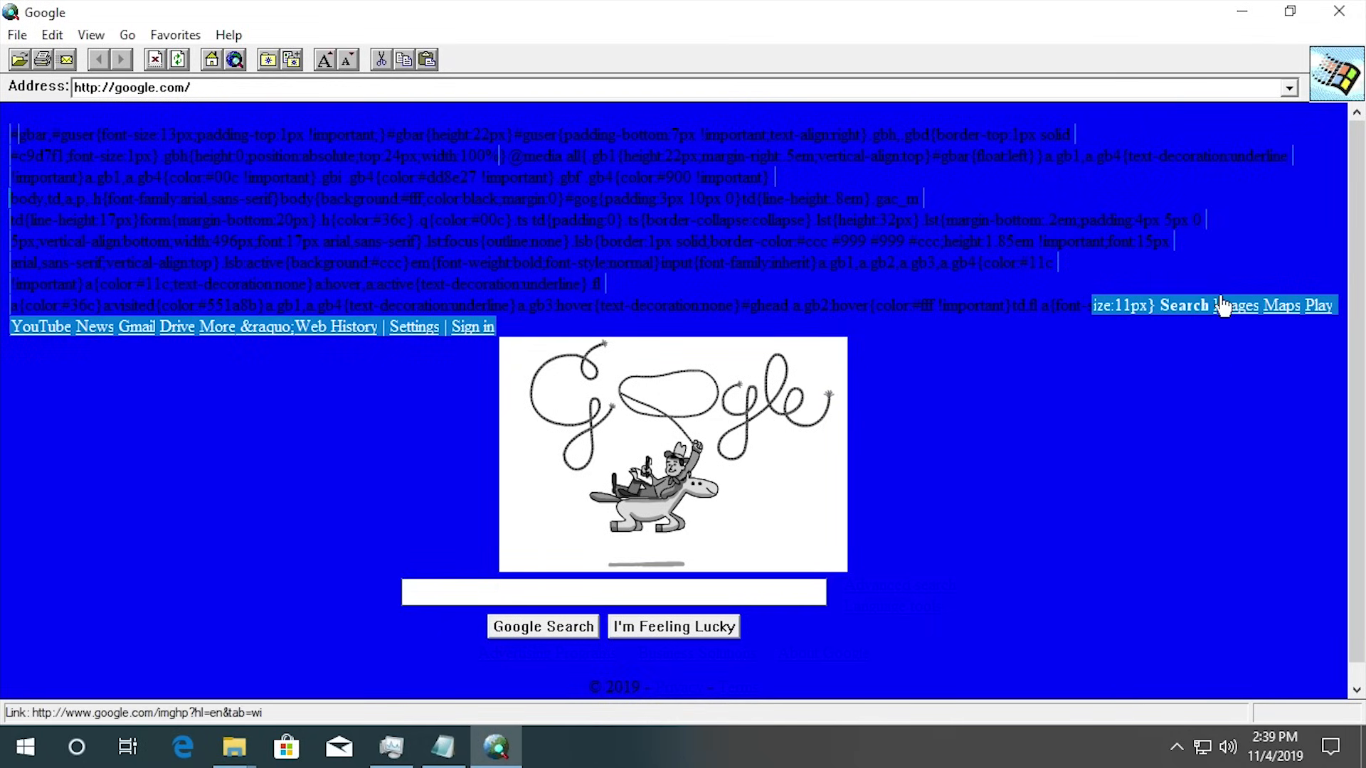
{"action": "mouse_move", "coordinate": [1225, 319]}
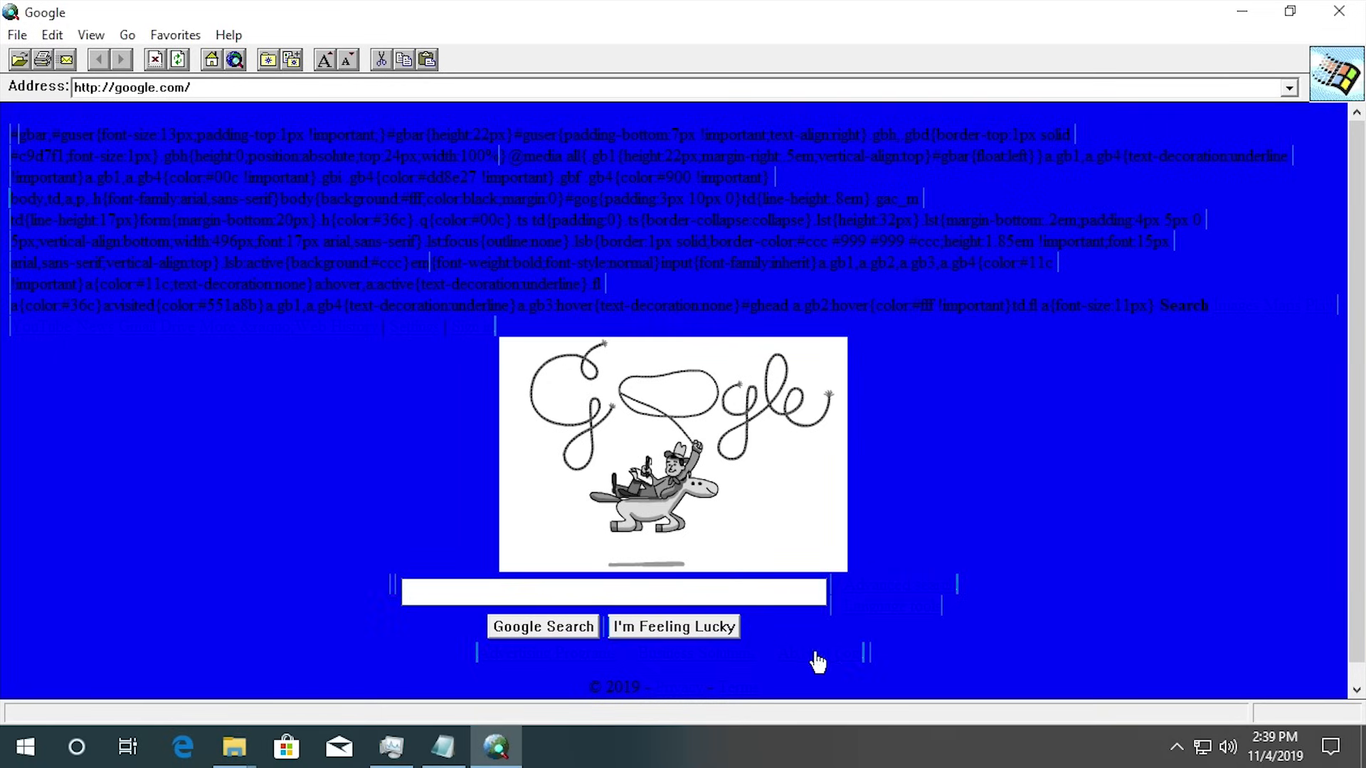
{"action": "type", "text": "michael mjd"}
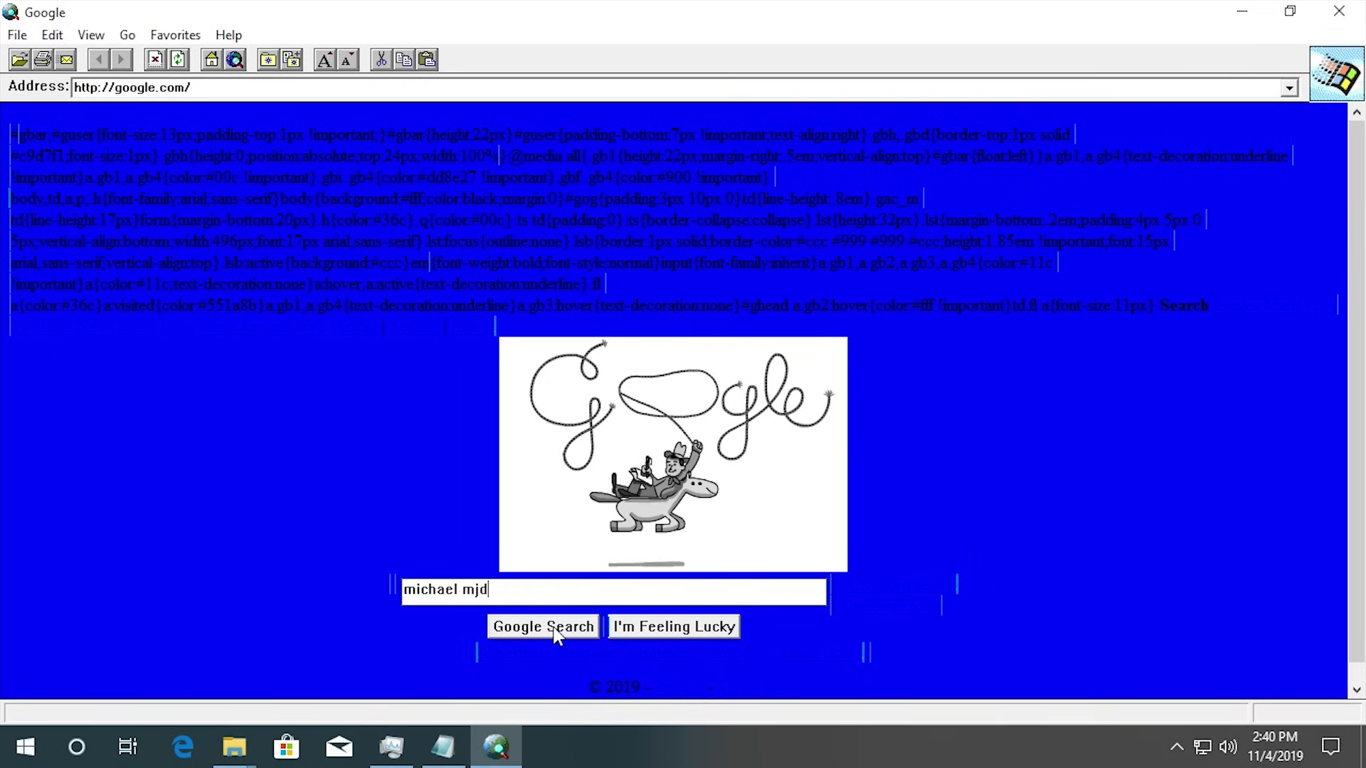
{"action": "left_click", "coordinate": [542, 626]}
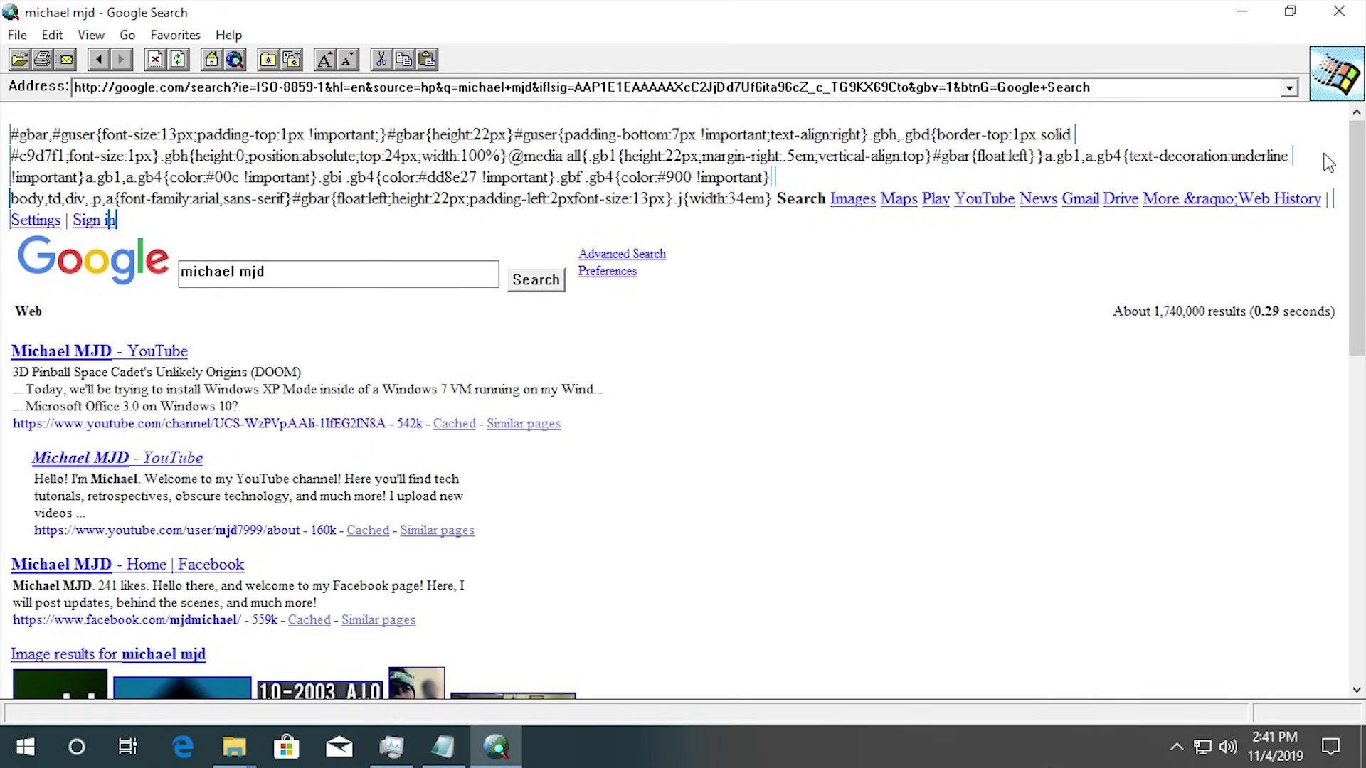
{"action": "scroll", "scroll_direction": "down", "scroll_amount": 3}
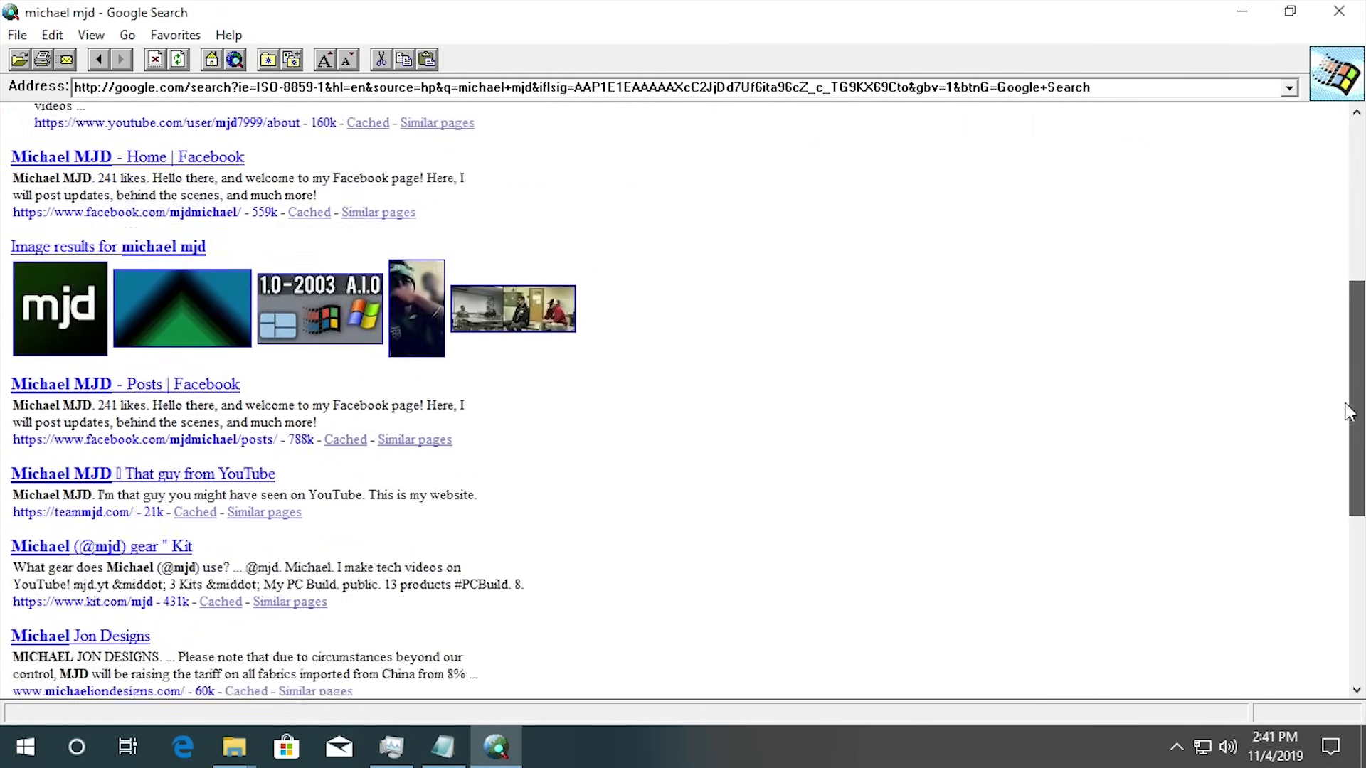
{"action": "scroll", "scroll_direction": "down", "scroll_amount": 3}
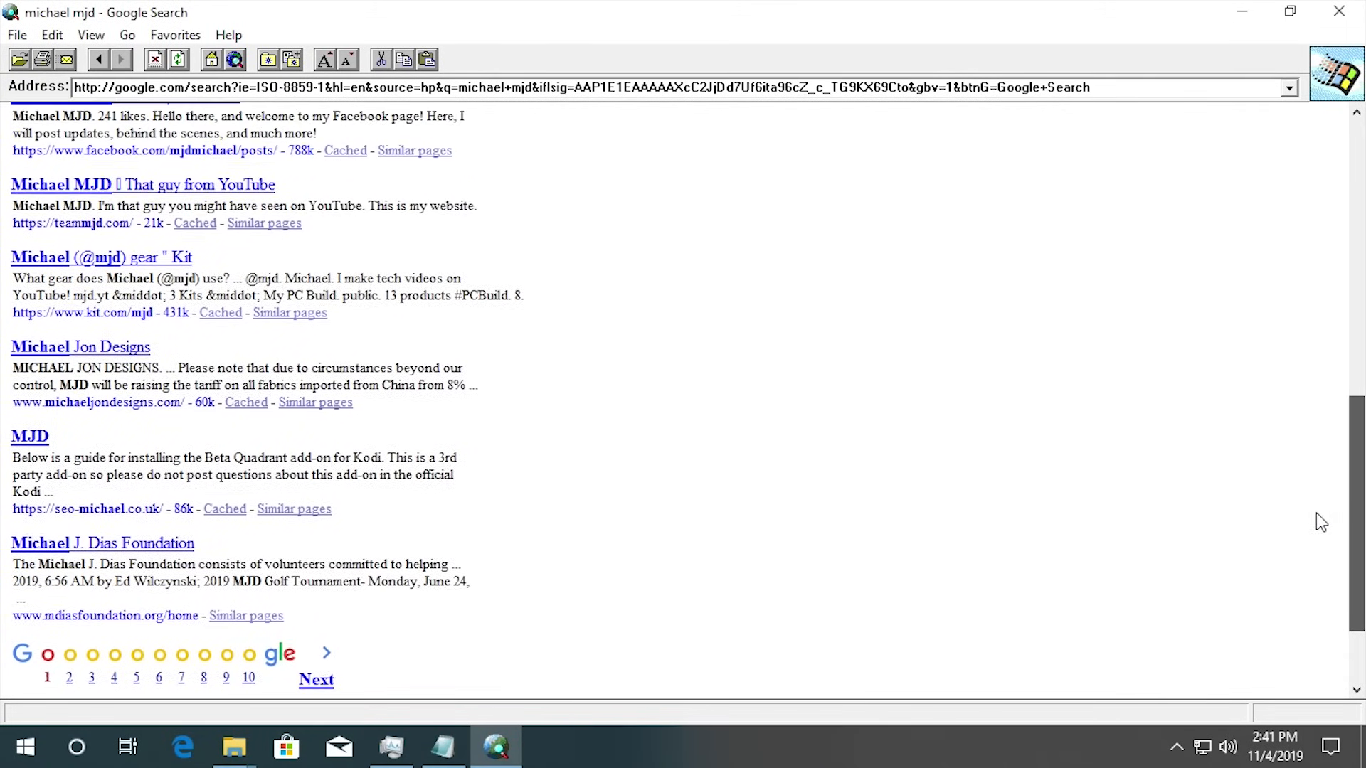
{"action": "scroll", "scroll_direction": "down", "scroll_amount": 3}
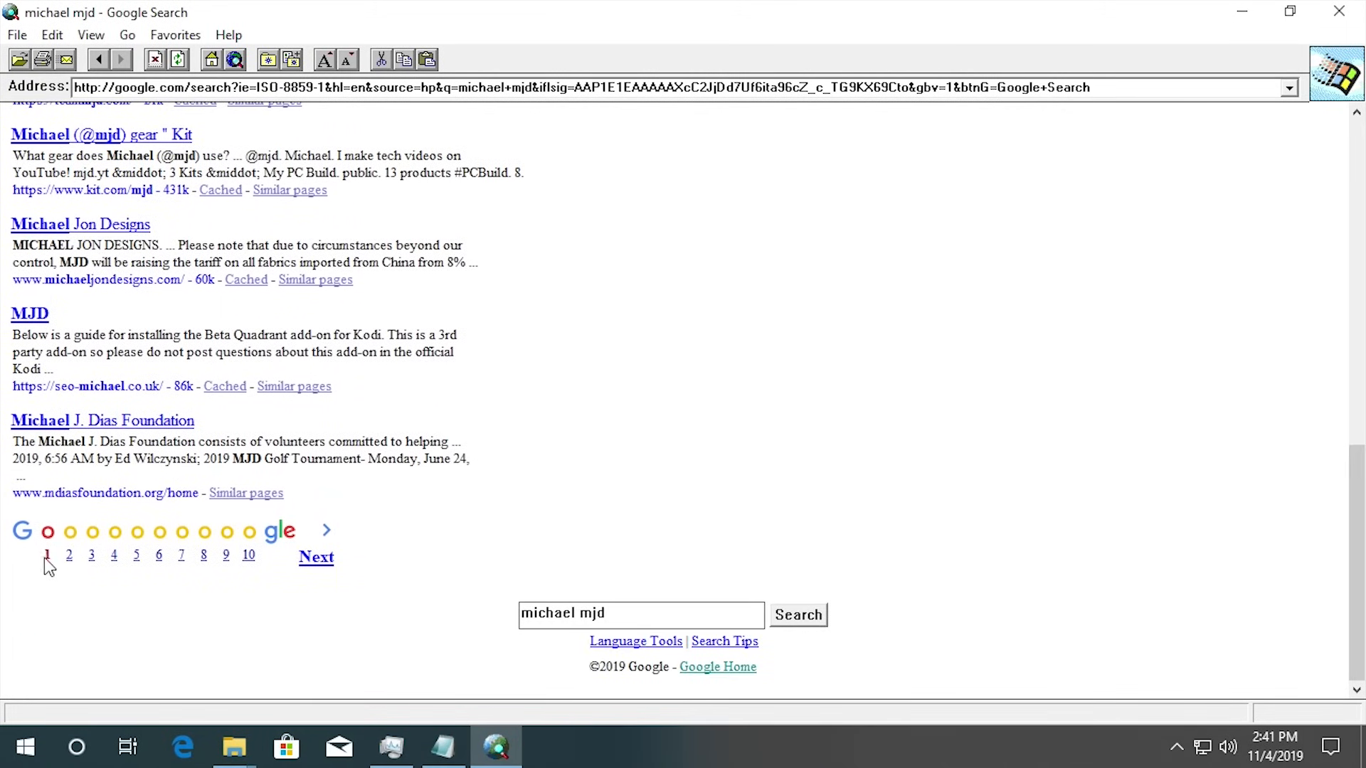
{"action": "mouse_move", "coordinate": [185, 557]}
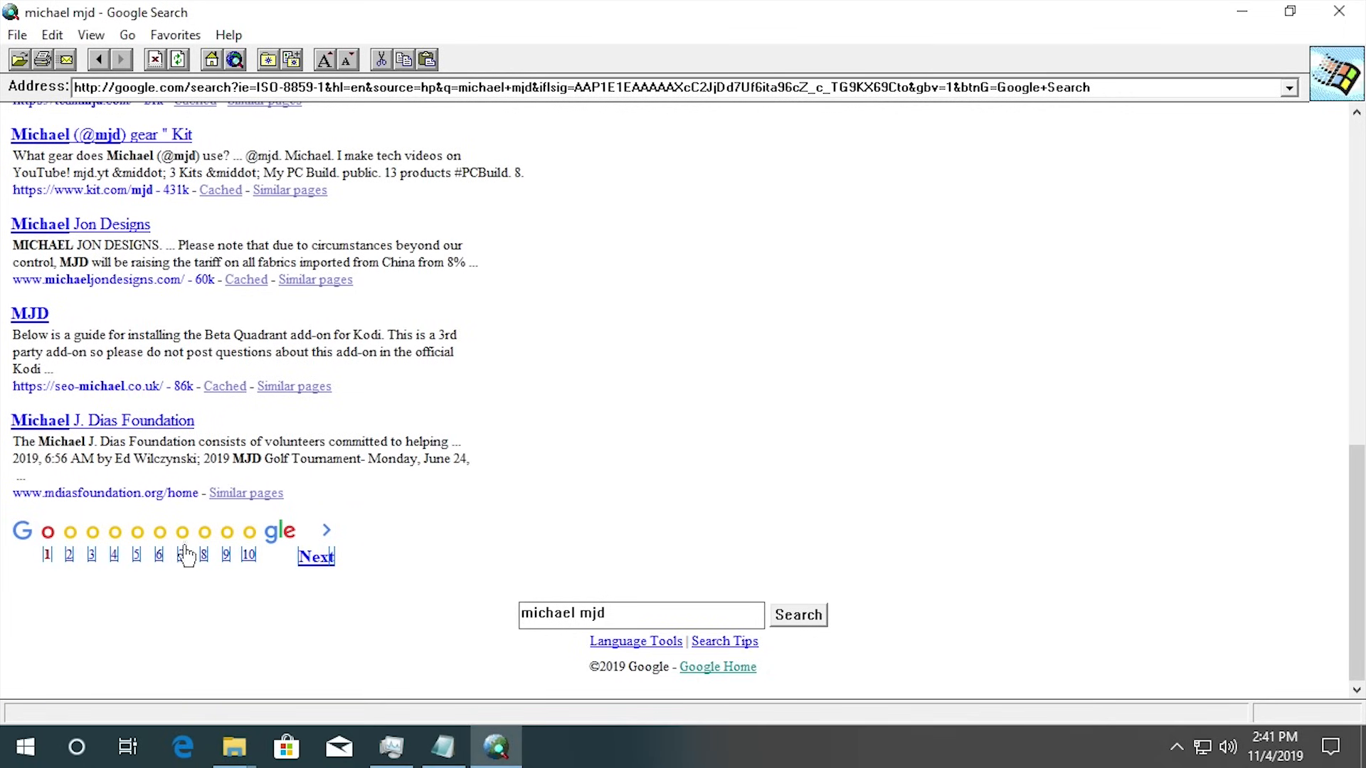
{"action": "mouse_move", "coordinate": [740, 641]}
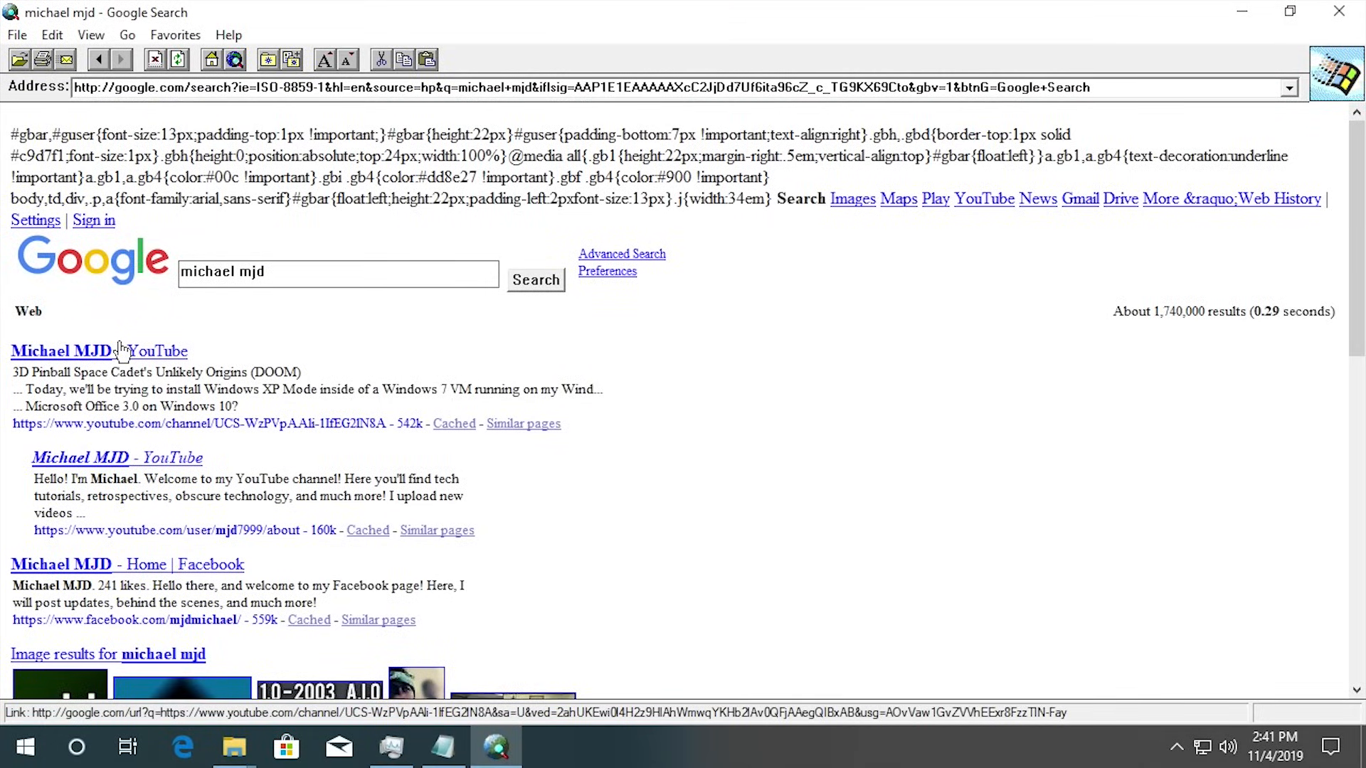
Step: Try the first Michael MJD YouTube result and dismiss the unsupported-protocol error
{"action": "left_click", "coordinate": [61, 351]}
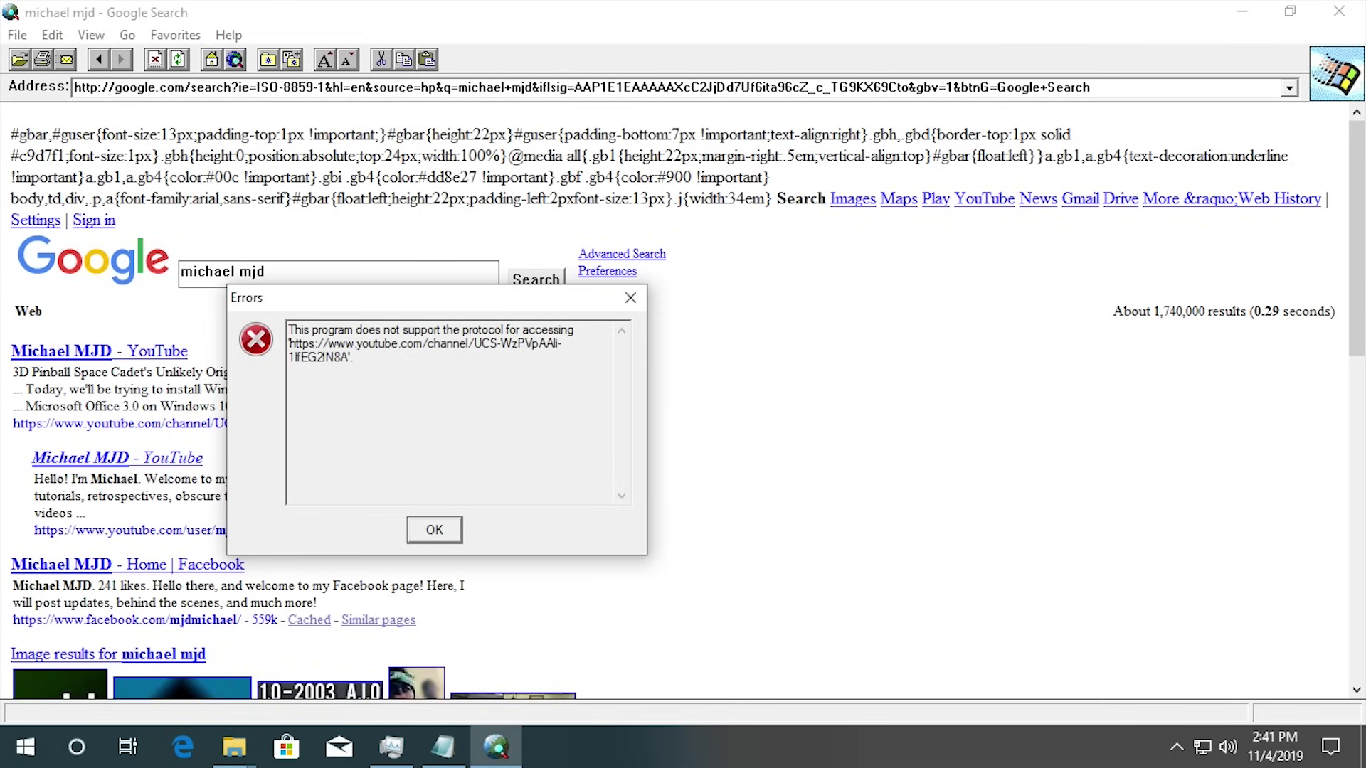
{"action": "left_click", "coordinate": [433, 529]}
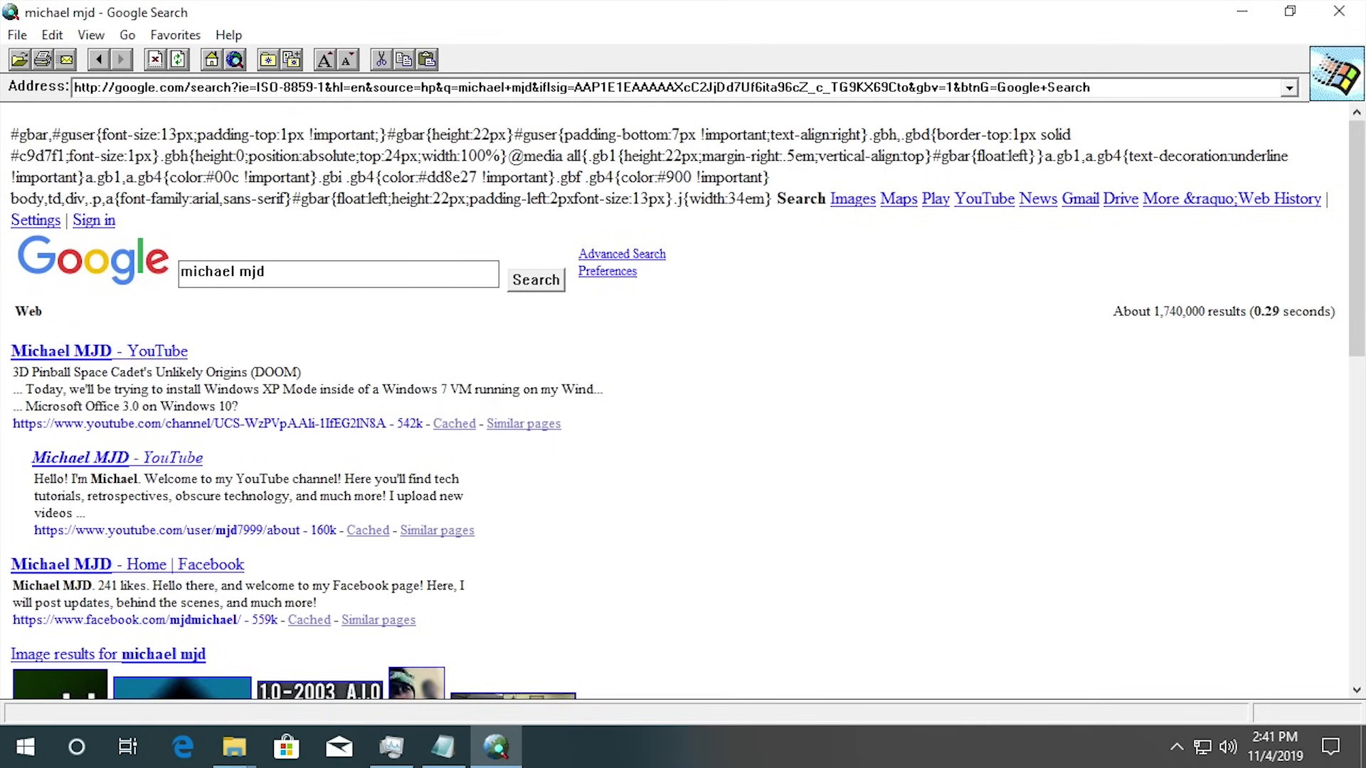
{"action": "left_click", "coordinate": [348, 87]}
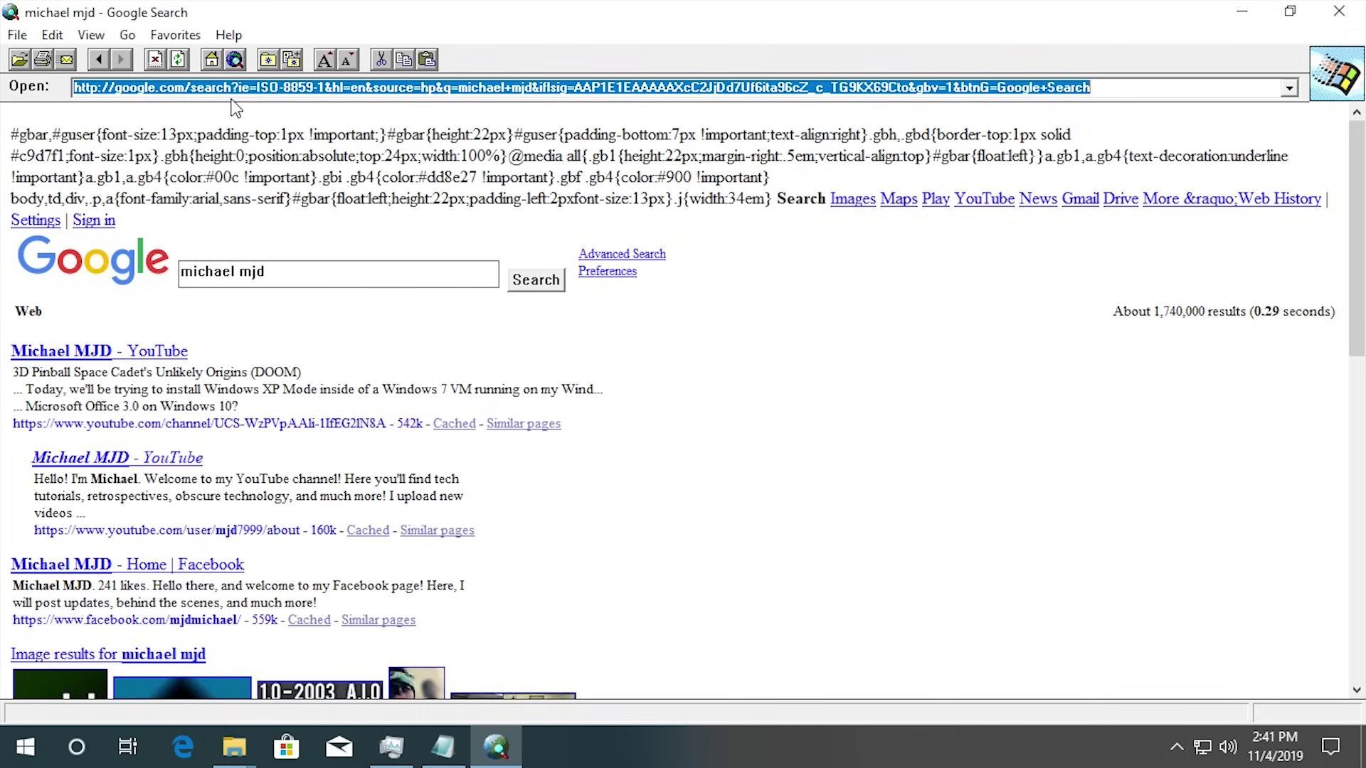
Step: Replace the address with youtube.com, which loads the Google home page
{"action": "type", "text": "http://"}
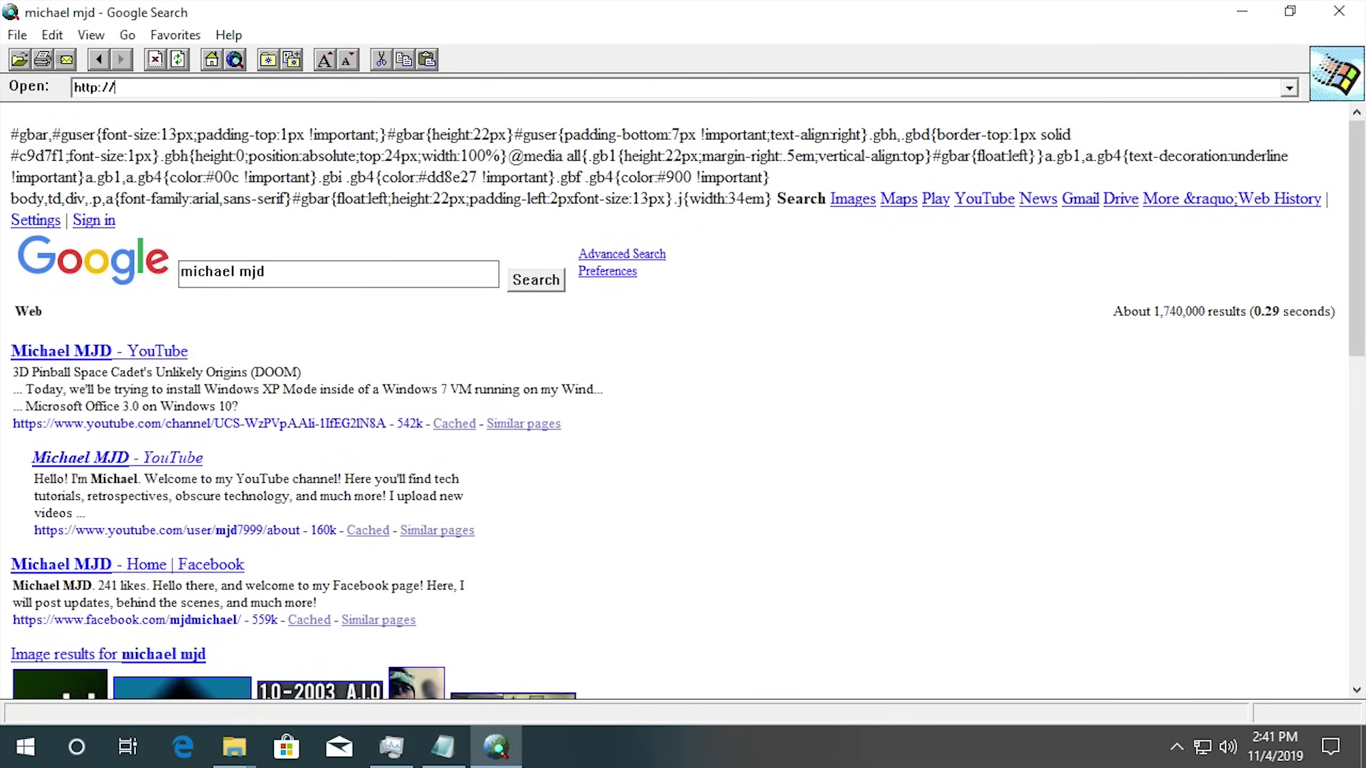
{"action": "type", "text": "yo"}
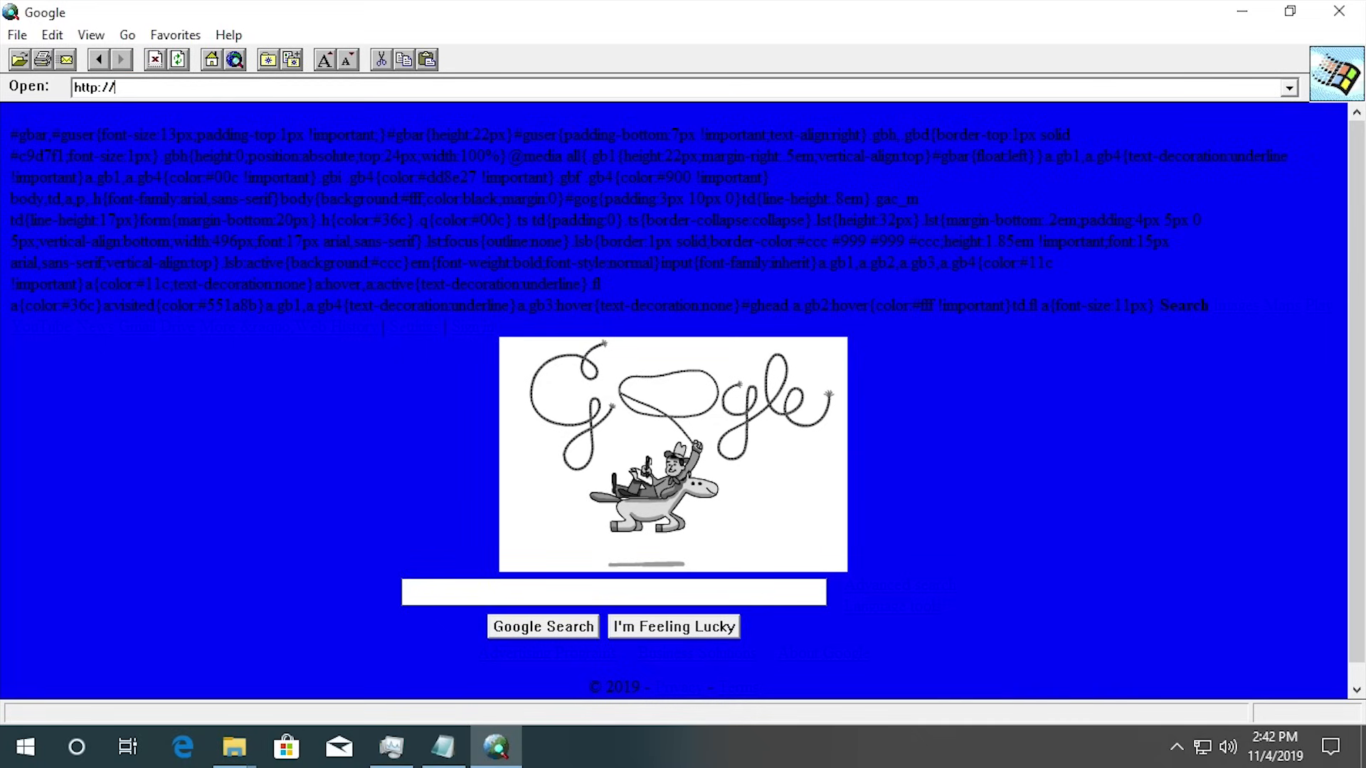
{"action": "type", "text": "youtube.com/"}
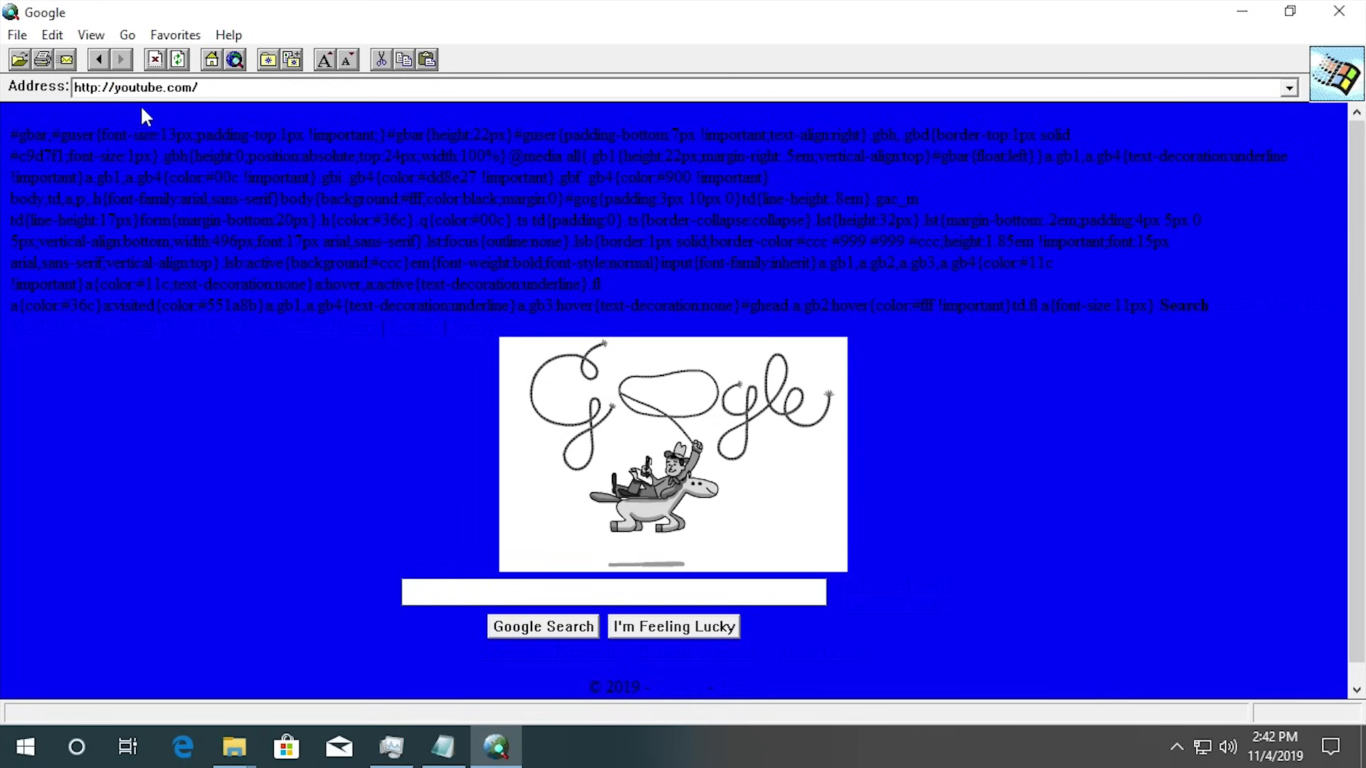
{"action": "left_click", "coordinate": [139, 86]}
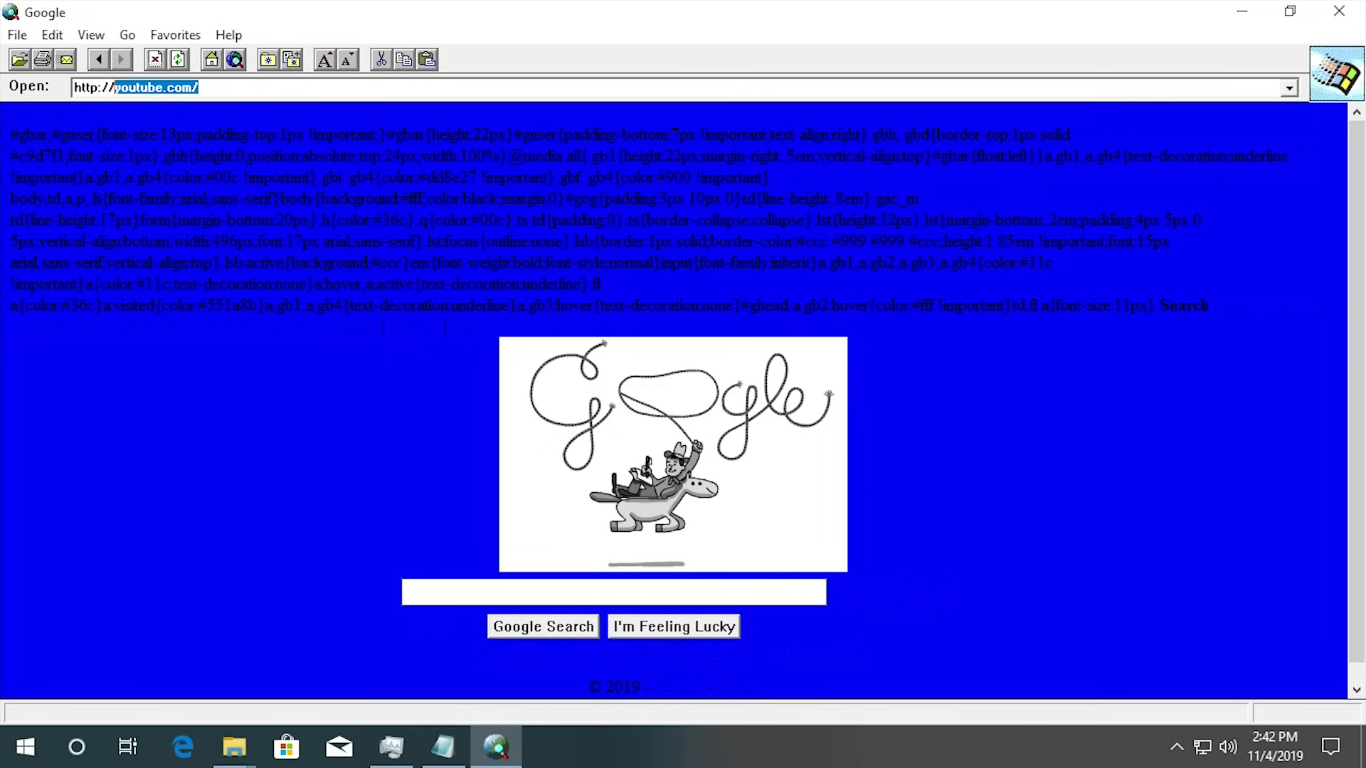
{"action": "type", "text": "http://yahoo.com"}
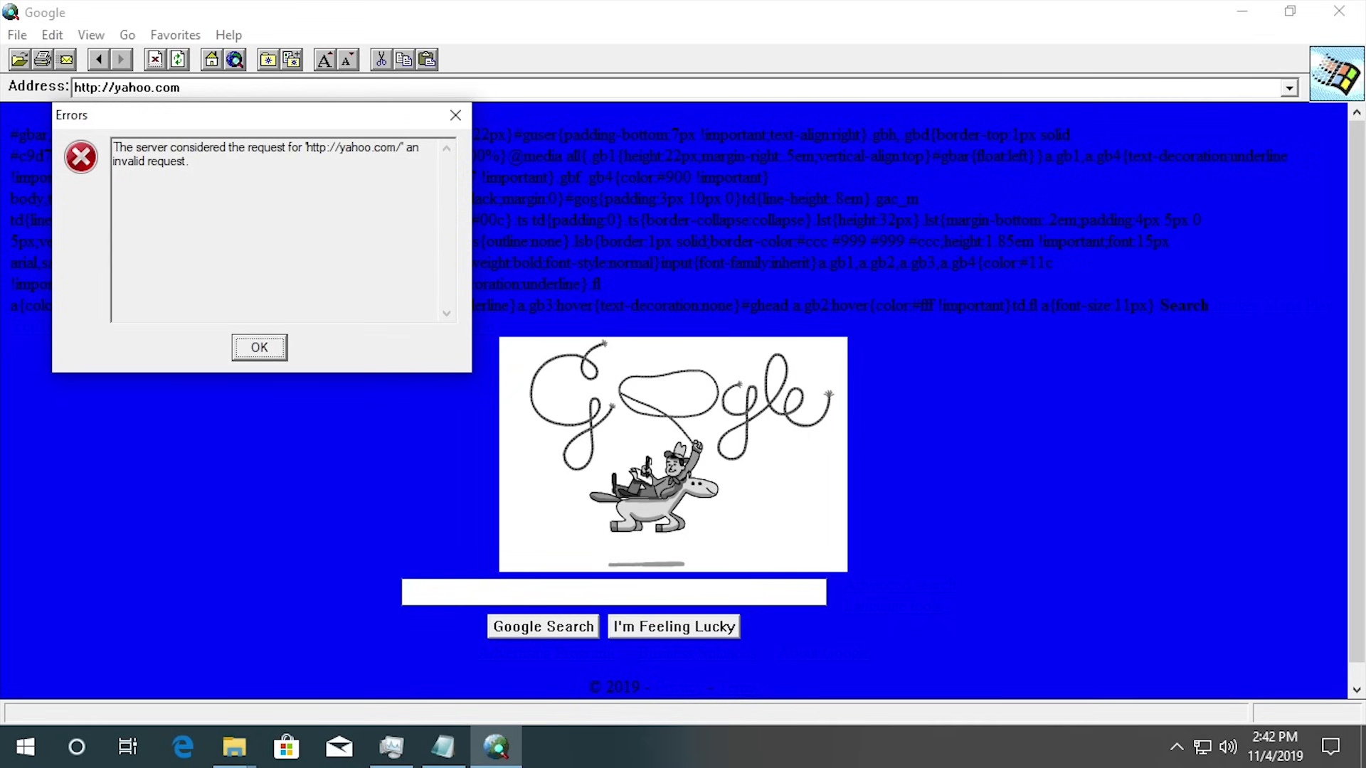
{"action": "left_click", "coordinate": [259, 348]}
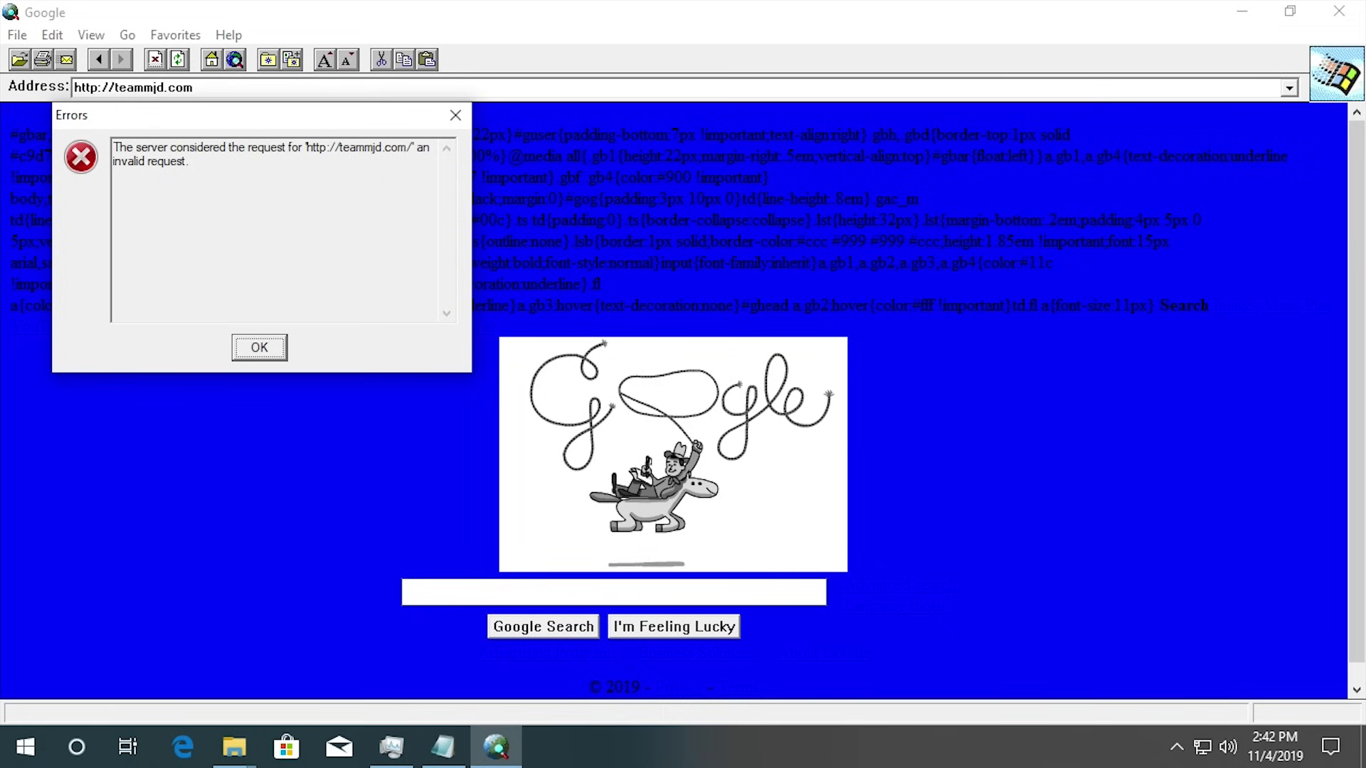
{"action": "left_click", "coordinate": [259, 348]}
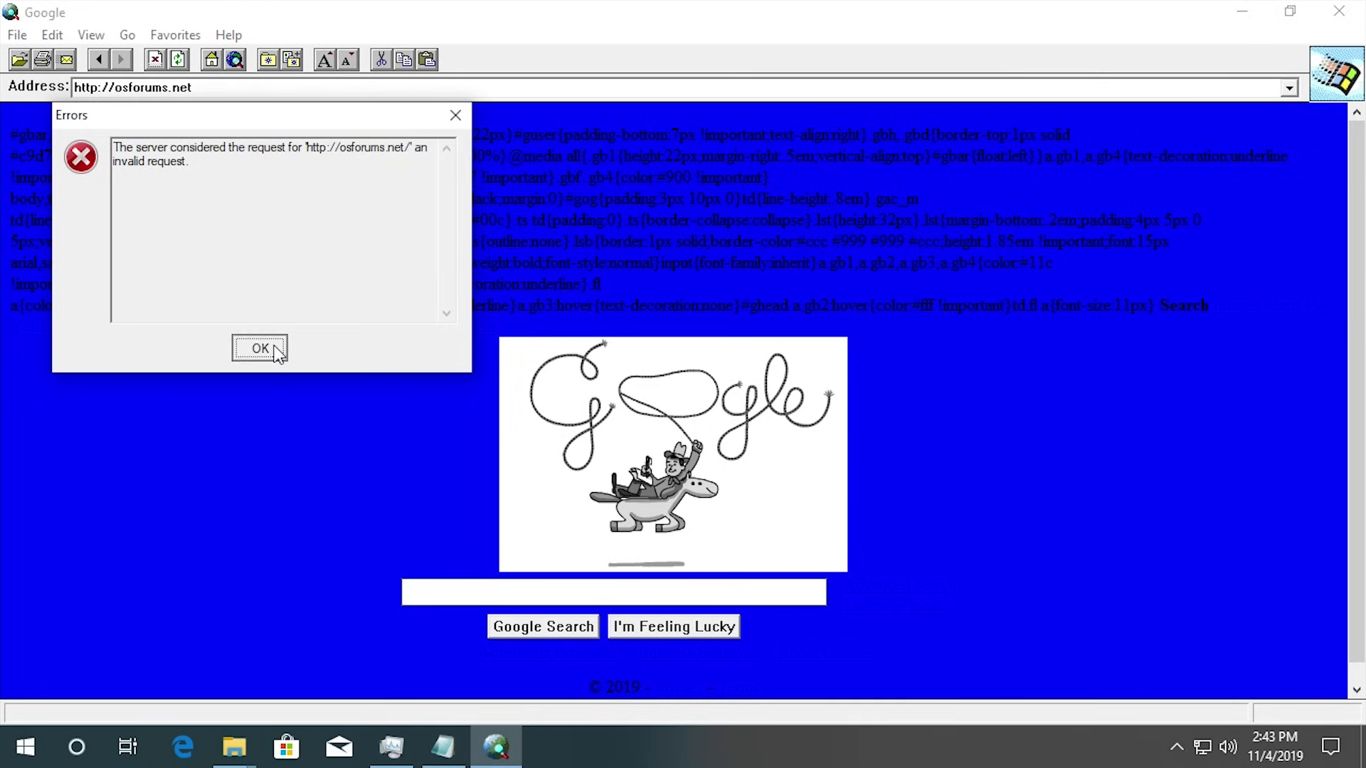
{"action": "left_click", "coordinate": [259, 347]}
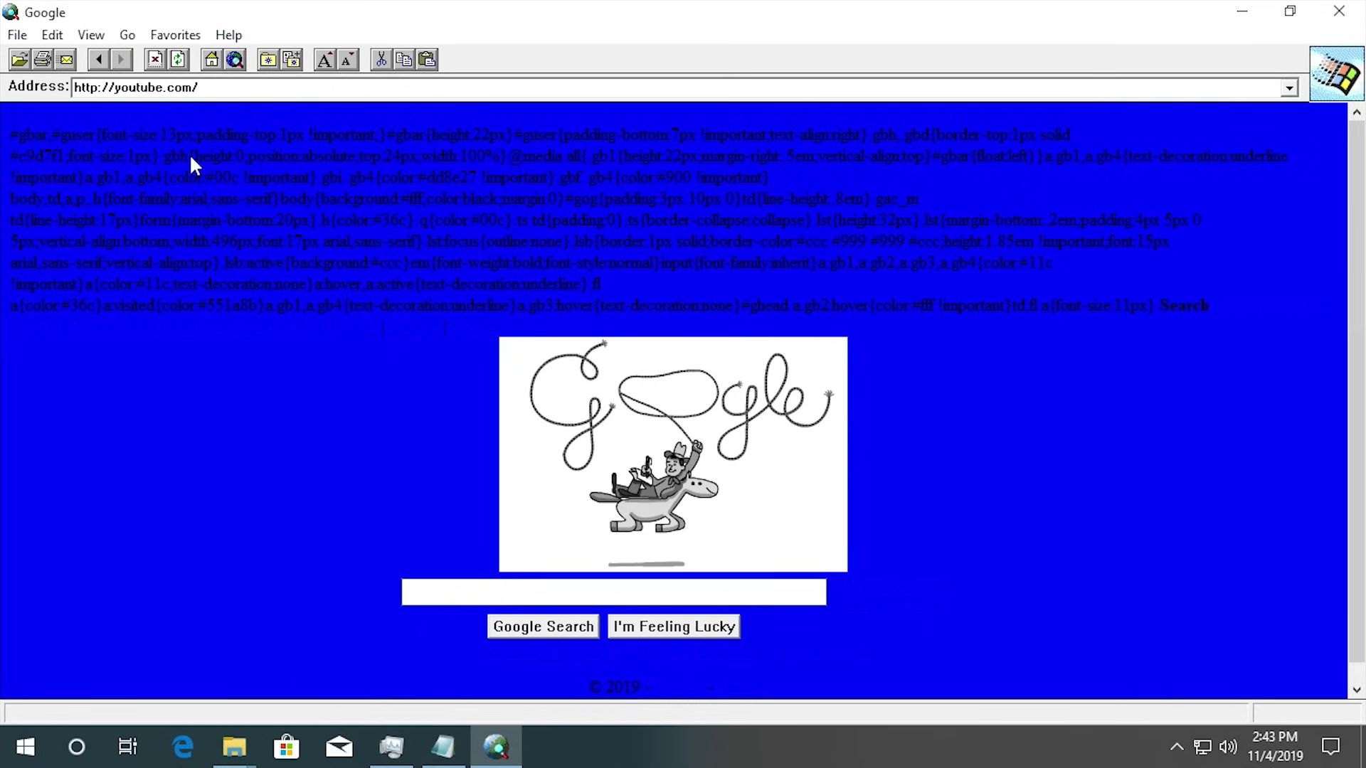
{"action": "left_click", "coordinate": [135, 86]}
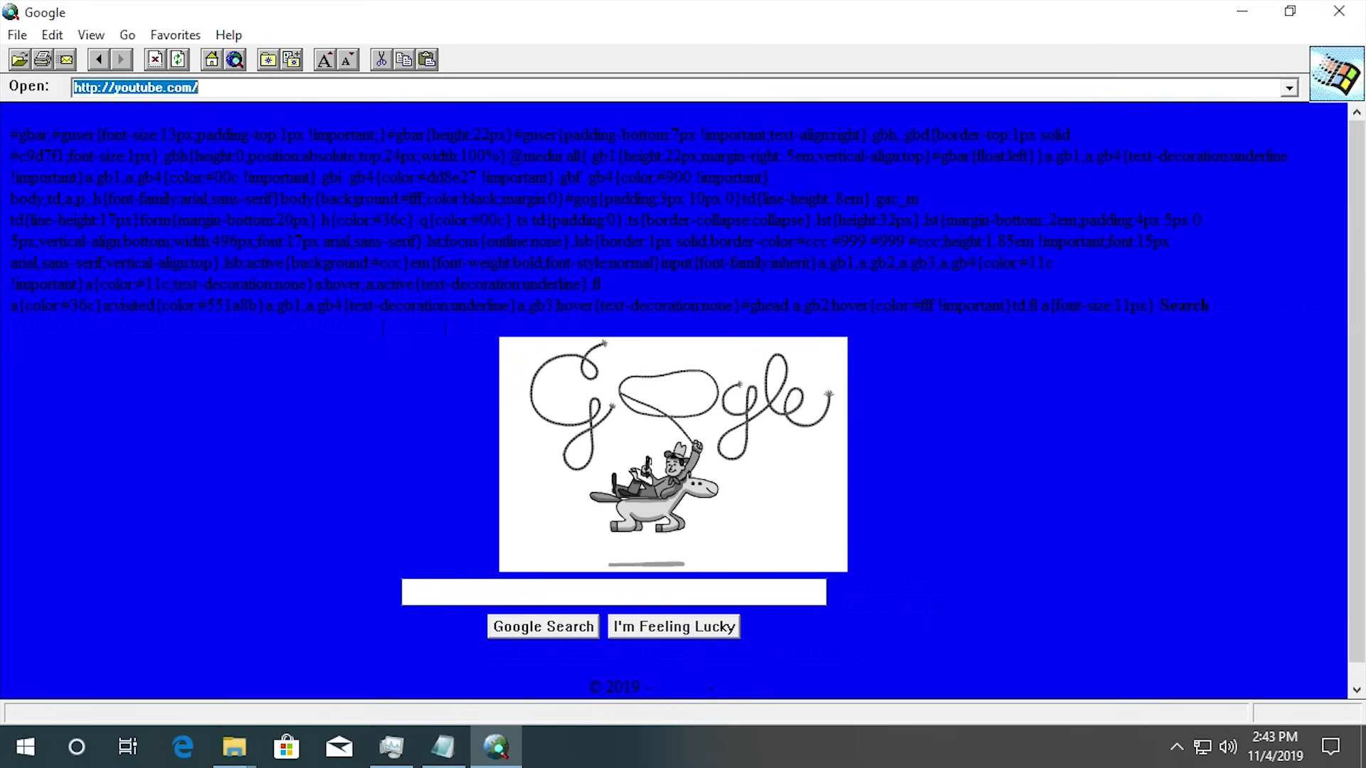
{"action": "type", "text": "web.archive"}
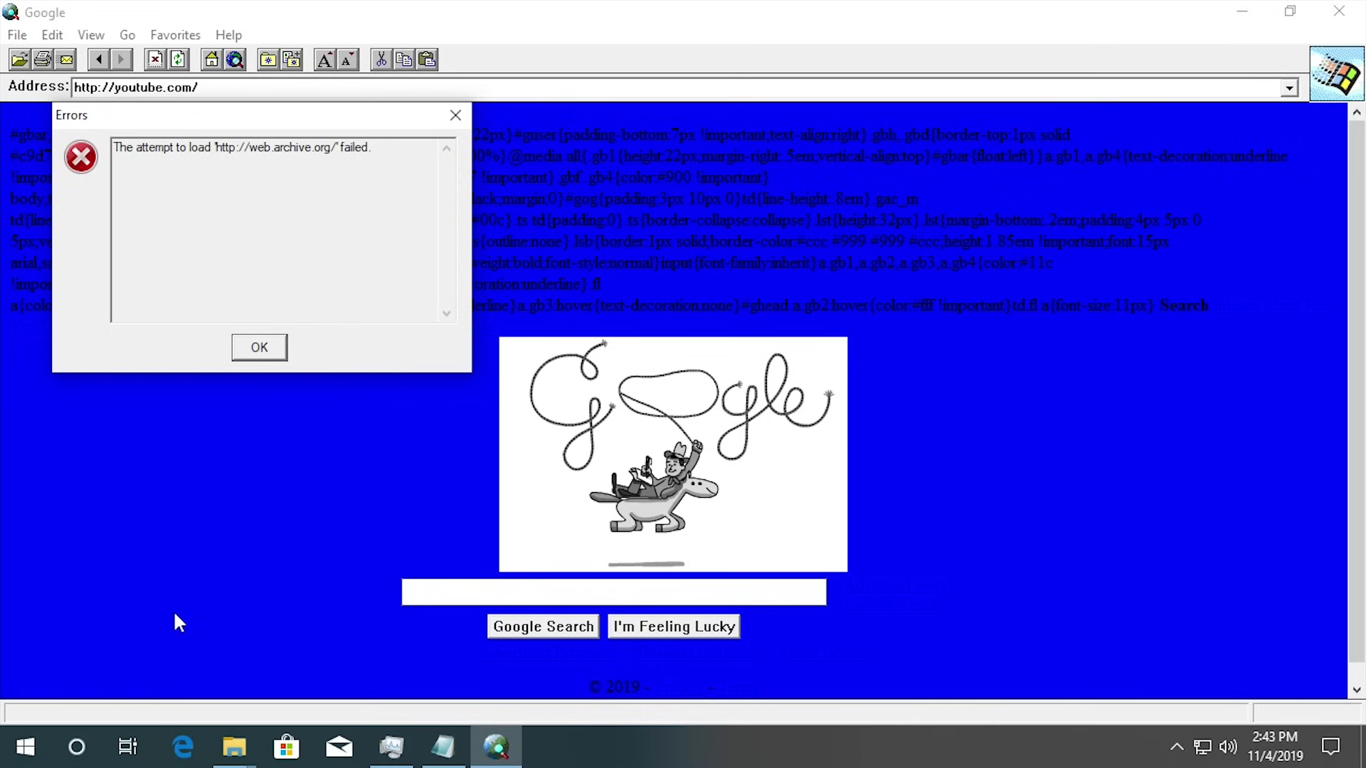
{"action": "left_click", "coordinate": [259, 347]}
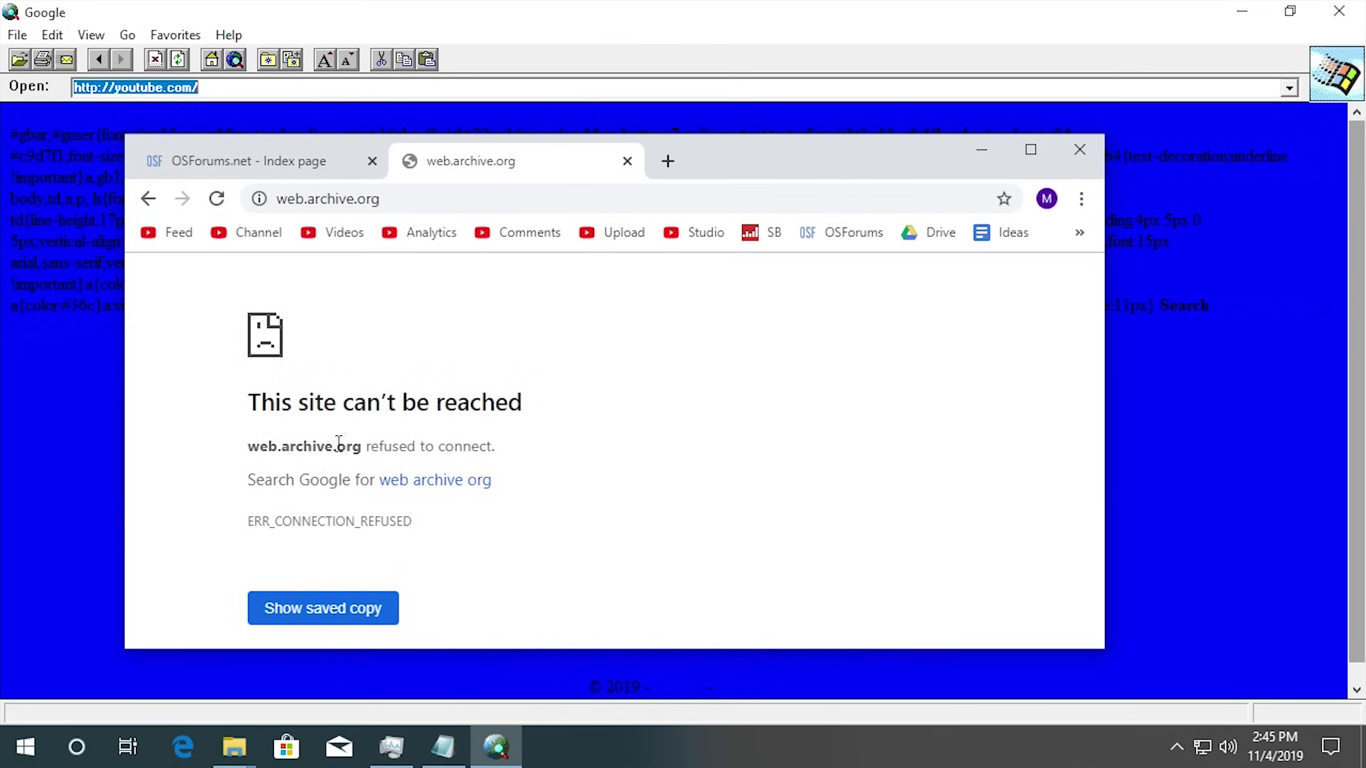
{"action": "mouse_move", "coordinate": [432, 456]}
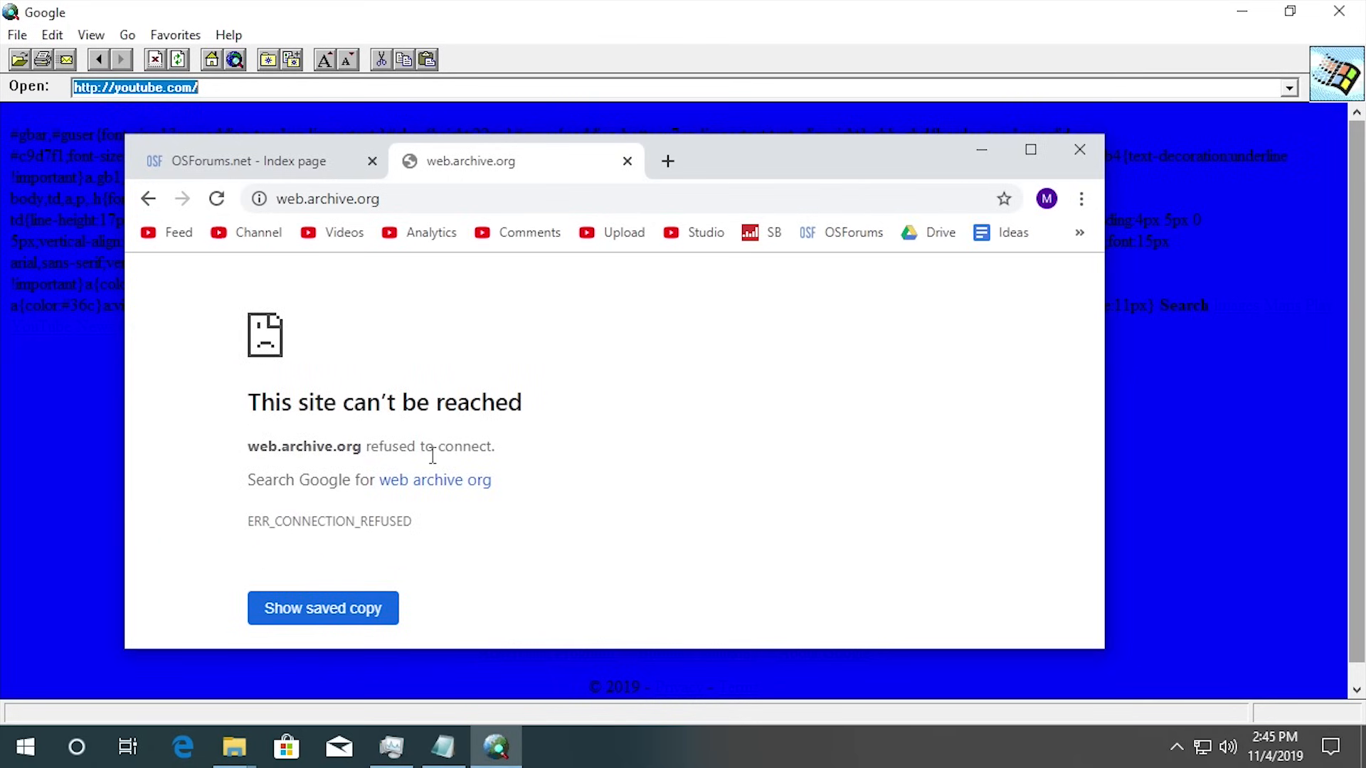
Step: View the OSForums index page, then retry the web.archive.org tab, which still refuses to connect
{"action": "left_click", "coordinate": [254, 160]}
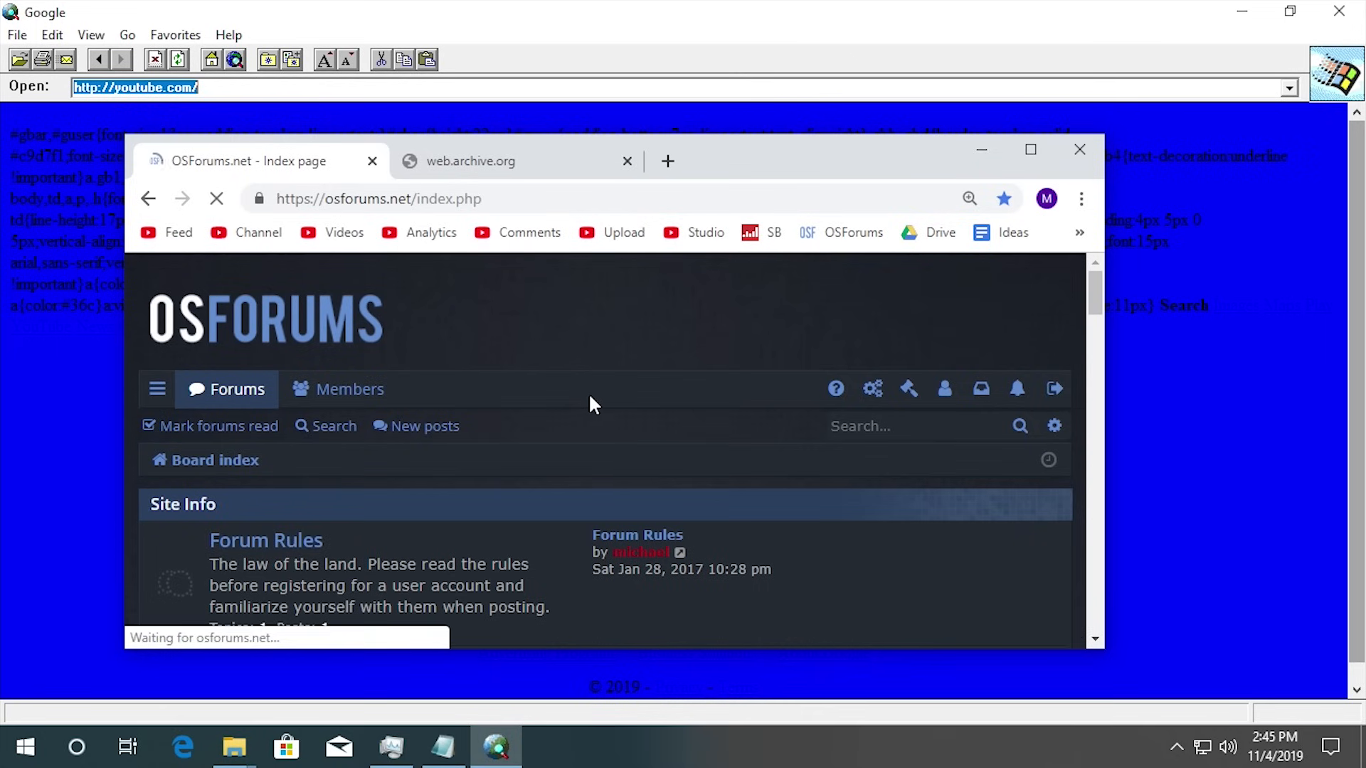
{"action": "scroll", "scroll_direction": "down", "scroll_amount": 3}
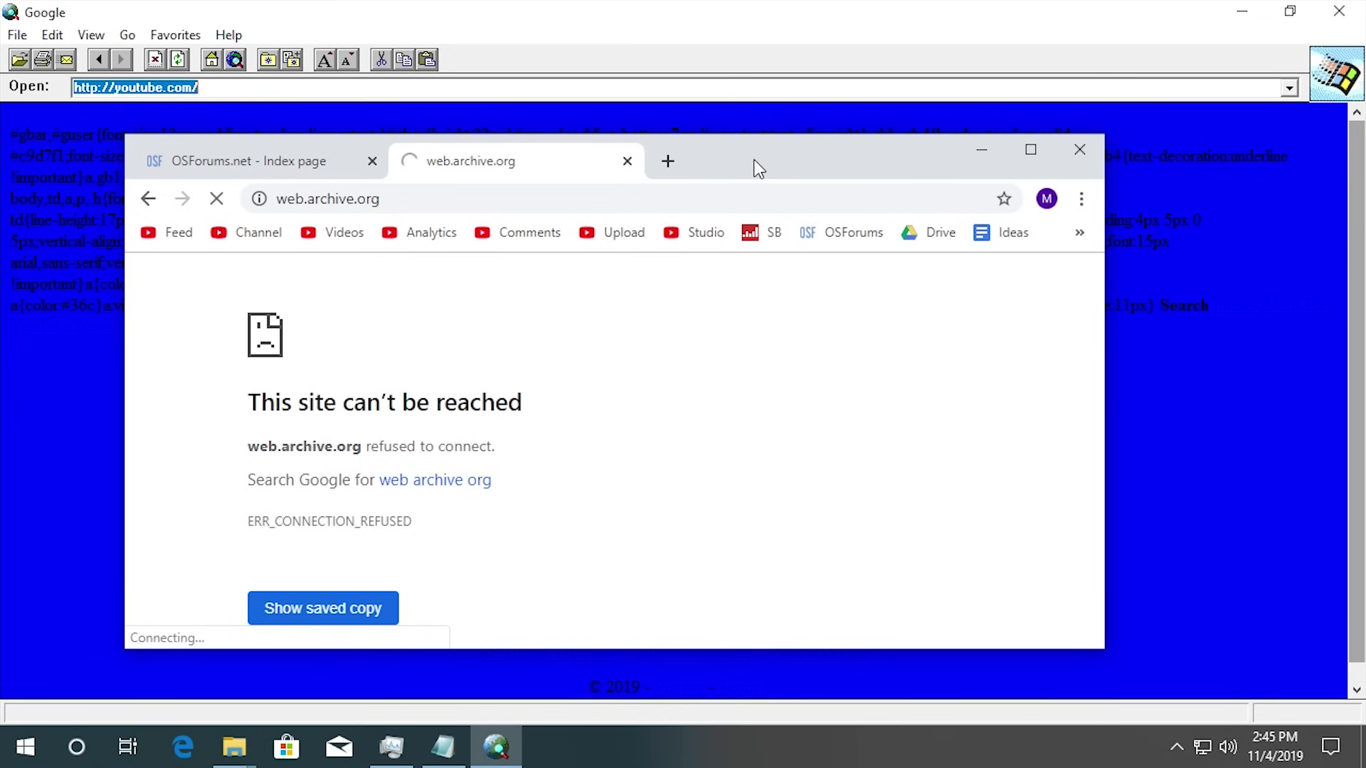
{"action": "left_click", "coordinate": [1080, 150]}
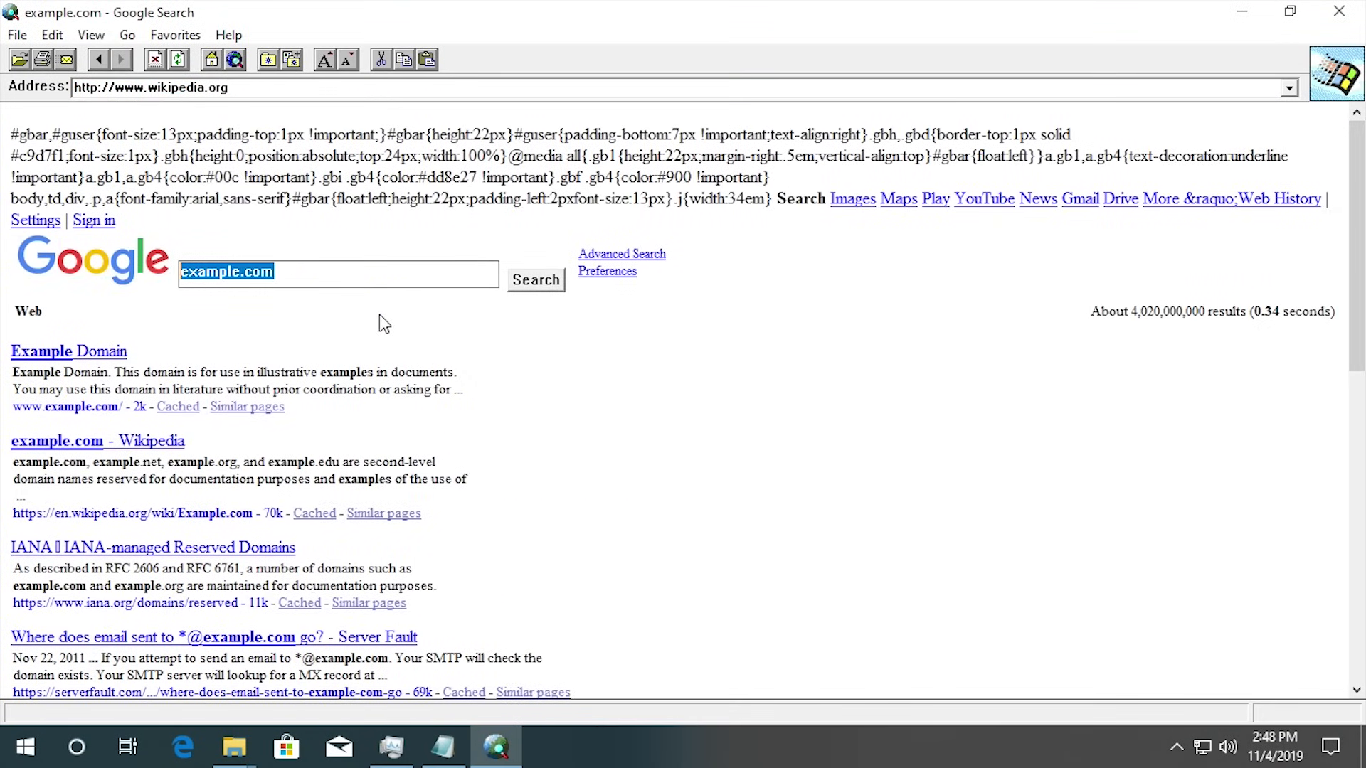
Step: Search Google for michael mjd and look through the results
{"action": "type", "text": "michael mjd"}
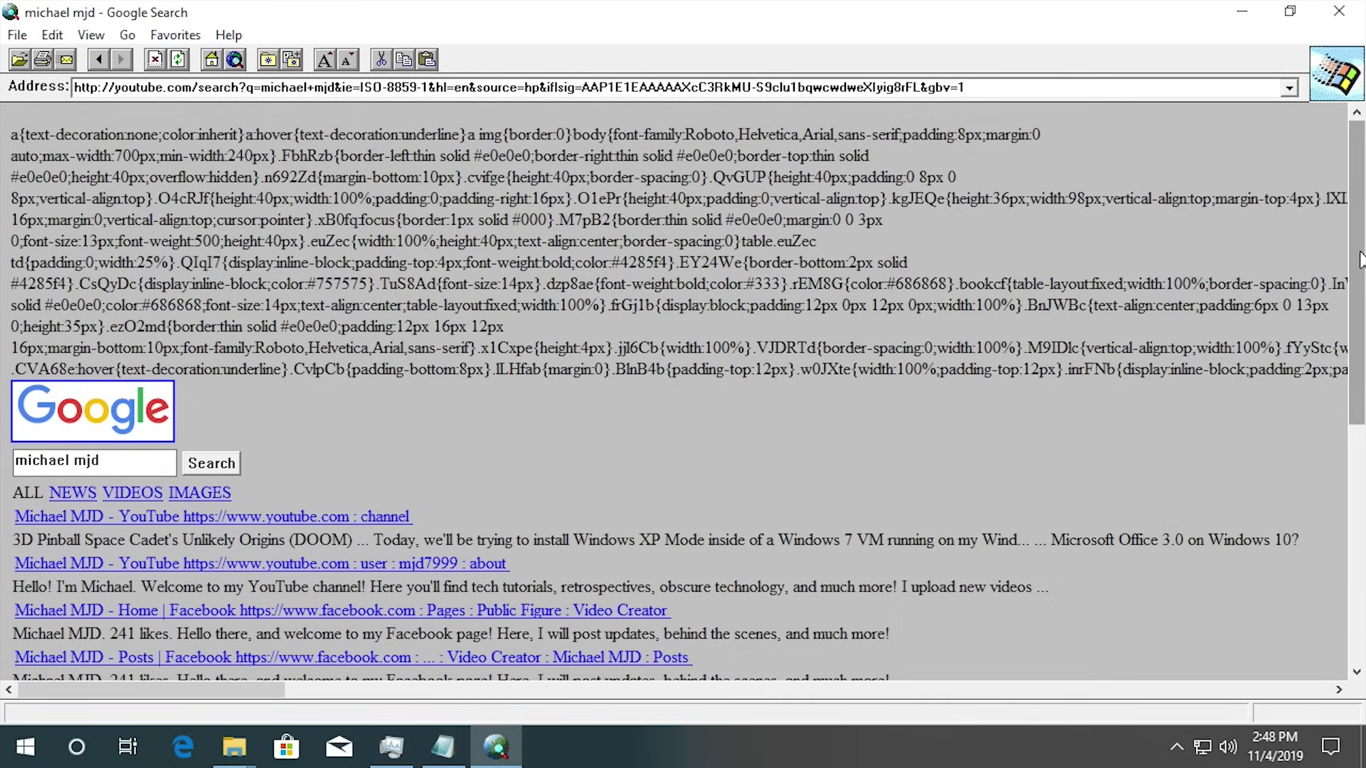
{"action": "scroll", "scroll_direction": "down", "scroll_amount": 3}
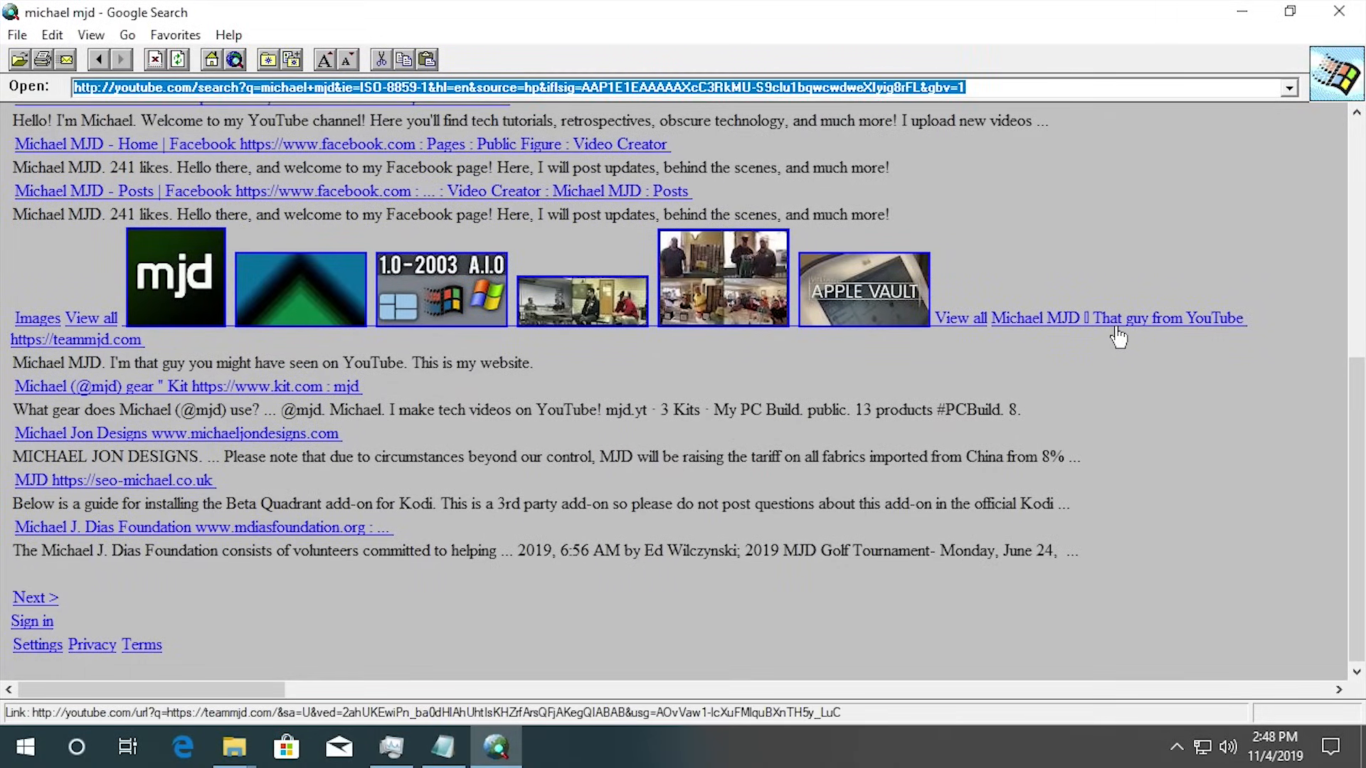
Step: Enter m.youtube.com as the address and clear the address field for a new entry
{"action": "type", "text": "m.youtube.com/"}
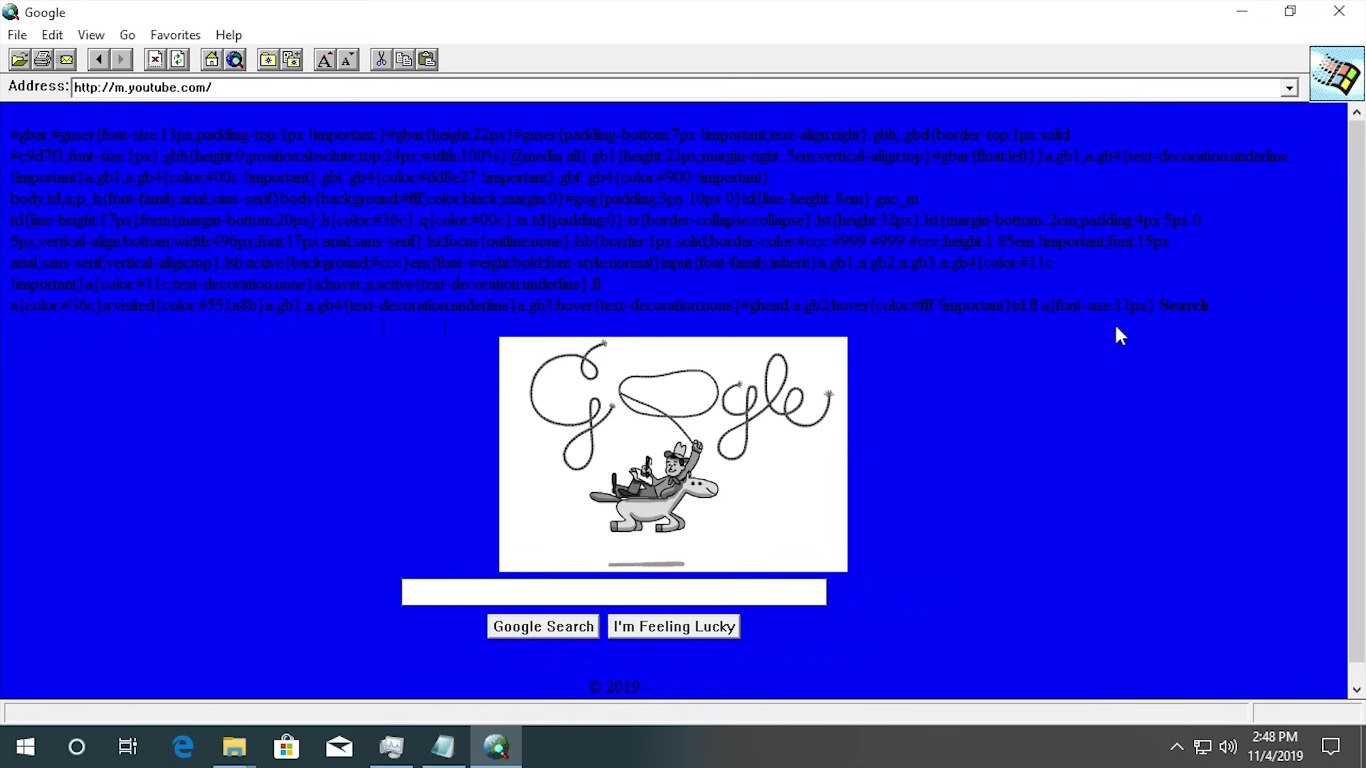
{"action": "mouse_move", "coordinate": [589, 106]}
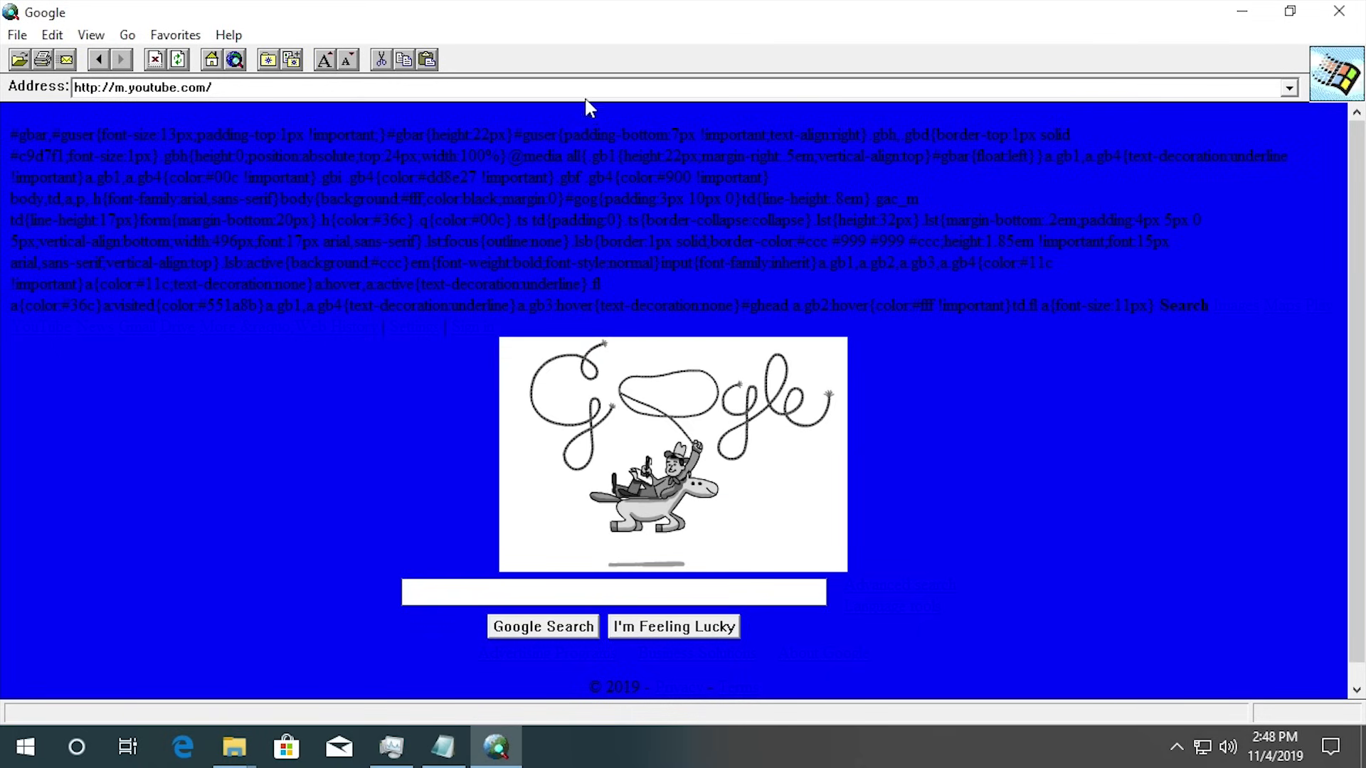
{"action": "left_click", "coordinate": [142, 87]}
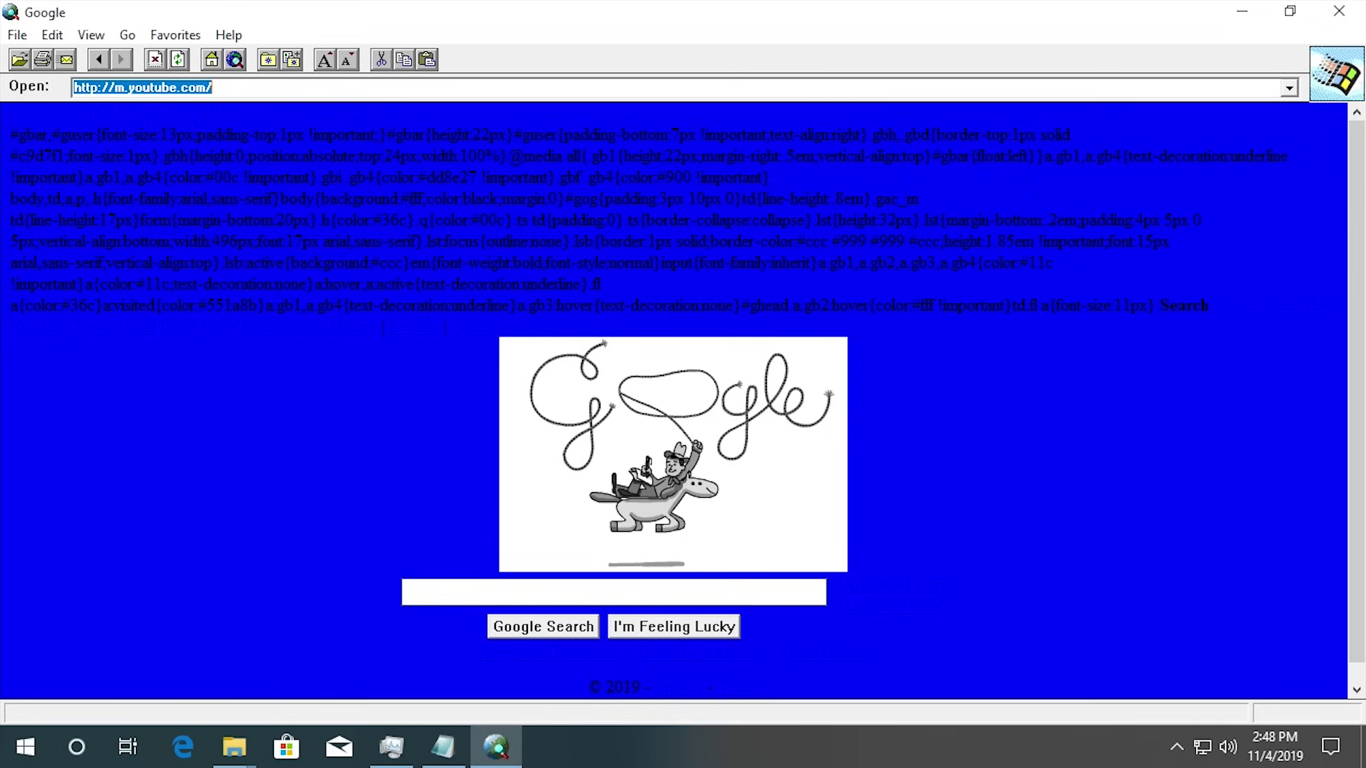
{"action": "key", "text": "Delete"}
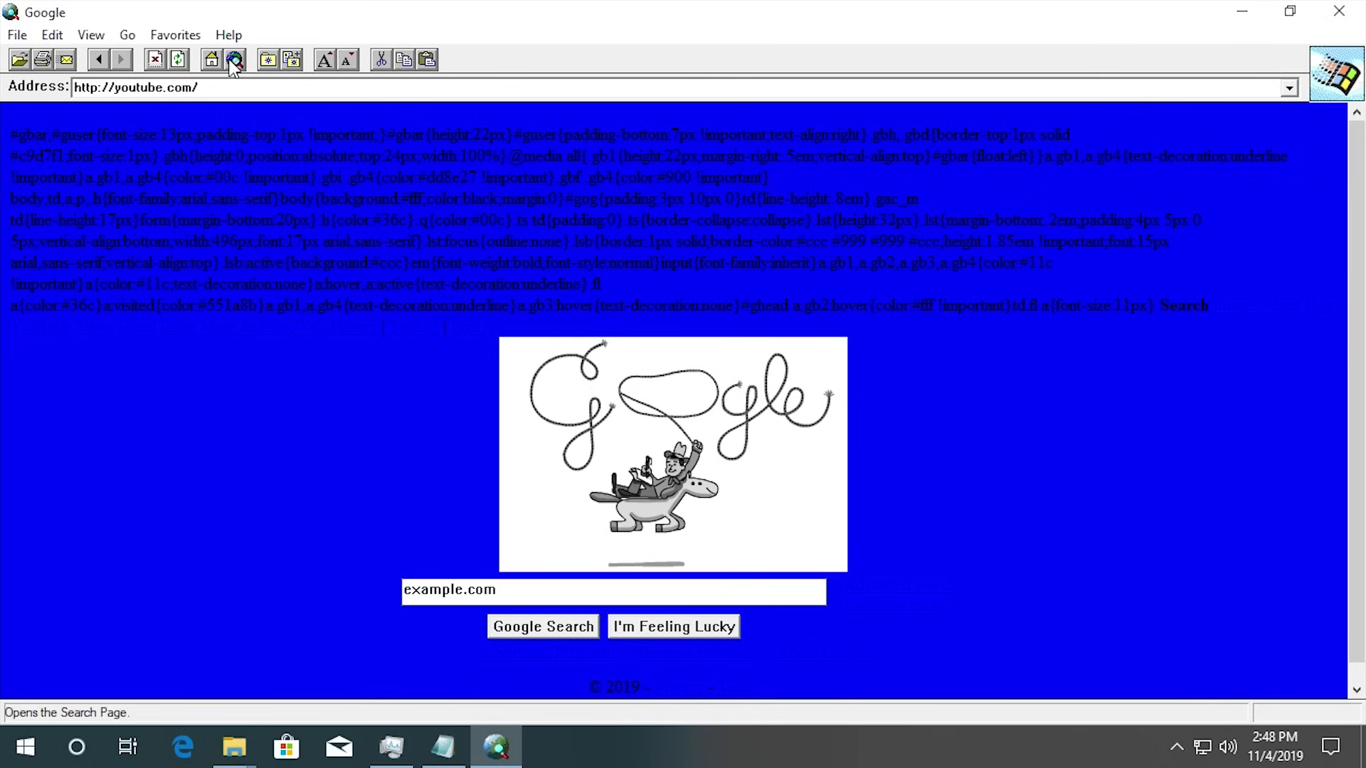
{"action": "left_click", "coordinate": [174, 35]}
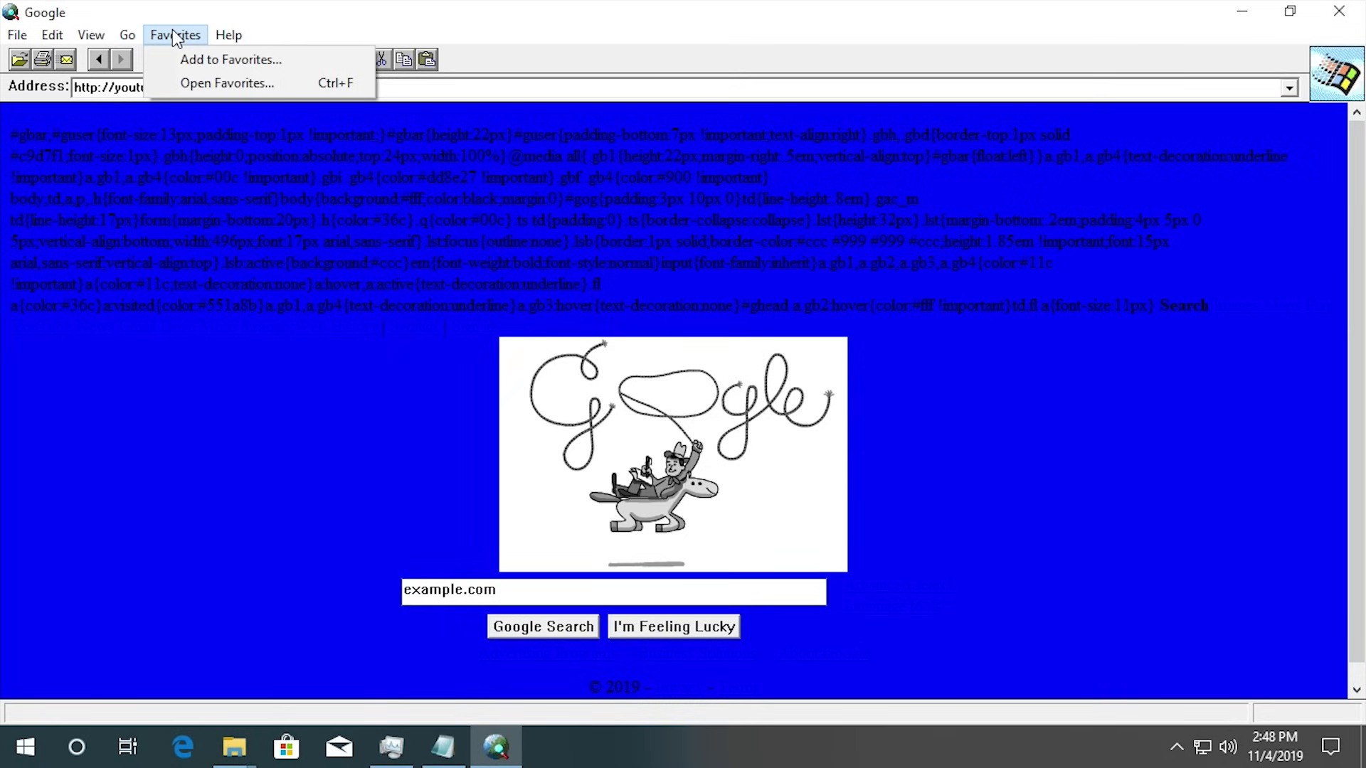
{"action": "left_click", "coordinate": [91, 34]}
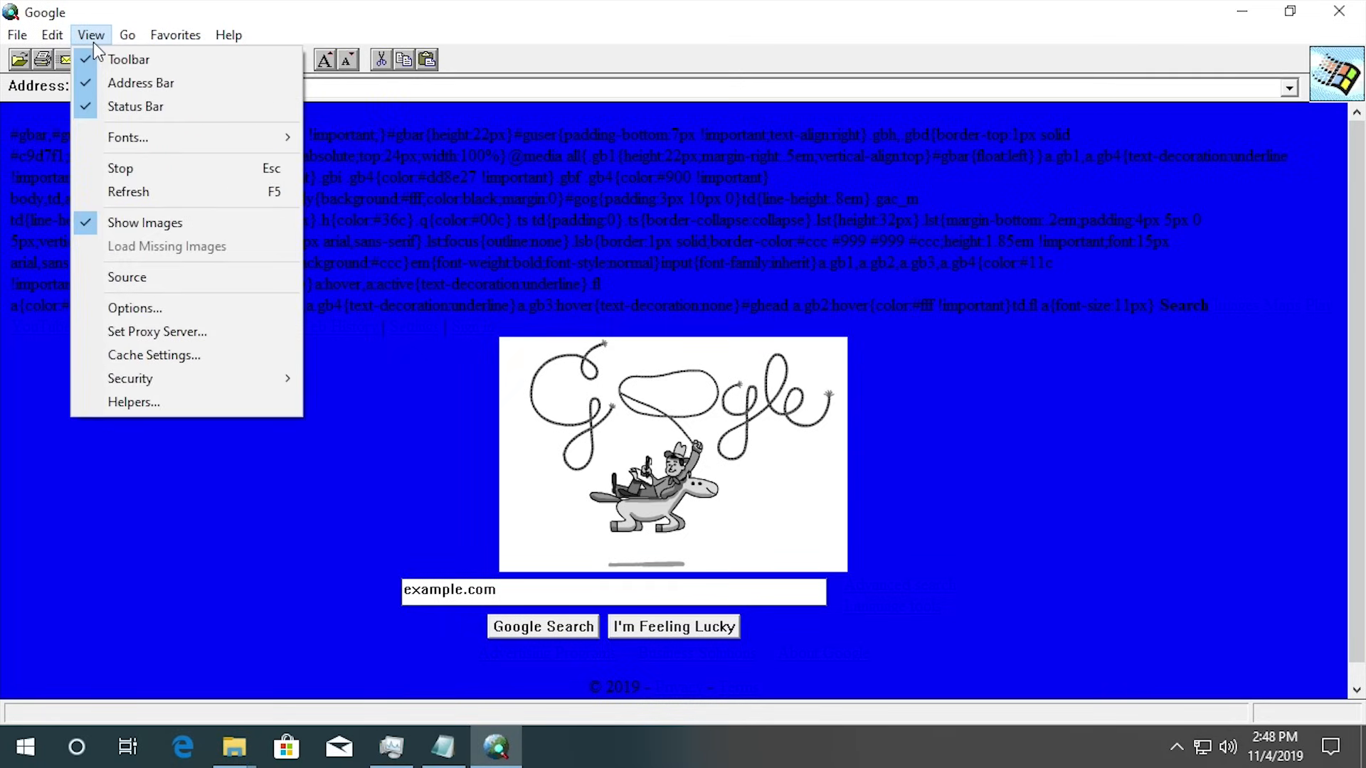
{"action": "mouse_move", "coordinate": [94, 53]}
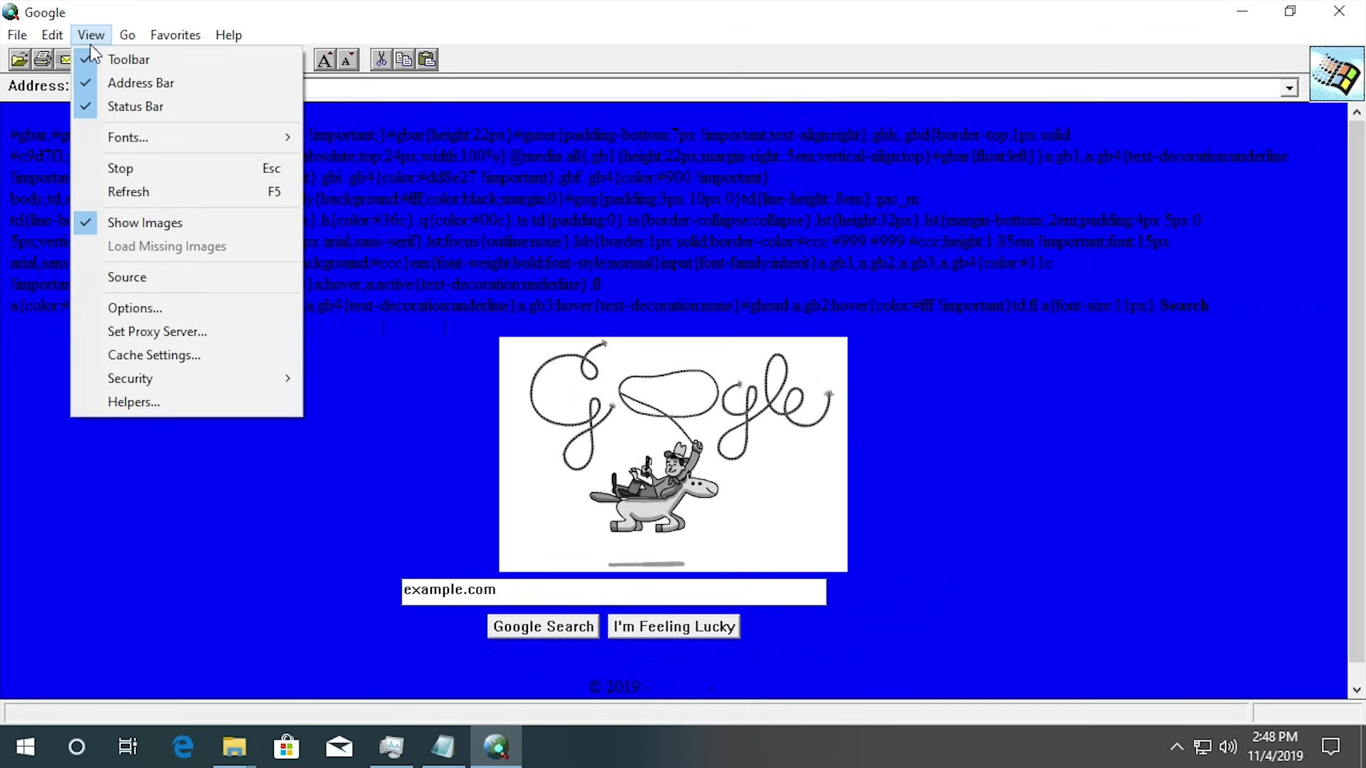
{"action": "left_click", "coordinate": [16, 34]}
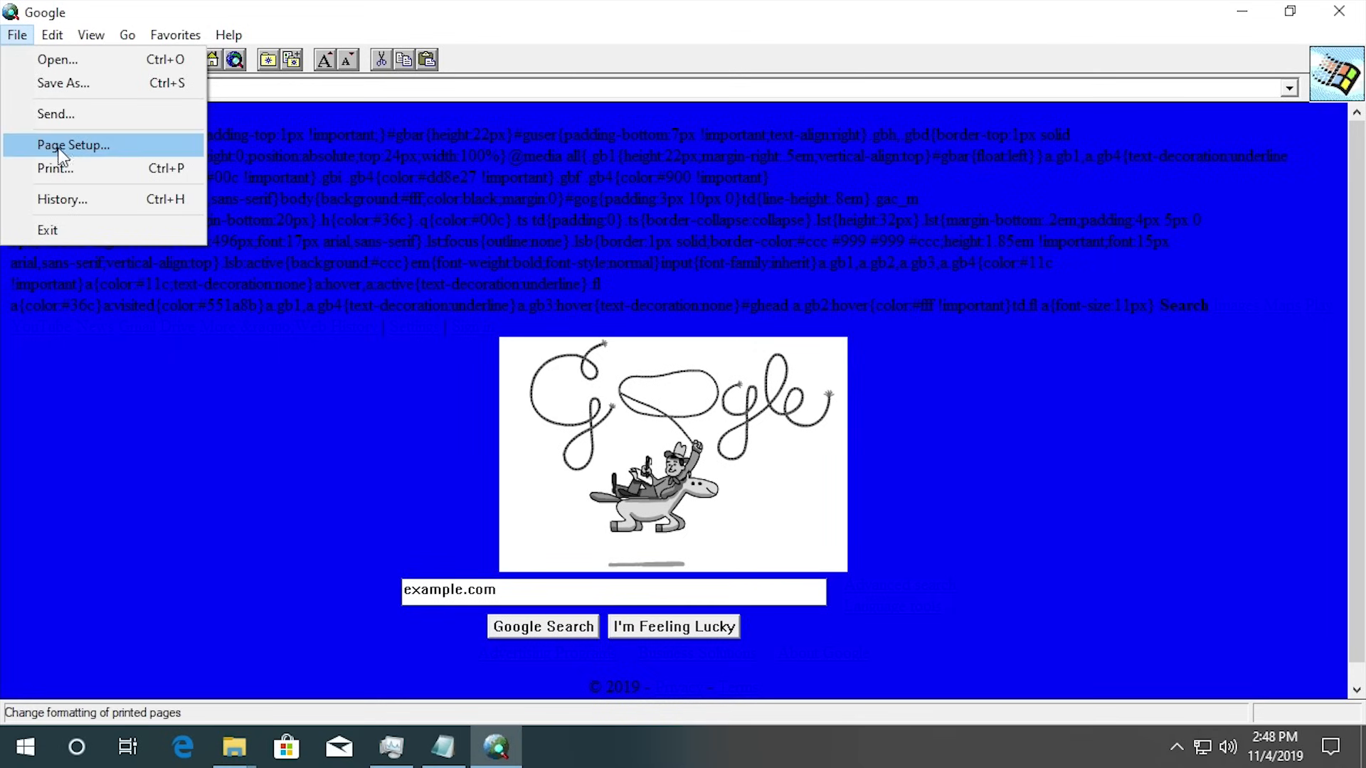
{"action": "left_click", "coordinate": [73, 146]}
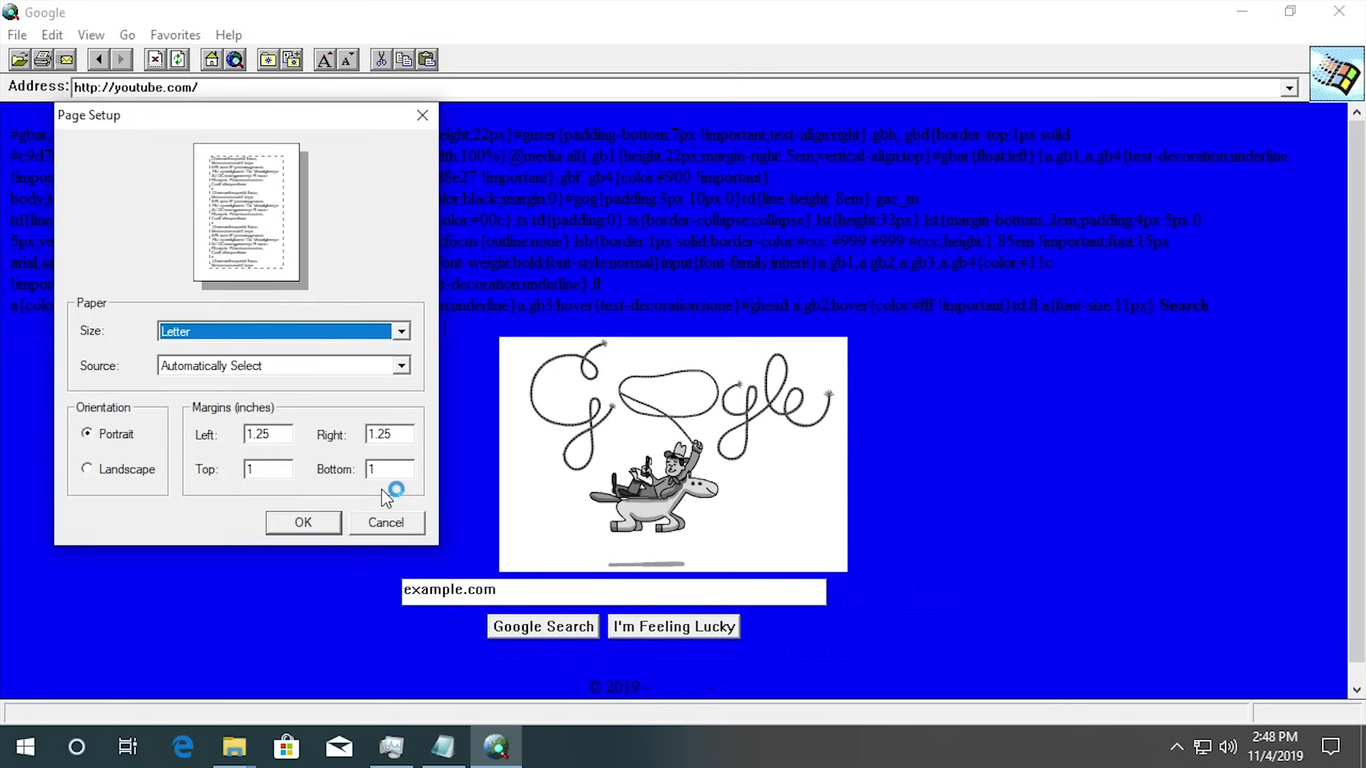
{"action": "left_click", "coordinate": [385, 522]}
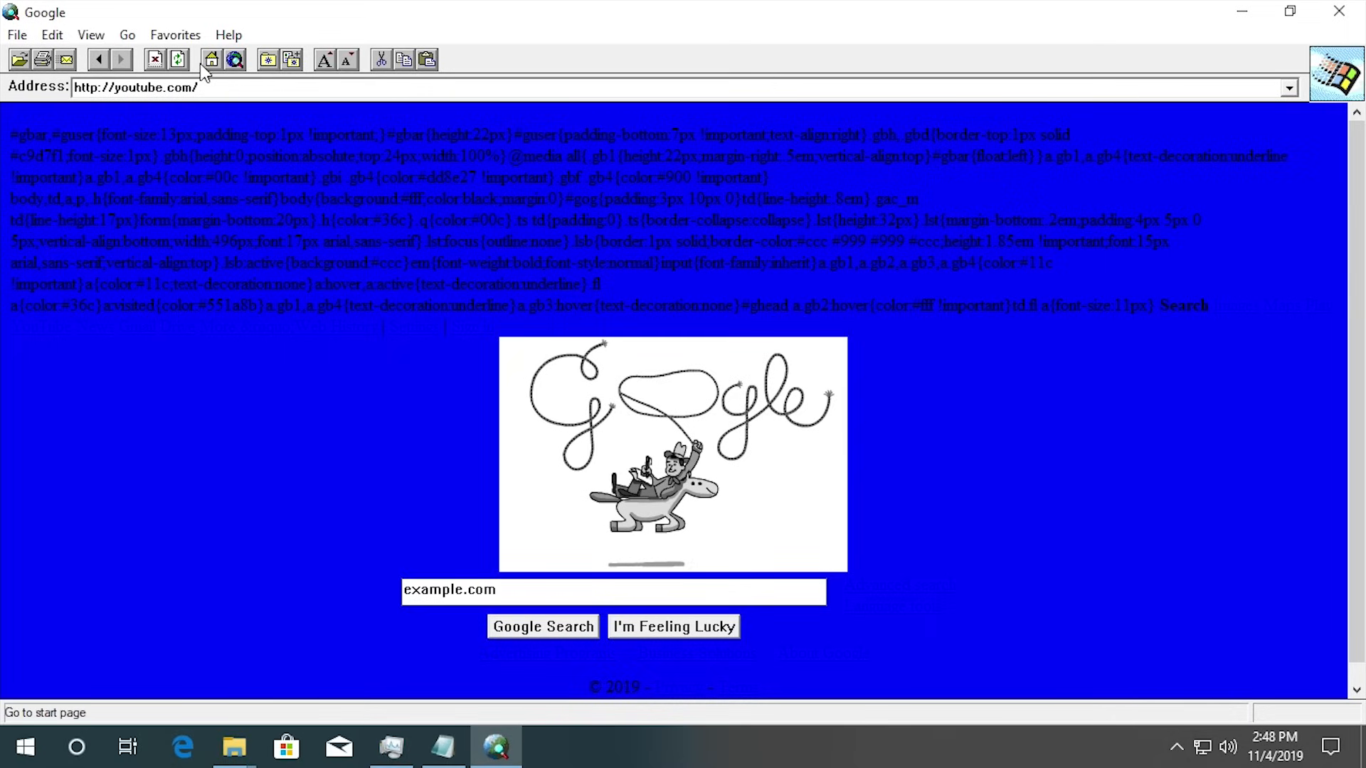
{"action": "left_click", "coordinate": [210, 60]}
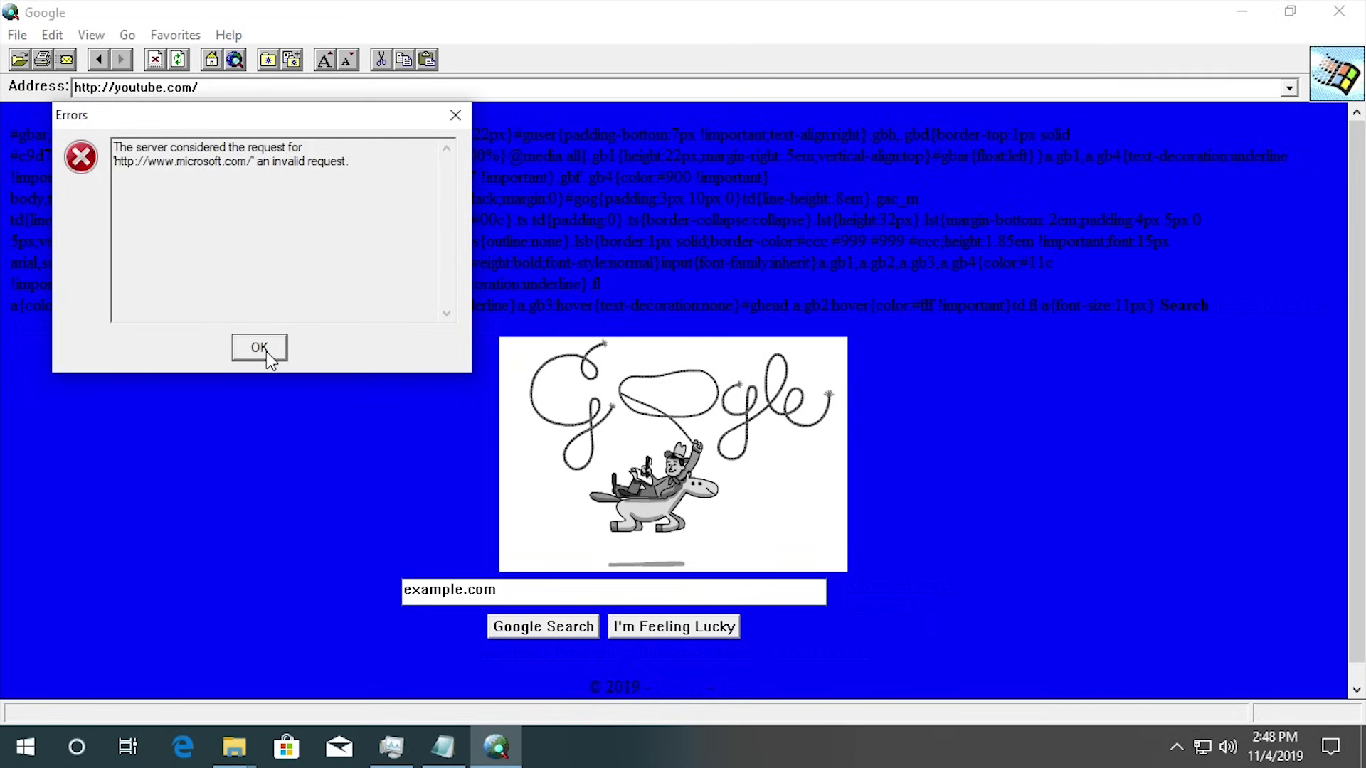
{"action": "left_click", "coordinate": [259, 348]}
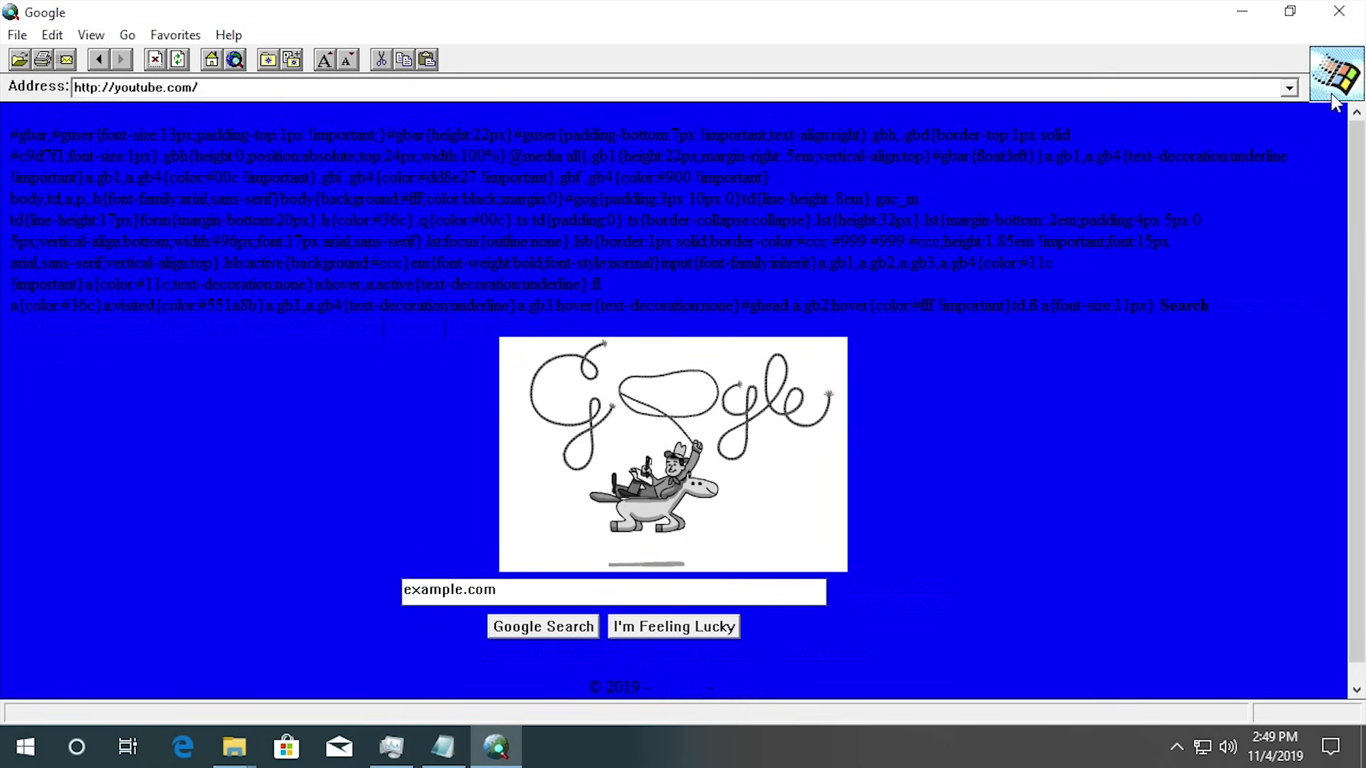
{"action": "mouse_move", "coordinate": [501, 32]}
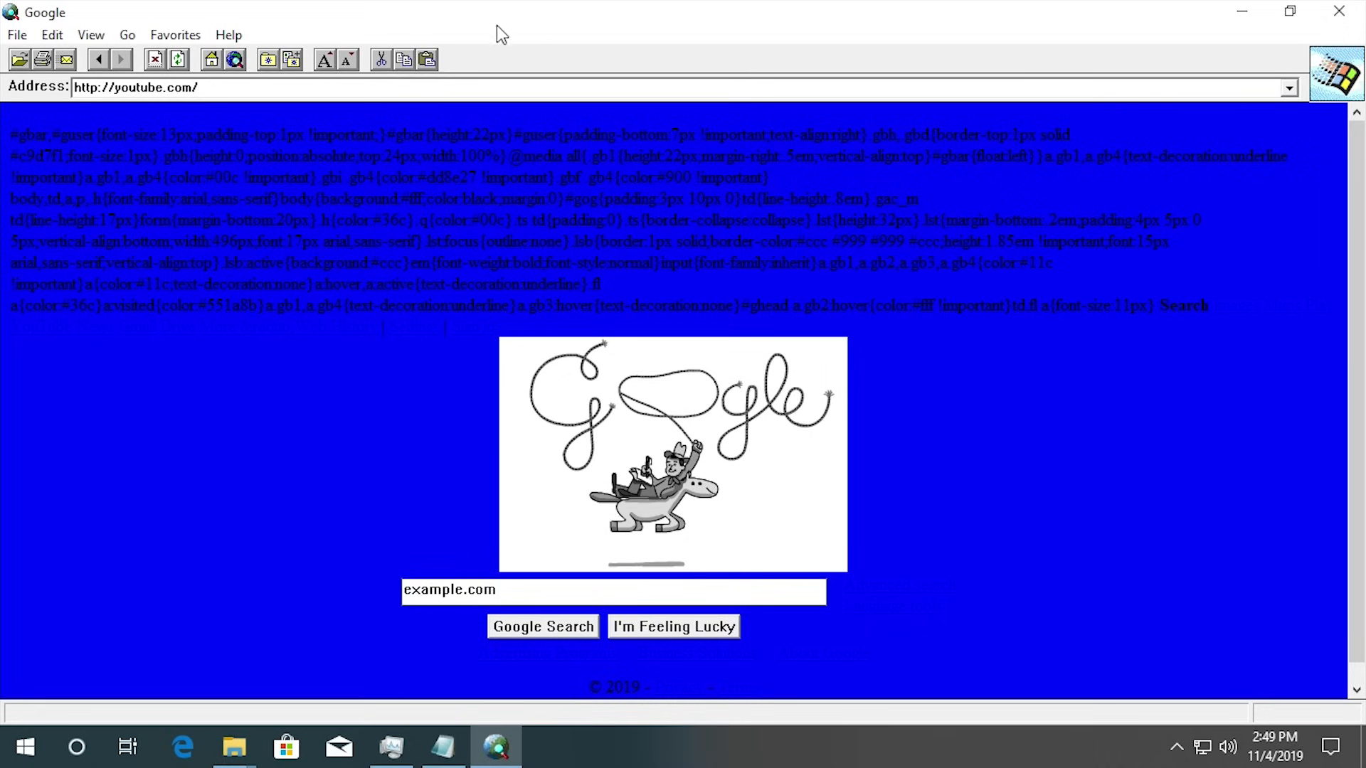
{"action": "left_click", "coordinate": [227, 34]}
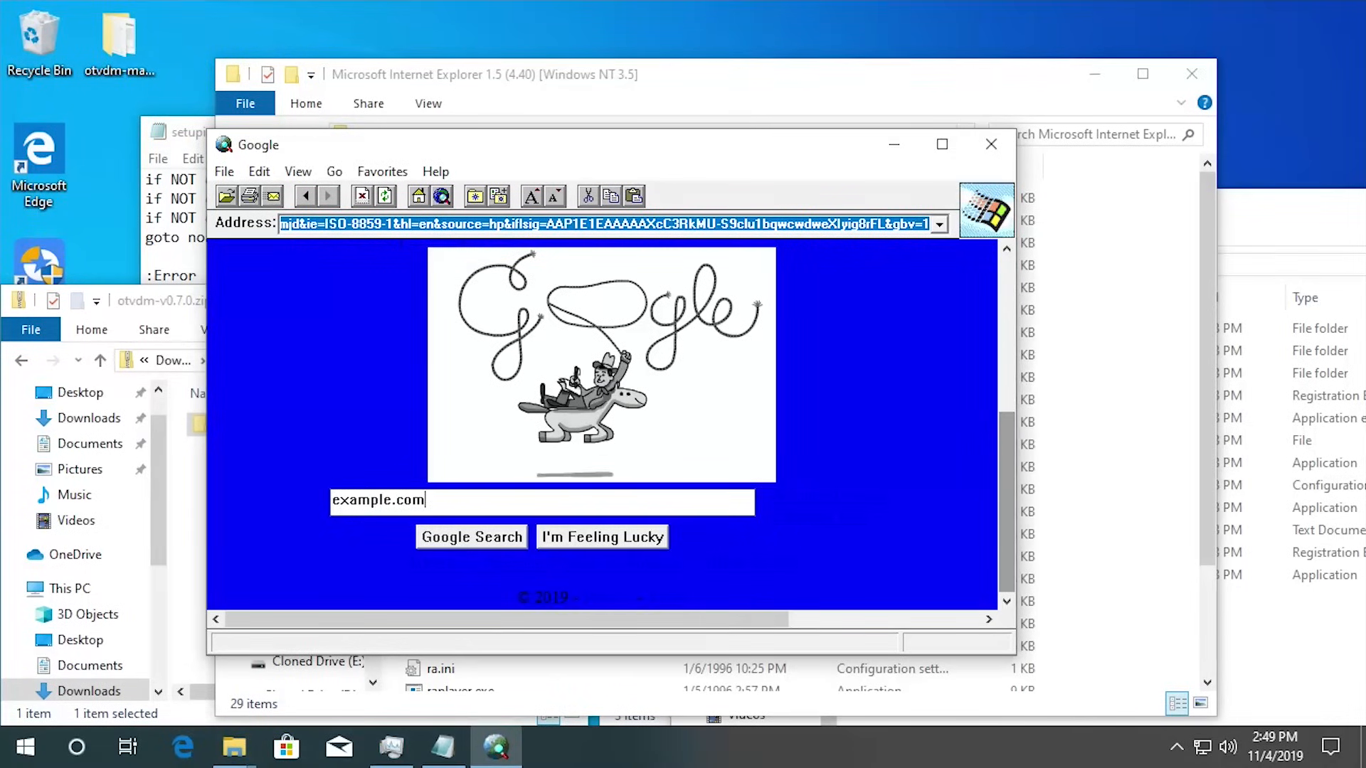
Step: Run a Google search for michael mjd and browse up and down the results
{"action": "type", "text": "mic"}
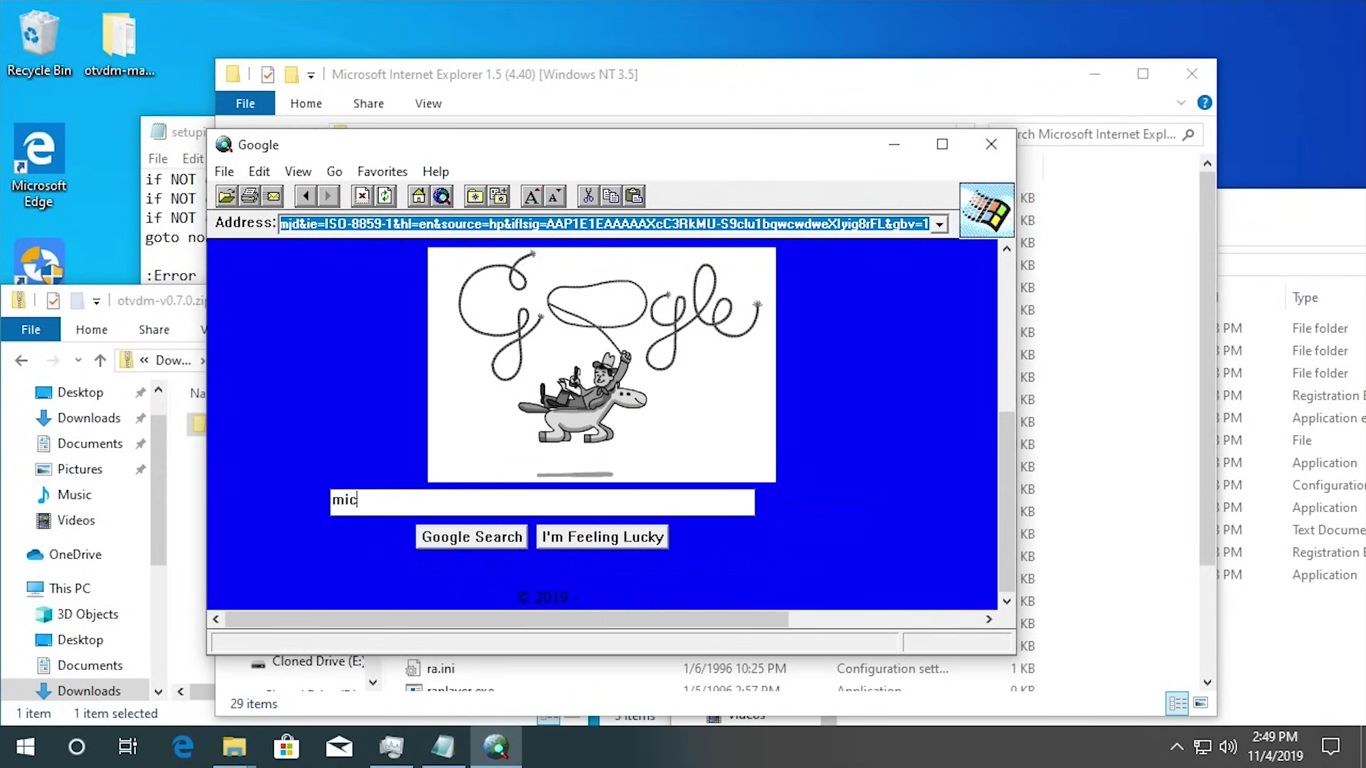
{"action": "left_click", "coordinate": [471, 536]}
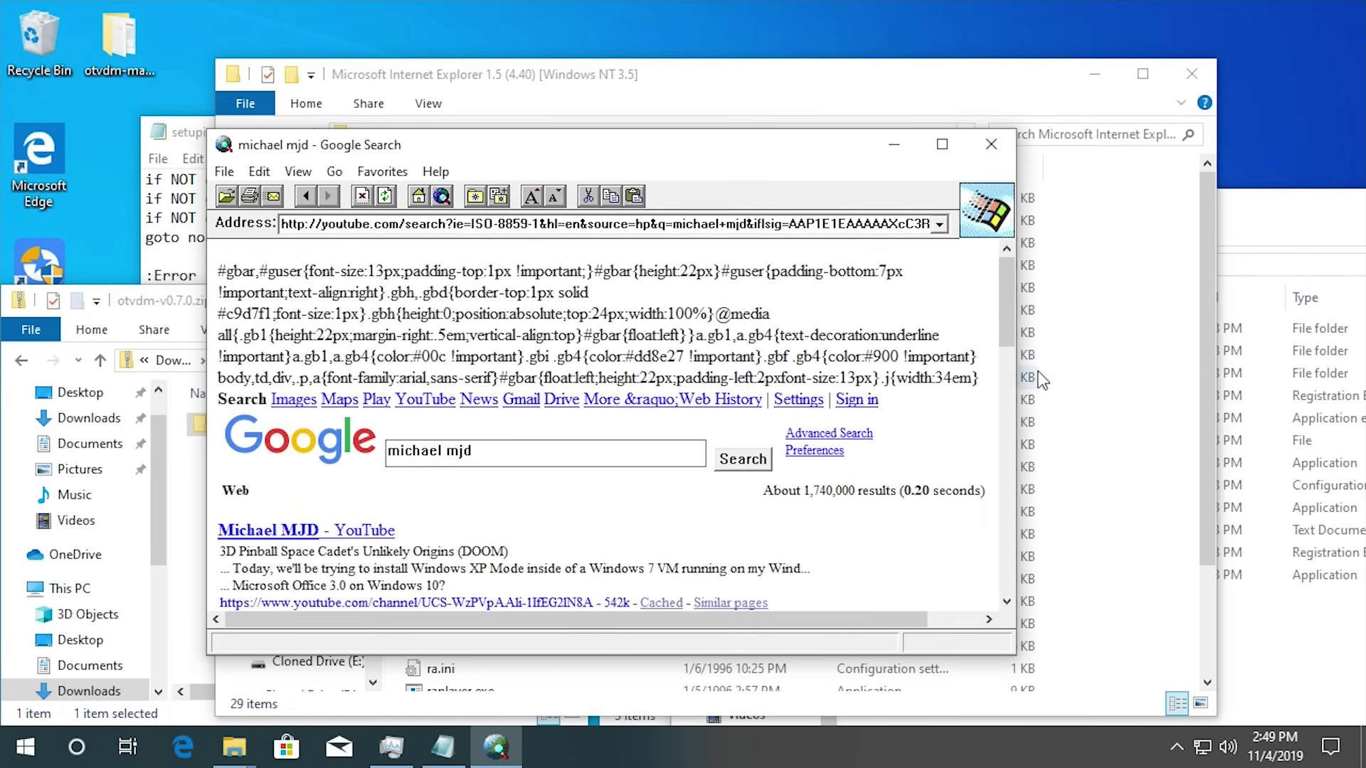
{"action": "scroll", "scroll_direction": "down", "scroll_amount": 3}
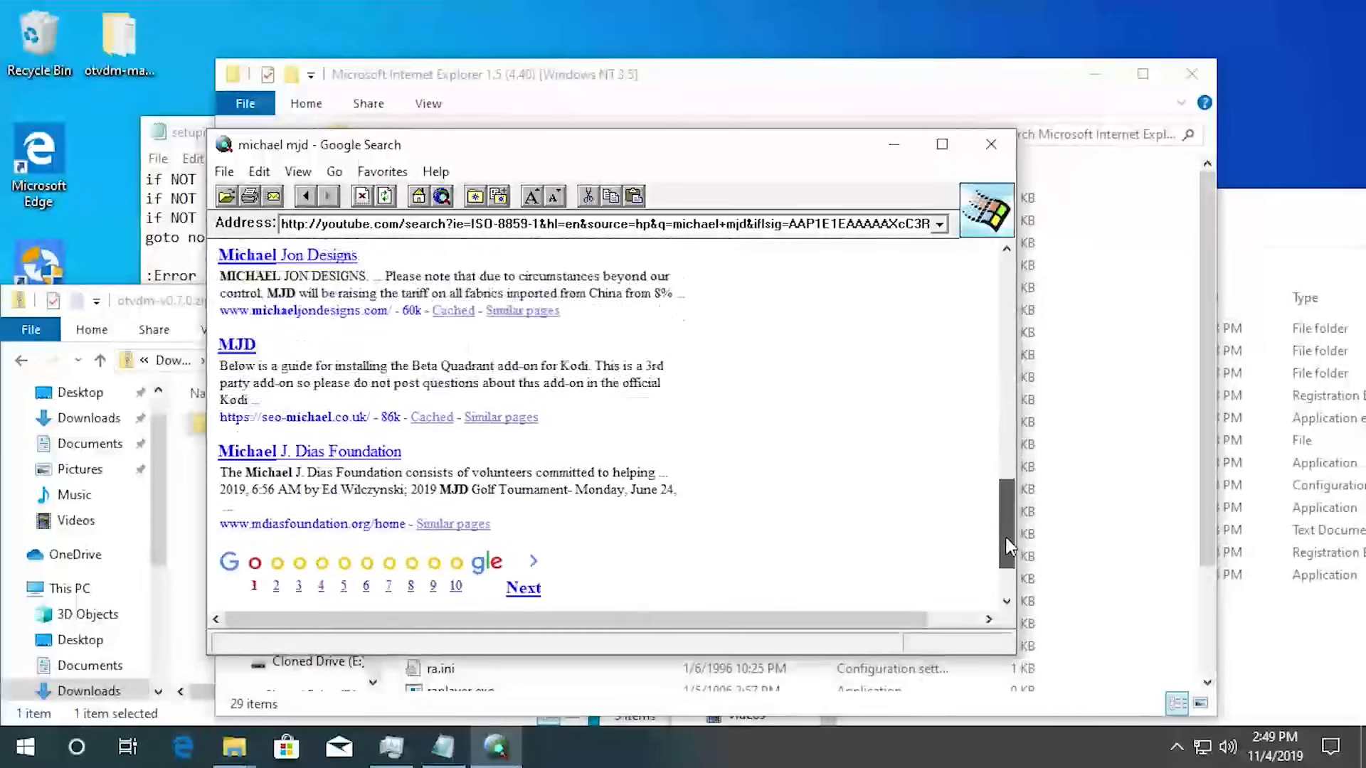
{"action": "scroll", "scroll_direction": "up", "scroll_amount": 3}
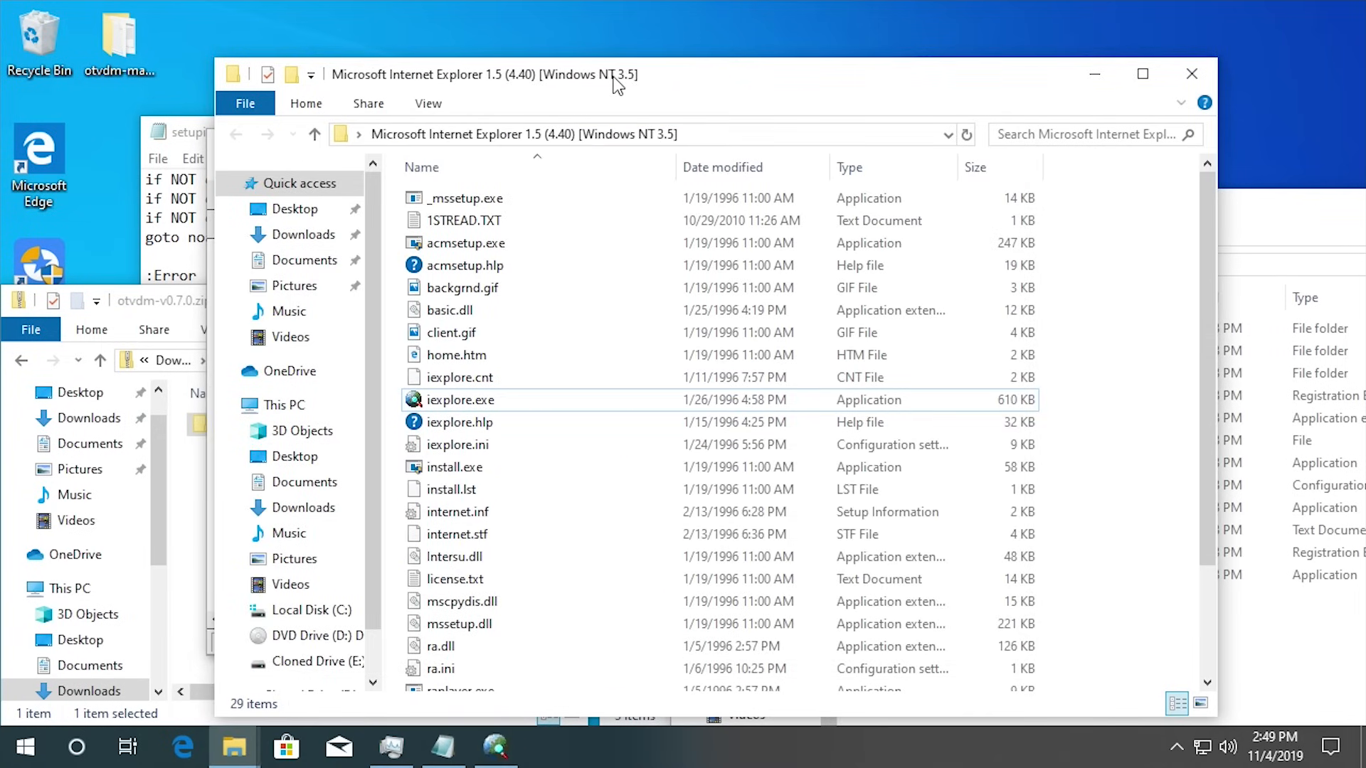
{"action": "double_click", "coordinate": [459, 400]}
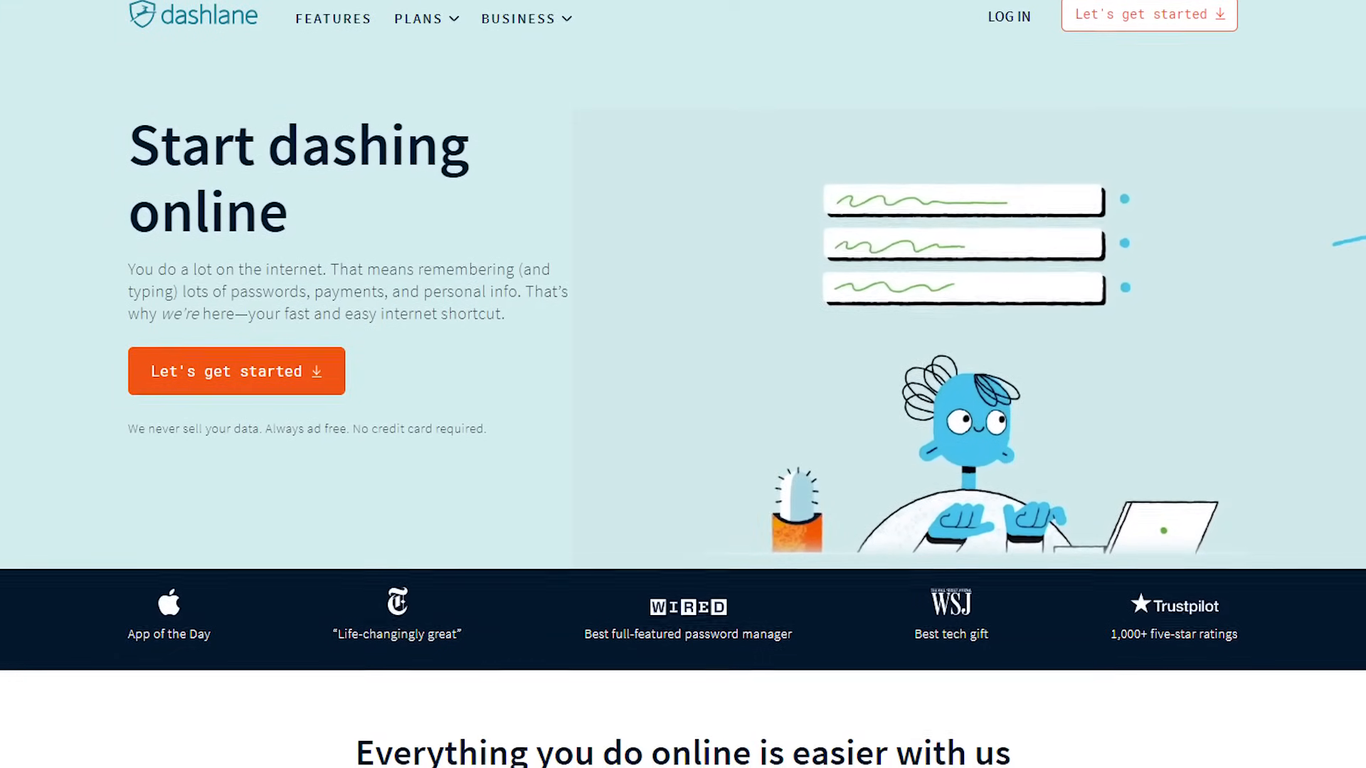
Step: Enter a password in Dashlane, clear the rejected attempt and continue past the prompt
{"action": "scroll", "scroll_direction": "down", "scroll_amount": 3}
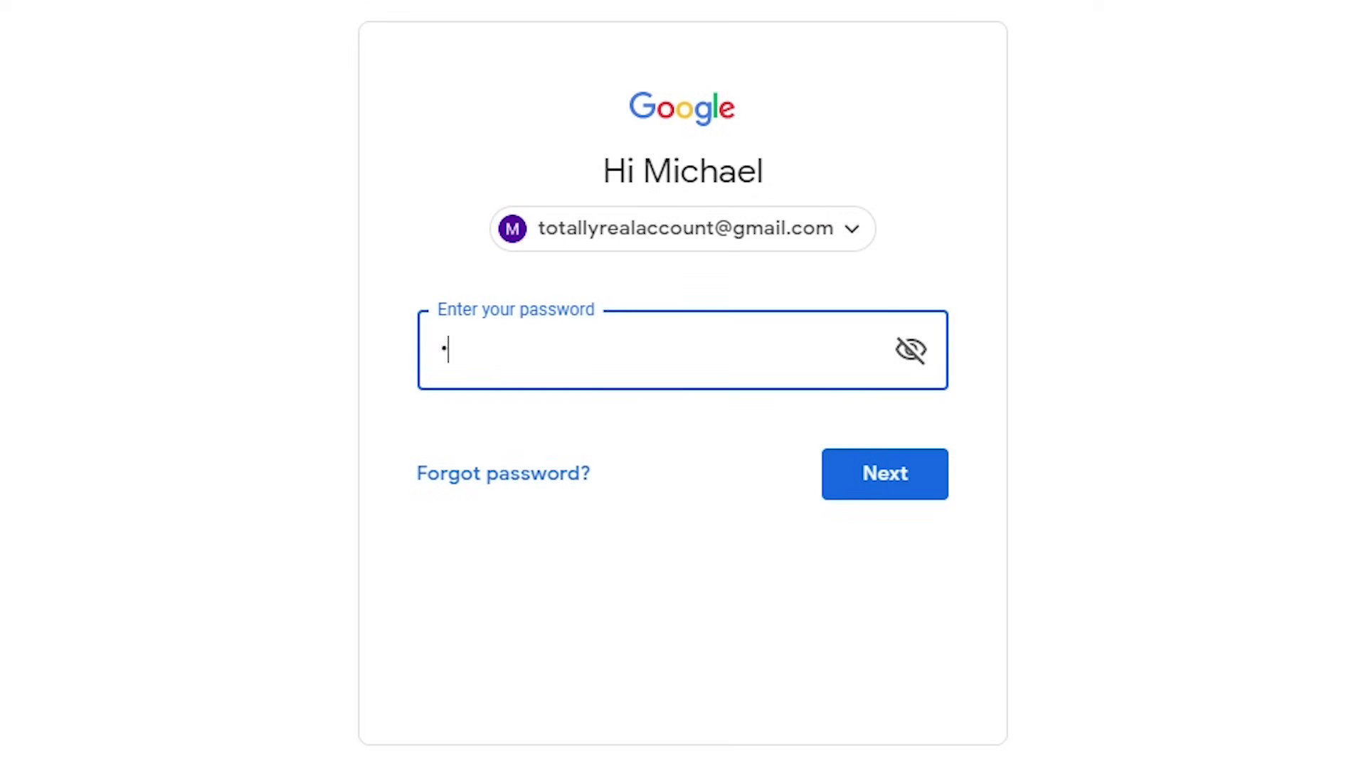
{"action": "type", "text": "password"}
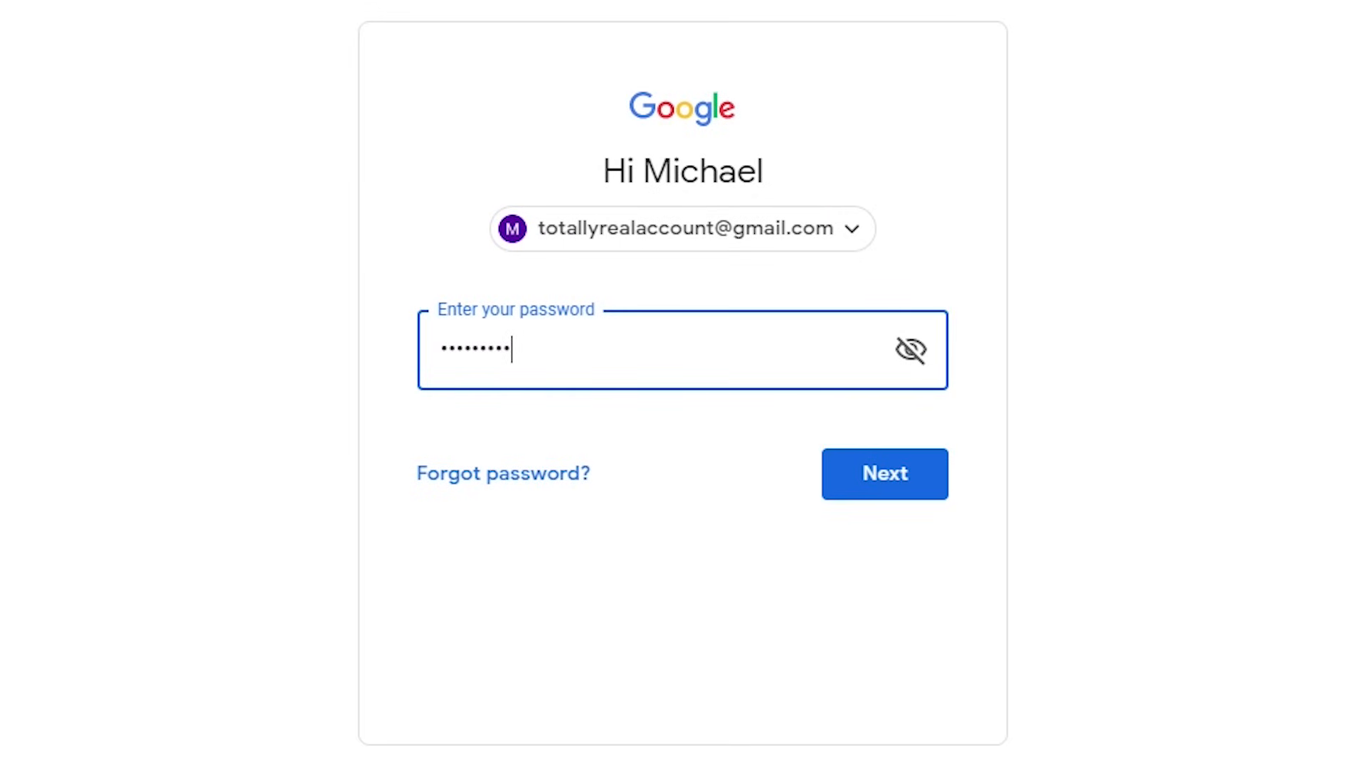
{"action": "left_click", "coordinate": [883, 474]}
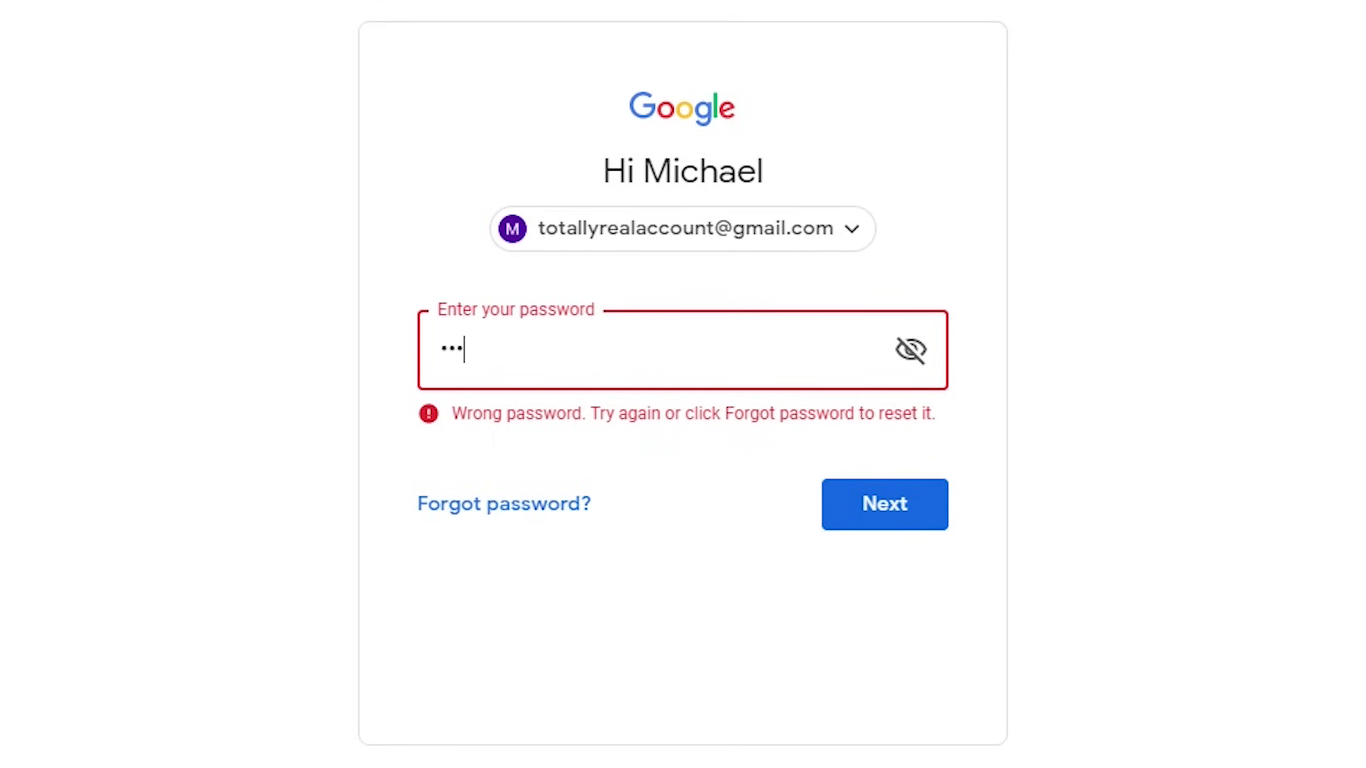
{"action": "key", "text": "Backspace"}
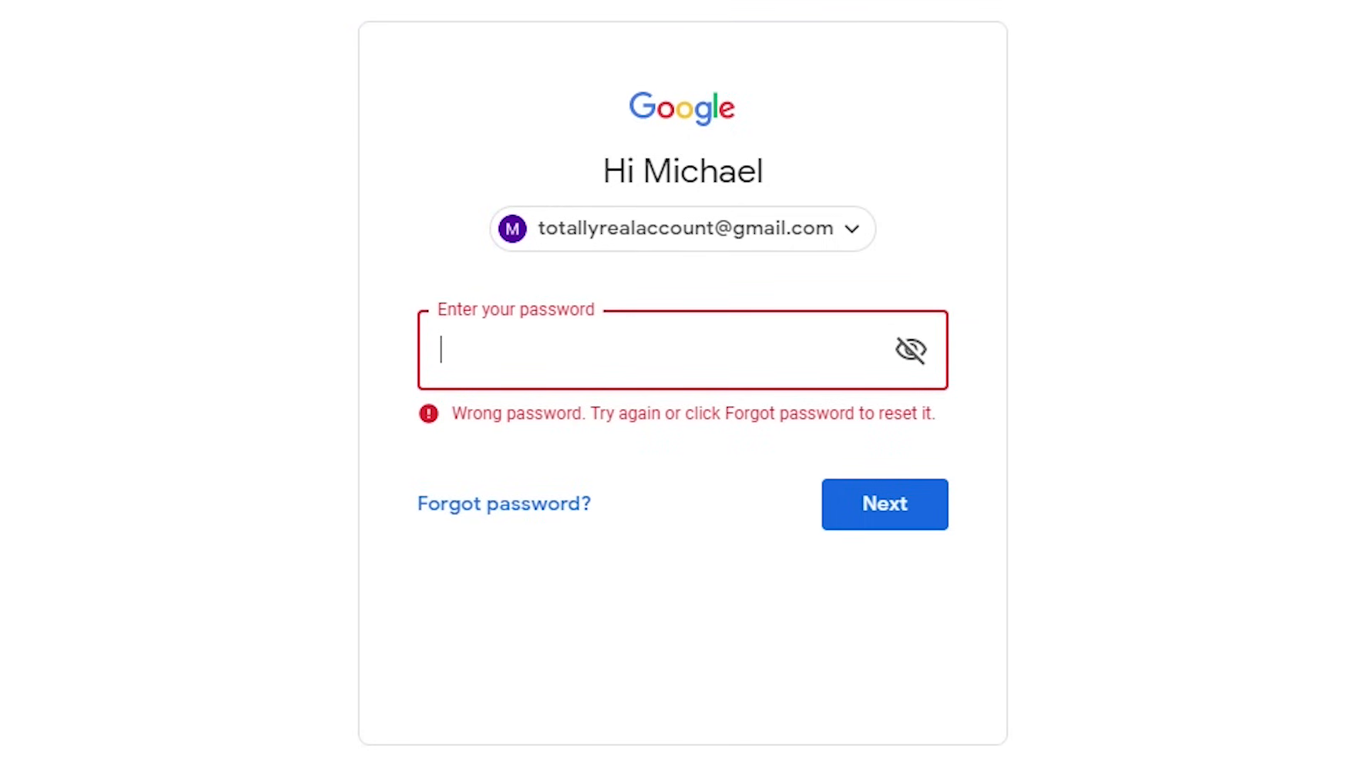
{"action": "left_click", "coordinate": [884, 503]}
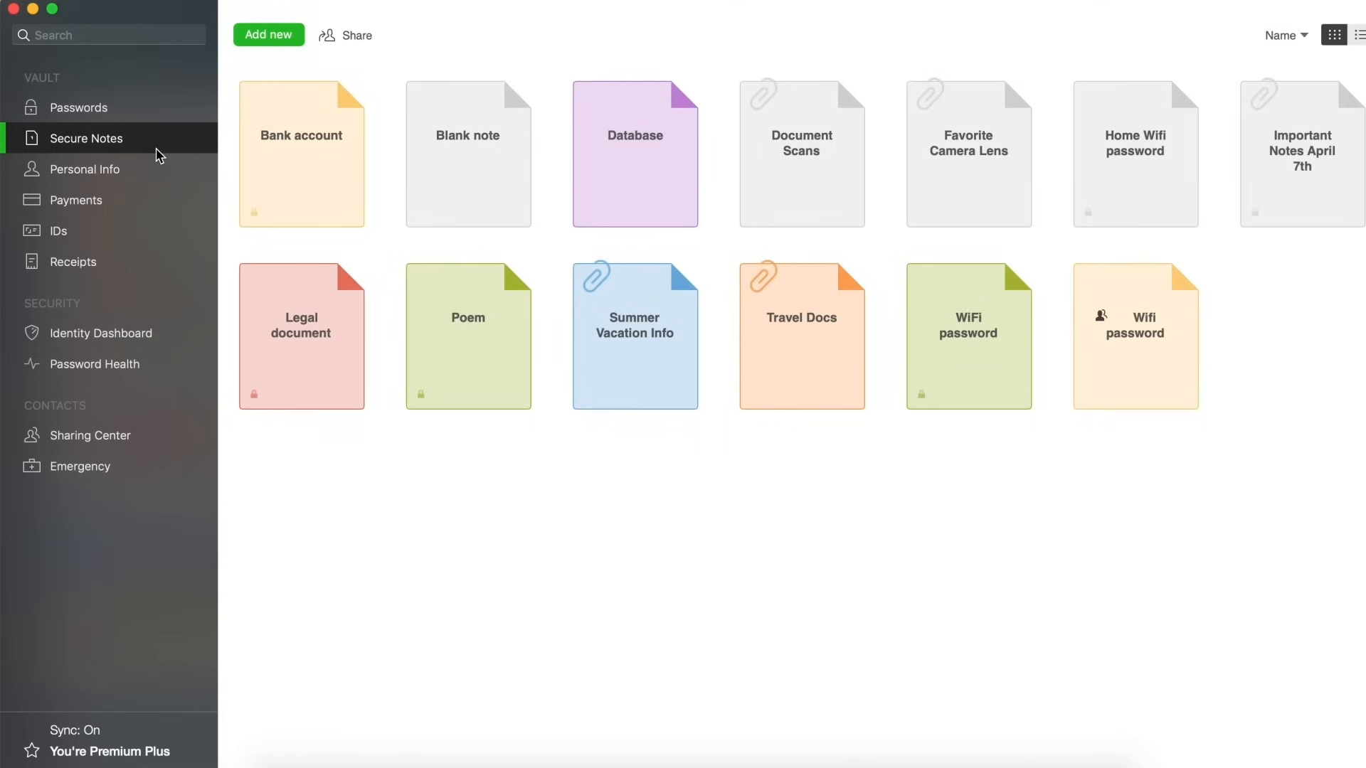
Step: Browse Personal Info, pay by credit or debit card on eBay, then sign in to Amazon with the first saved account
{"action": "left_click", "coordinate": [87, 170]}
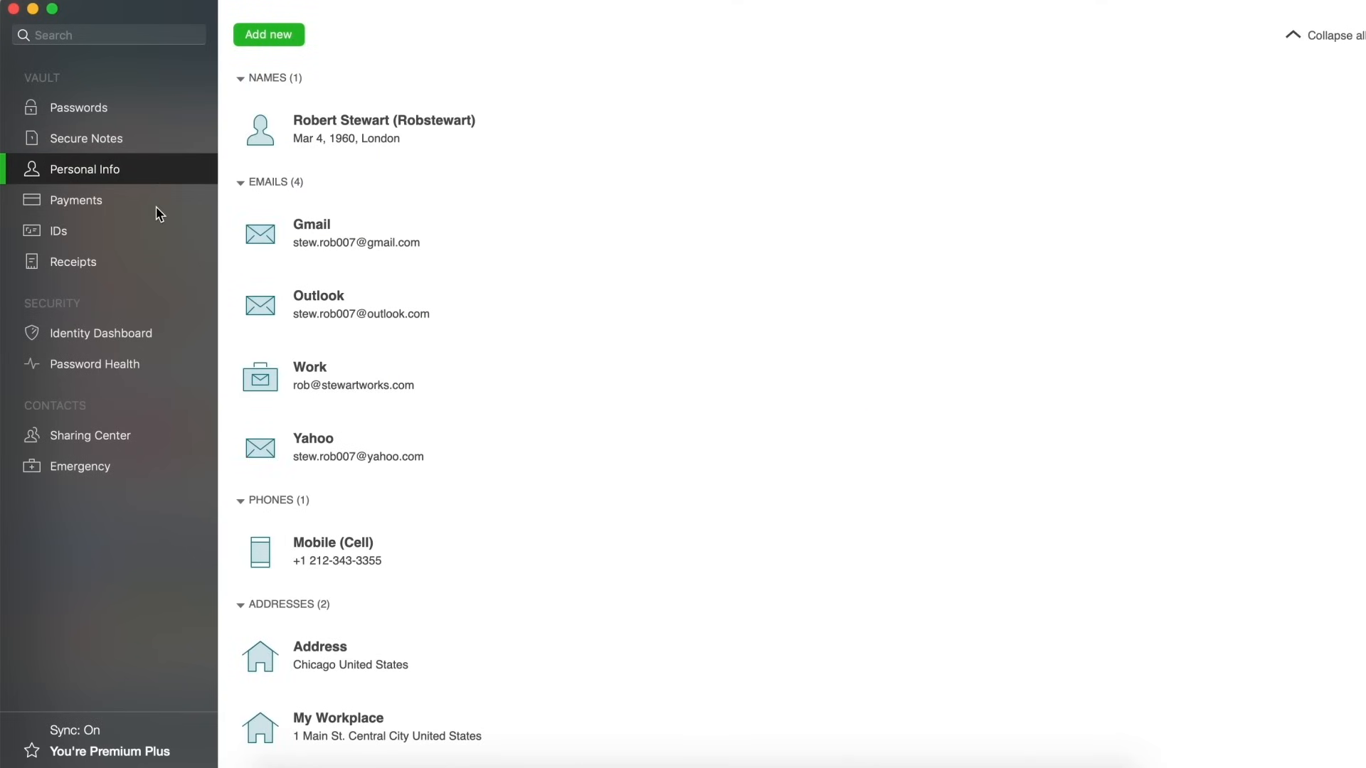
{"action": "left_click", "coordinate": [58, 231]}
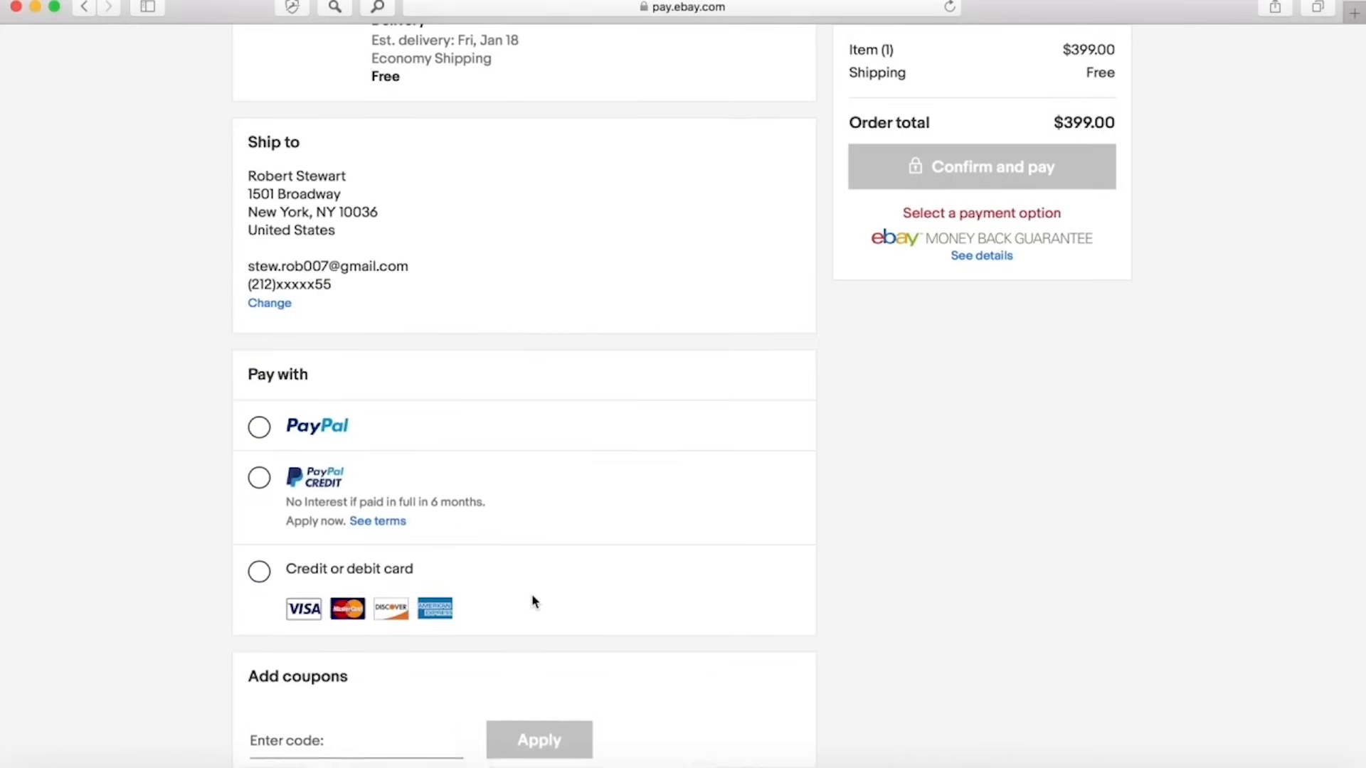
{"action": "left_click", "coordinate": [259, 572]}
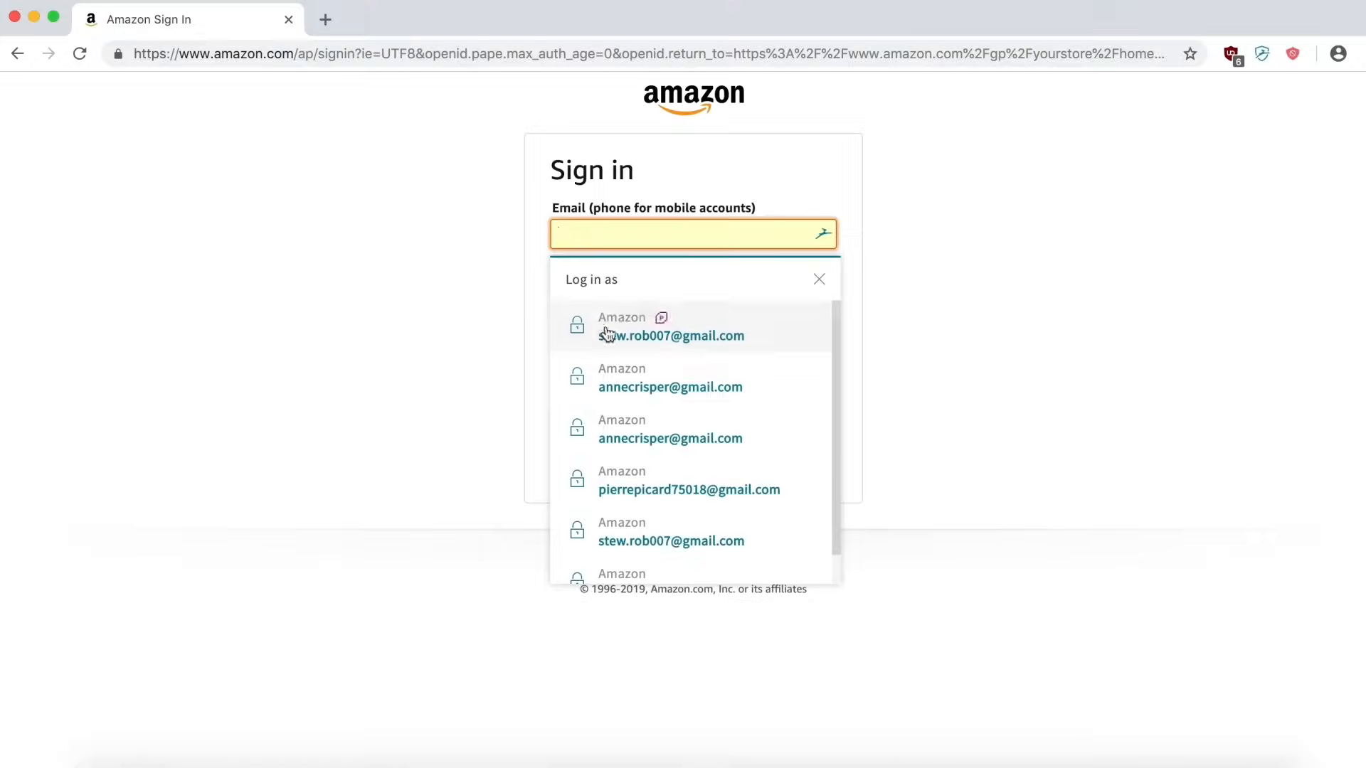
{"action": "left_click", "coordinate": [670, 327]}
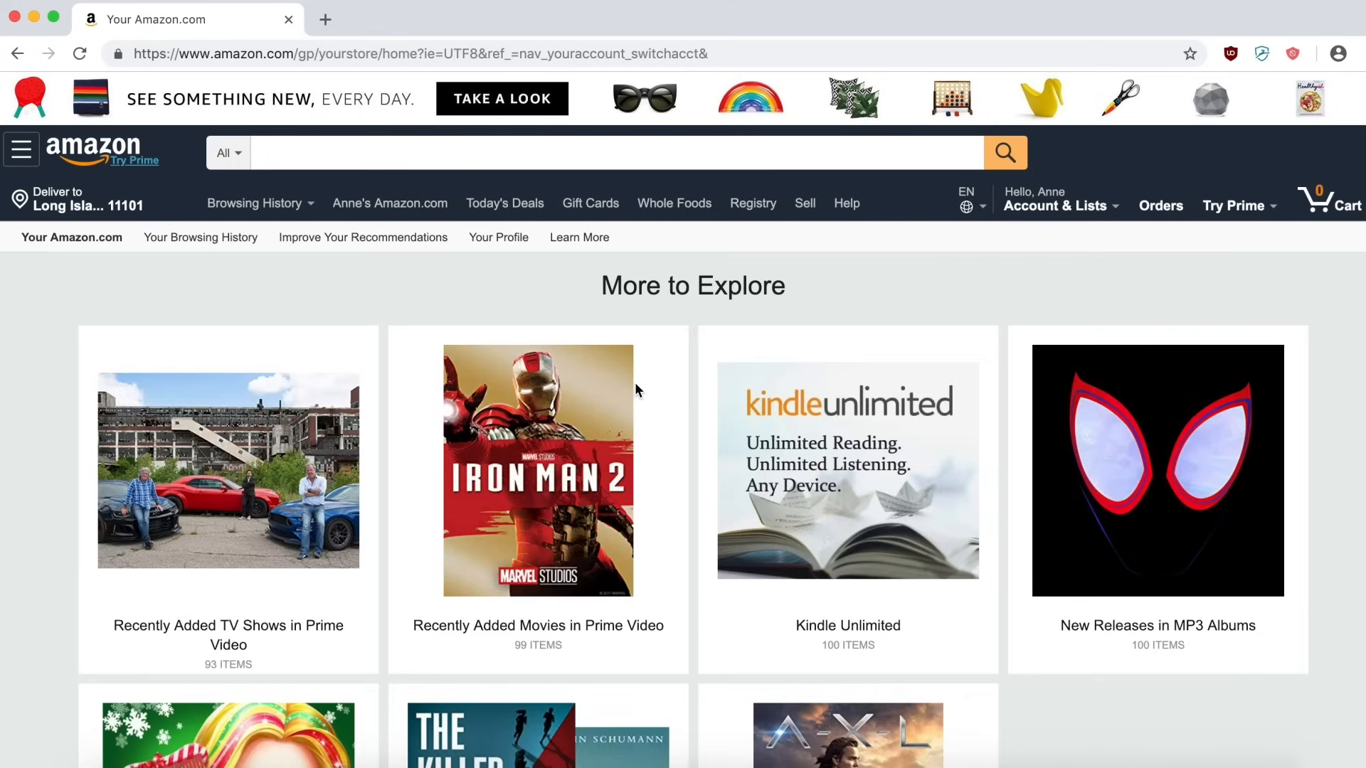